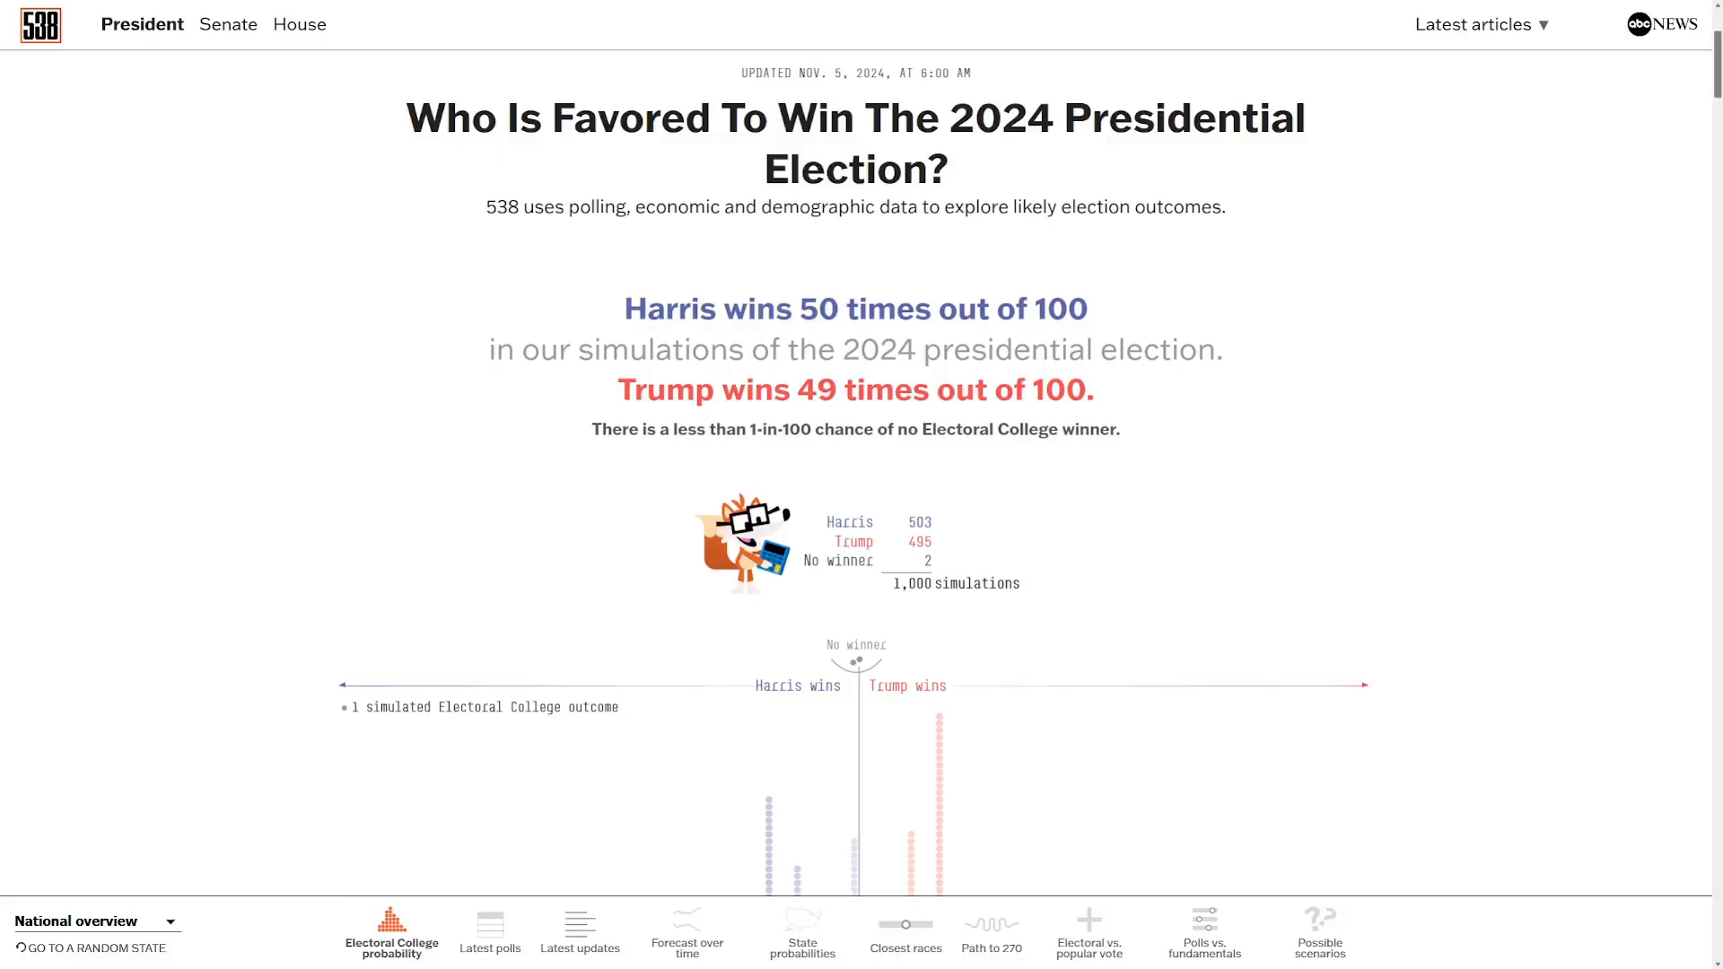
{"action": "mouse_move", "coordinate": [1040, 265]}
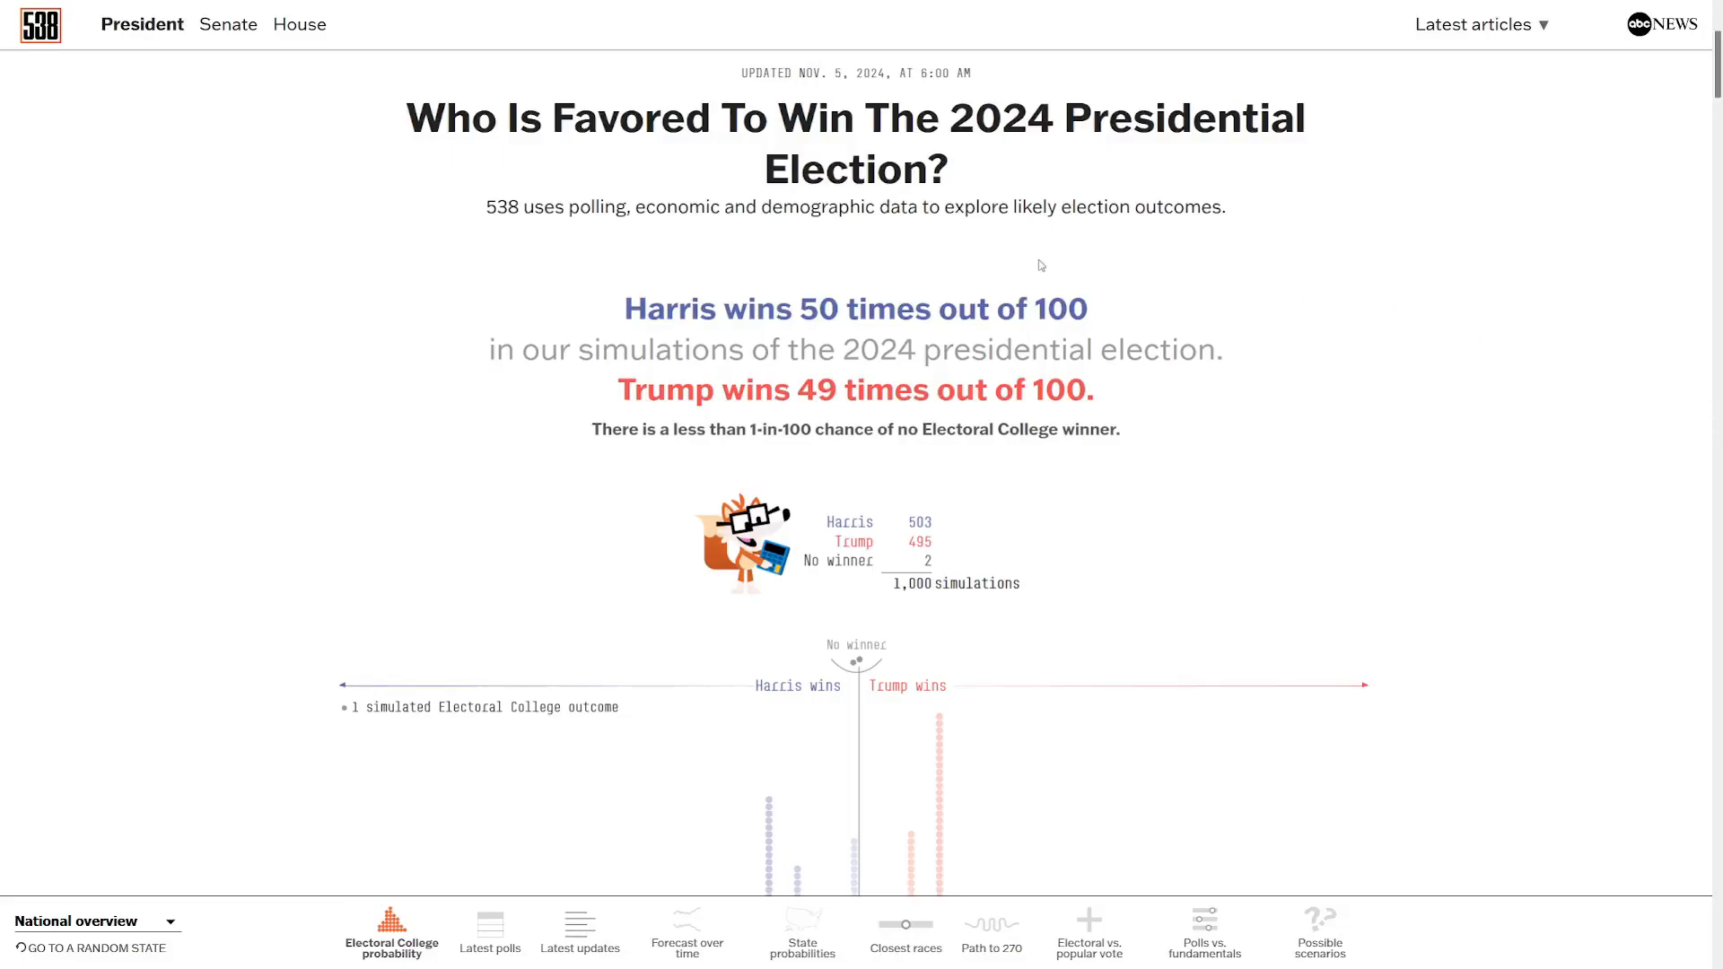
{"action": "mouse_move", "coordinate": [271, 377]}
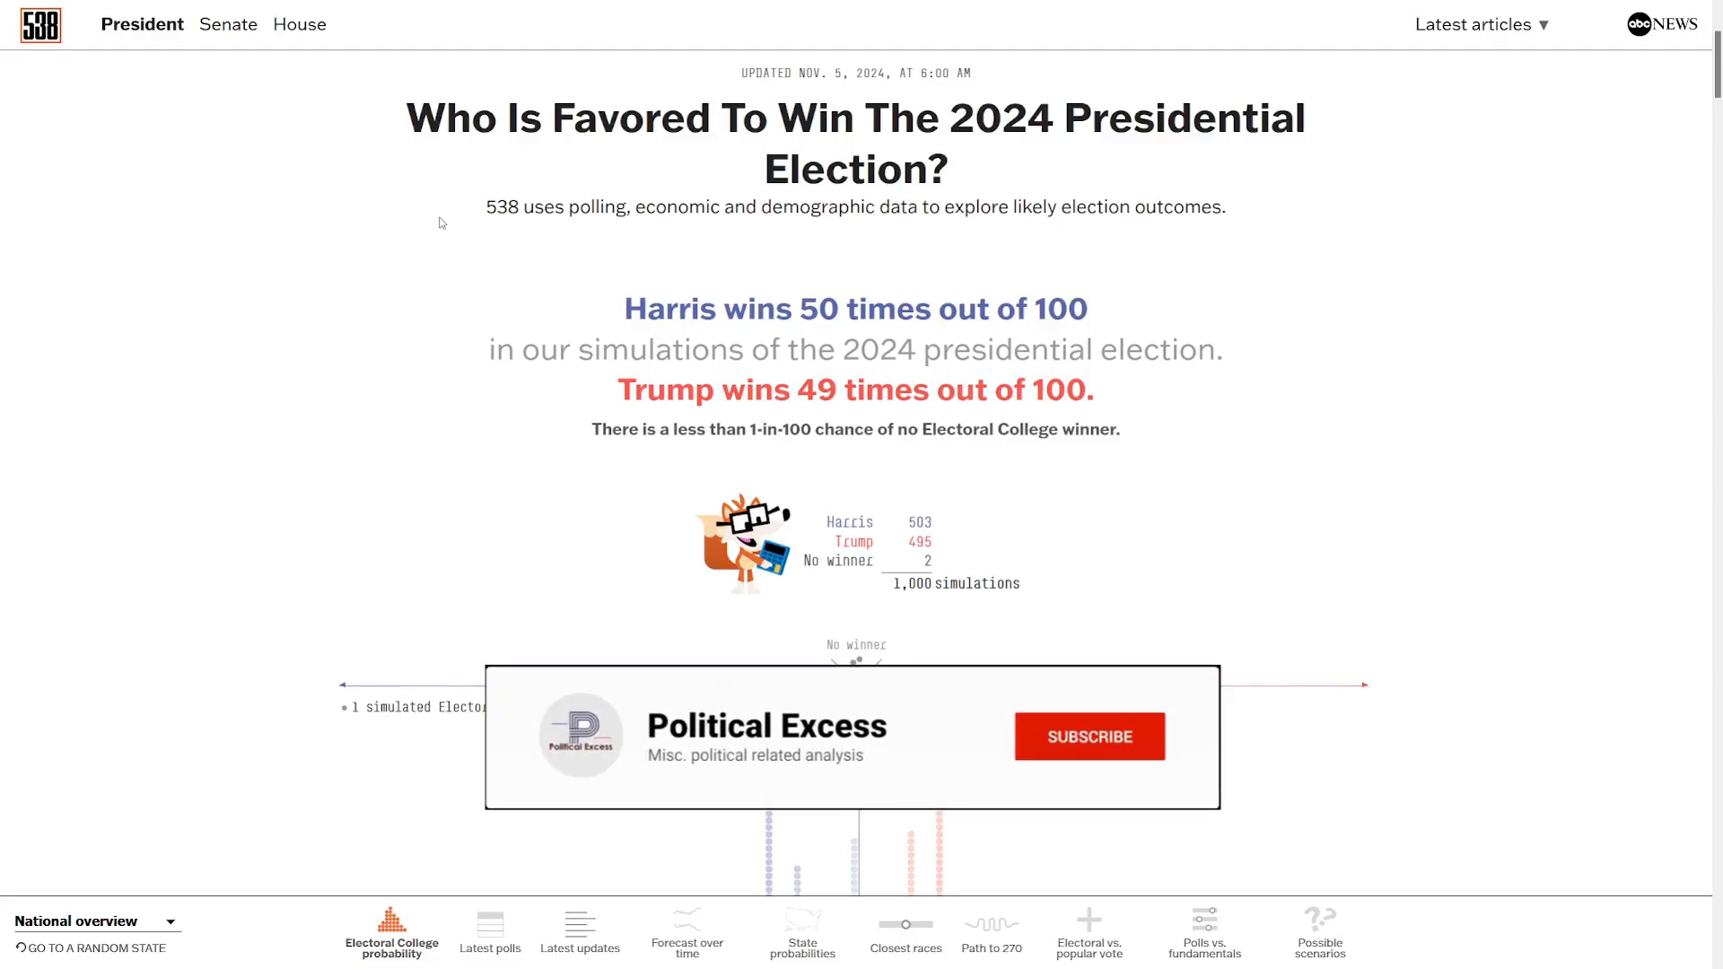
Scroll past the Electoral College dot chart, hovering a few dots, down to the Latest polls section.
{"action": "left_click", "coordinate": [1088, 736]}
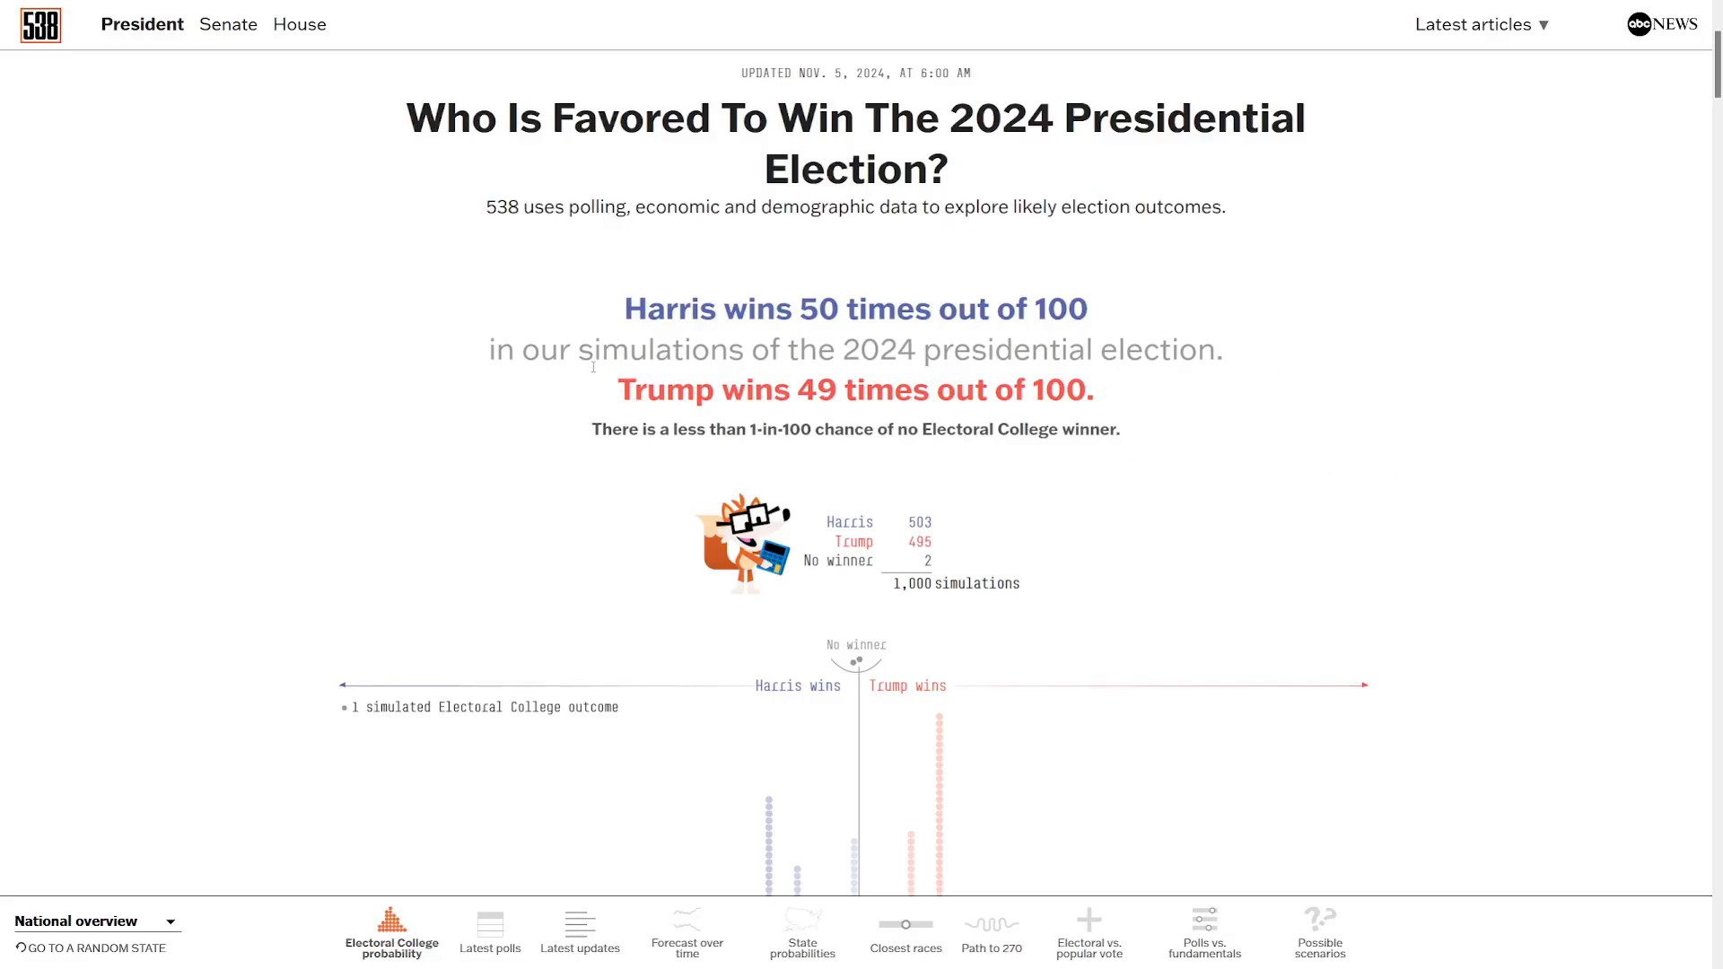
{"action": "mouse_move", "coordinate": [611, 319]}
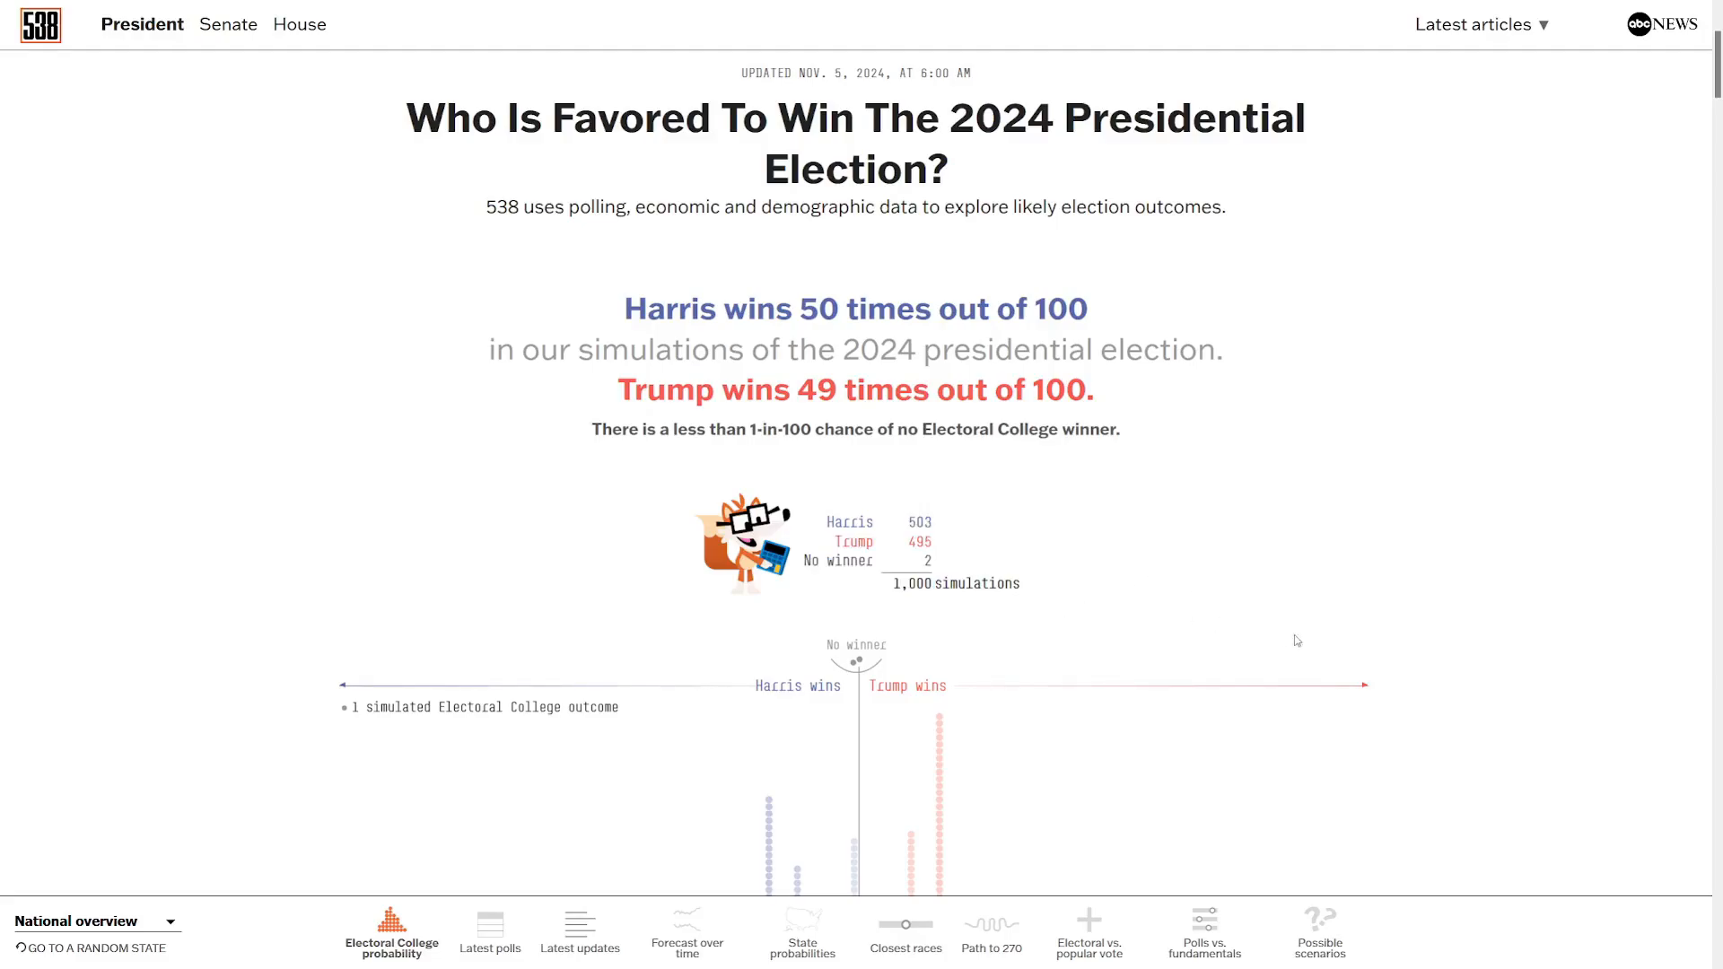
{"action": "scroll", "scroll_direction": "down", "scroll_amount": 3}
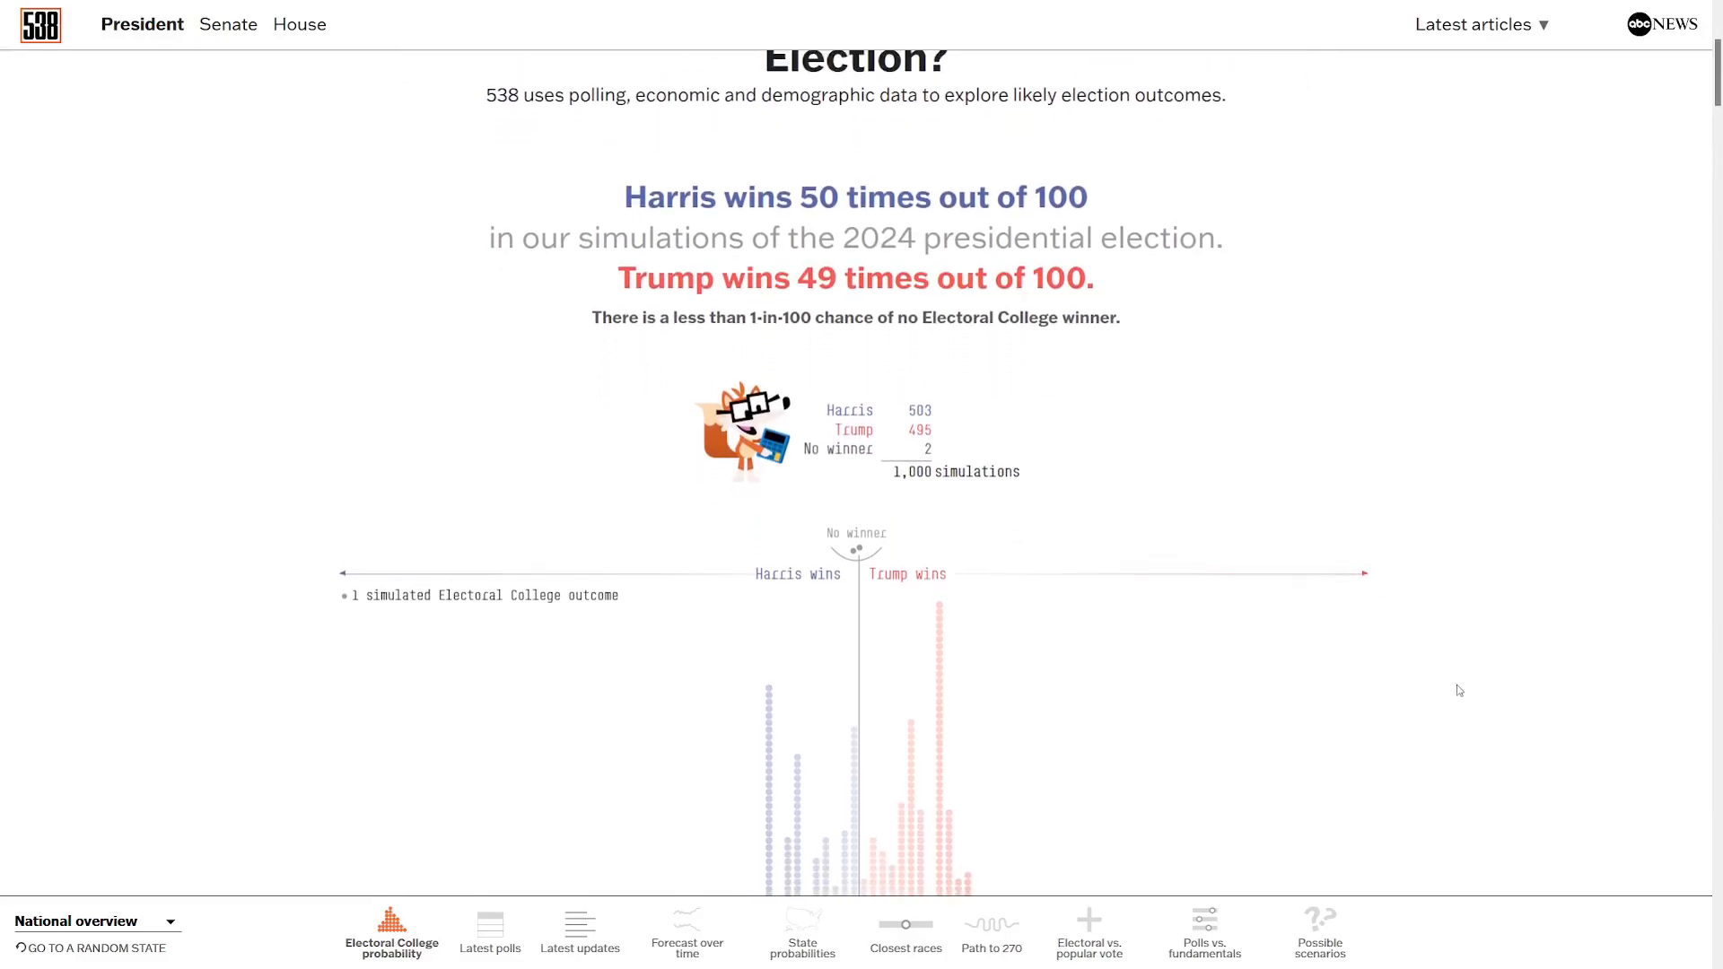
{"action": "scroll", "scroll_direction": "down", "scroll_amount": 3}
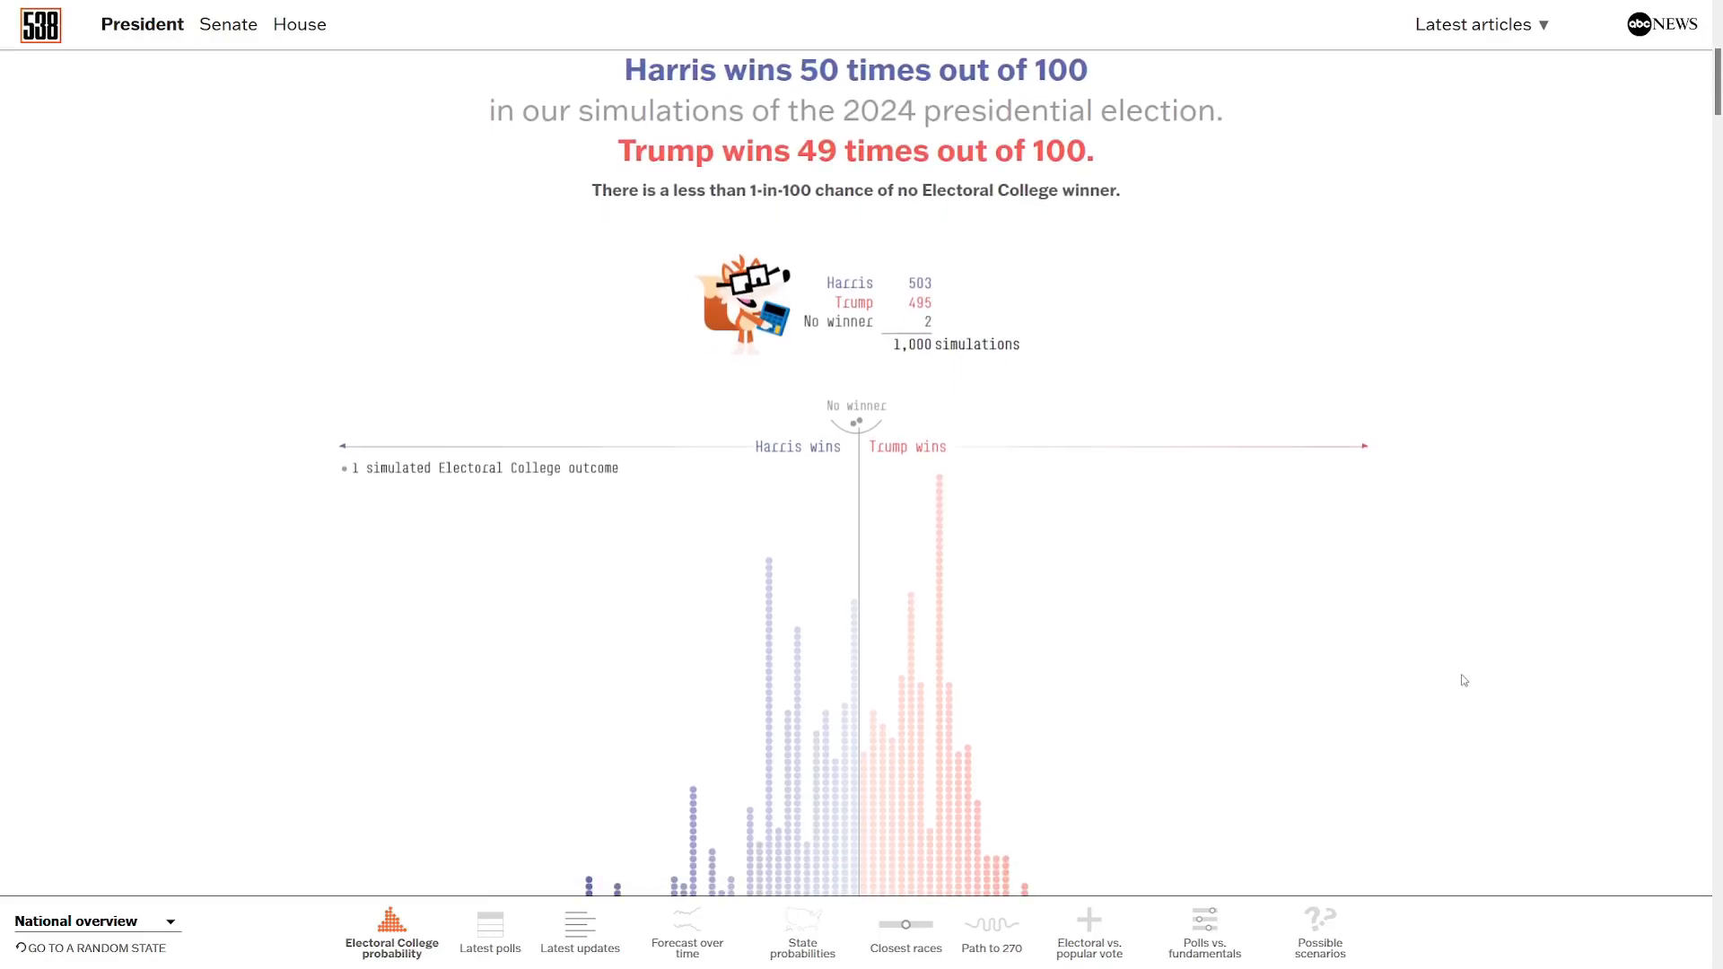
{"action": "scroll", "scroll_direction": "down", "scroll_amount": 3}
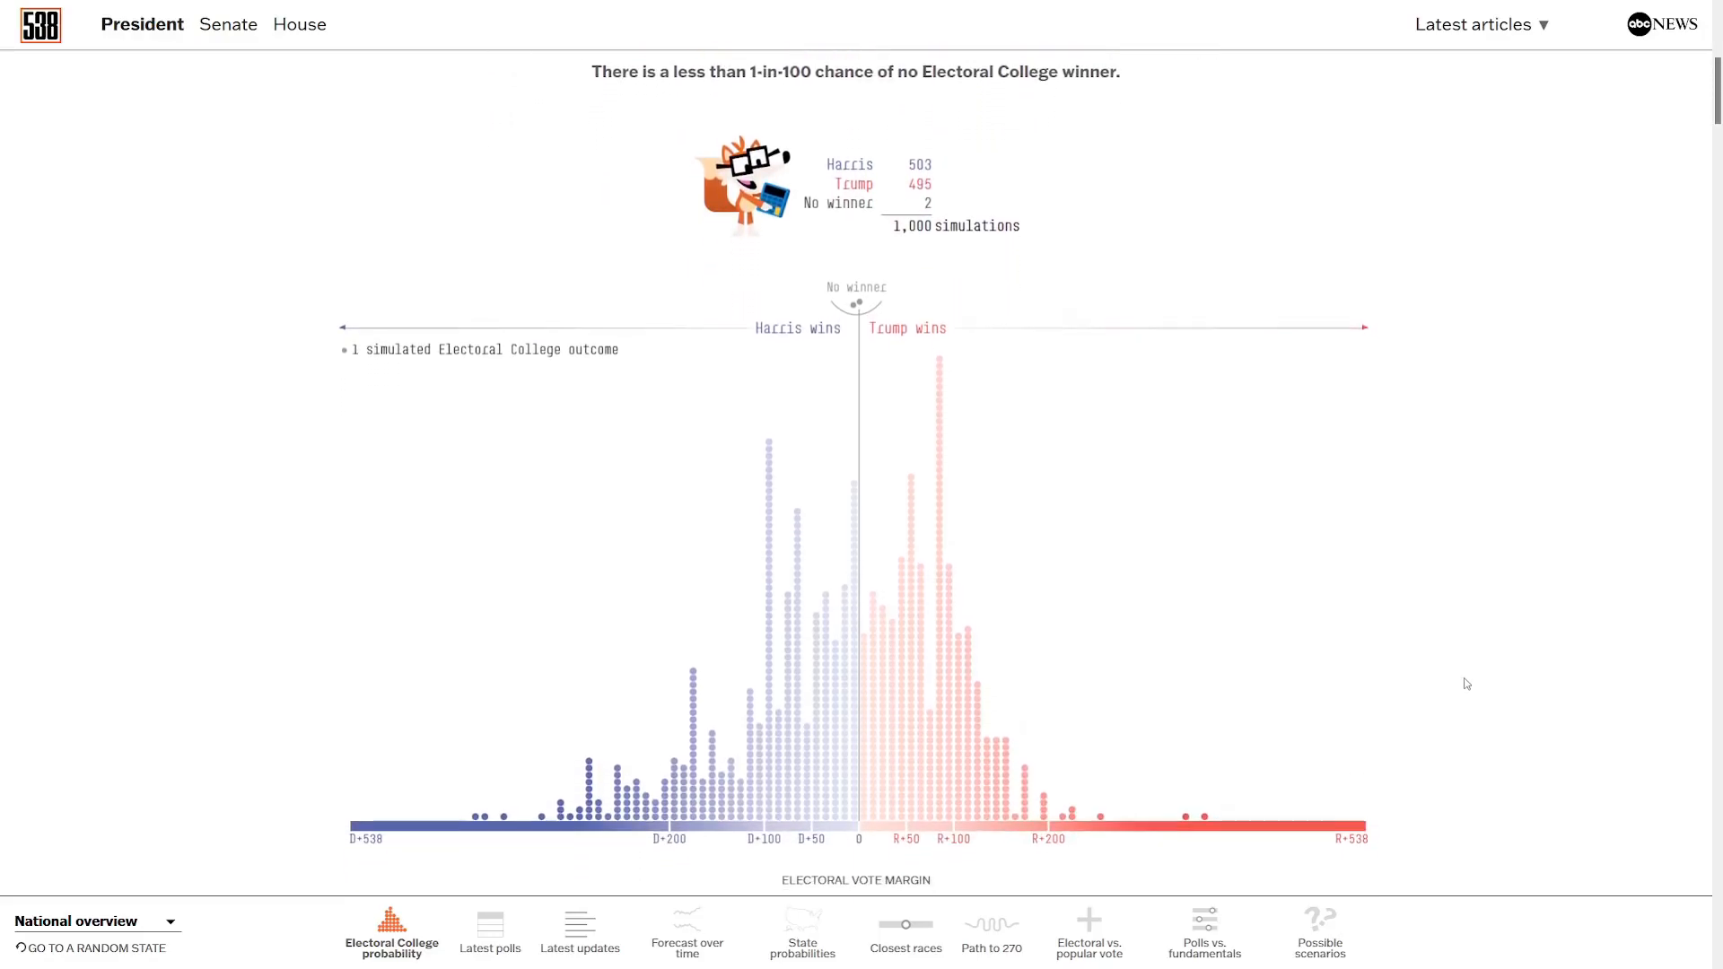
{"action": "scroll", "scroll_direction": "down", "scroll_amount": 3}
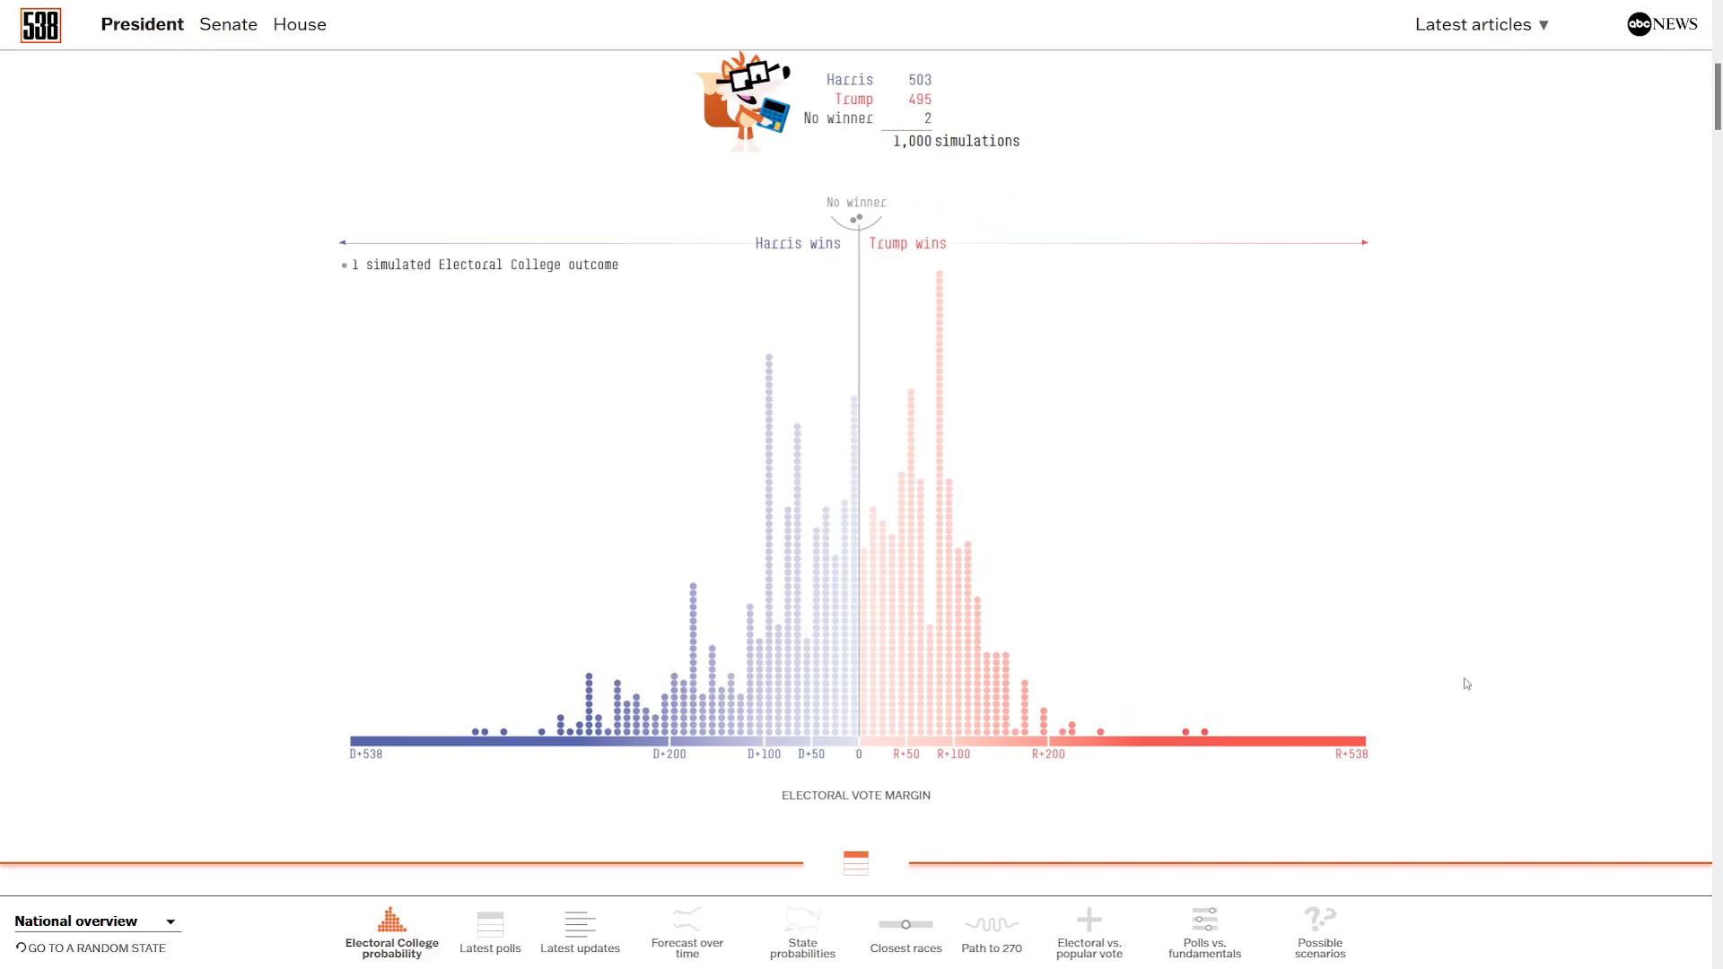
{"action": "mouse_move", "coordinate": [1422, 648]}
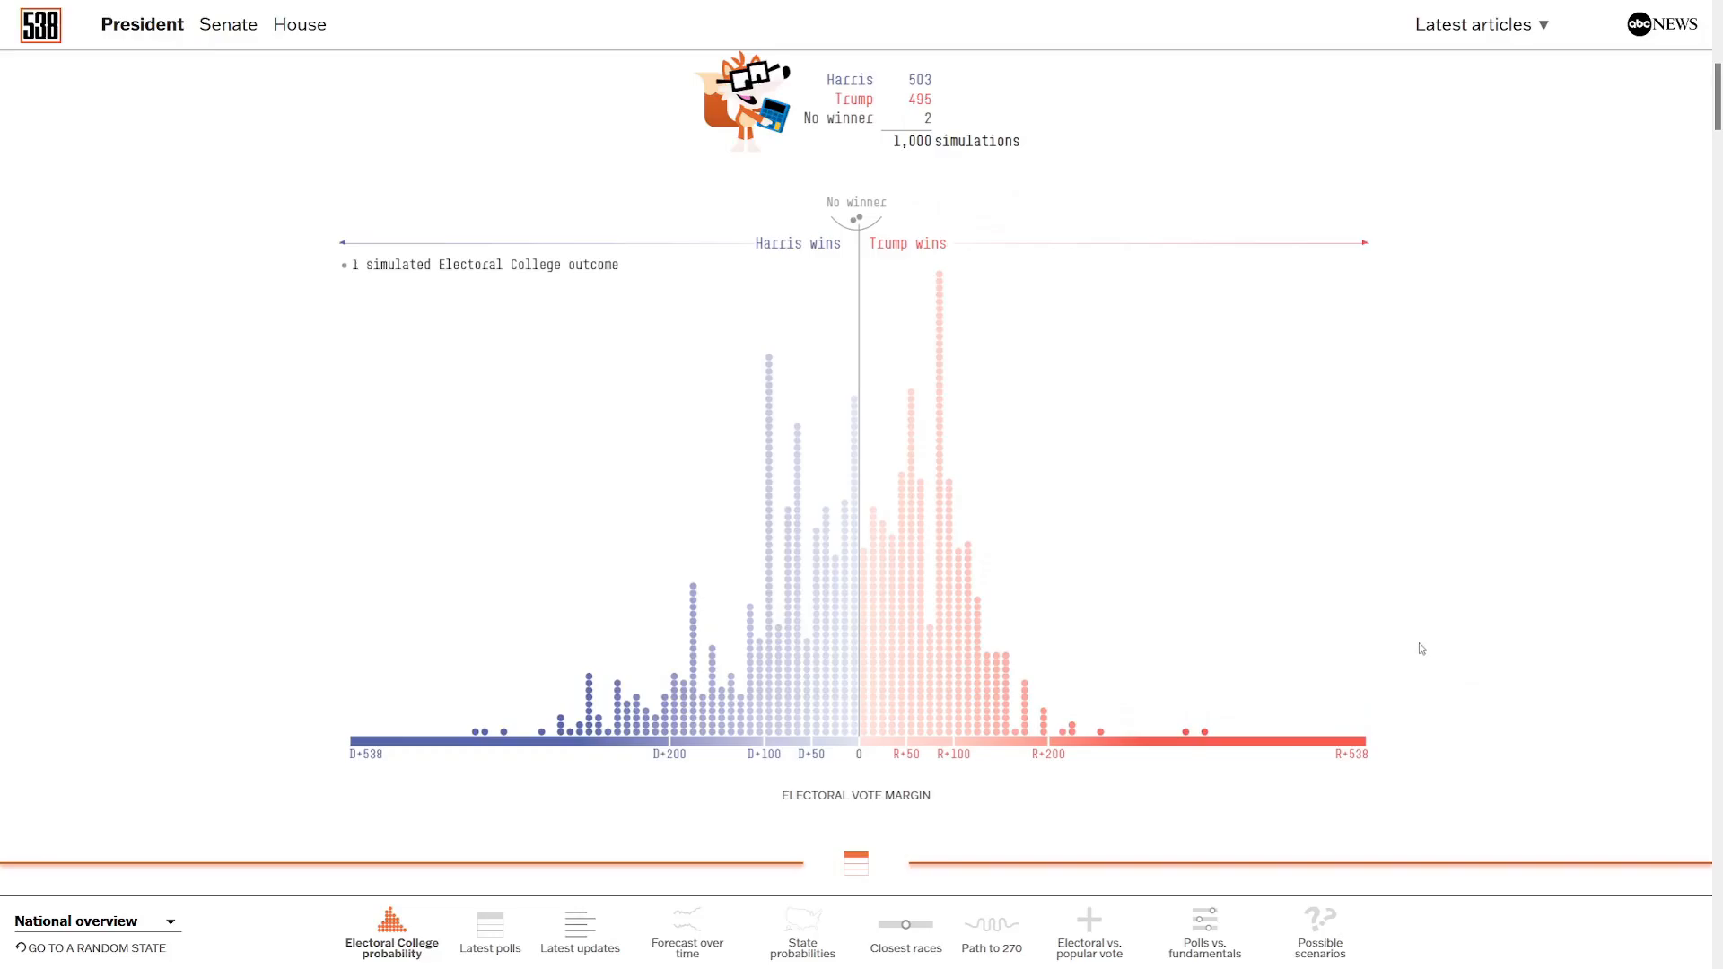
{"action": "mouse_move", "coordinate": [1260, 821]}
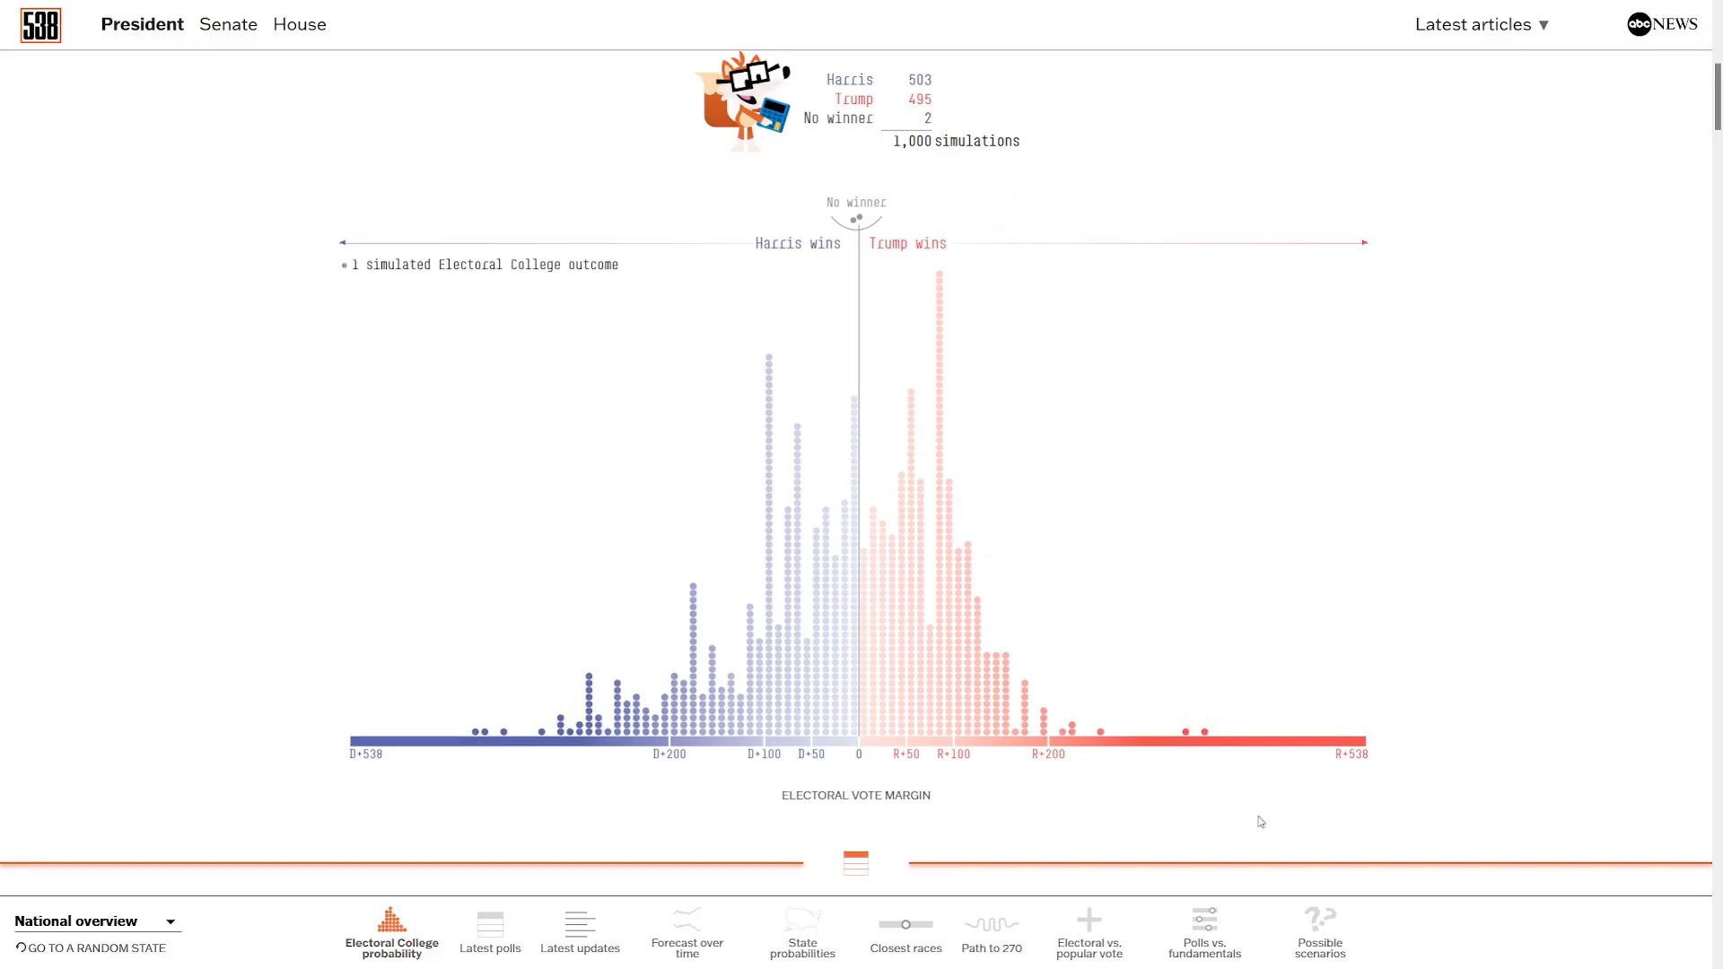
{"action": "mouse_move", "coordinate": [1027, 820]}
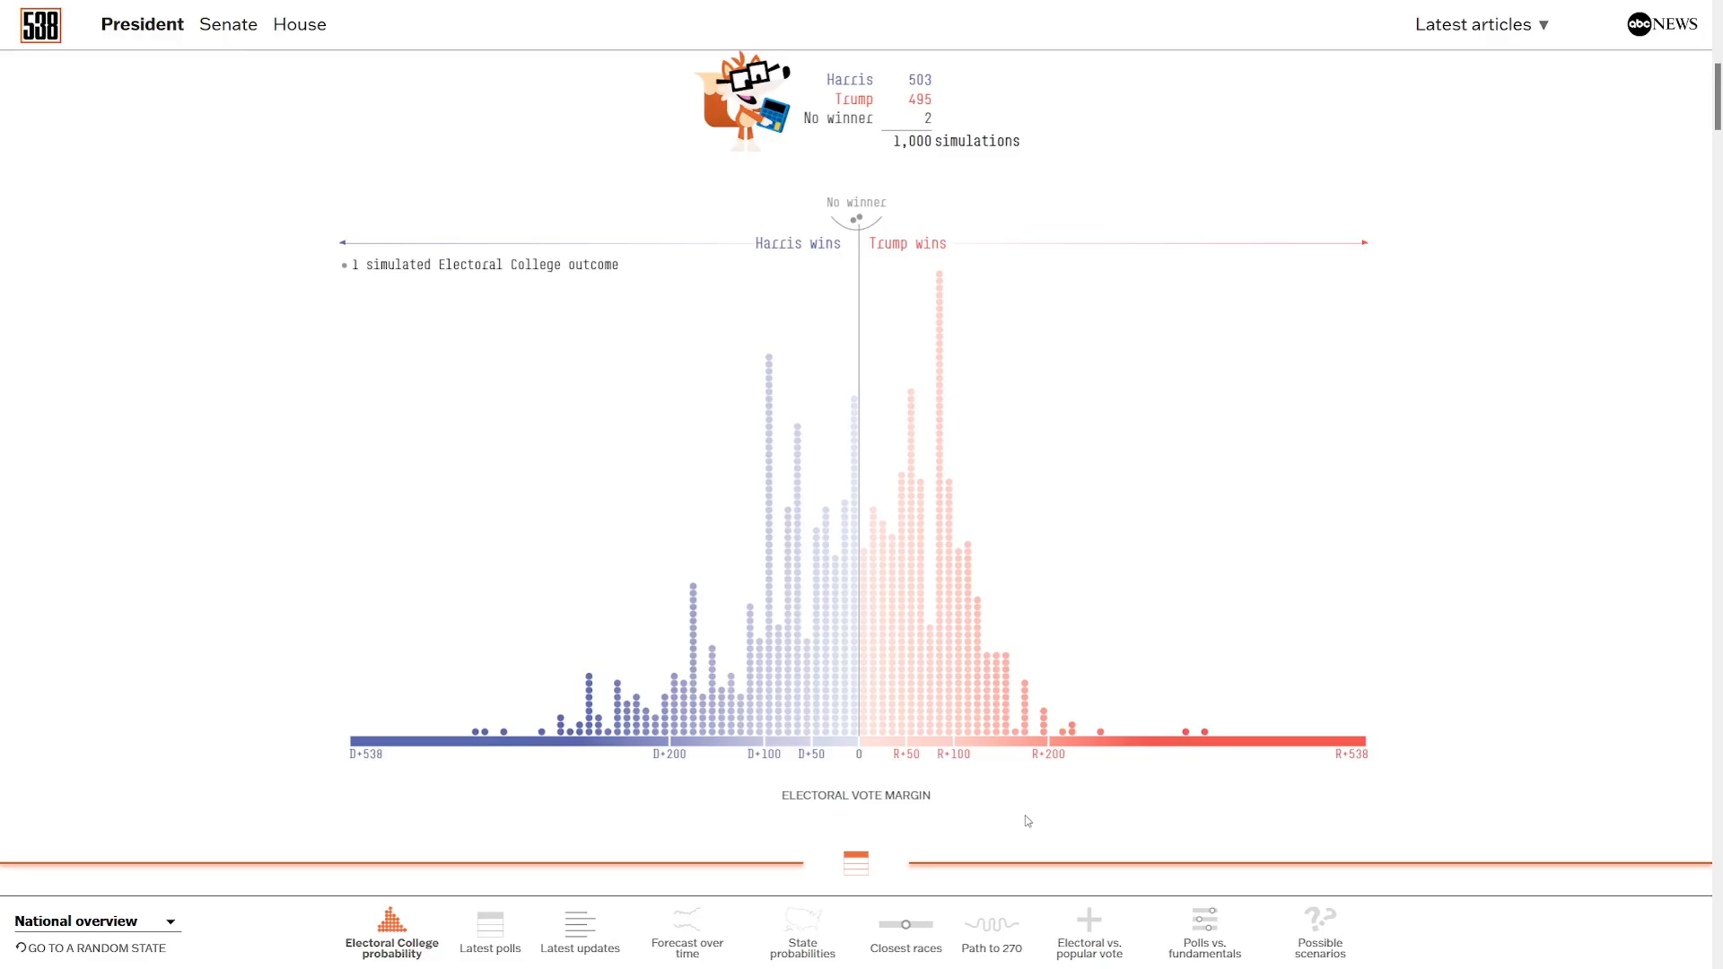
{"action": "mouse_move", "coordinate": [858, 777]}
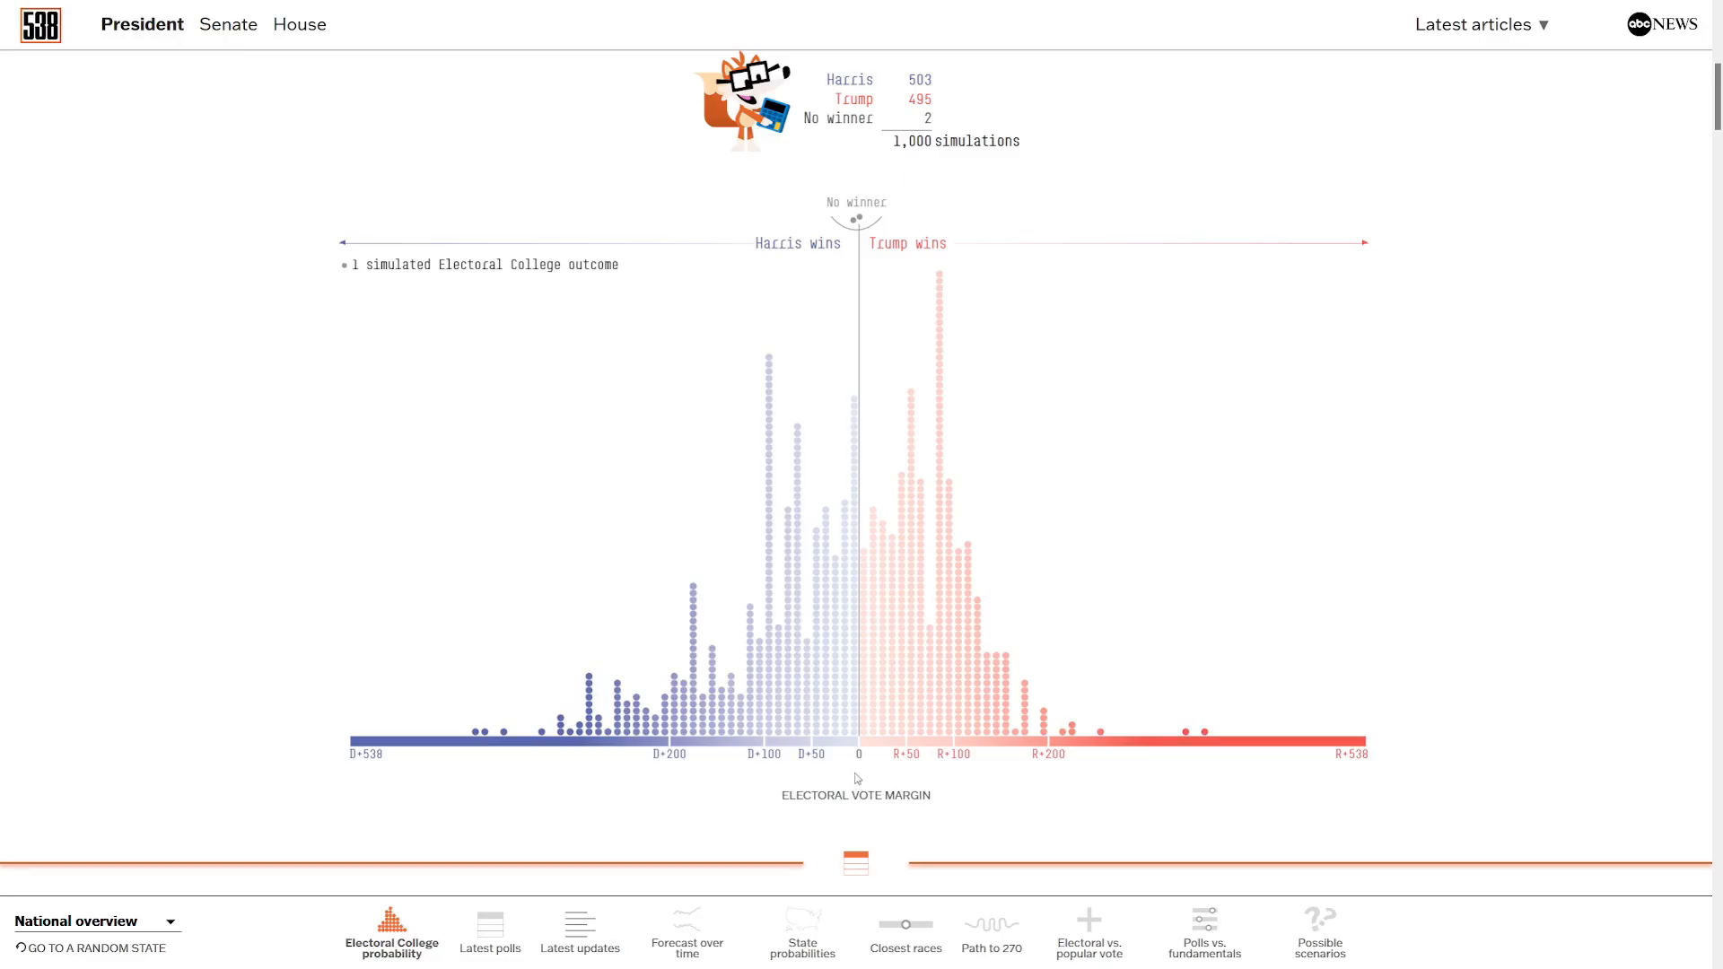
{"action": "mouse_move", "coordinate": [883, 700]}
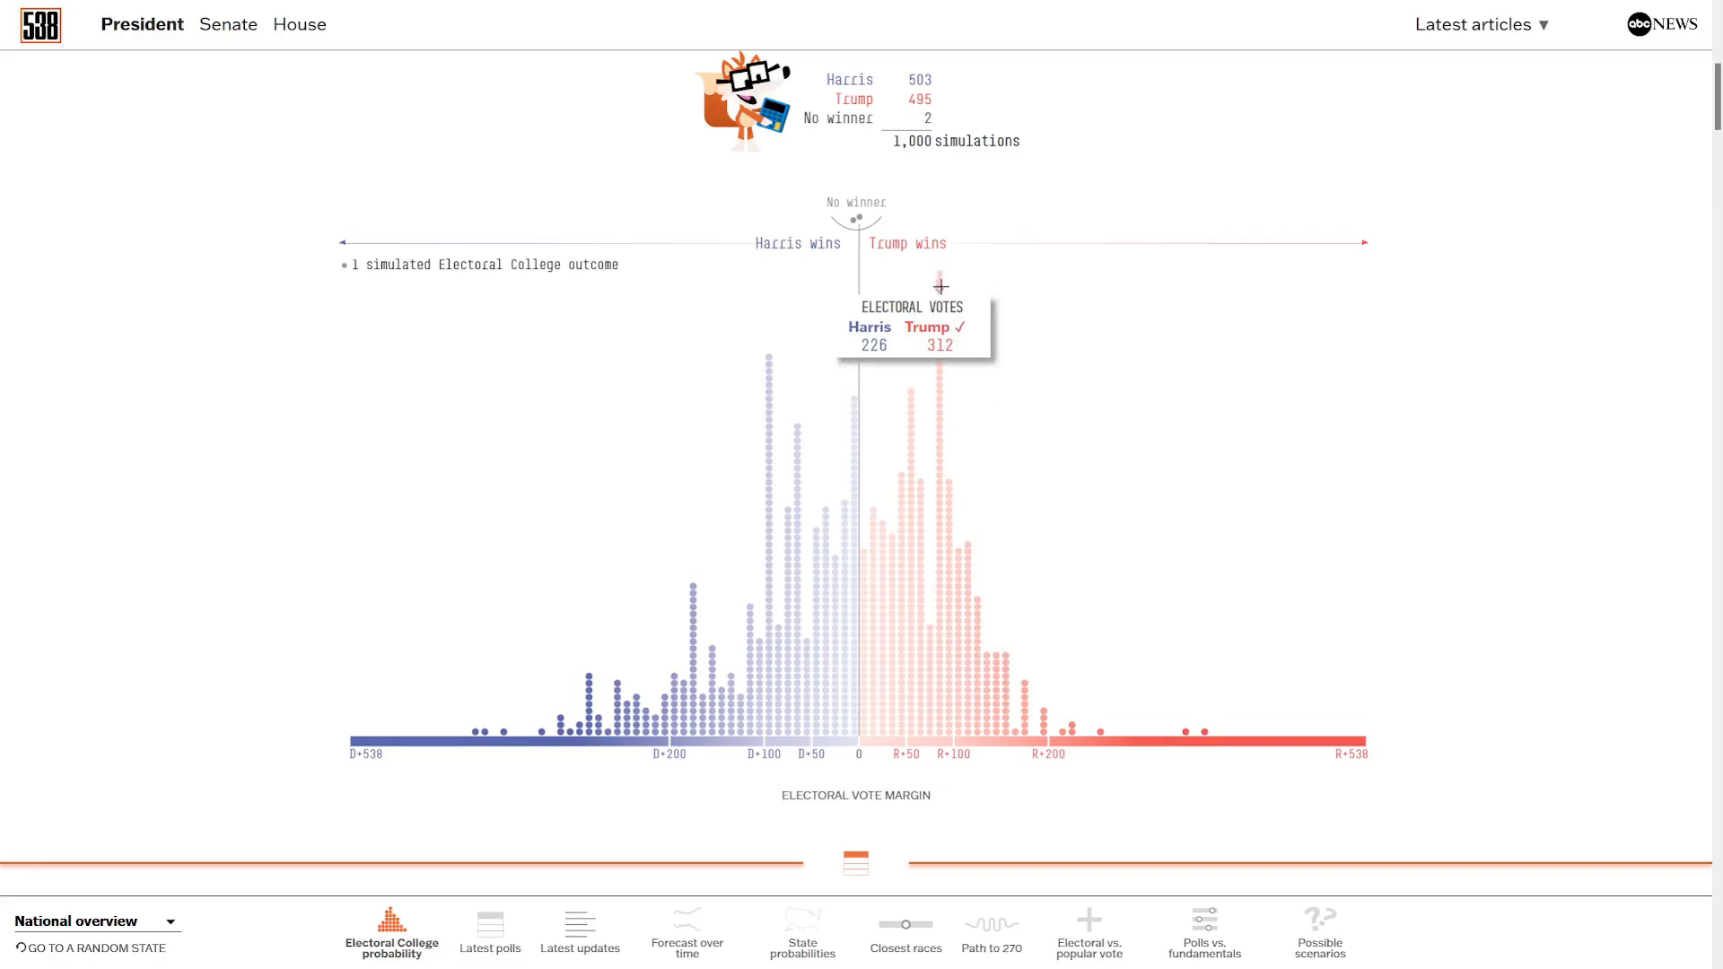
{"action": "mouse_move", "coordinate": [688, 709]}
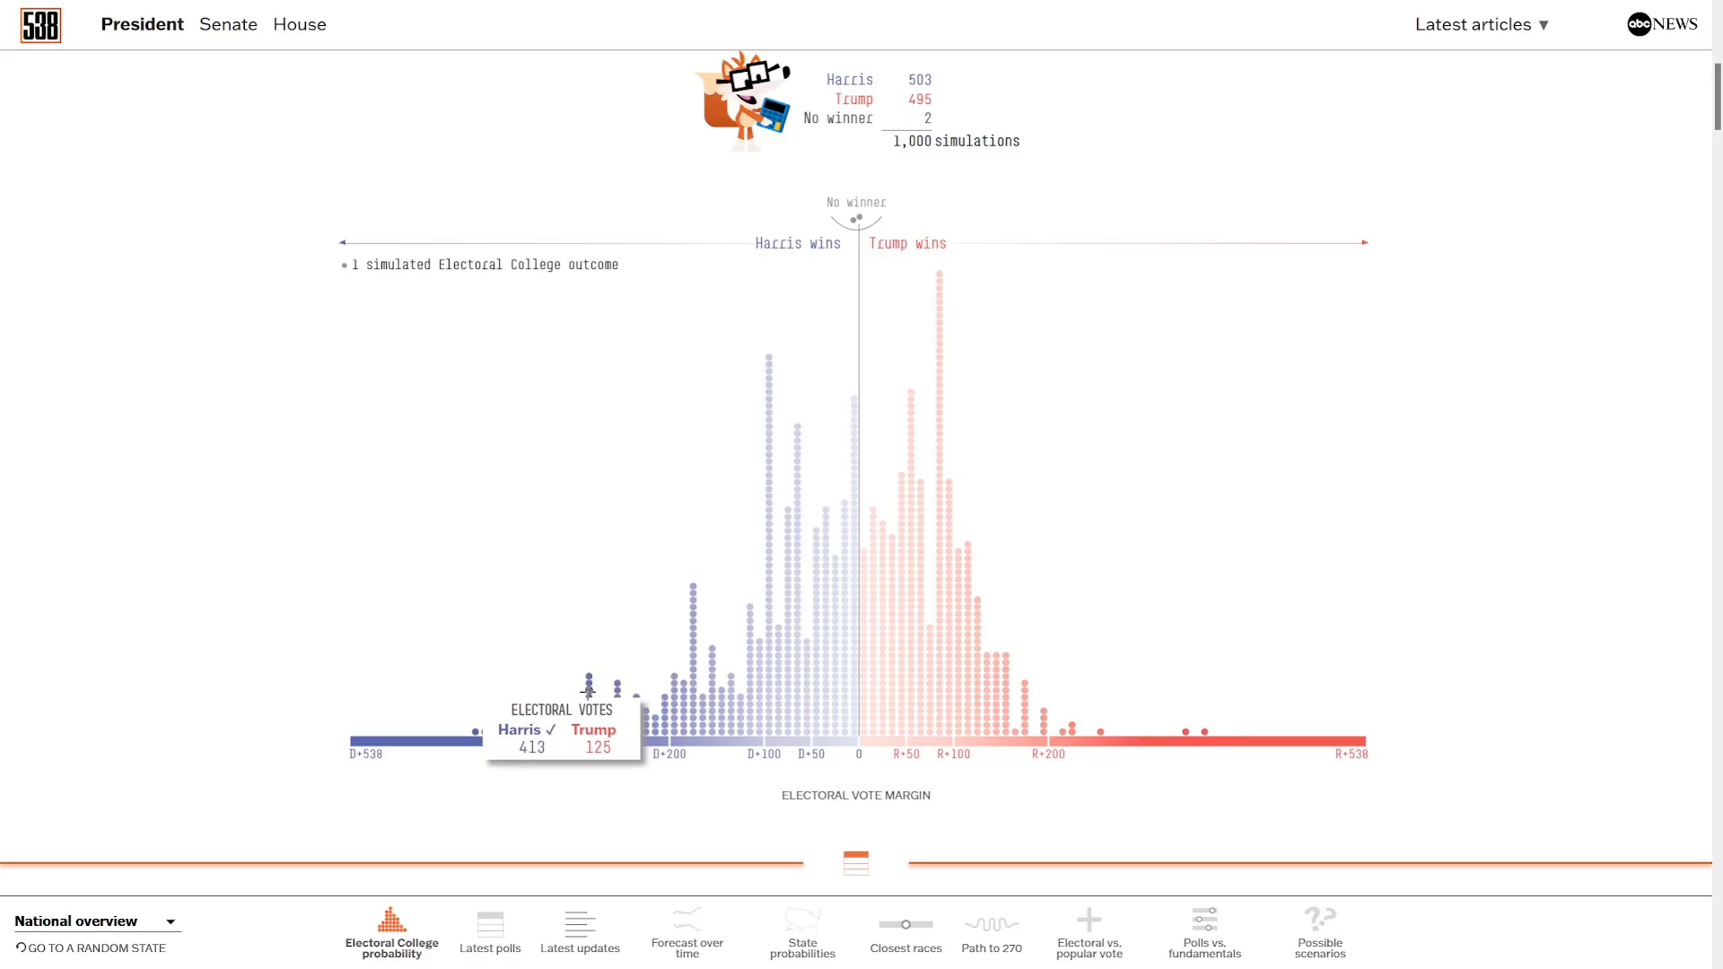
{"action": "mouse_move", "coordinate": [1499, 768]}
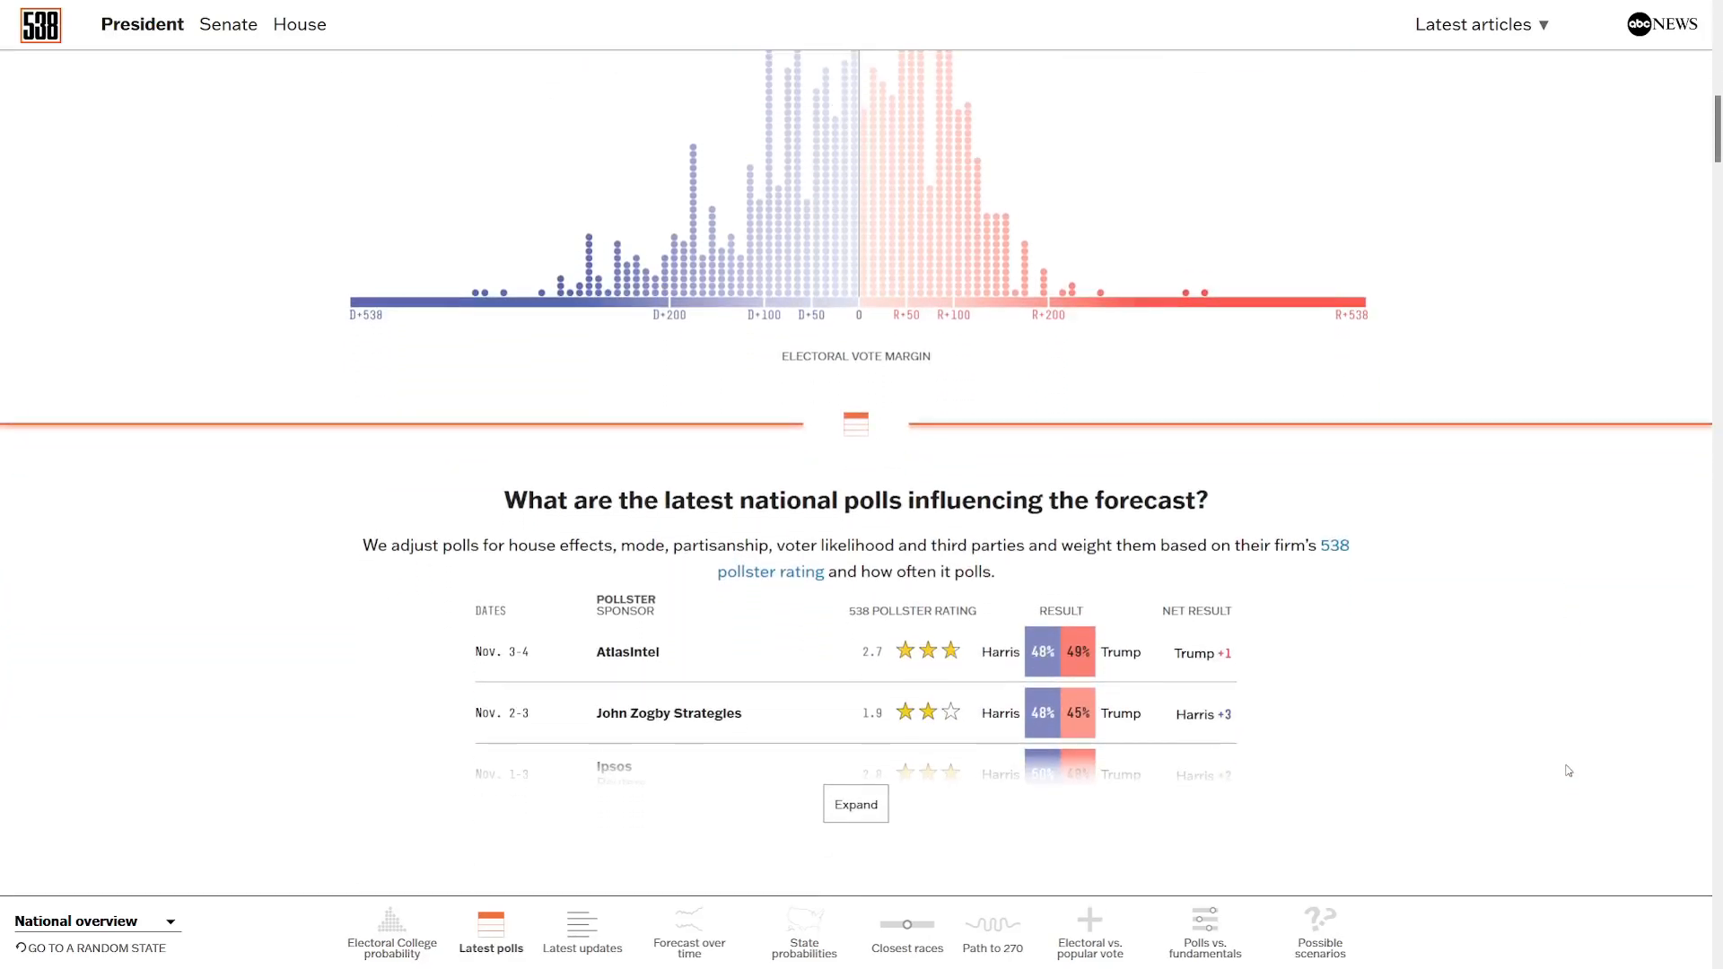
Scroll to Latest updates and select the sentence 'All seven swing states are still within a normal polling error'.
{"action": "scroll", "scroll_direction": "down", "scroll_amount": 3}
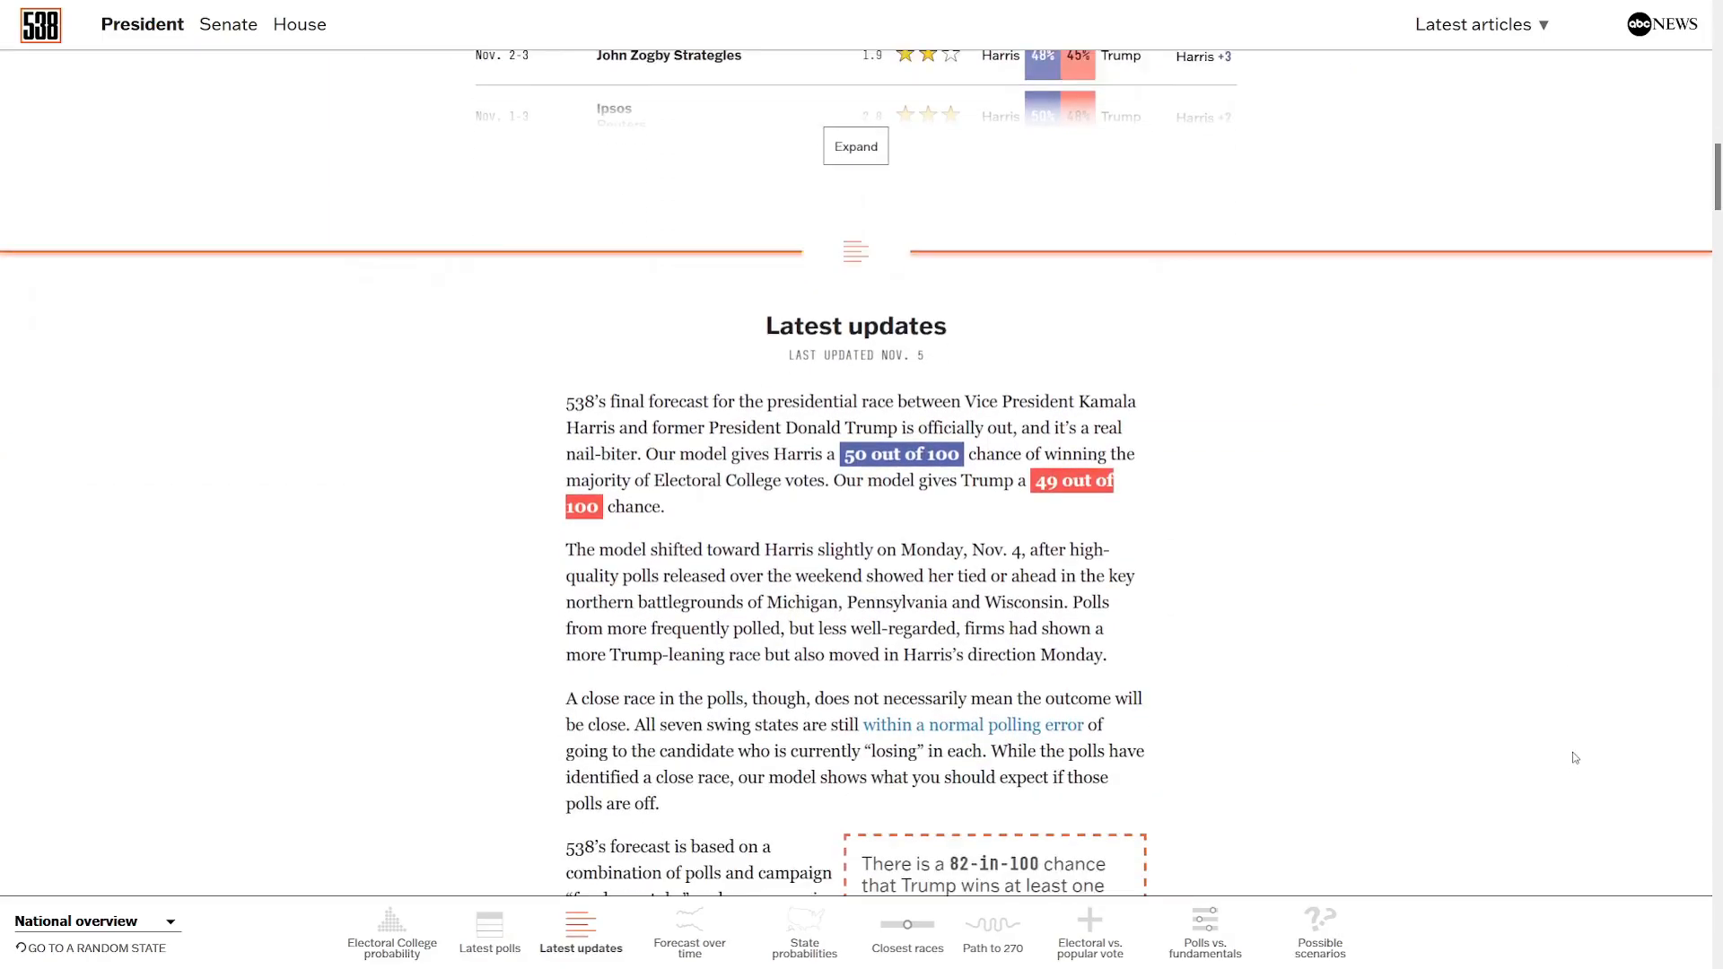
{"action": "scroll", "scroll_direction": "down", "scroll_amount": 3}
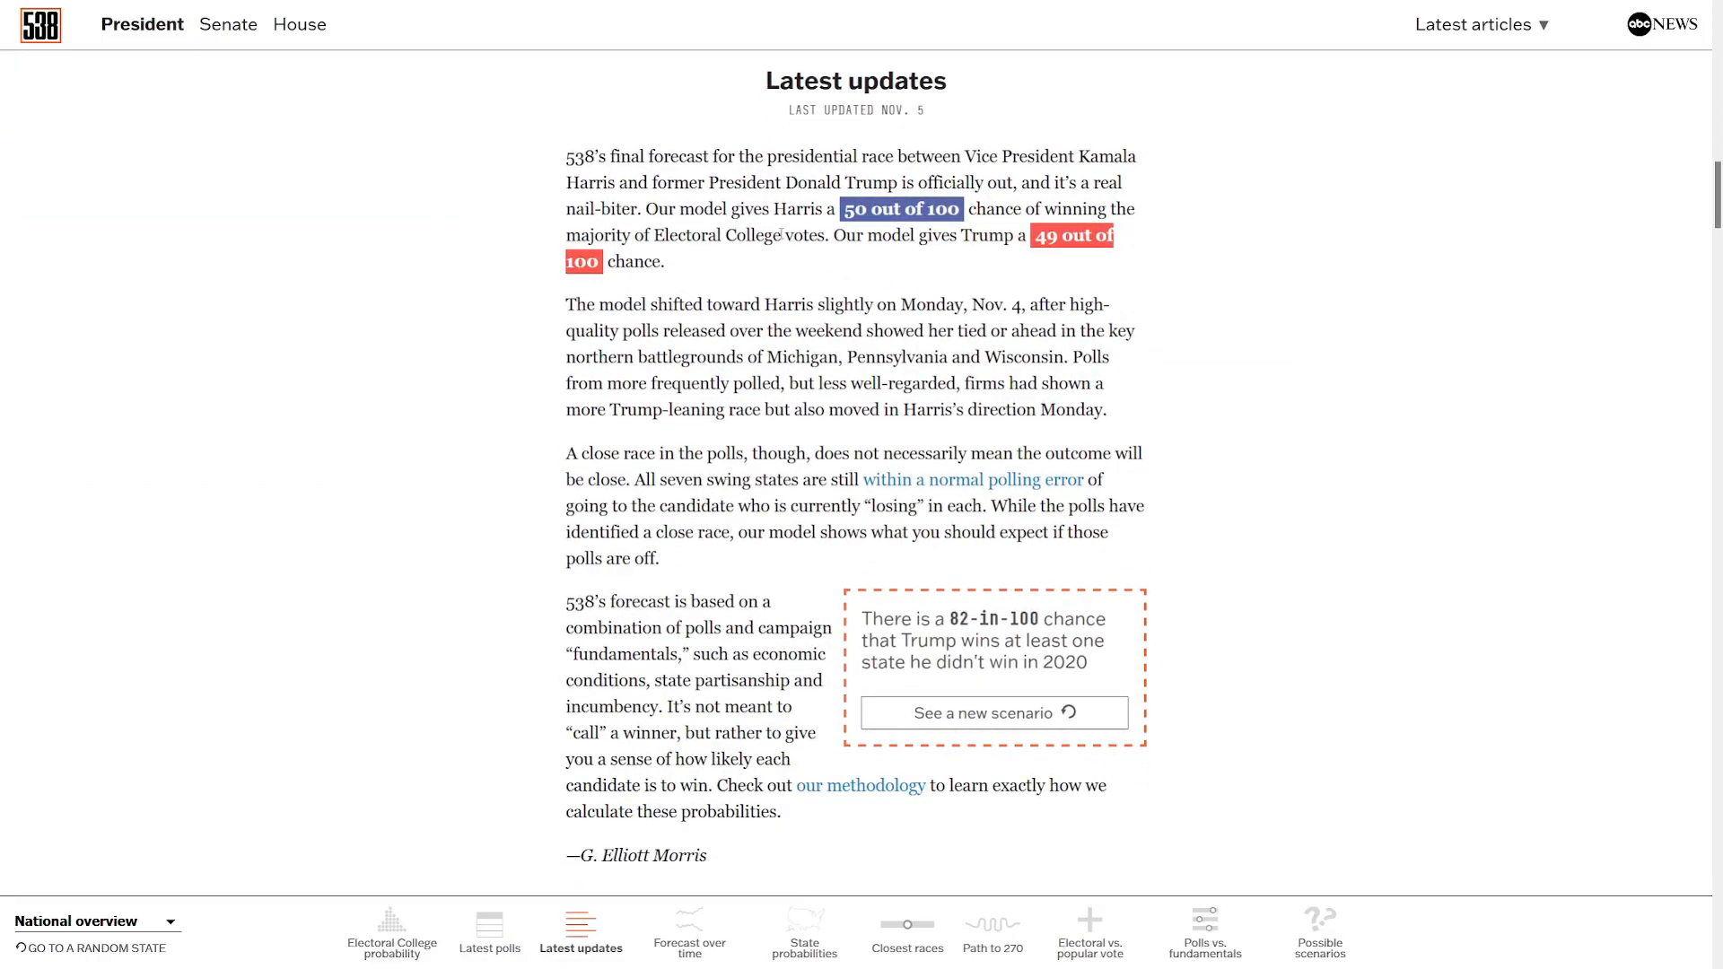
{"action": "left_click_drag", "start_coordinate": [566, 305], "coordinate": [632, 305]}
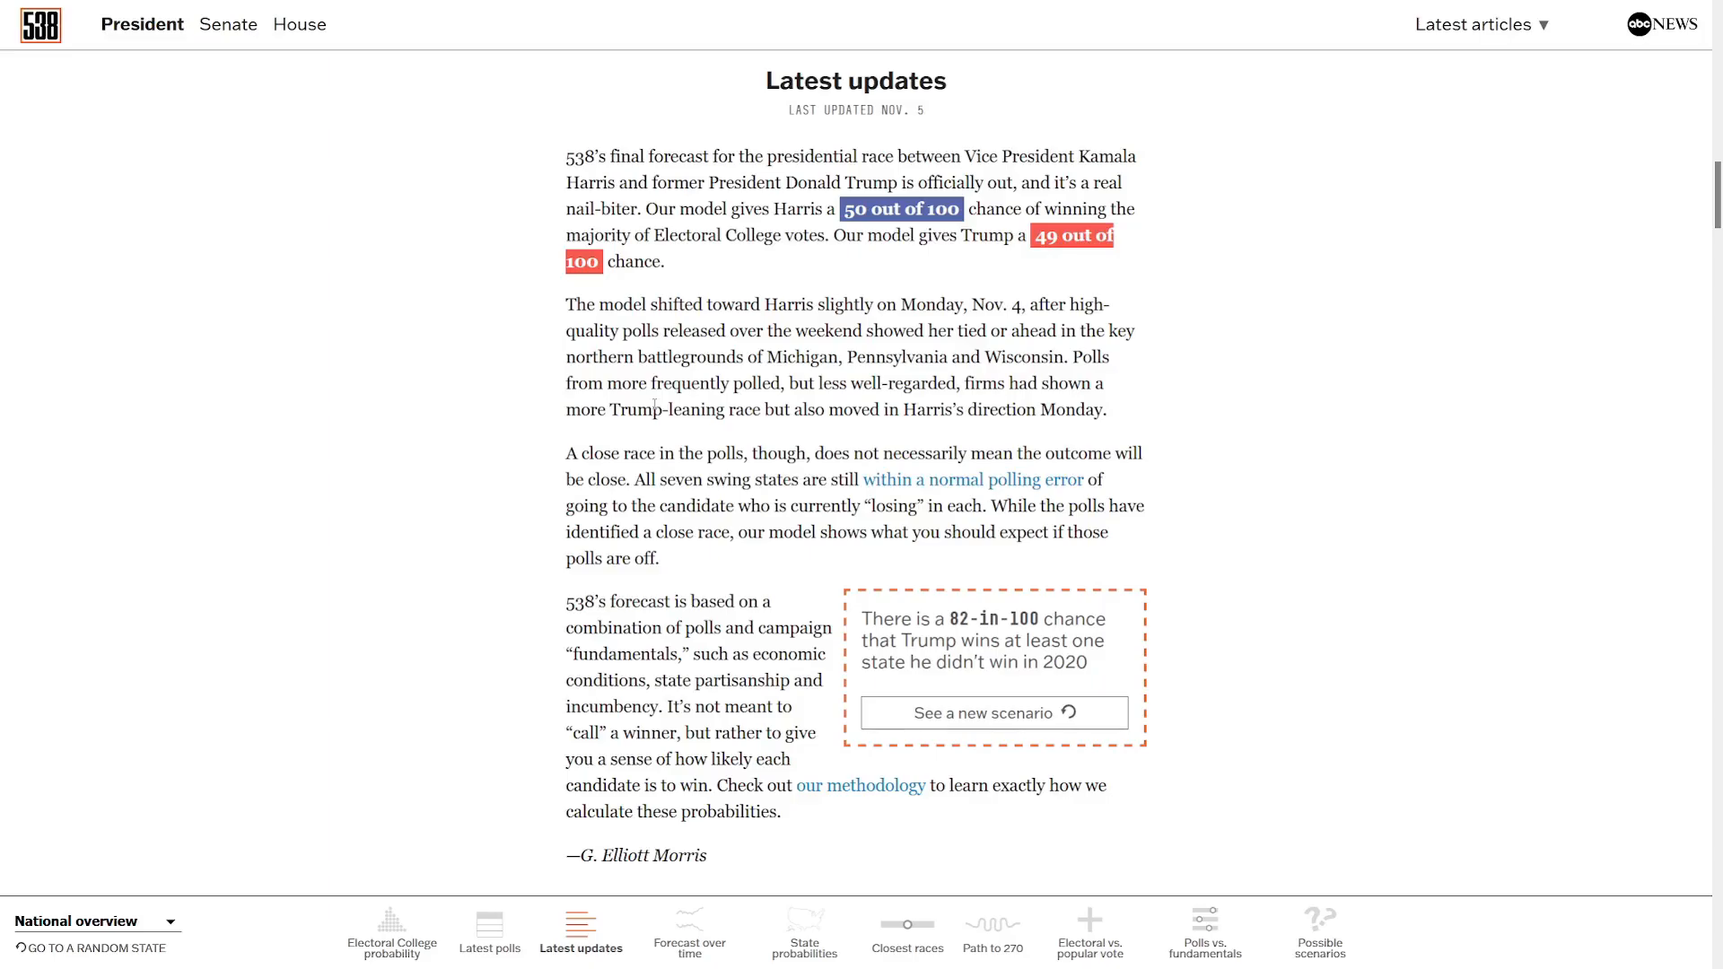
{"action": "mouse_move", "coordinate": [654, 409]}
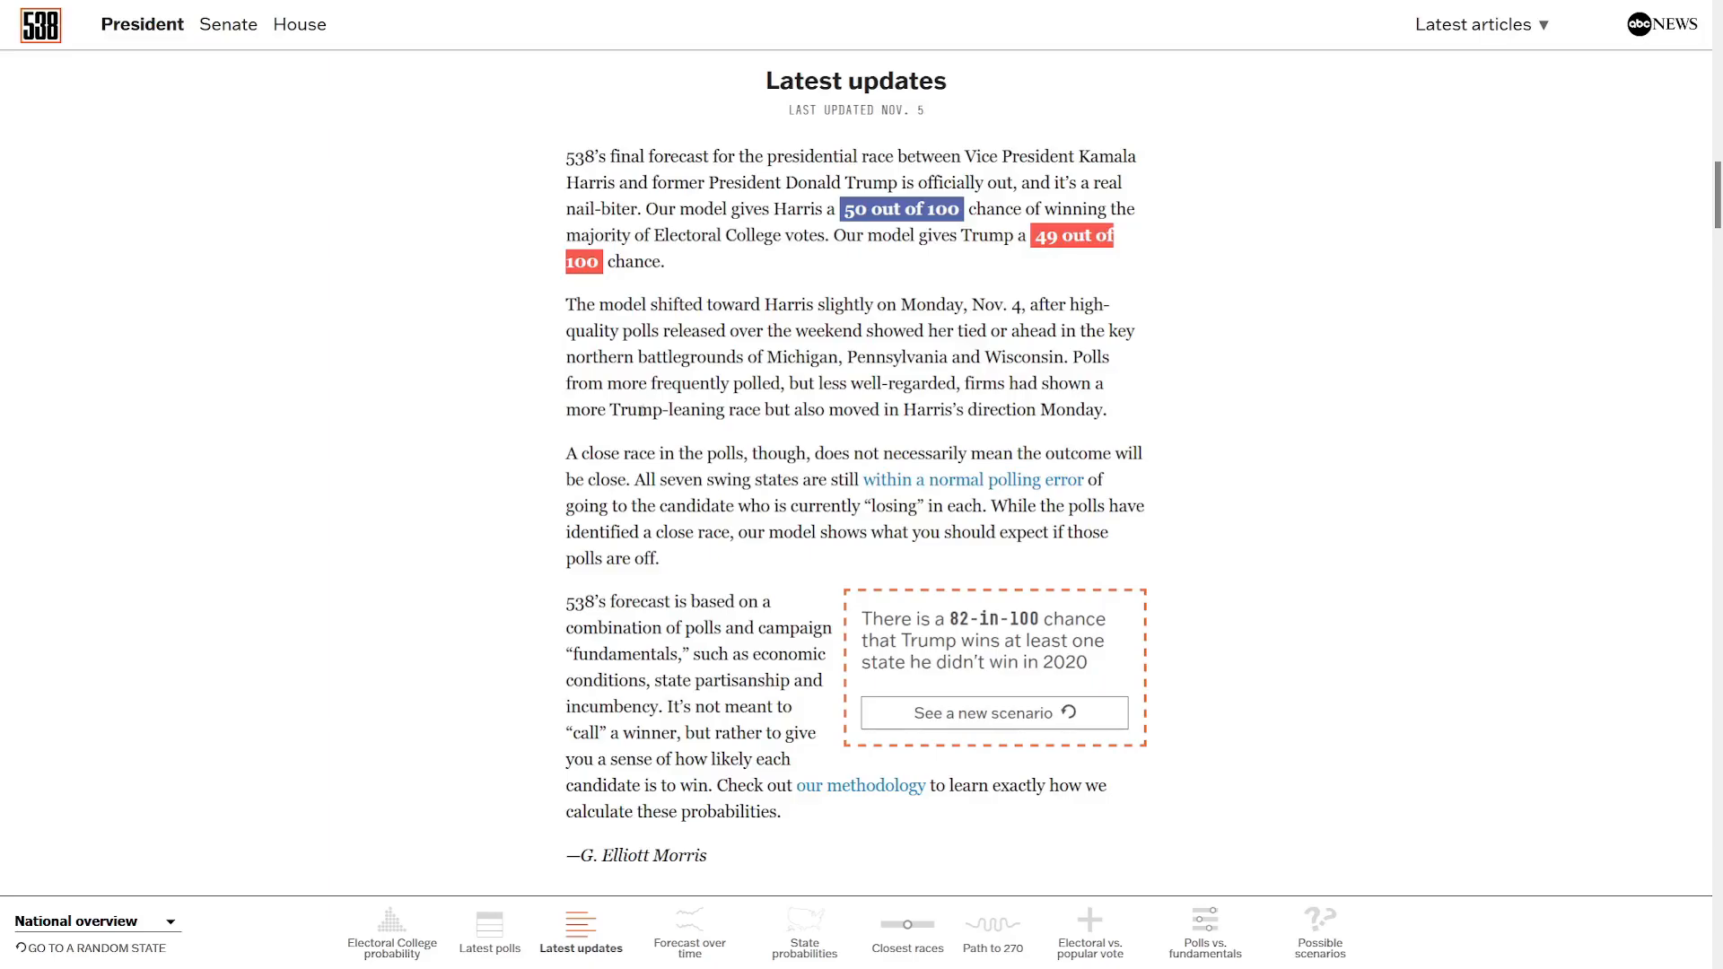
{"action": "mouse_move", "coordinate": [676, 418]}
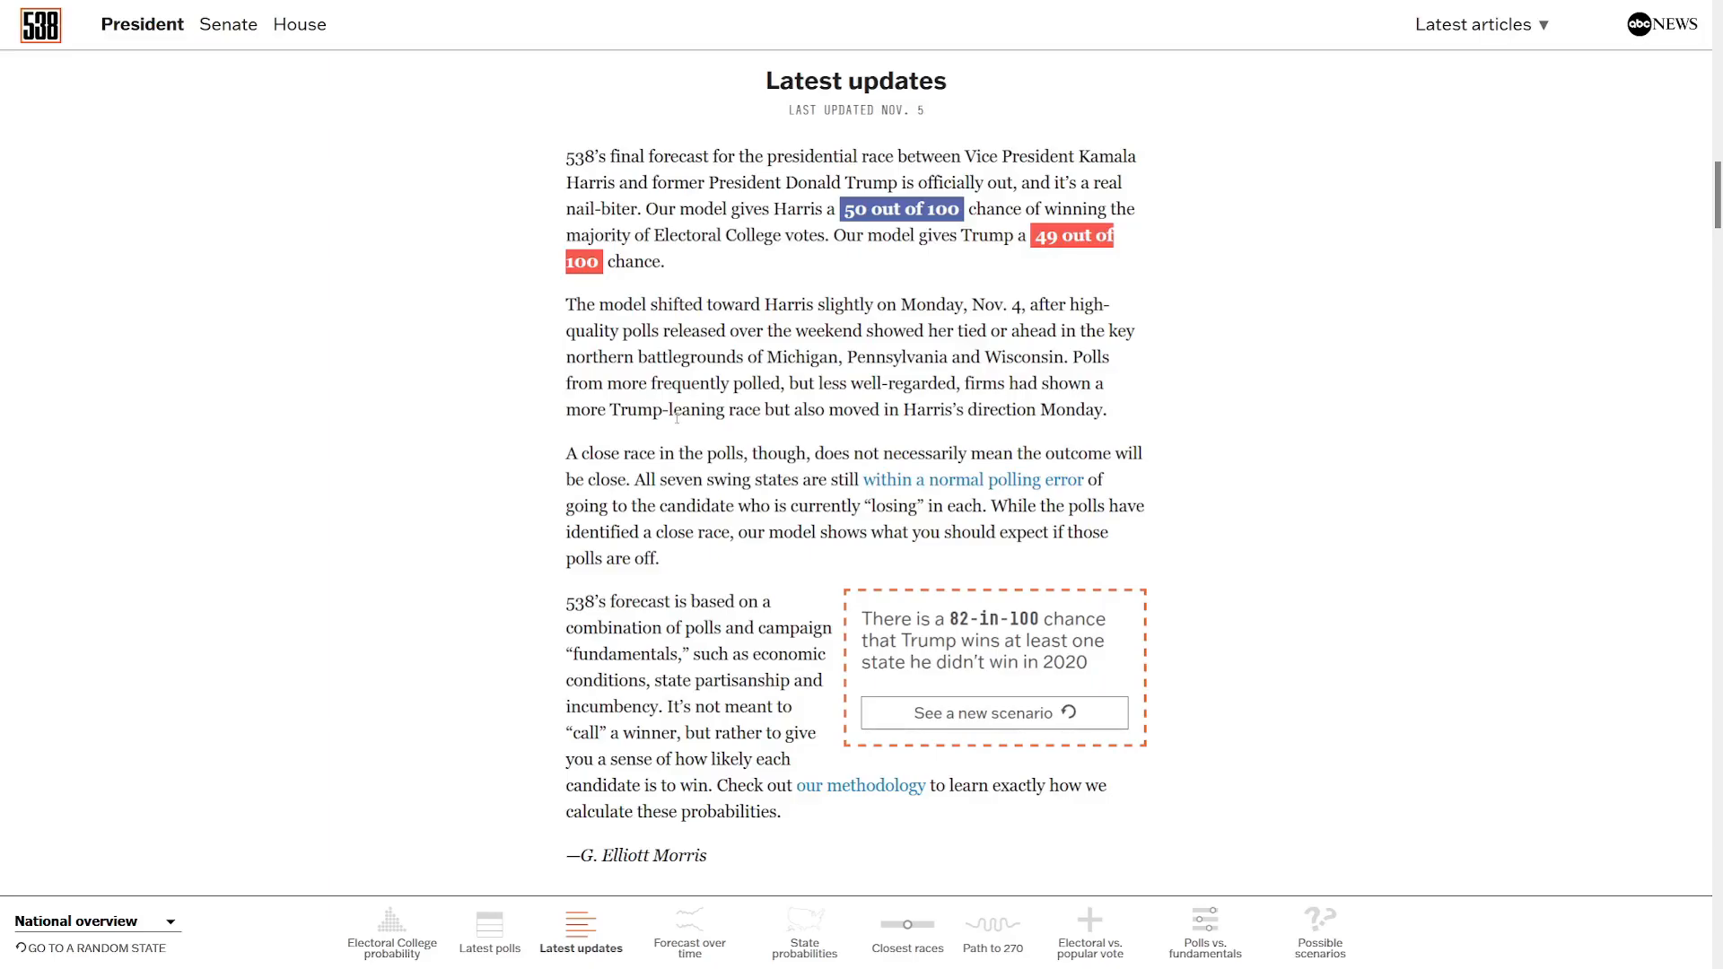
{"action": "mouse_move", "coordinate": [635, 471]}
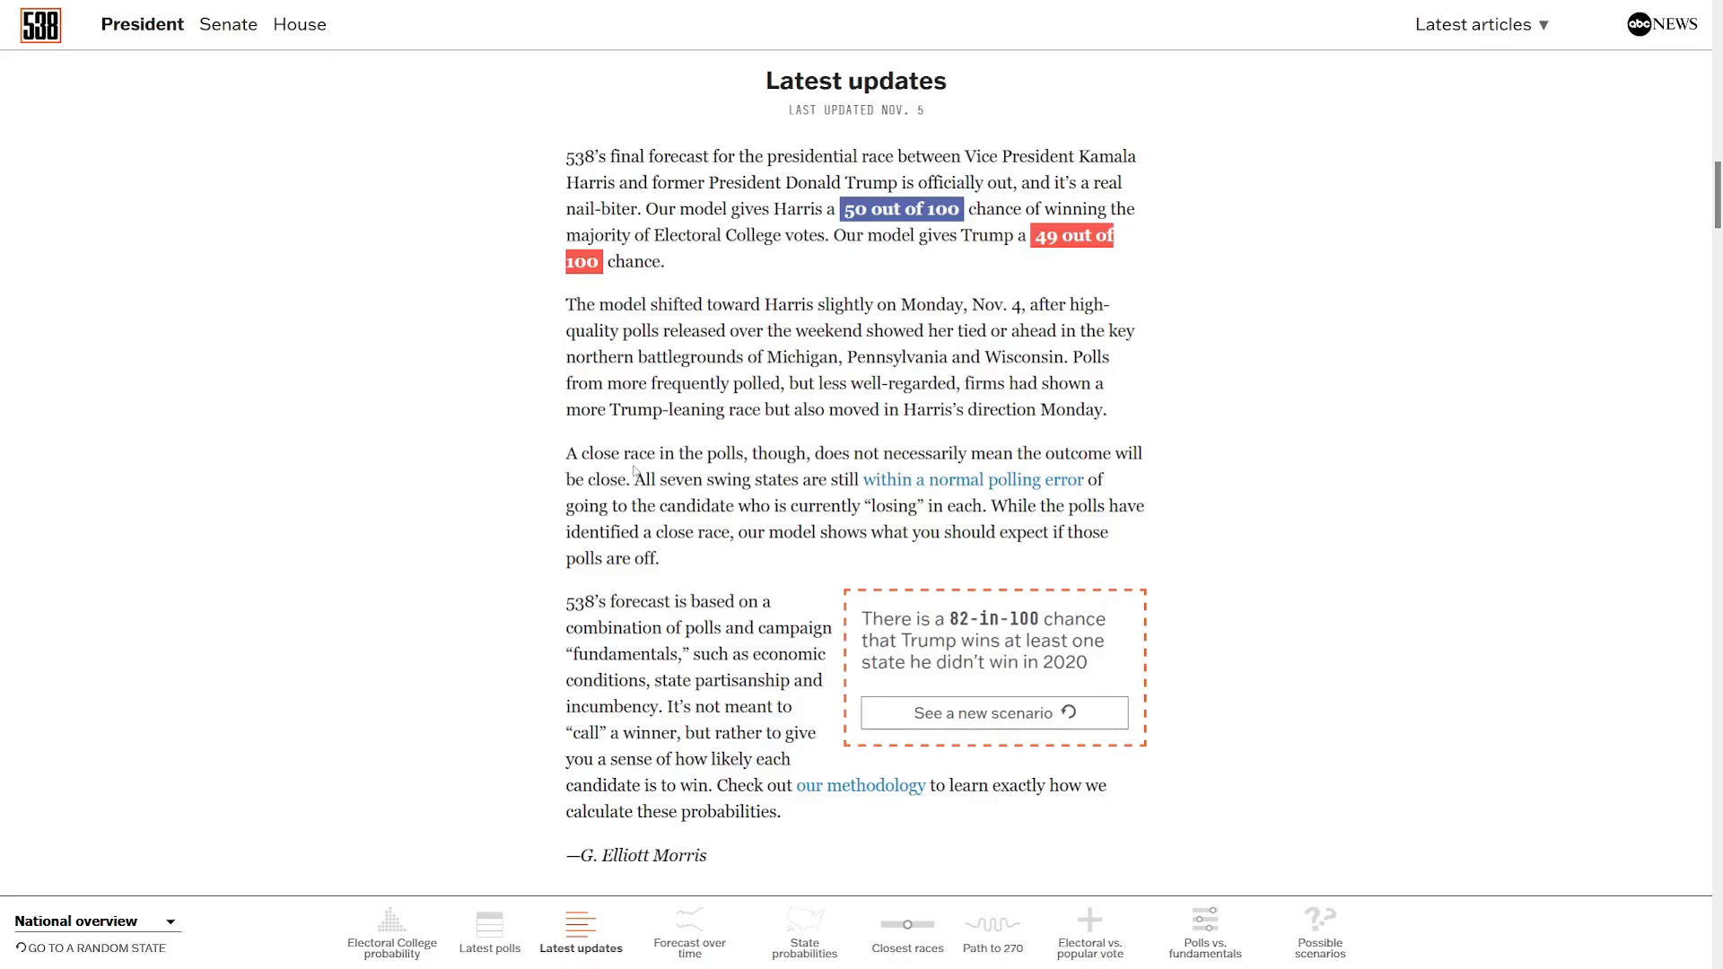
{"action": "mouse_move", "coordinate": [635, 472]}
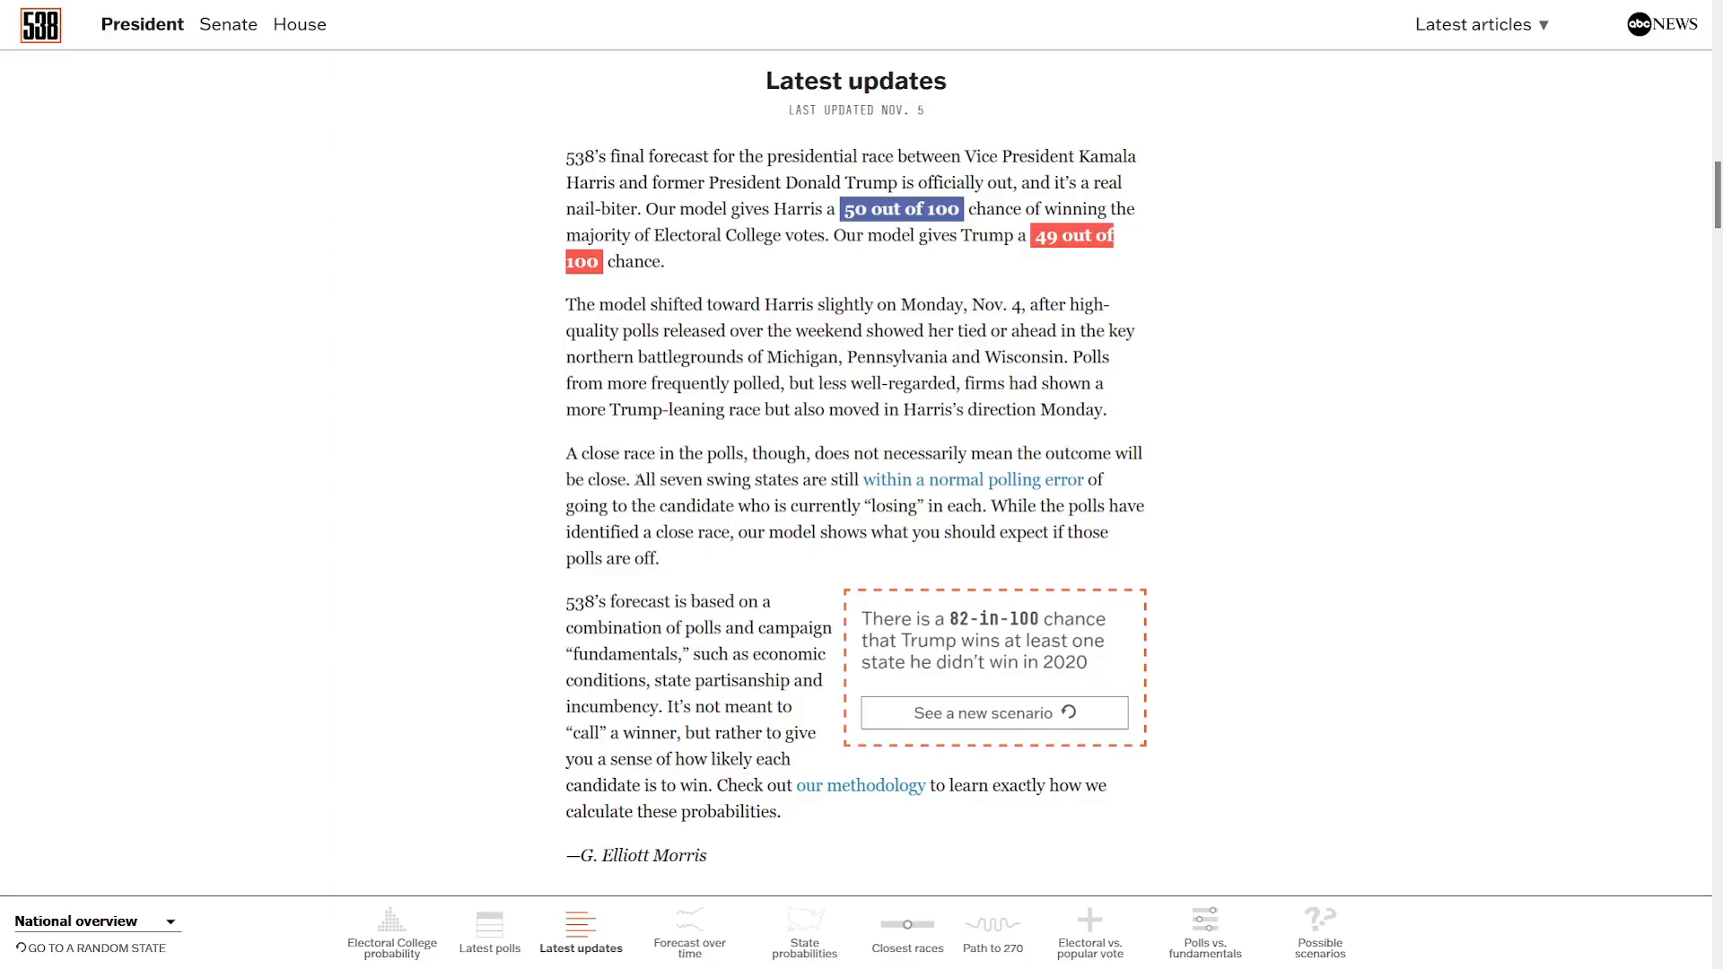
{"action": "double_click", "coordinate": [639, 481]}
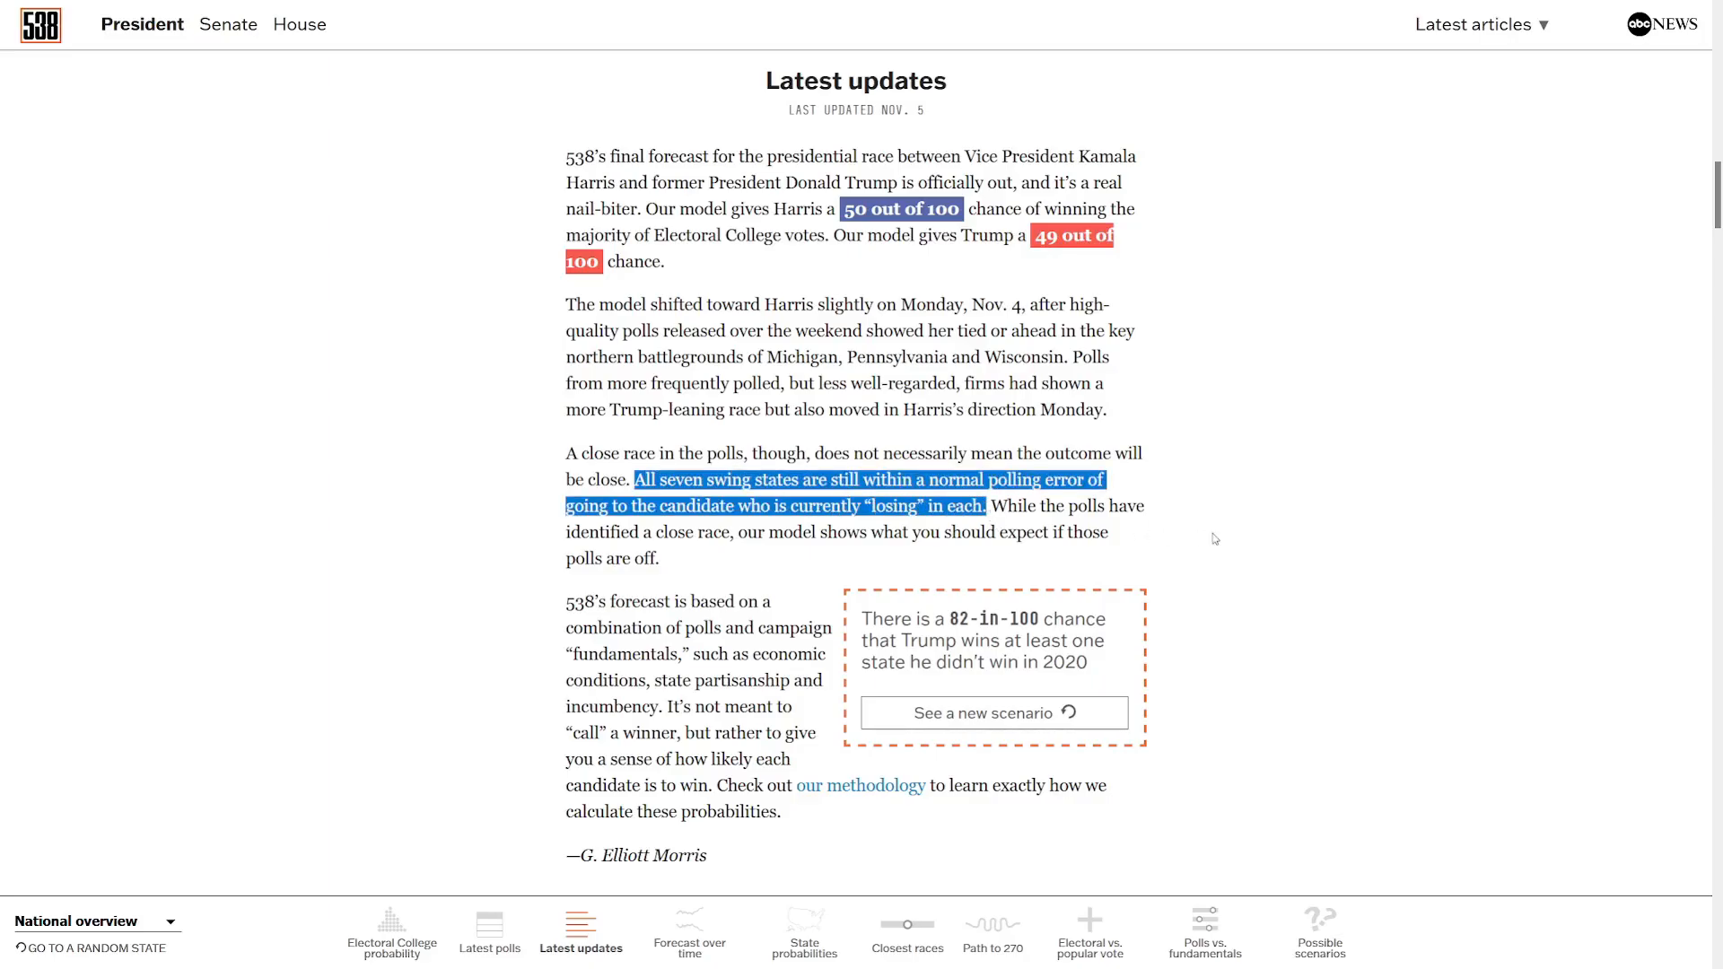
{"action": "mouse_move", "coordinate": [1434, 530]}
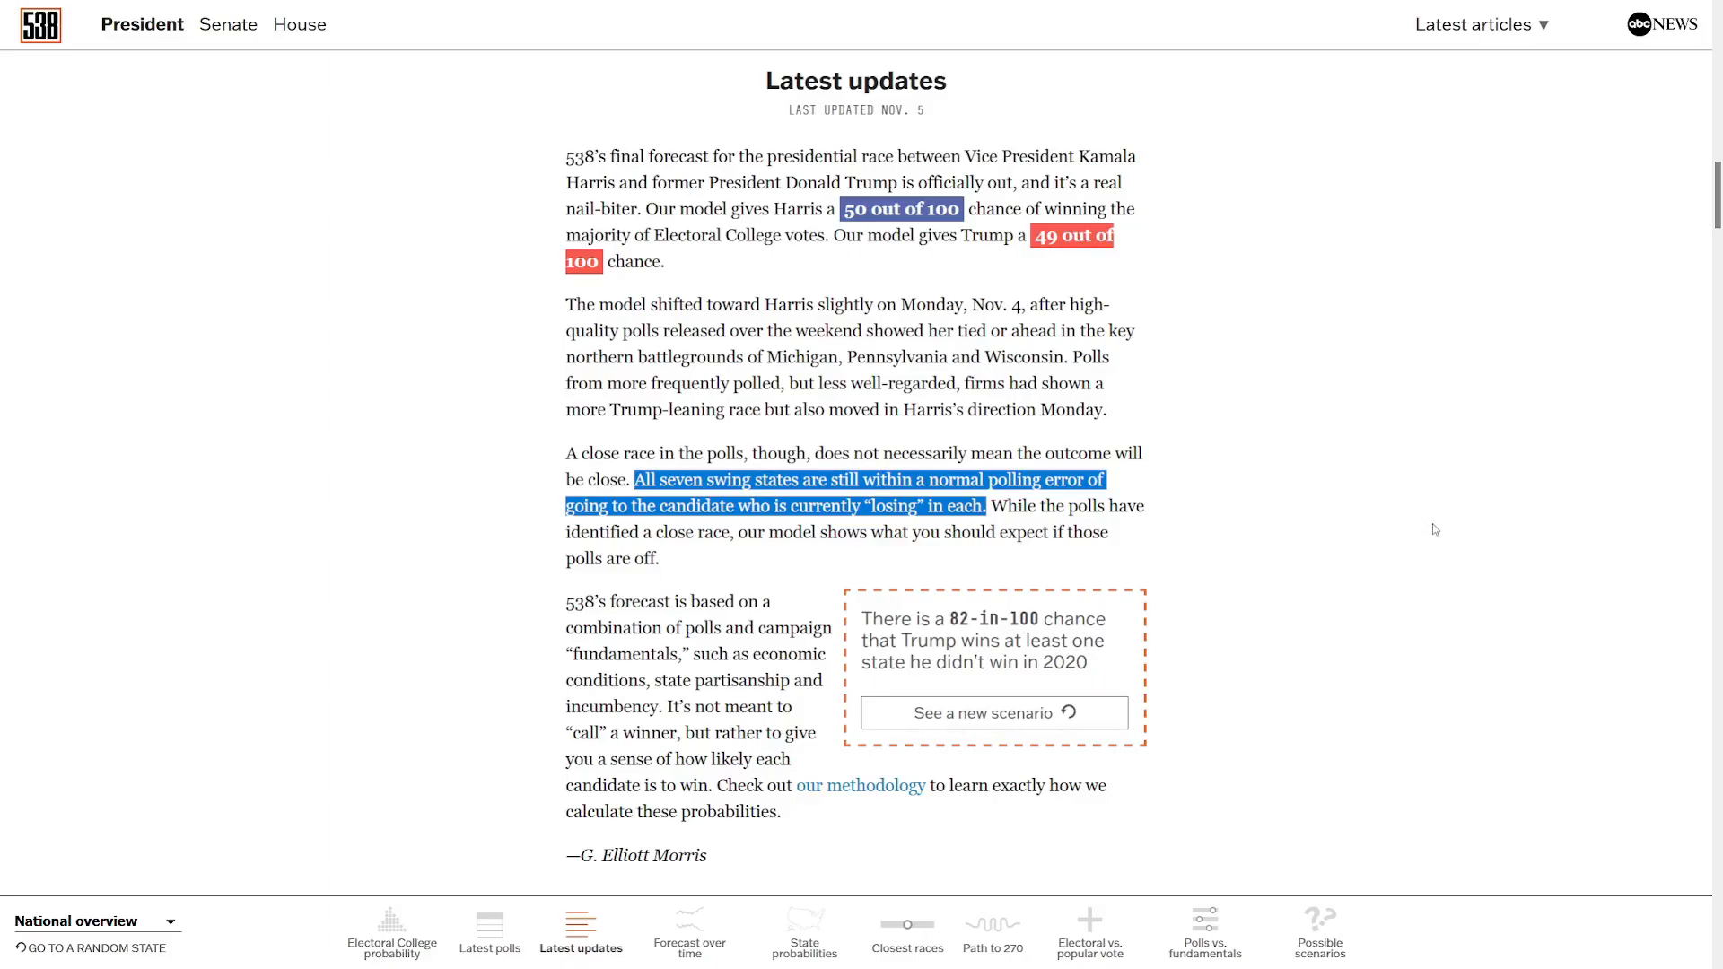
Scroll to the 'How has the forecast changed over time?' win-probability chart (Harris 60, Trump 40).
{"action": "scroll", "scroll_direction": "down", "scroll_amount": 3}
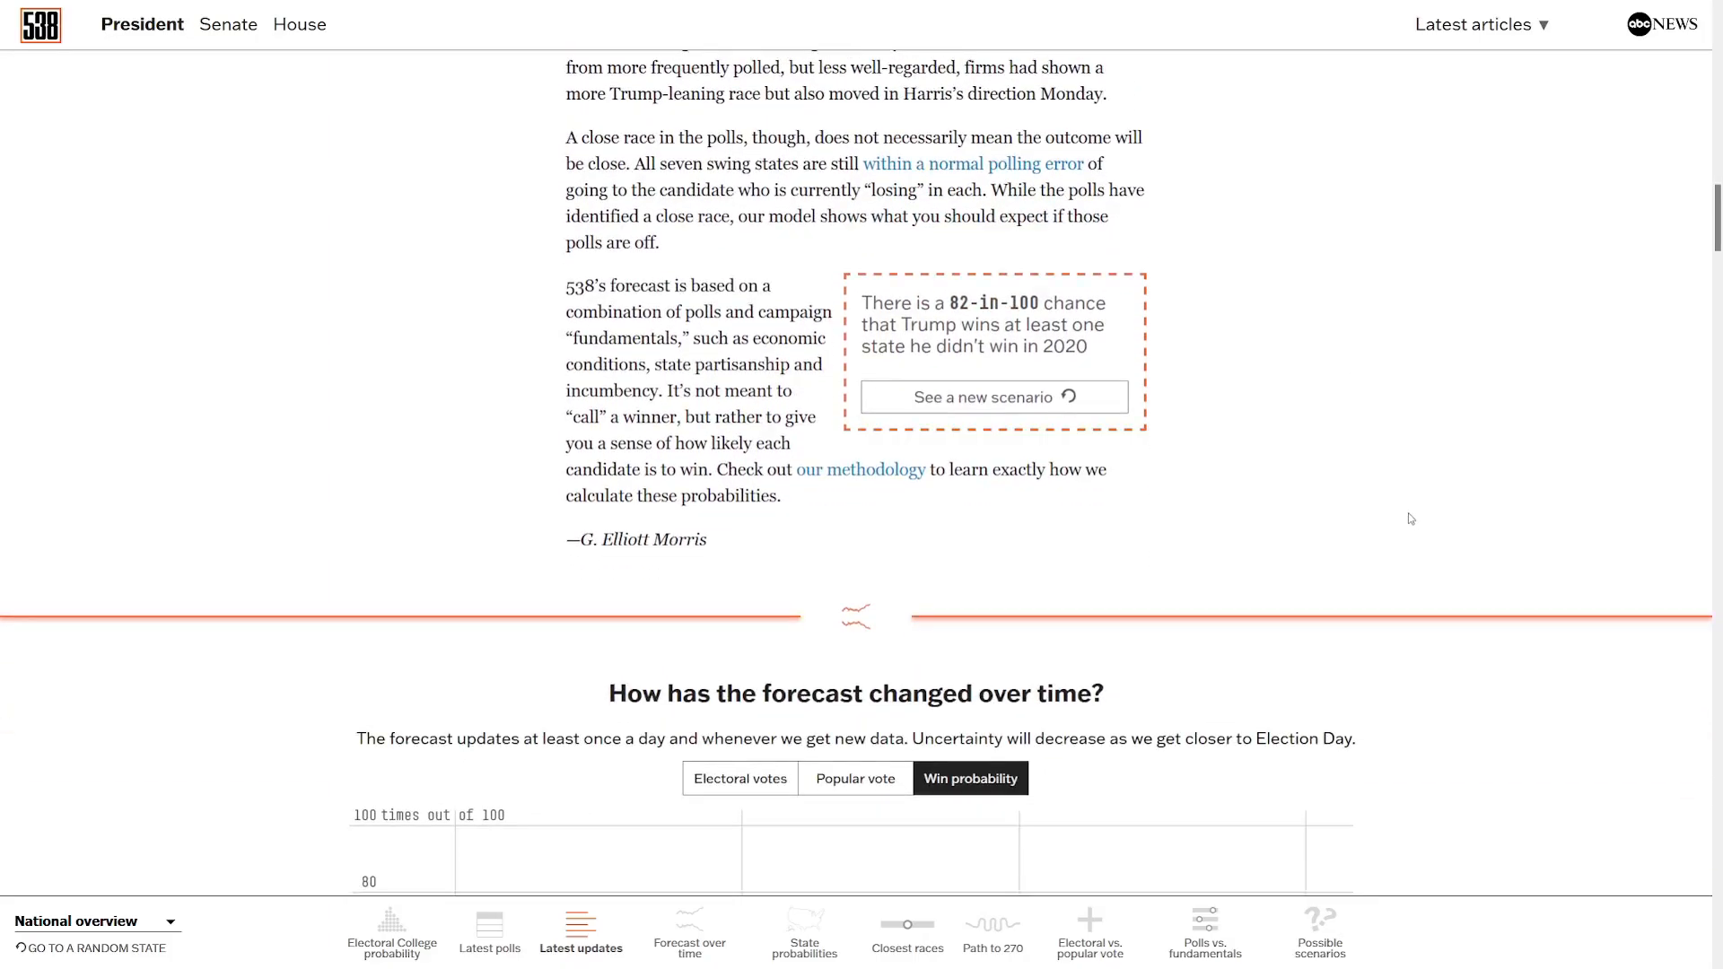
{"action": "scroll", "scroll_direction": "down", "scroll_amount": 3}
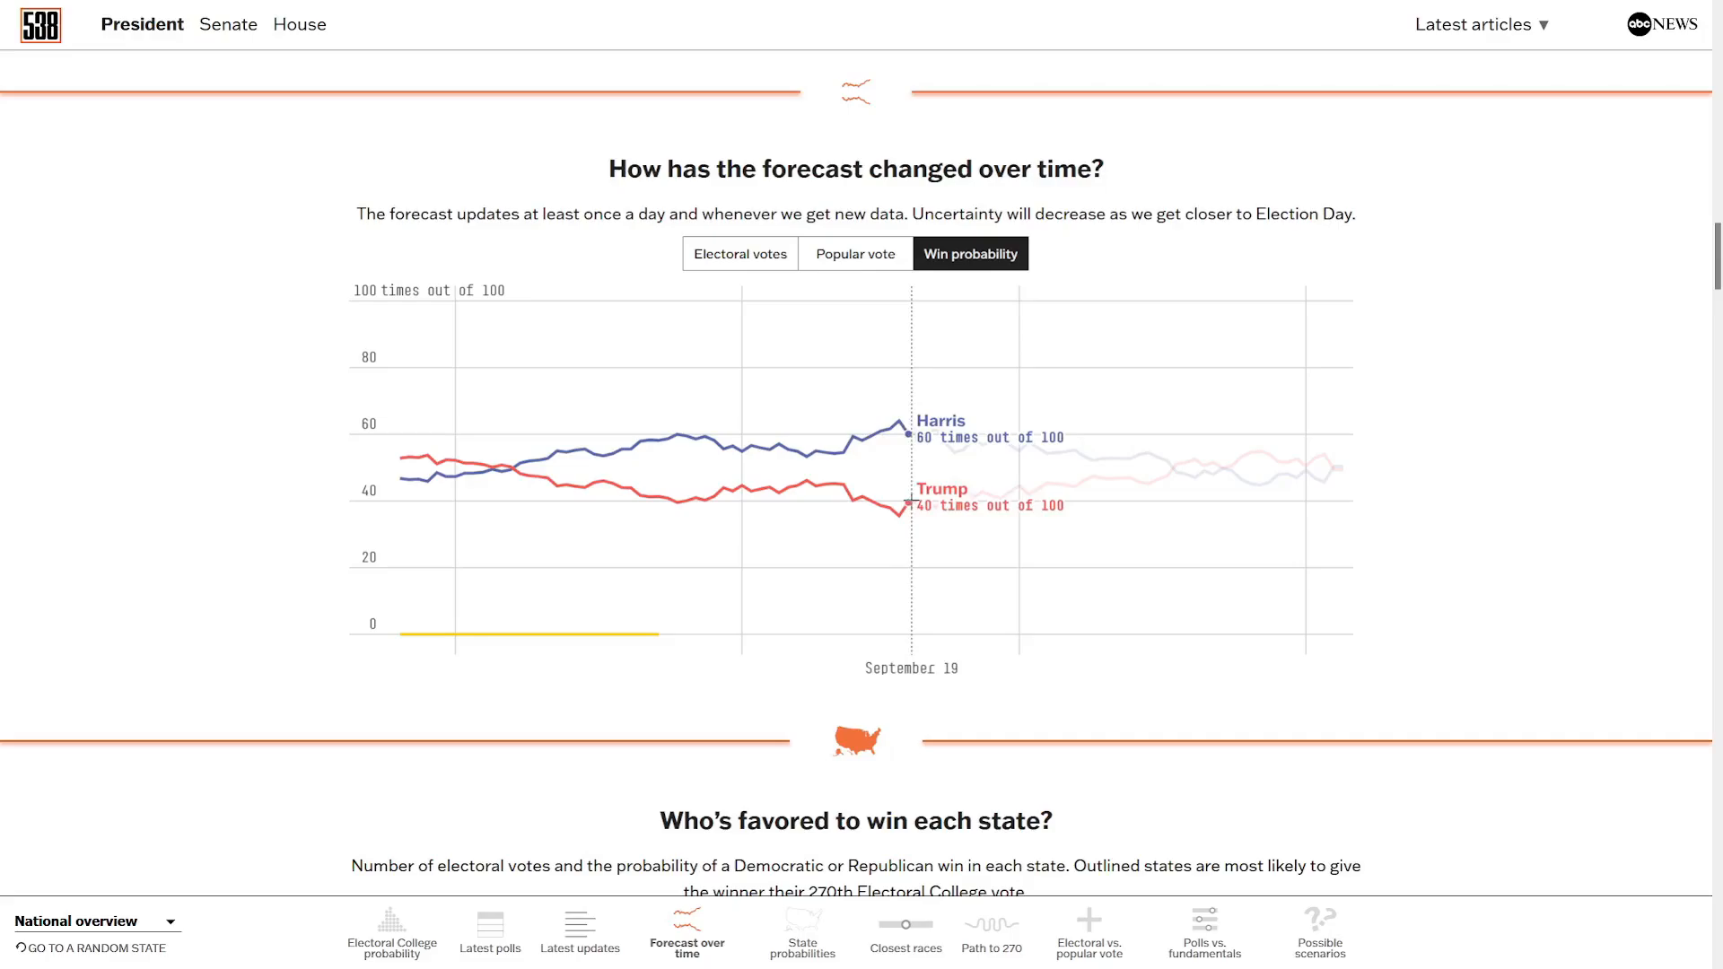
{"action": "mouse_move", "coordinate": [1262, 522]}
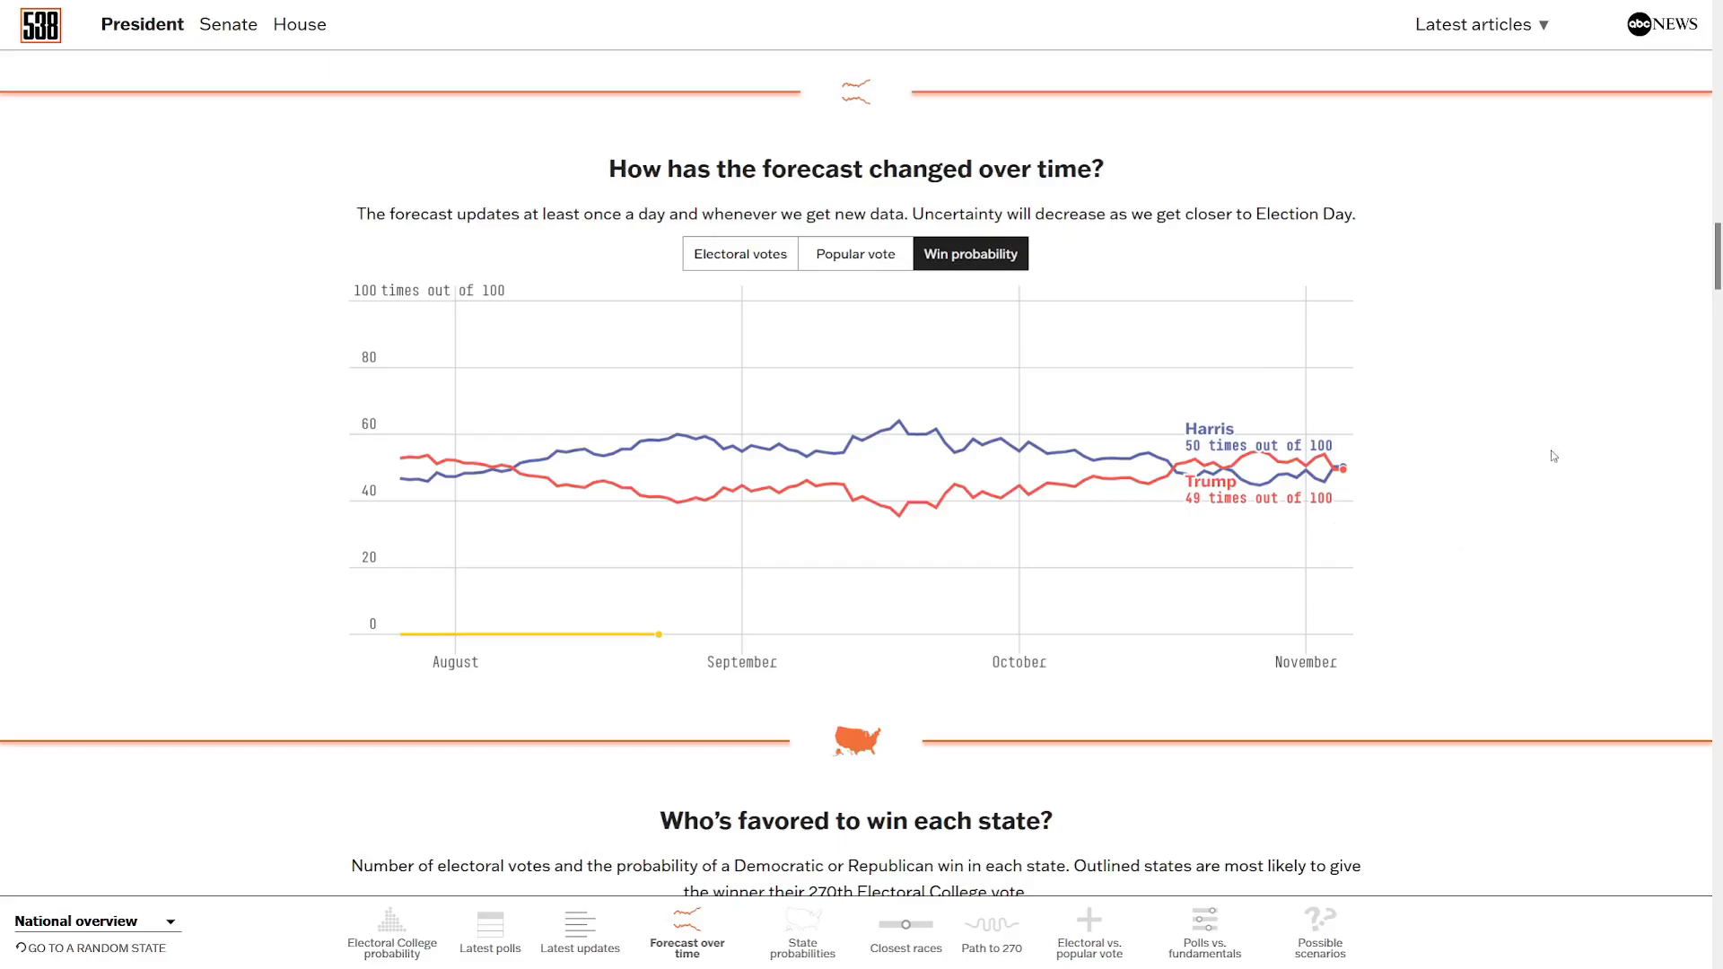
Switch the over-time chart to Popular vote, showing Harris 51.1% and Trump 48.9%.
{"action": "left_click", "coordinate": [855, 253]}
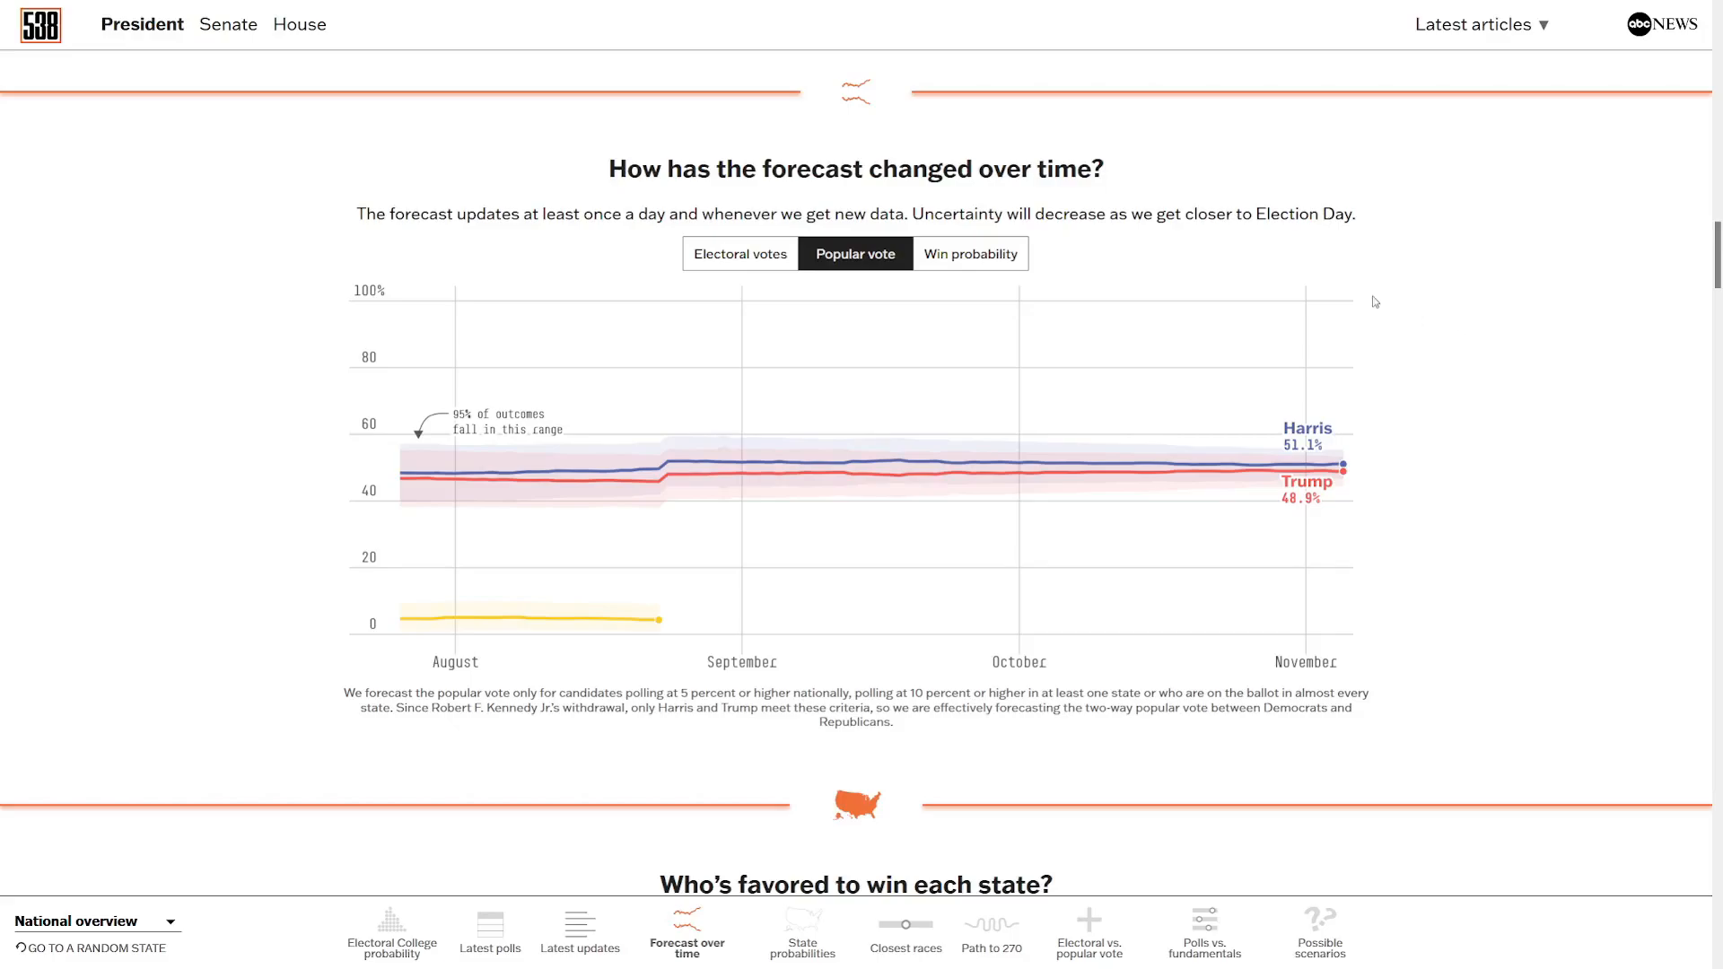
{"action": "mouse_move", "coordinate": [1274, 267]}
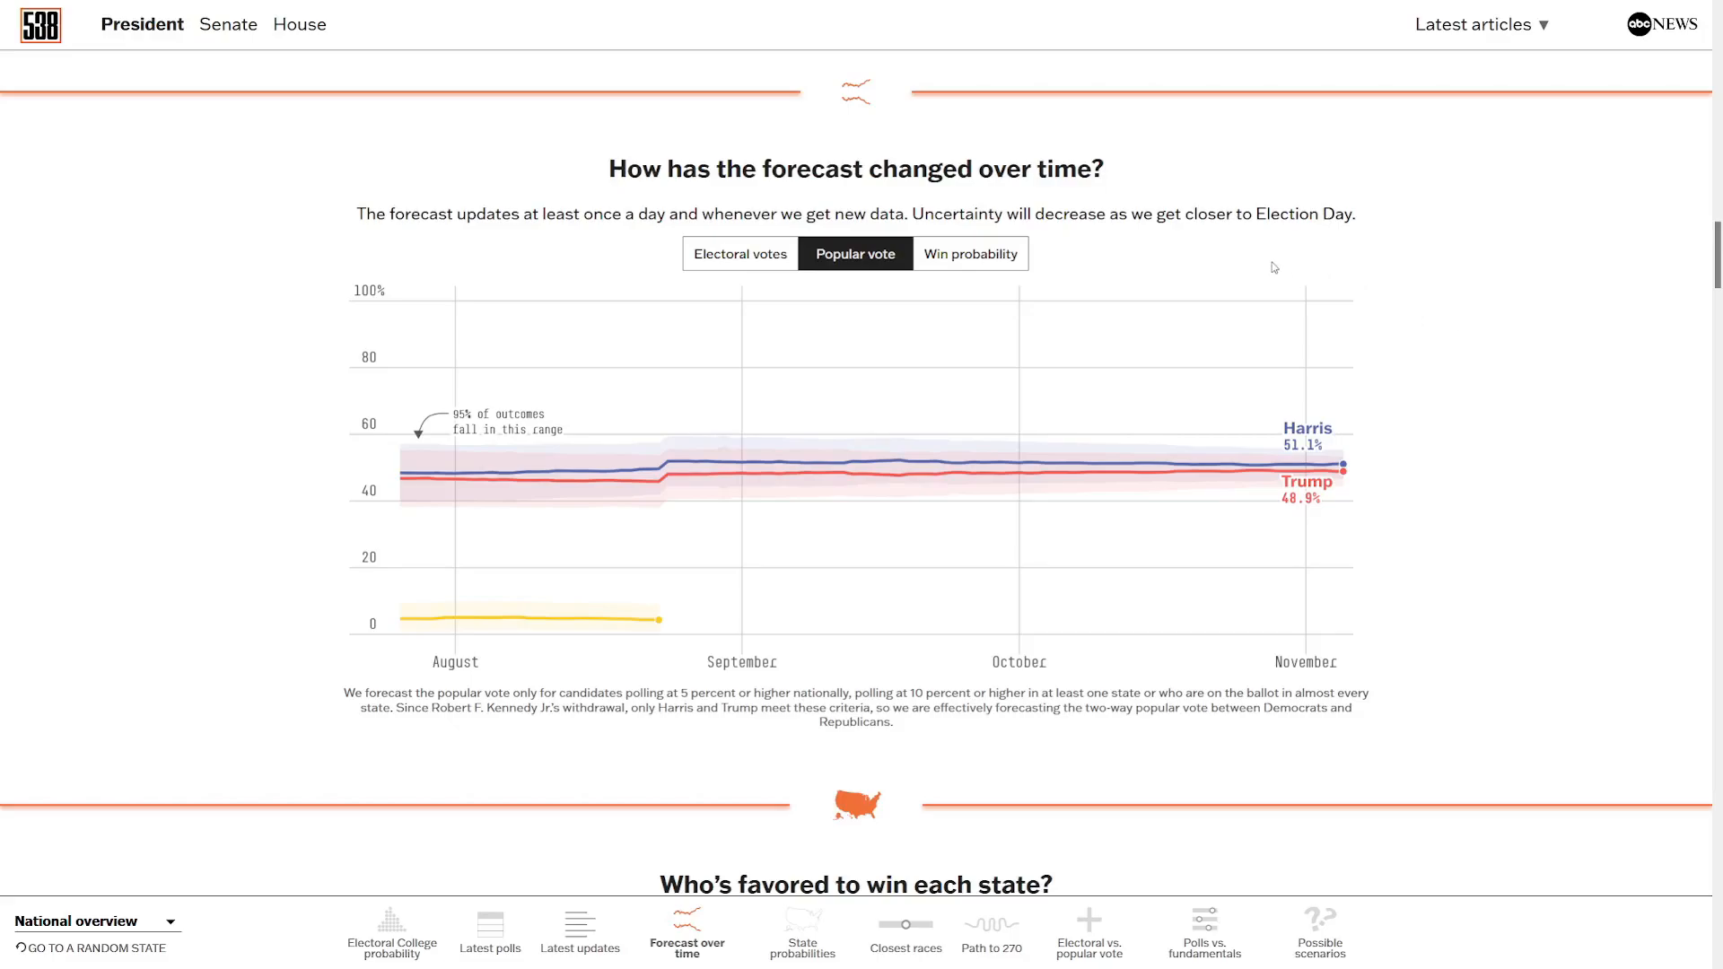
{"action": "mouse_move", "coordinate": [1267, 276]}
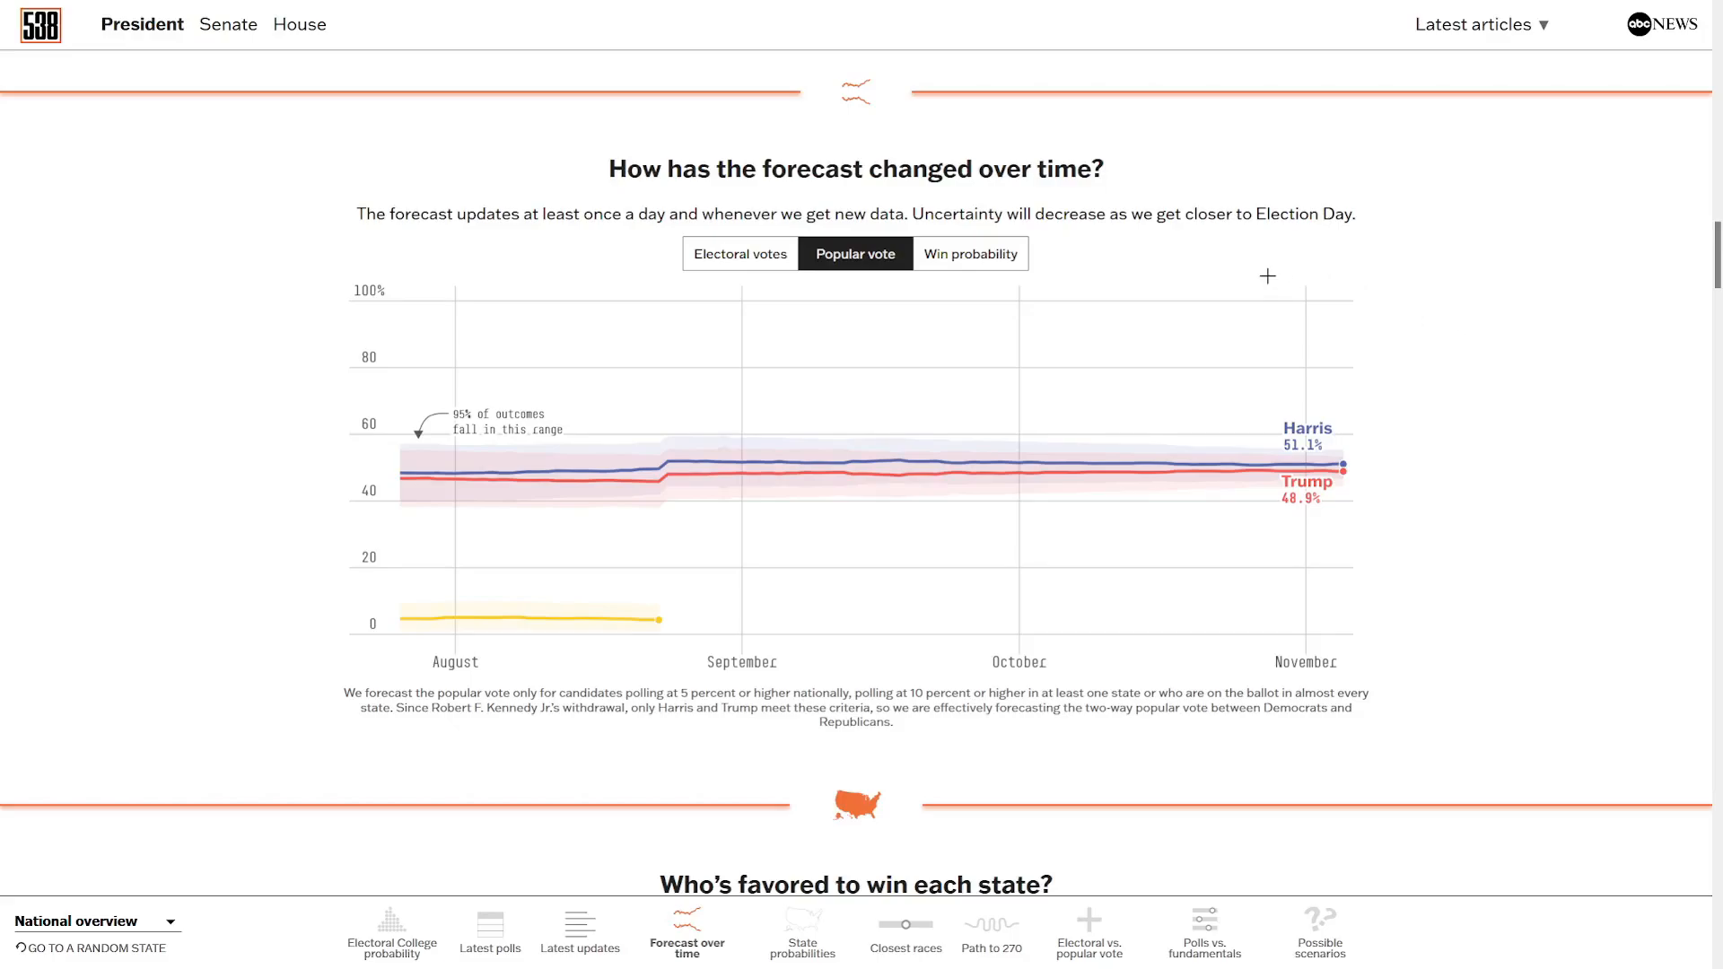
{"action": "mouse_move", "coordinate": [1260, 271]}
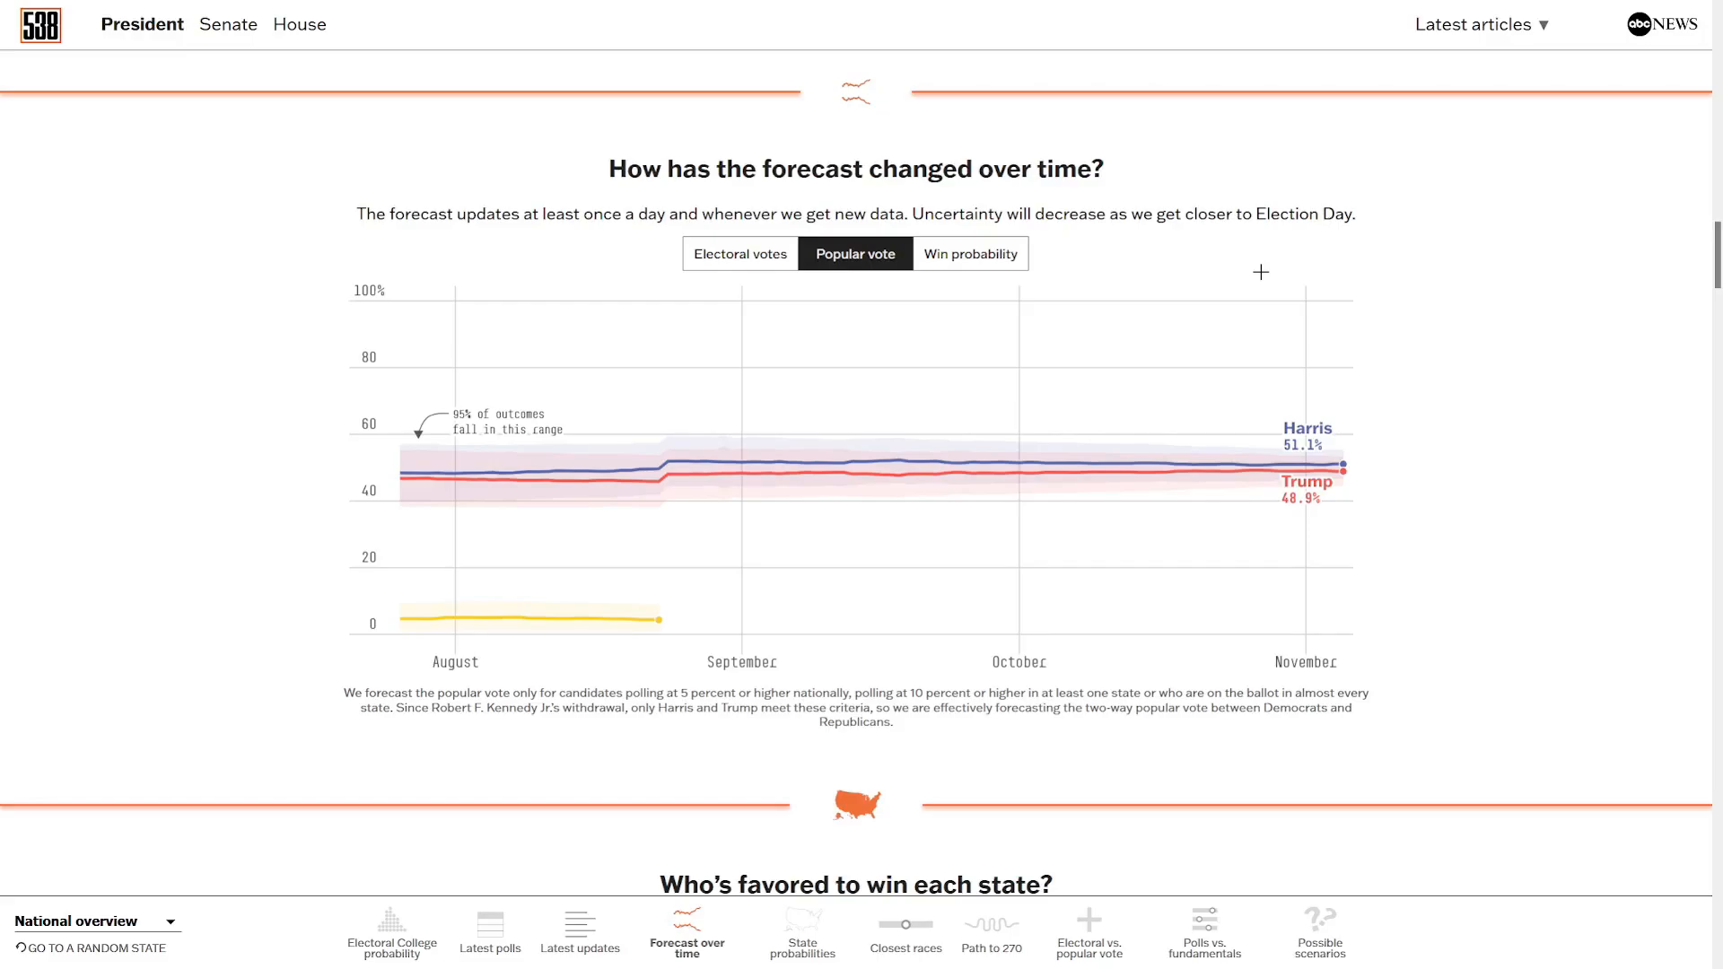
{"action": "mouse_move", "coordinate": [1022, 263]}
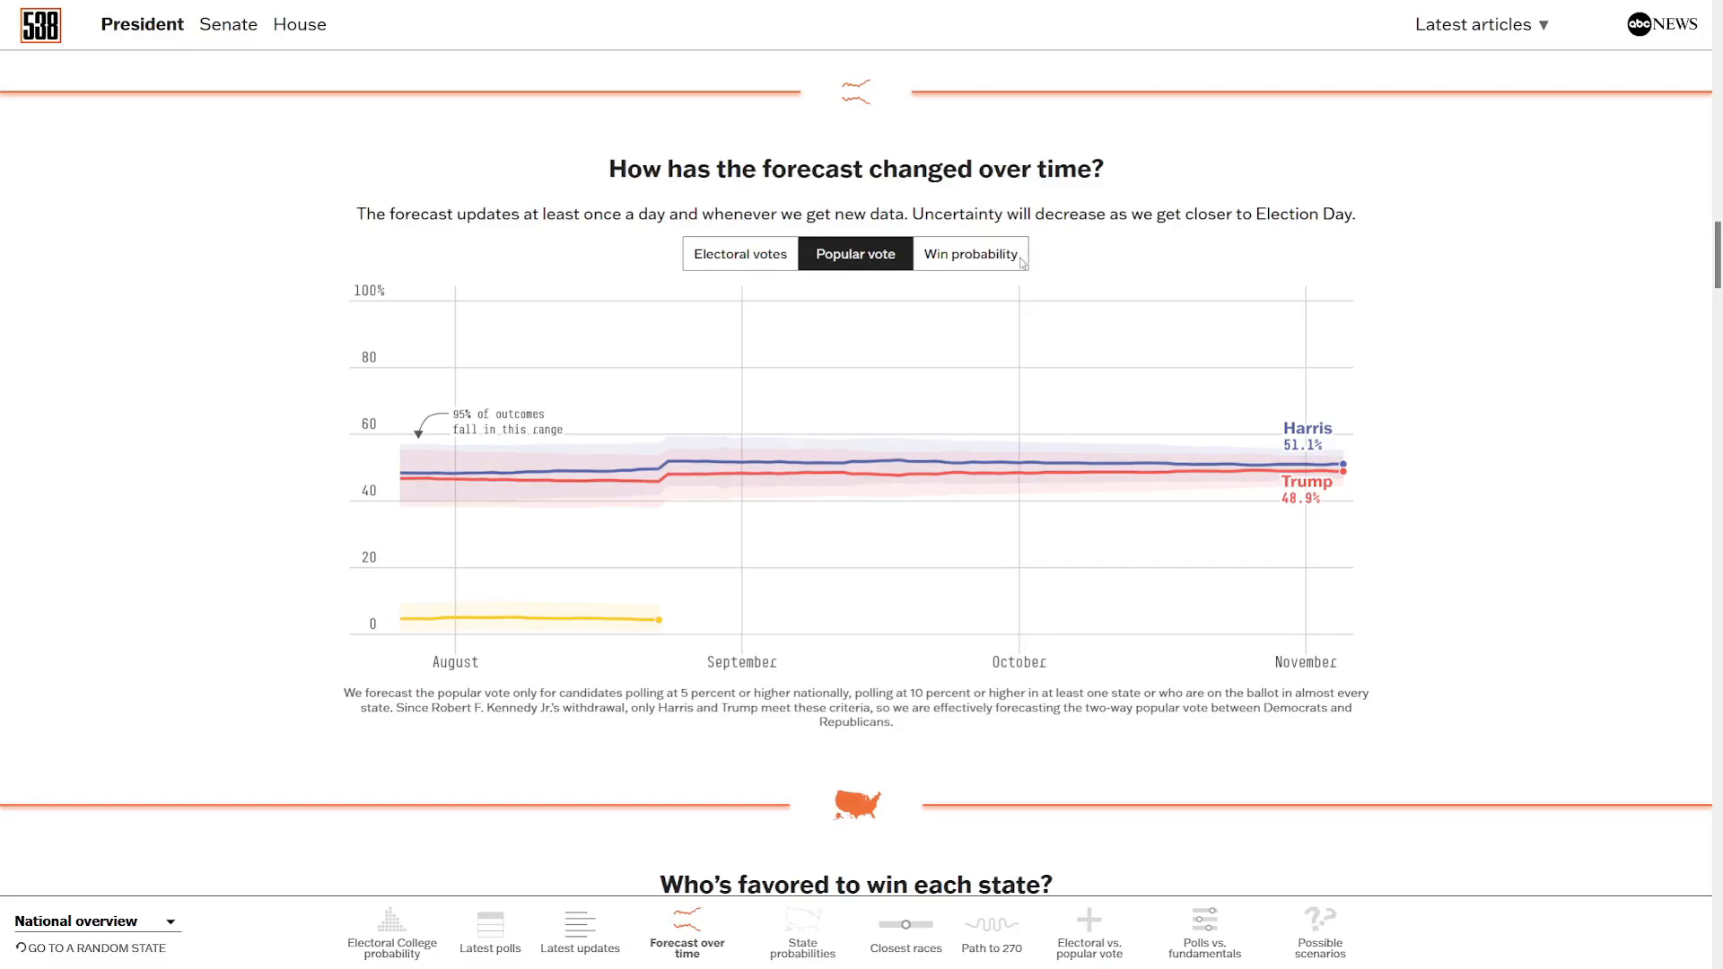
Switch the over-time chart to Electoral votes, showing Harris 270 and Trump 268.
{"action": "left_click", "coordinate": [739, 253]}
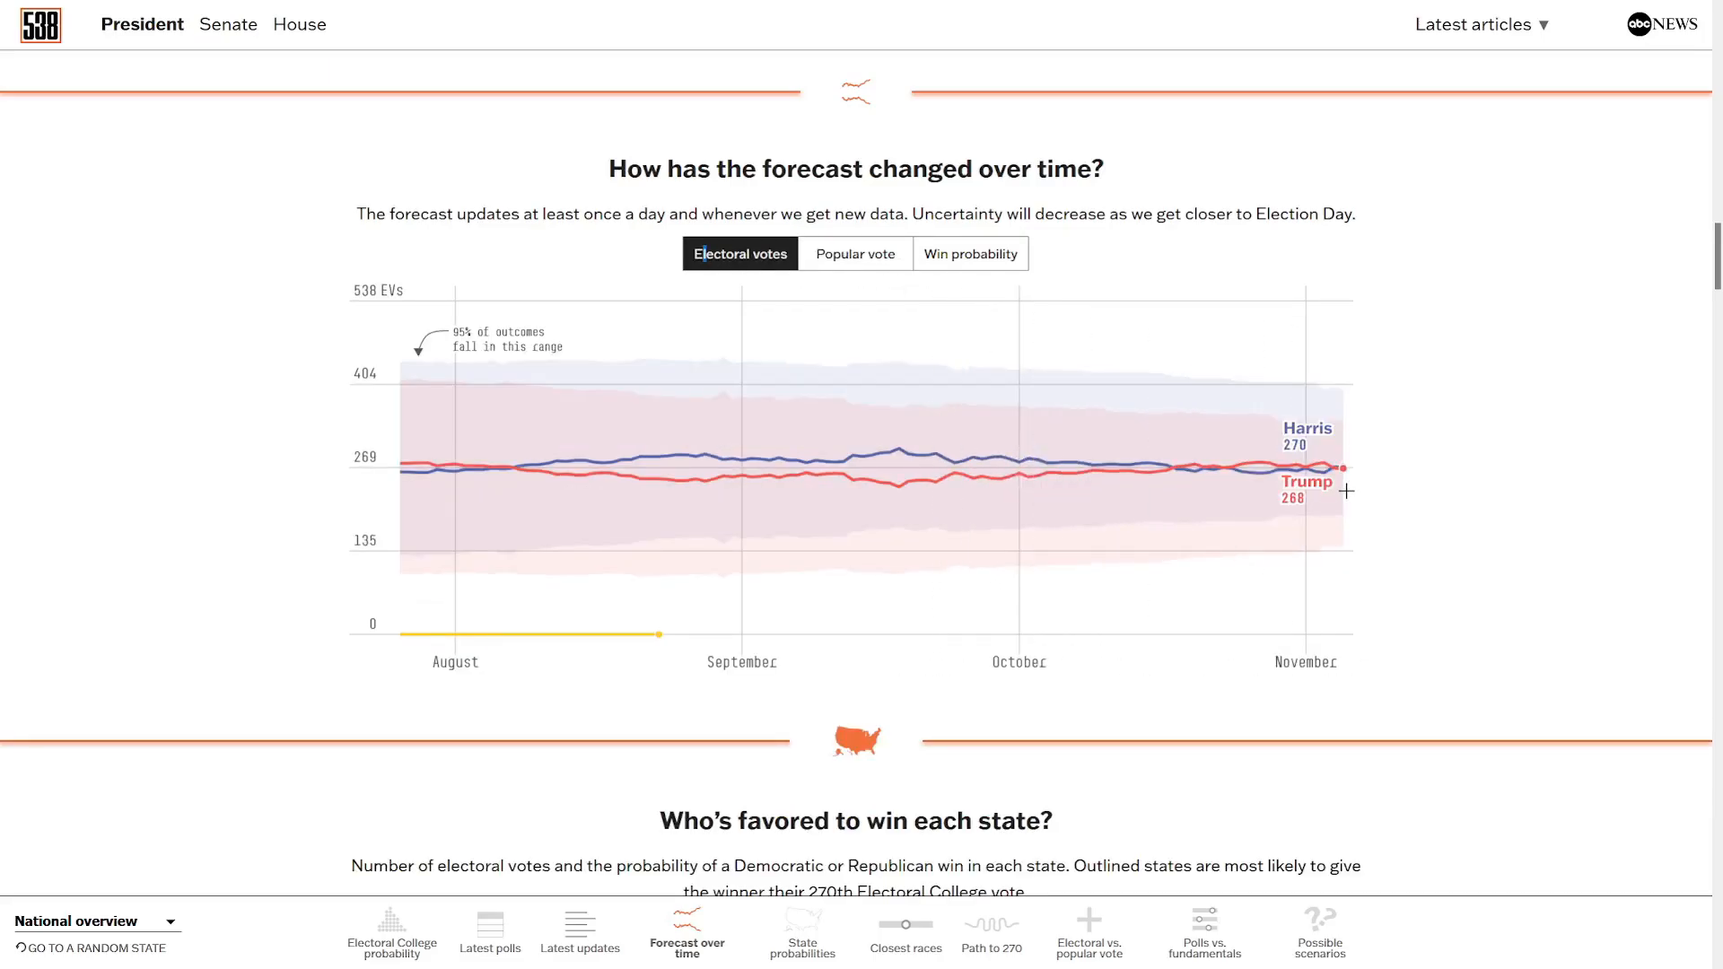
{"action": "mouse_move", "coordinate": [1329, 492]}
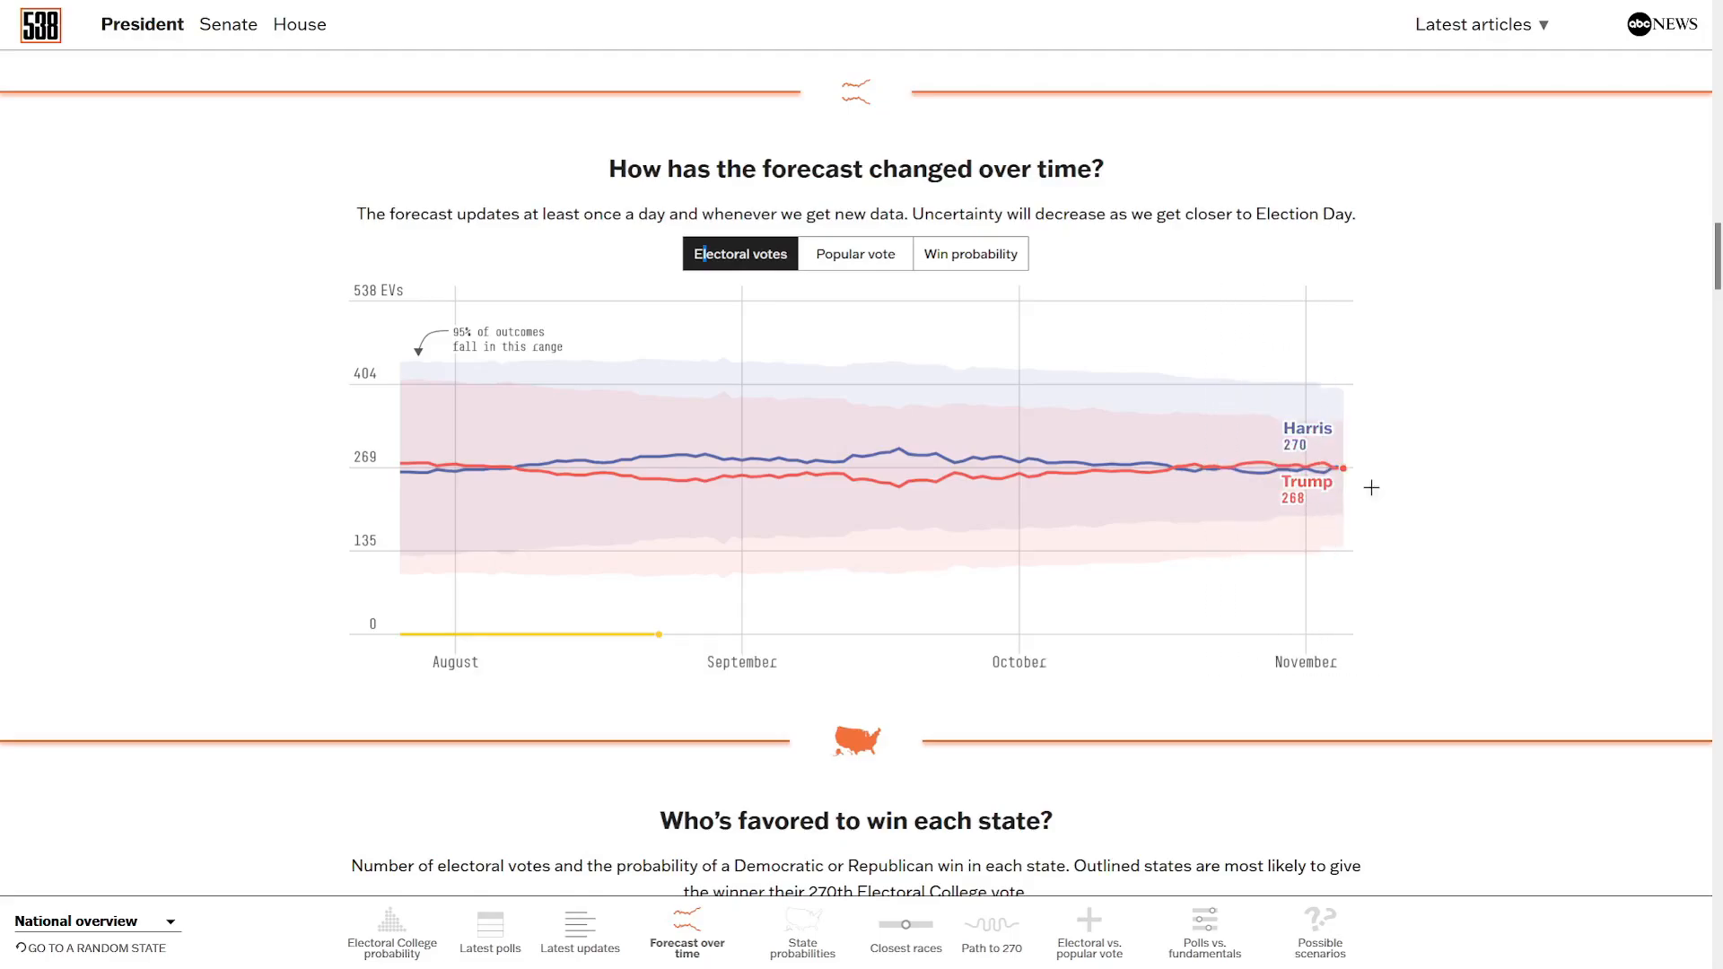
{"action": "mouse_move", "coordinate": [1497, 503]}
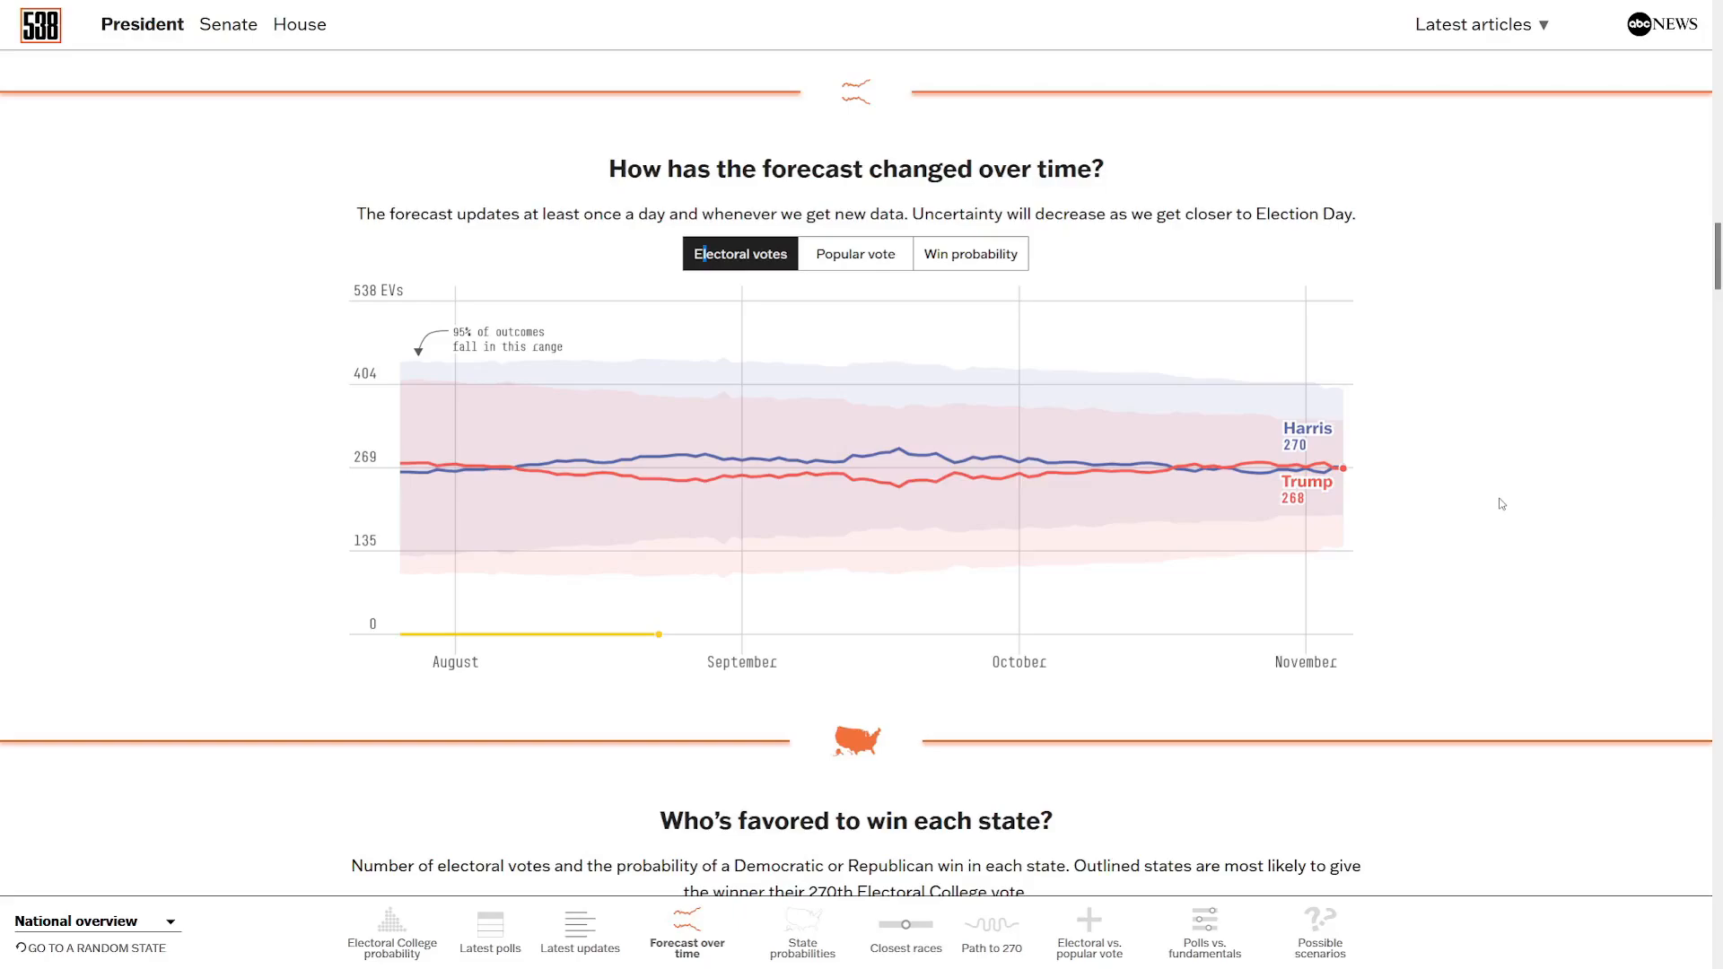
{"action": "mouse_move", "coordinate": [1472, 486]}
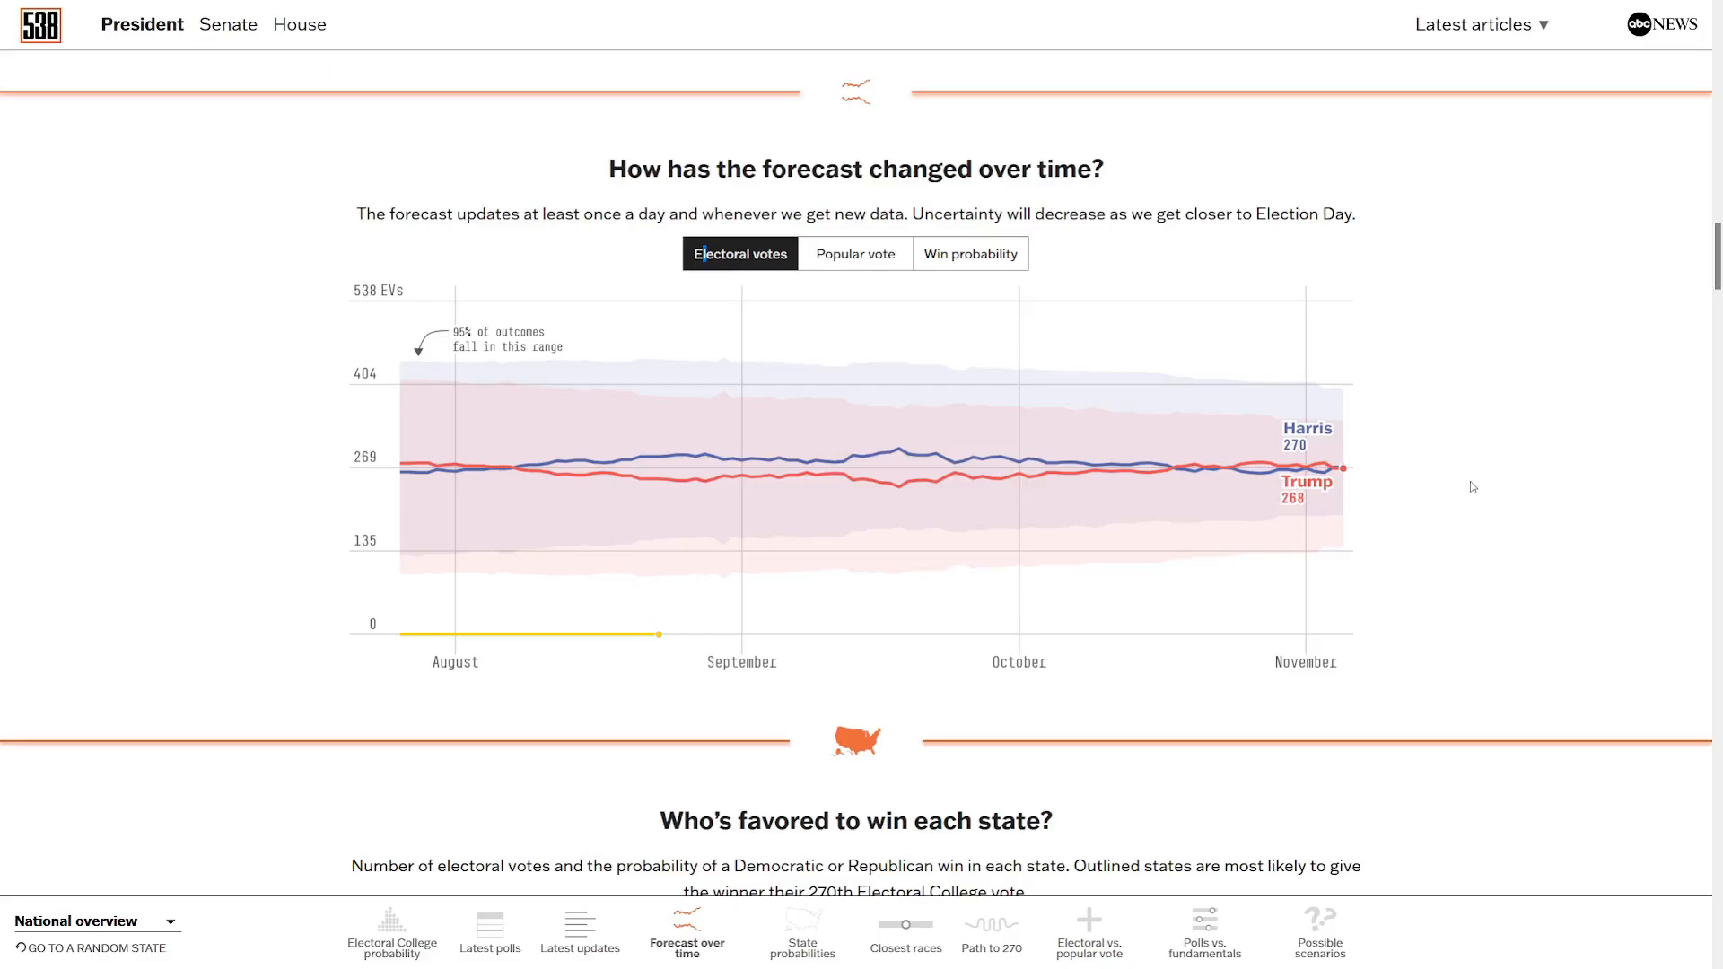
Scroll to the 'Who's favored to win each state?' map and check Wisconsin's forecast.
{"action": "scroll", "scroll_direction": "down", "scroll_amount": 3}
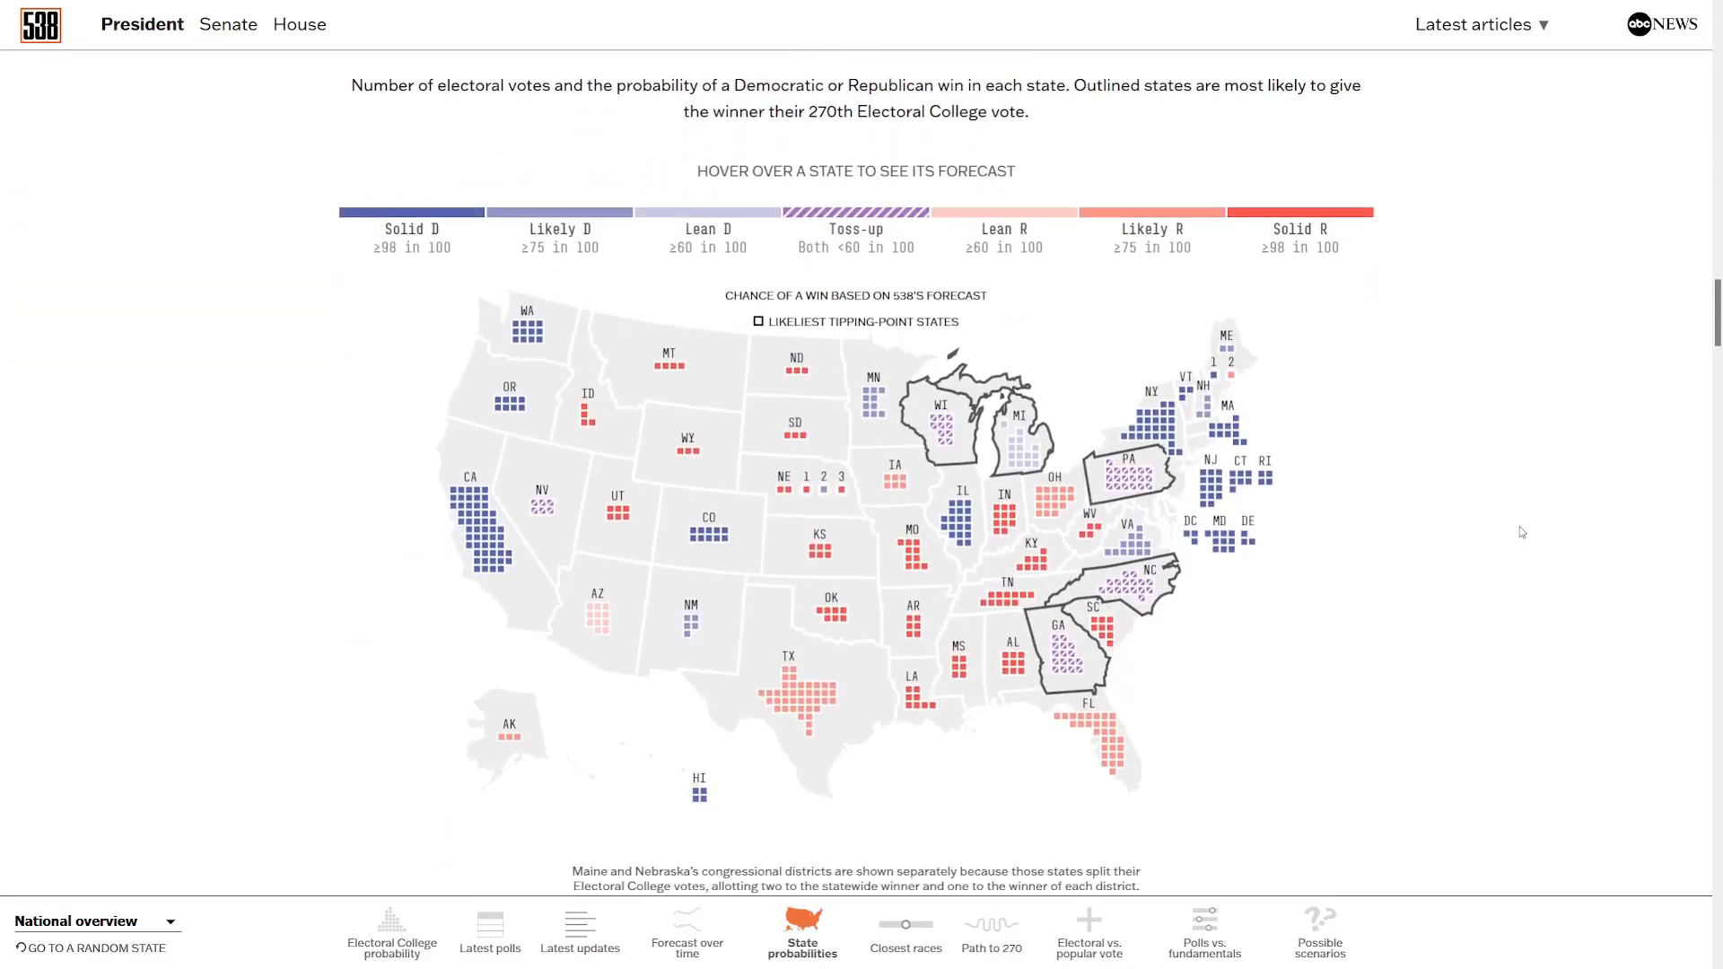
{"action": "mouse_move", "coordinate": [935, 472]}
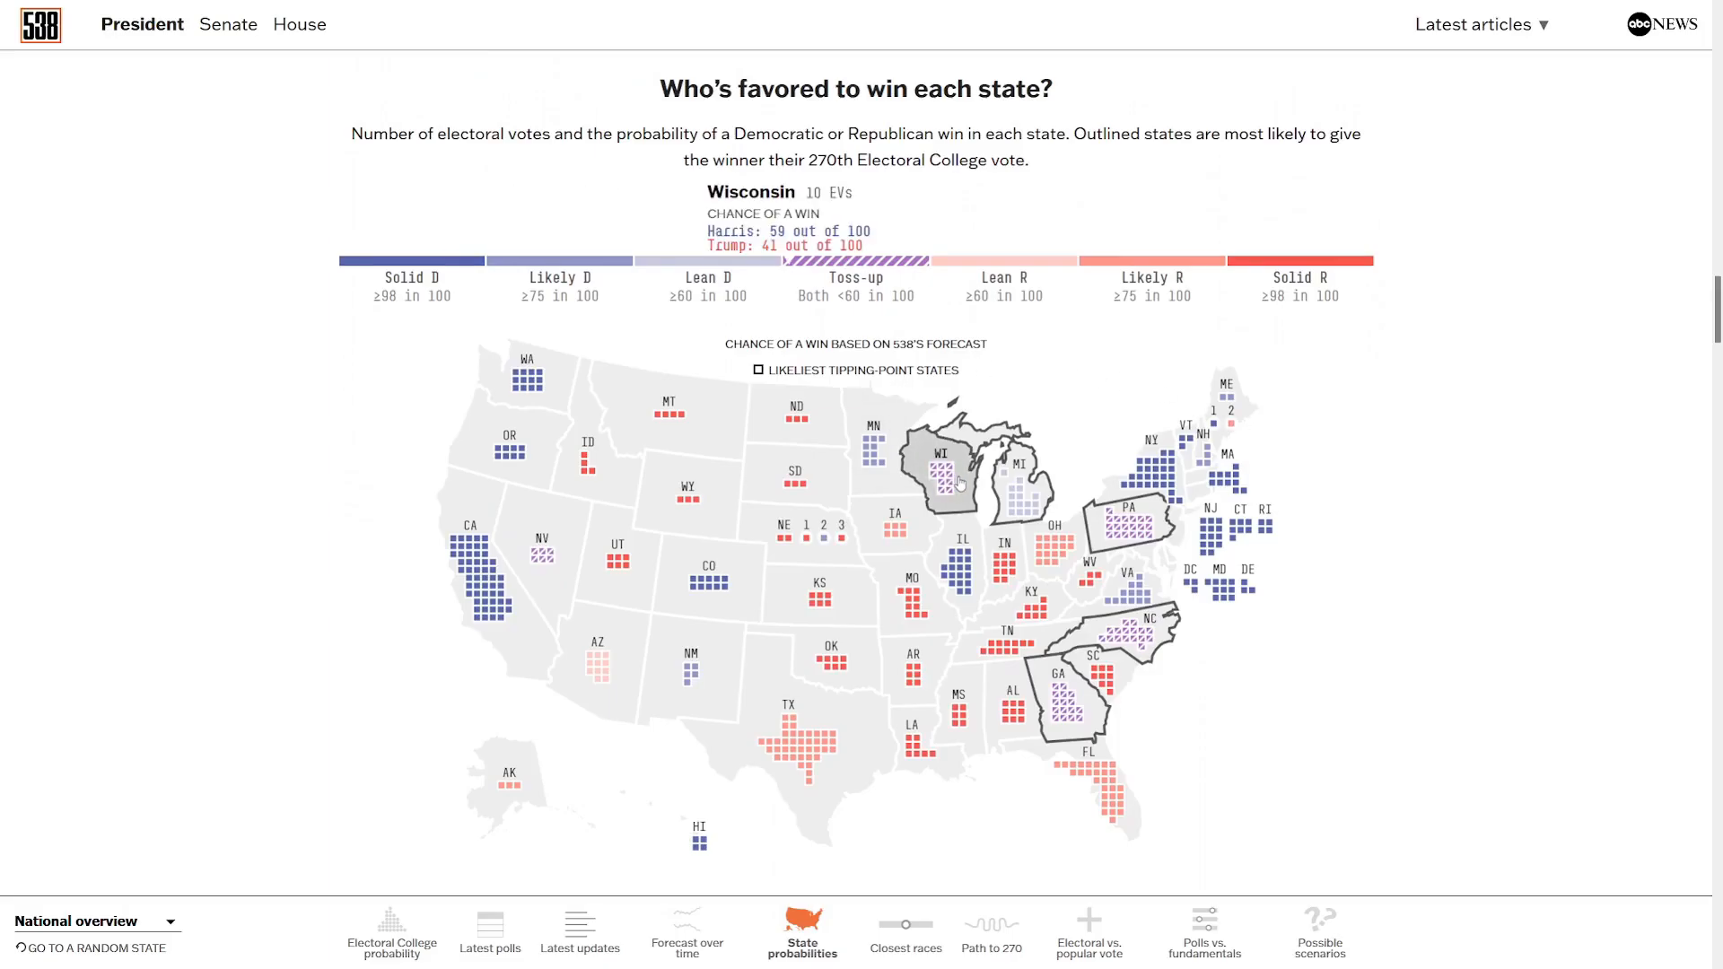
{"action": "mouse_move", "coordinate": [1124, 540]}
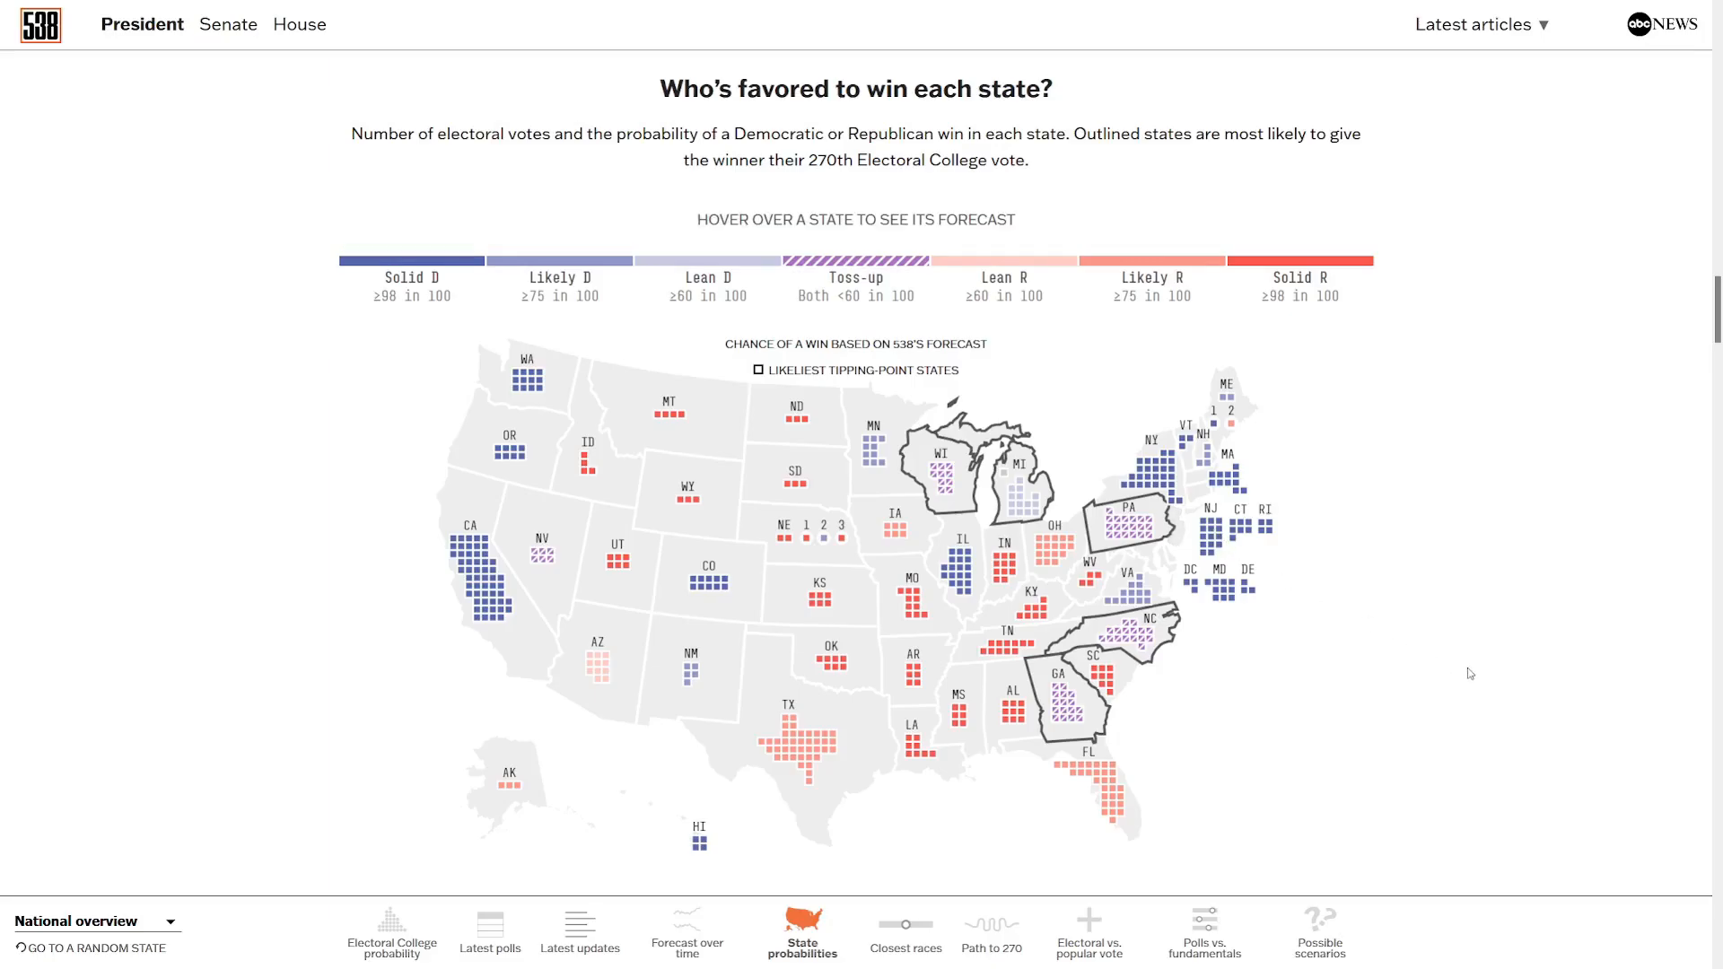
Scroll to the 'What are the closest races?' table, led by Nevada even and Pennsylvania D+0.1.
{"action": "scroll", "scroll_direction": "down", "scroll_amount": 3}
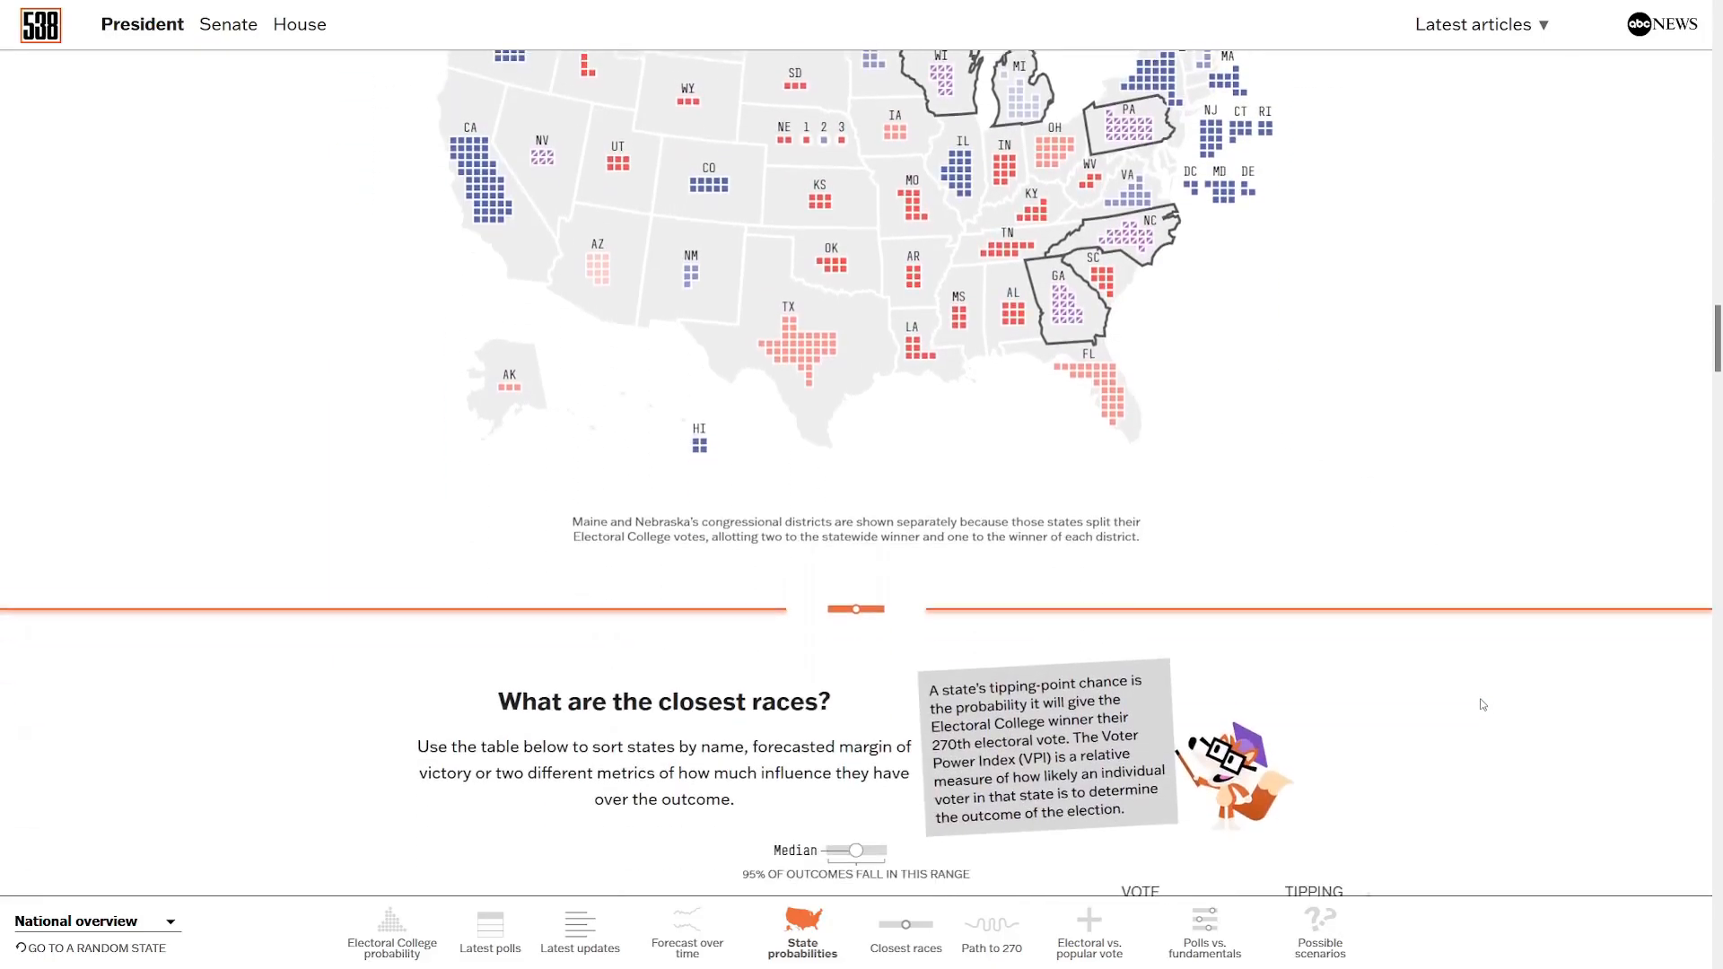
{"action": "scroll", "scroll_direction": "down", "scroll_amount": 3}
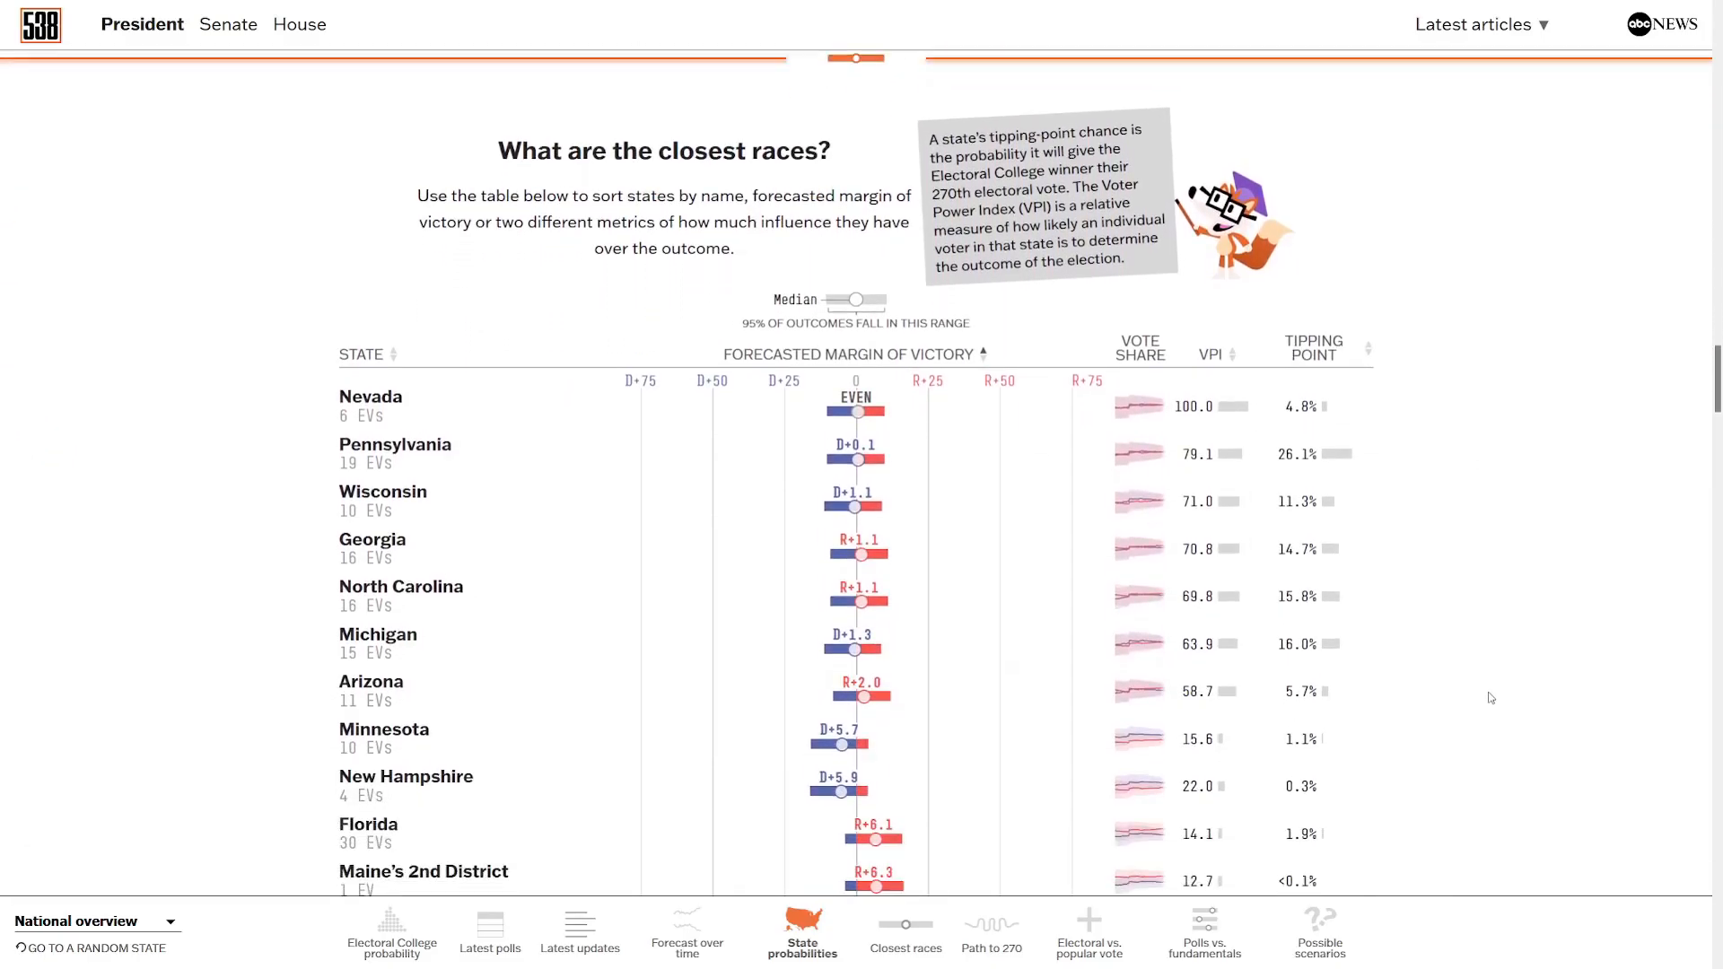
{"action": "scroll", "scroll_direction": "down", "scroll_amount": 3}
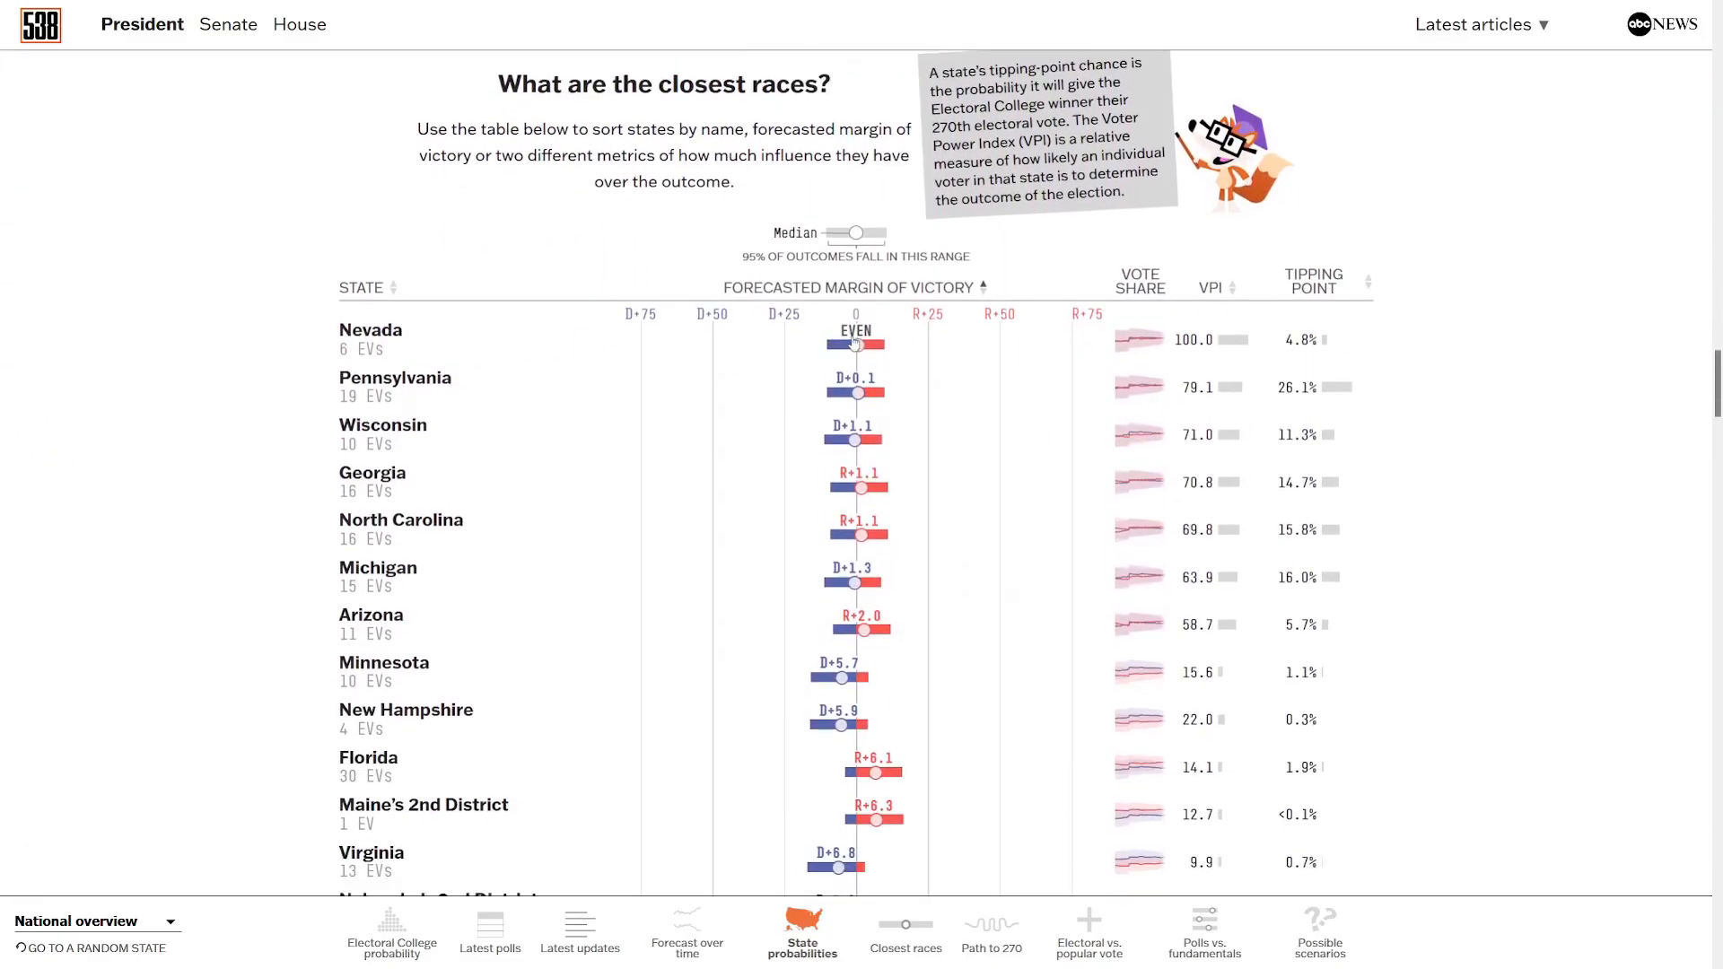
{"action": "mouse_move", "coordinate": [781, 363]}
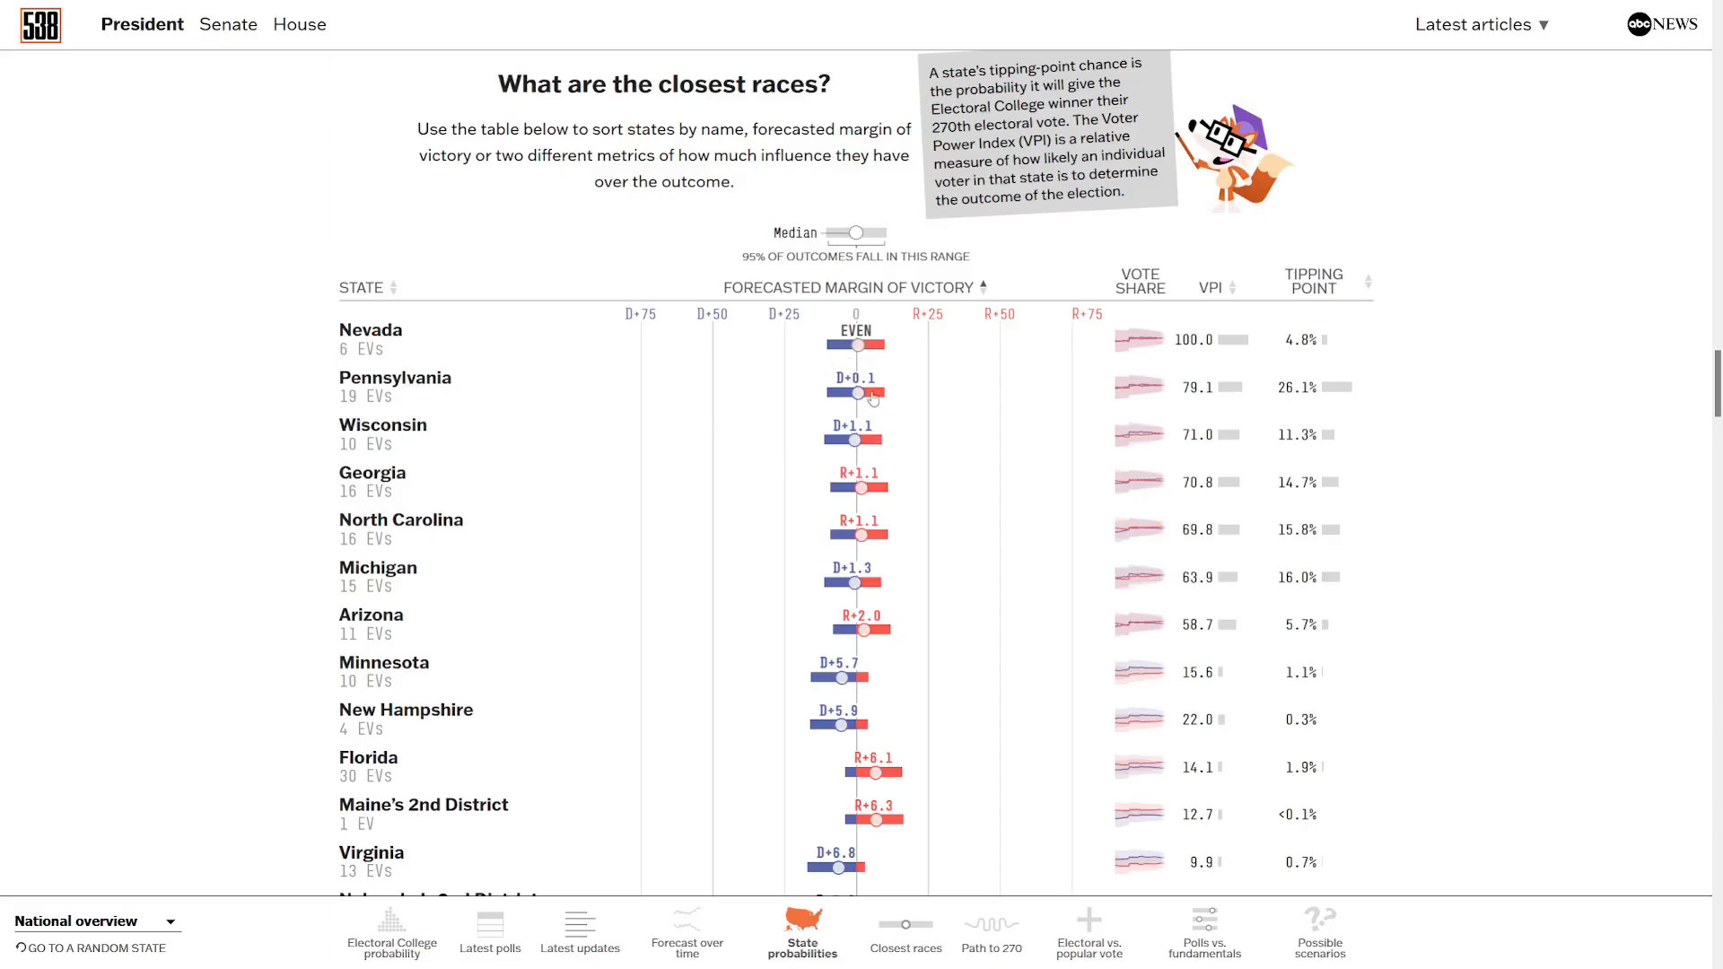
{"action": "mouse_move", "coordinate": [856, 450]}
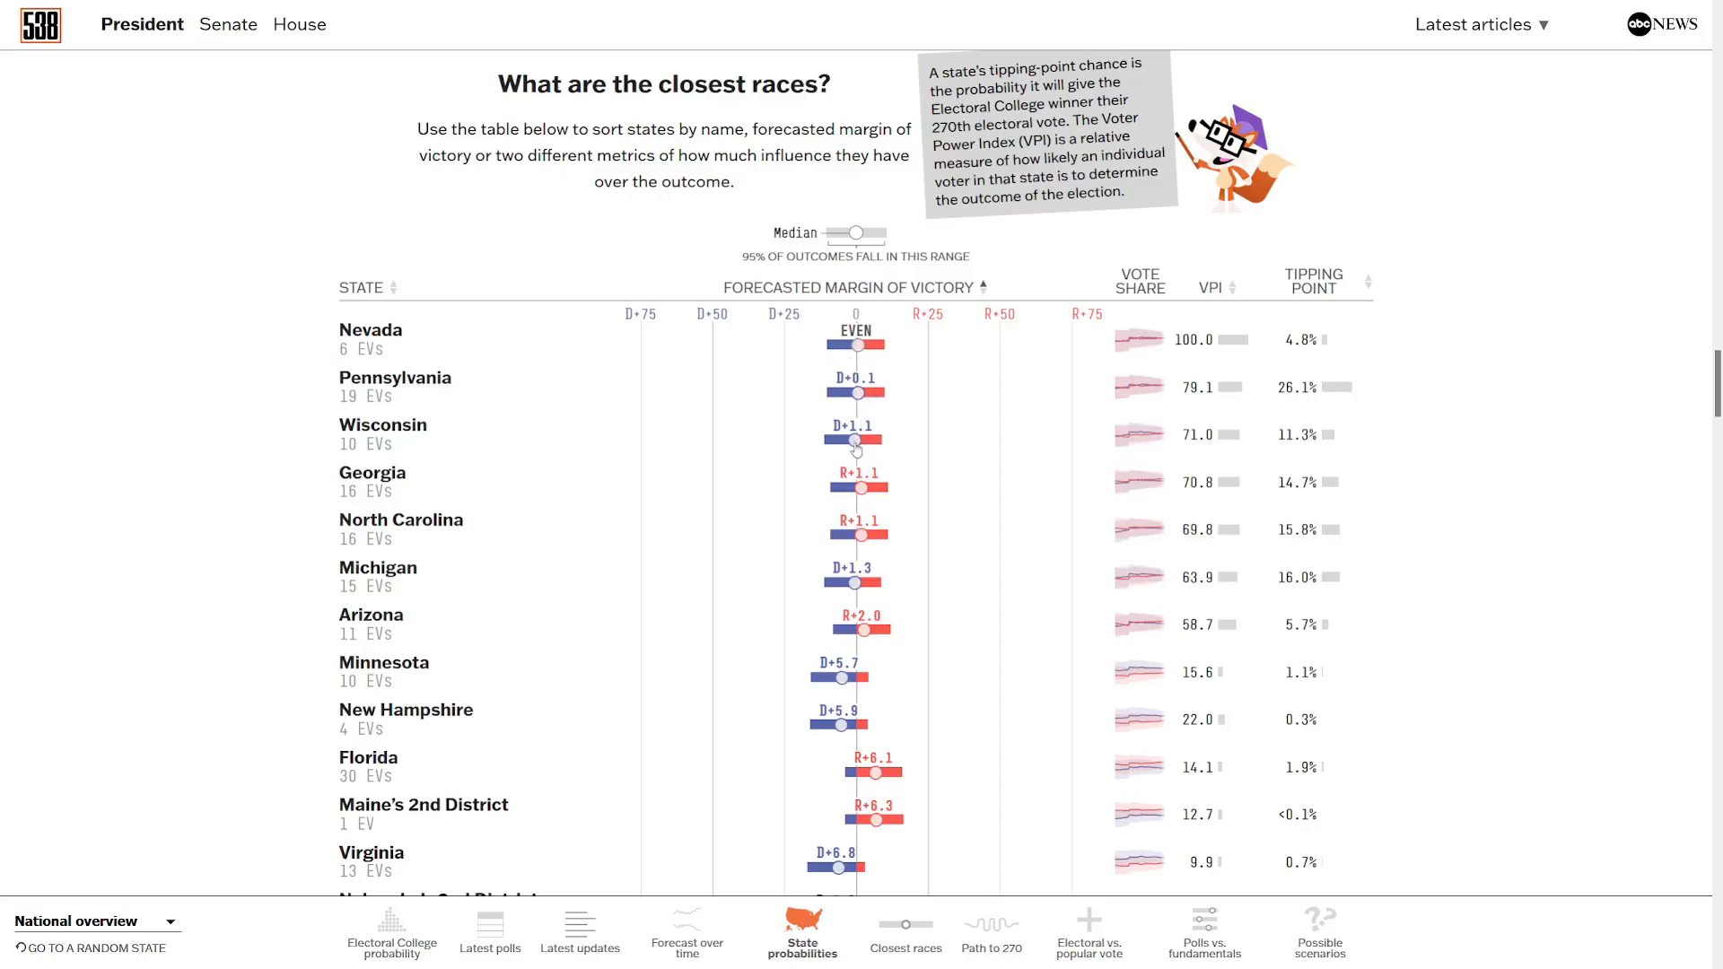
{"action": "mouse_move", "coordinate": [809, 476]}
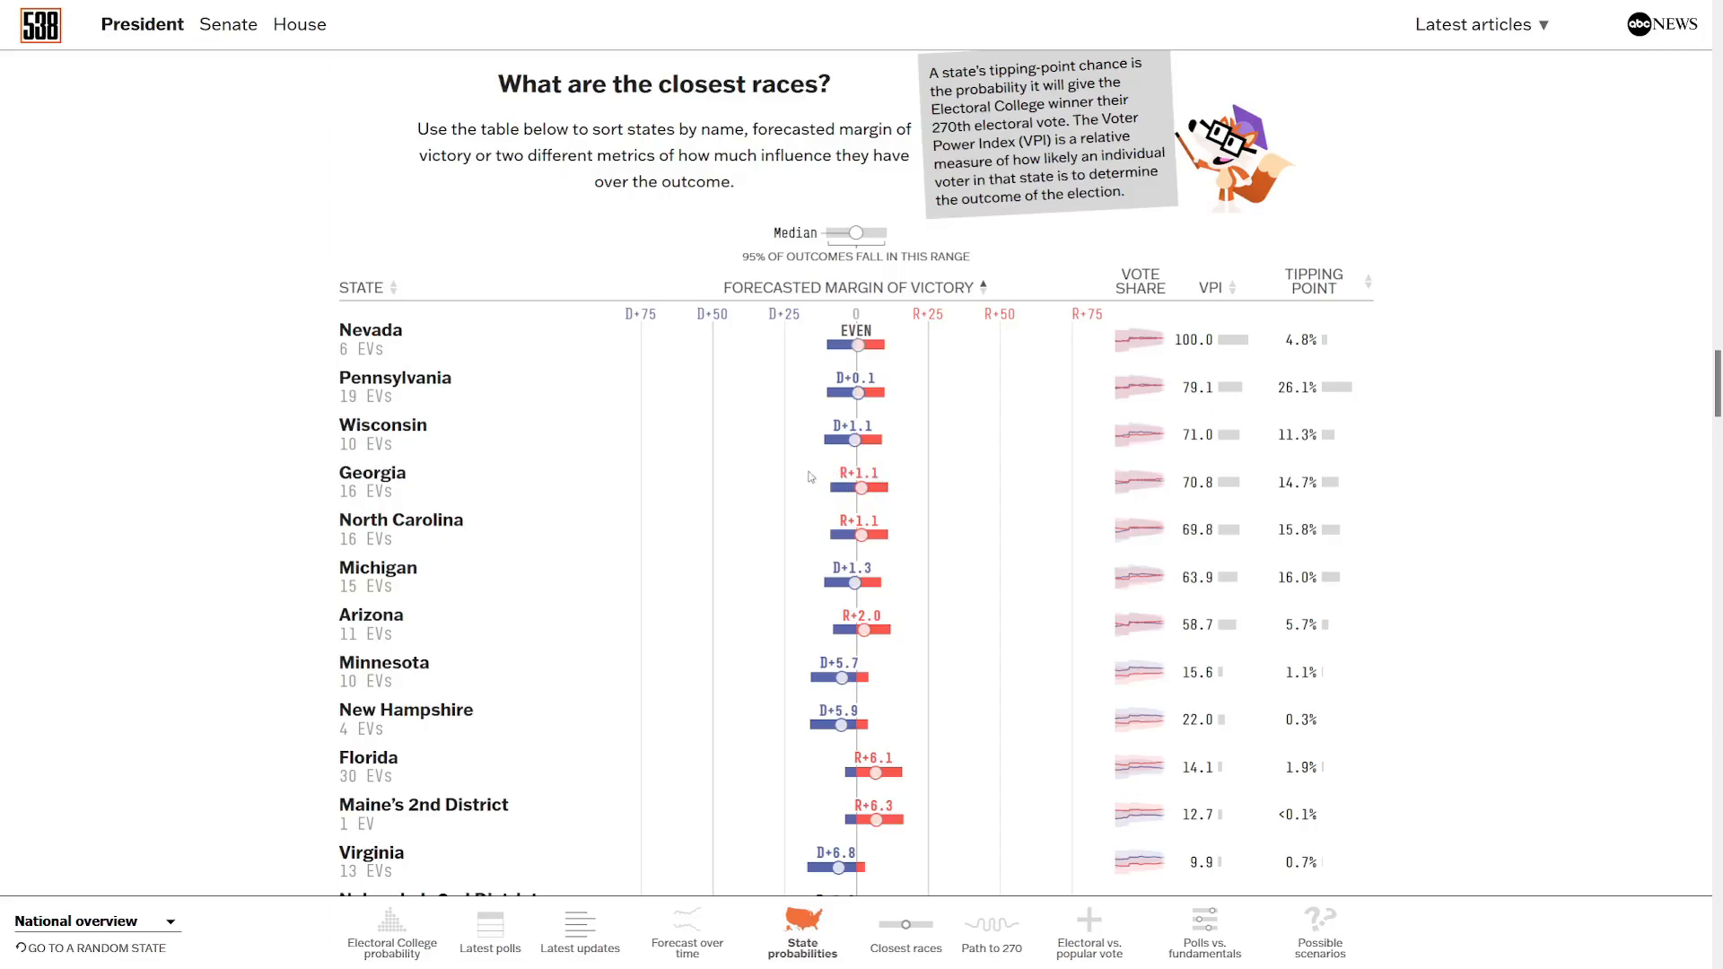
{"action": "mouse_move", "coordinate": [885, 545]}
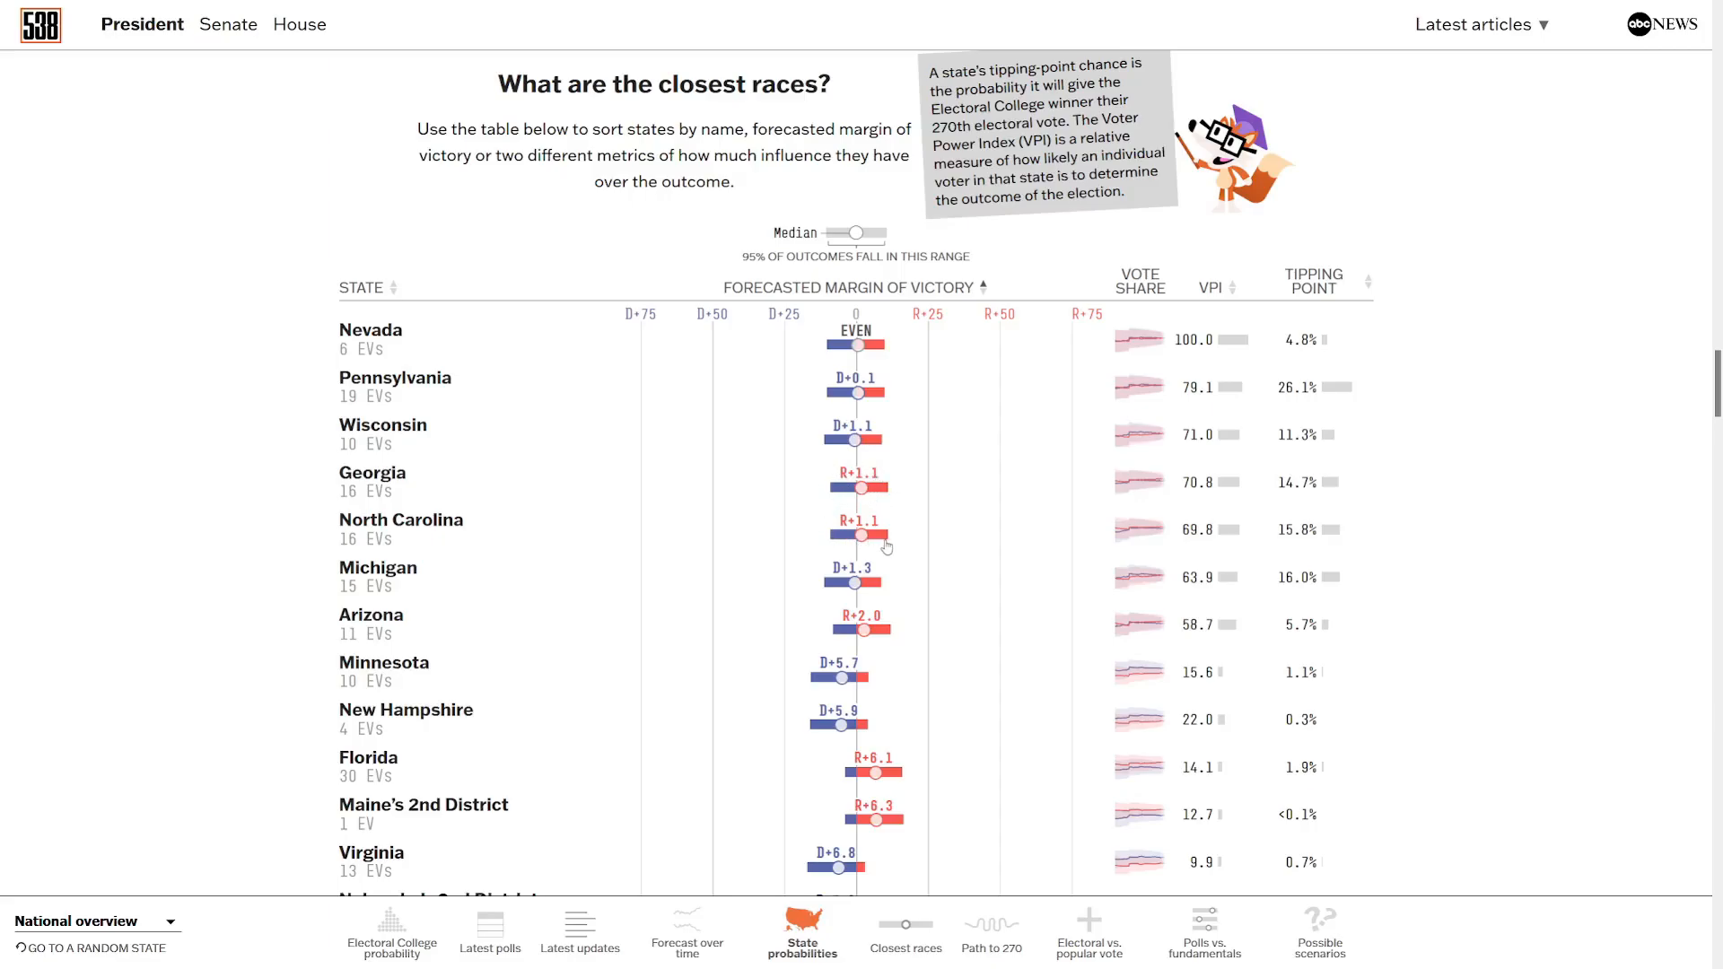
{"action": "mouse_move", "coordinate": [843, 549]}
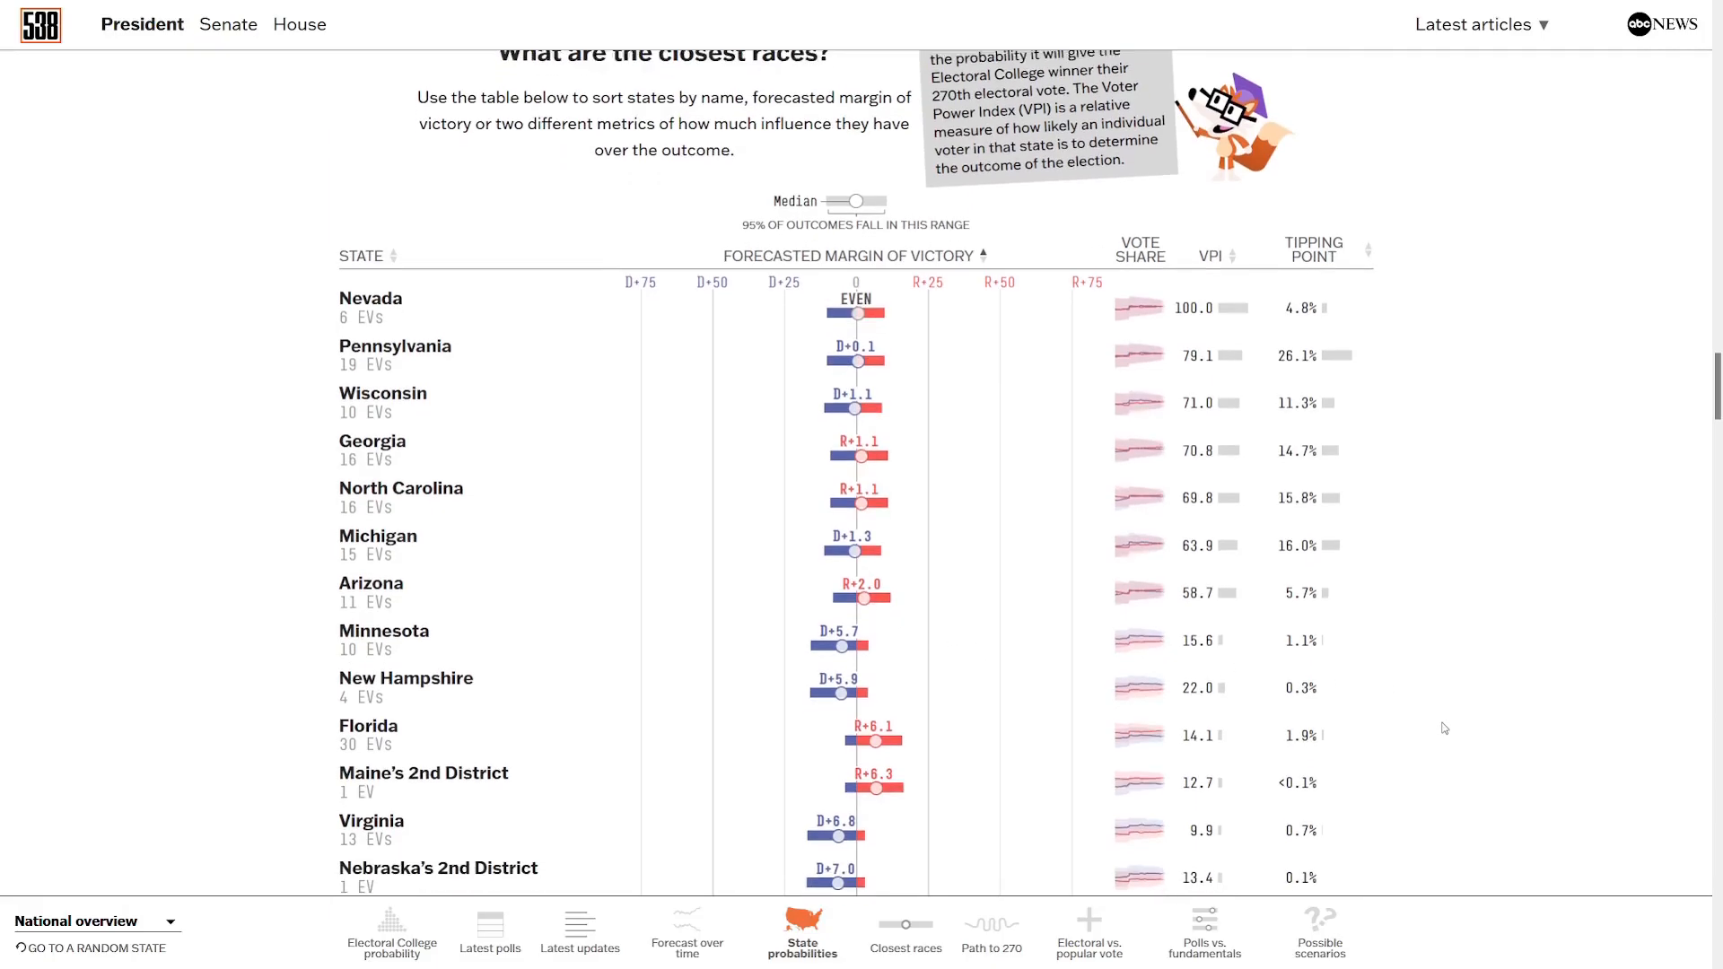
{"action": "scroll", "scroll_direction": "down", "scroll_amount": 3}
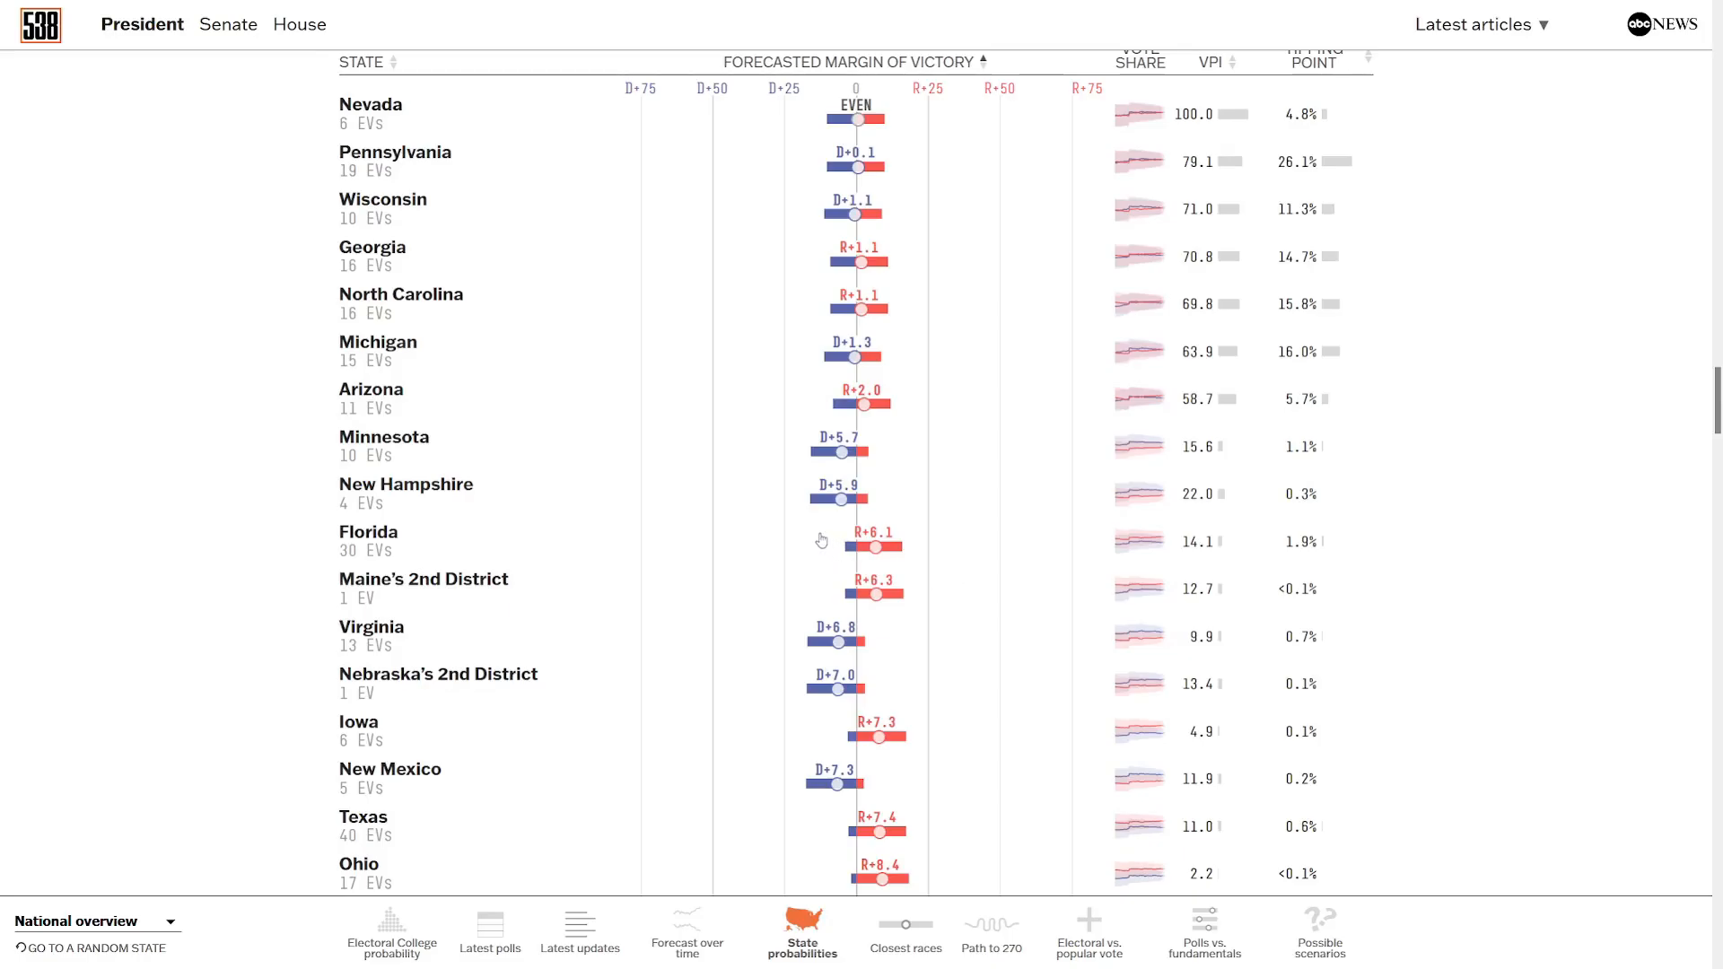
{"action": "mouse_move", "coordinate": [662, 533]}
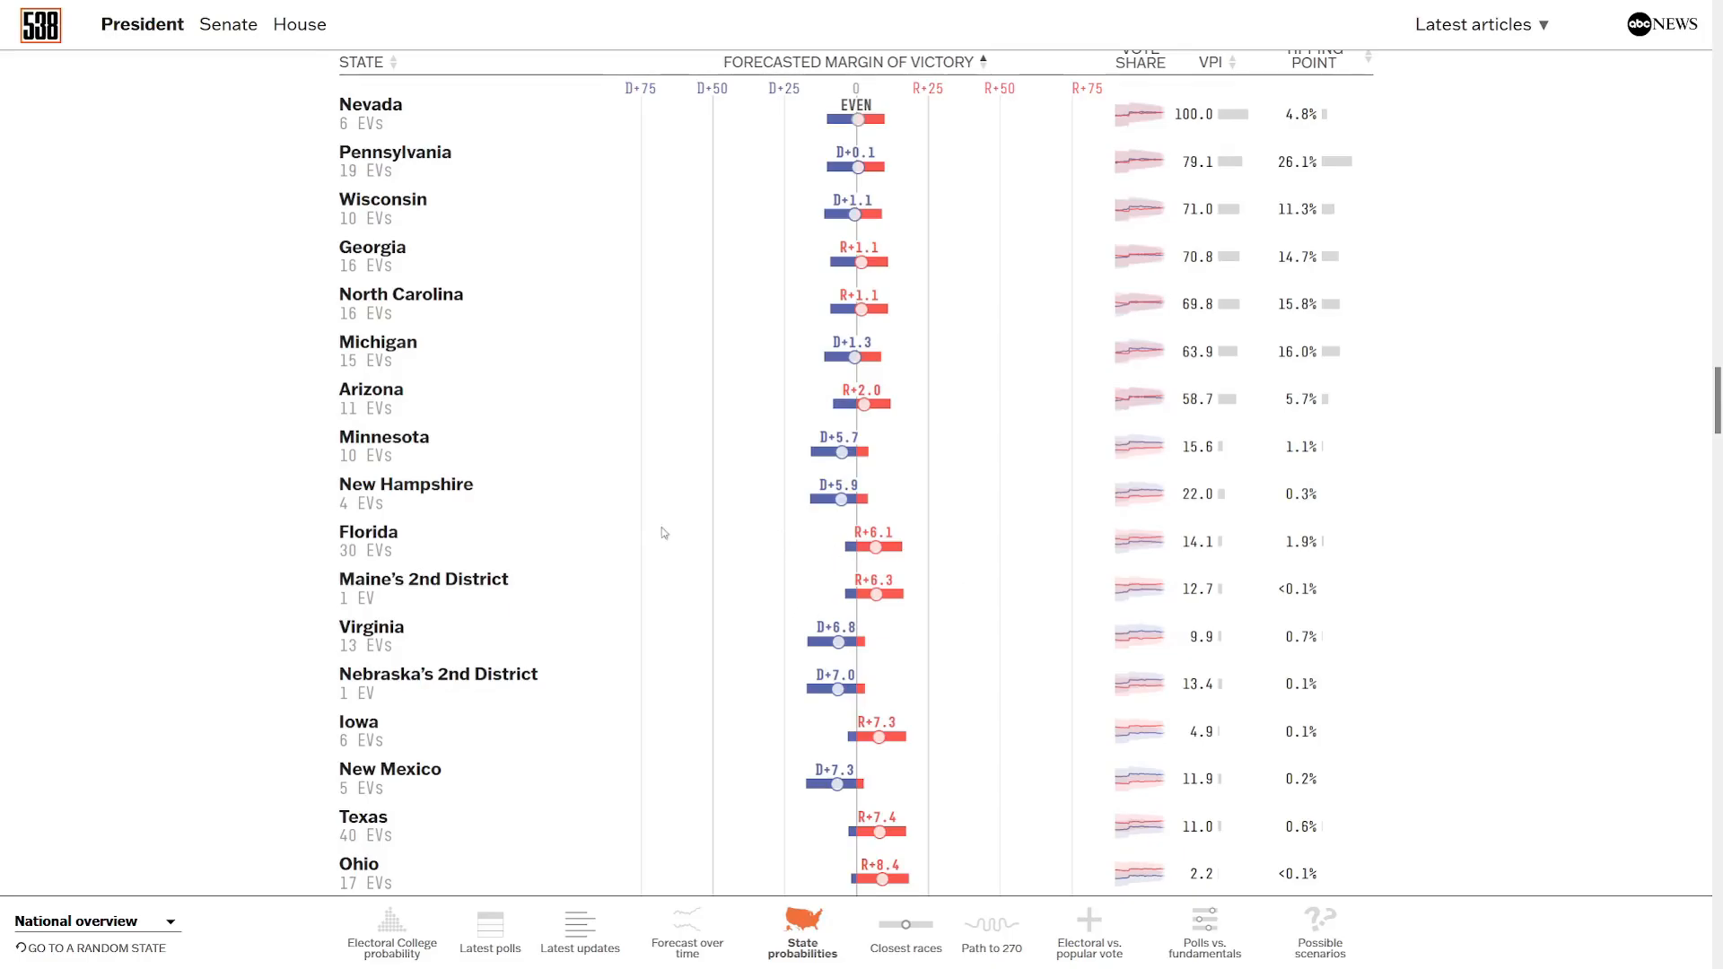
{"action": "mouse_move", "coordinate": [447, 551]}
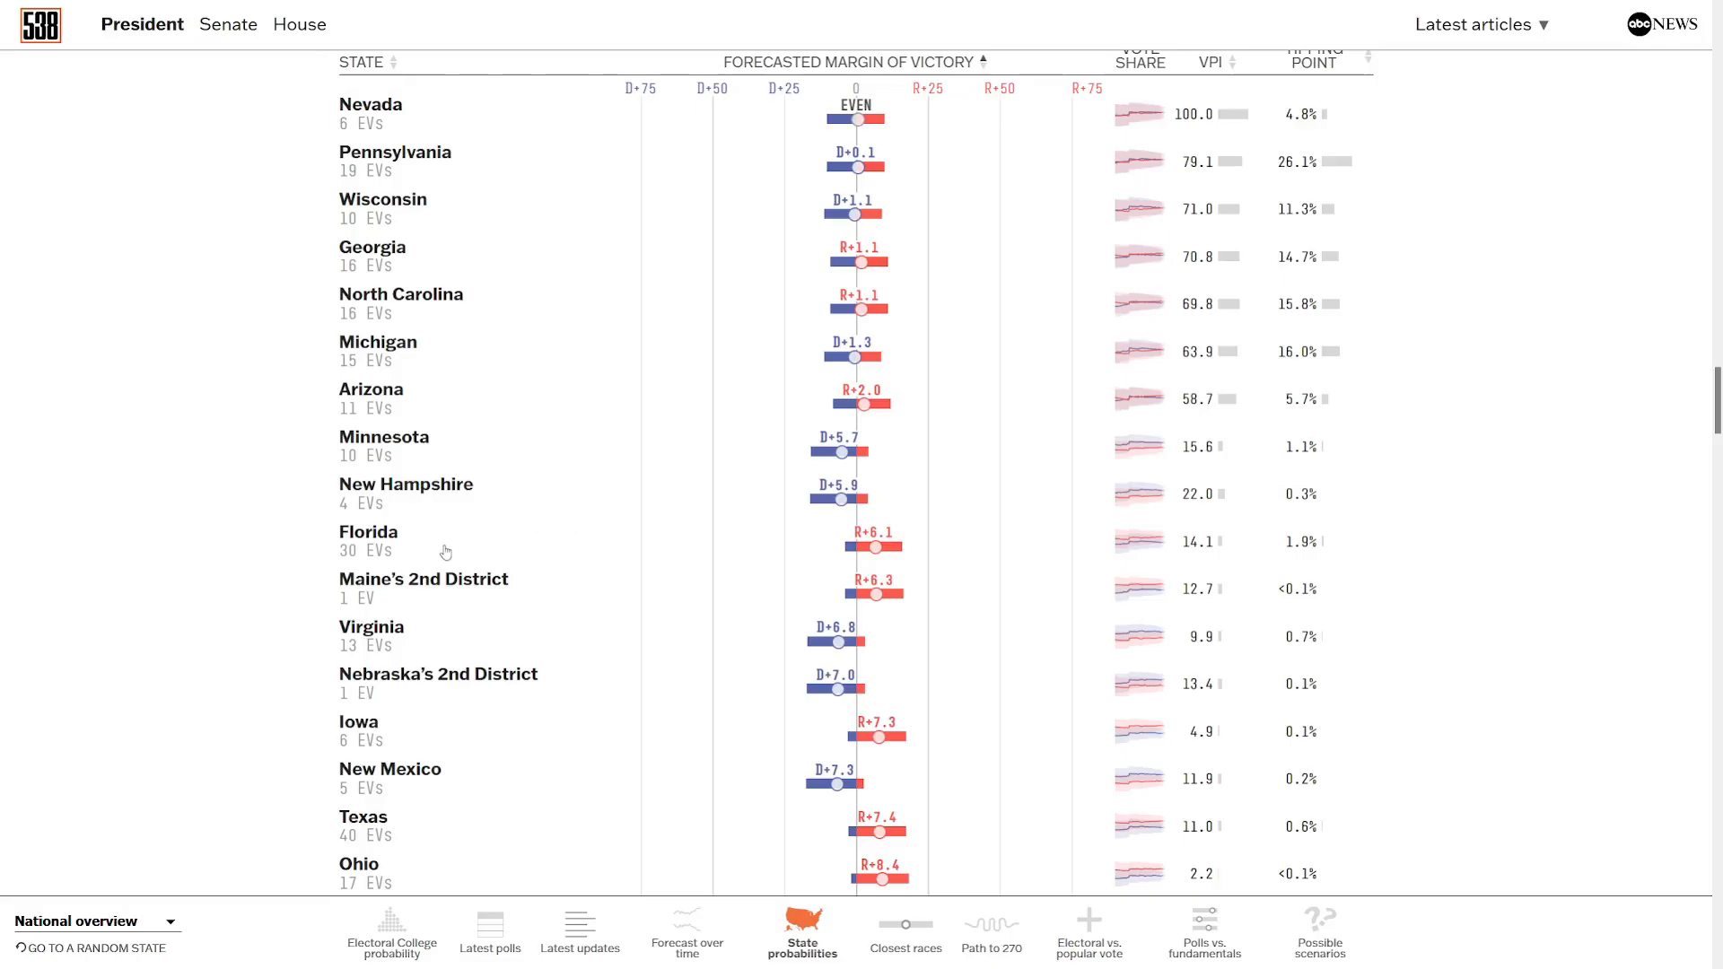
Scroll the expanded state table to its end, Nebraska's 3rd District R+54.7 and D.C. D+84.8.
{"action": "scroll", "scroll_direction": "down", "scroll_amount": 3}
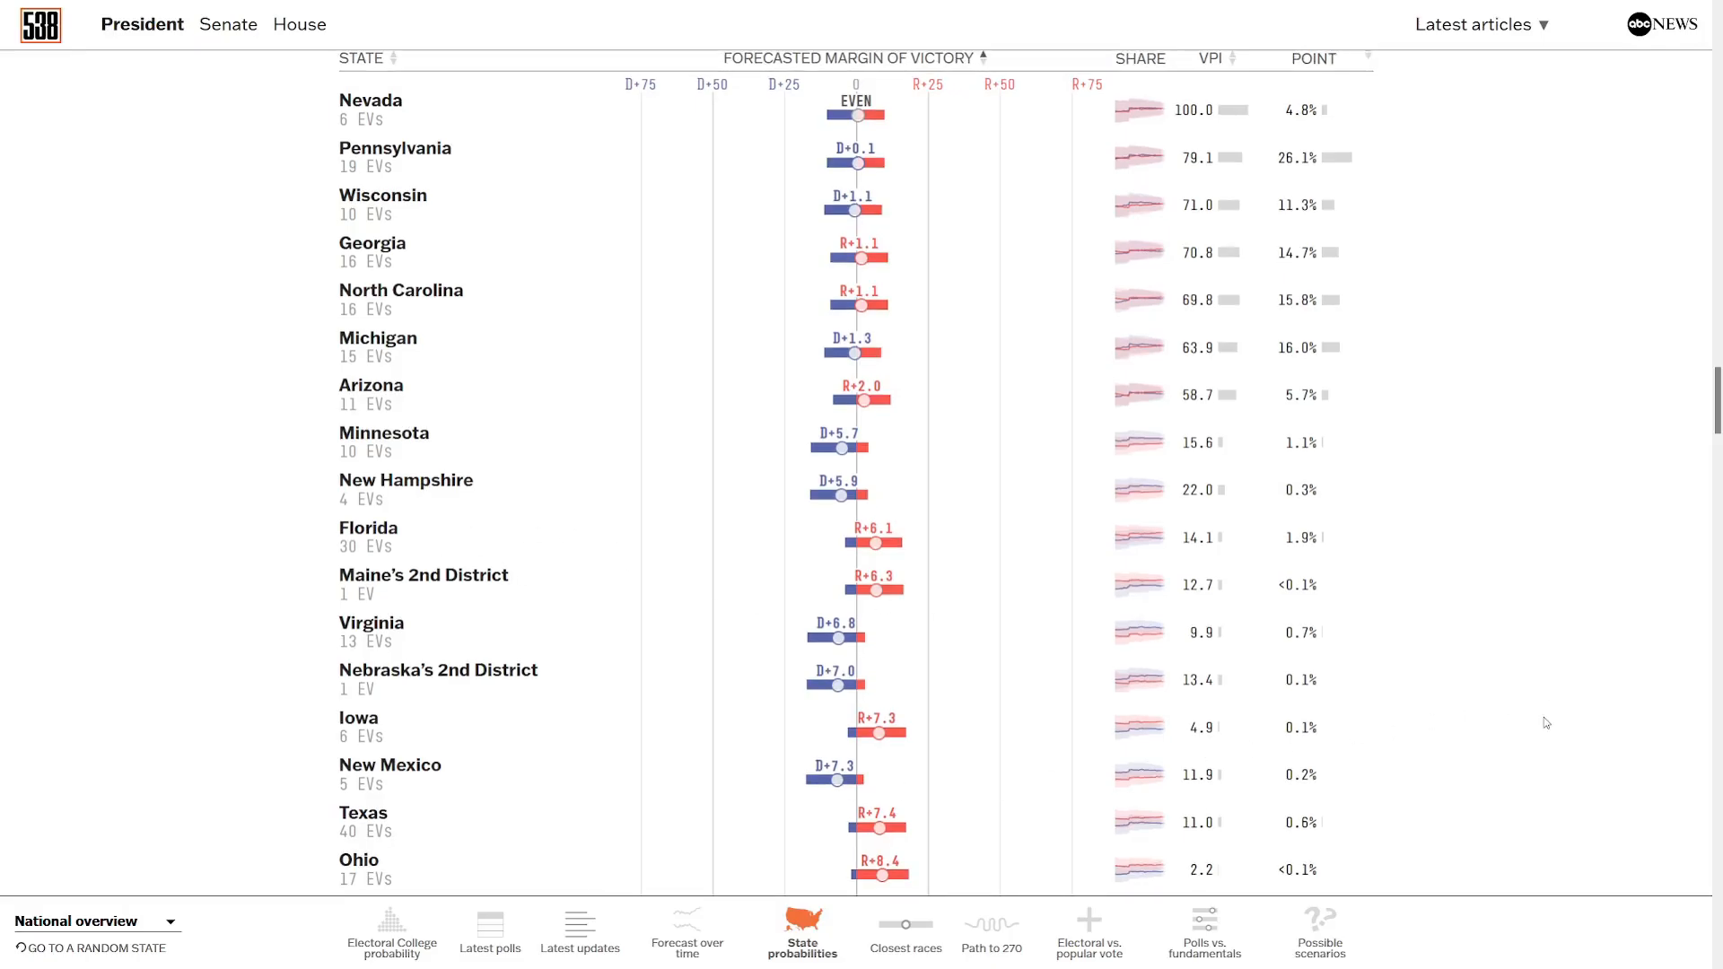
{"action": "scroll", "scroll_direction": "down", "scroll_amount": 3}
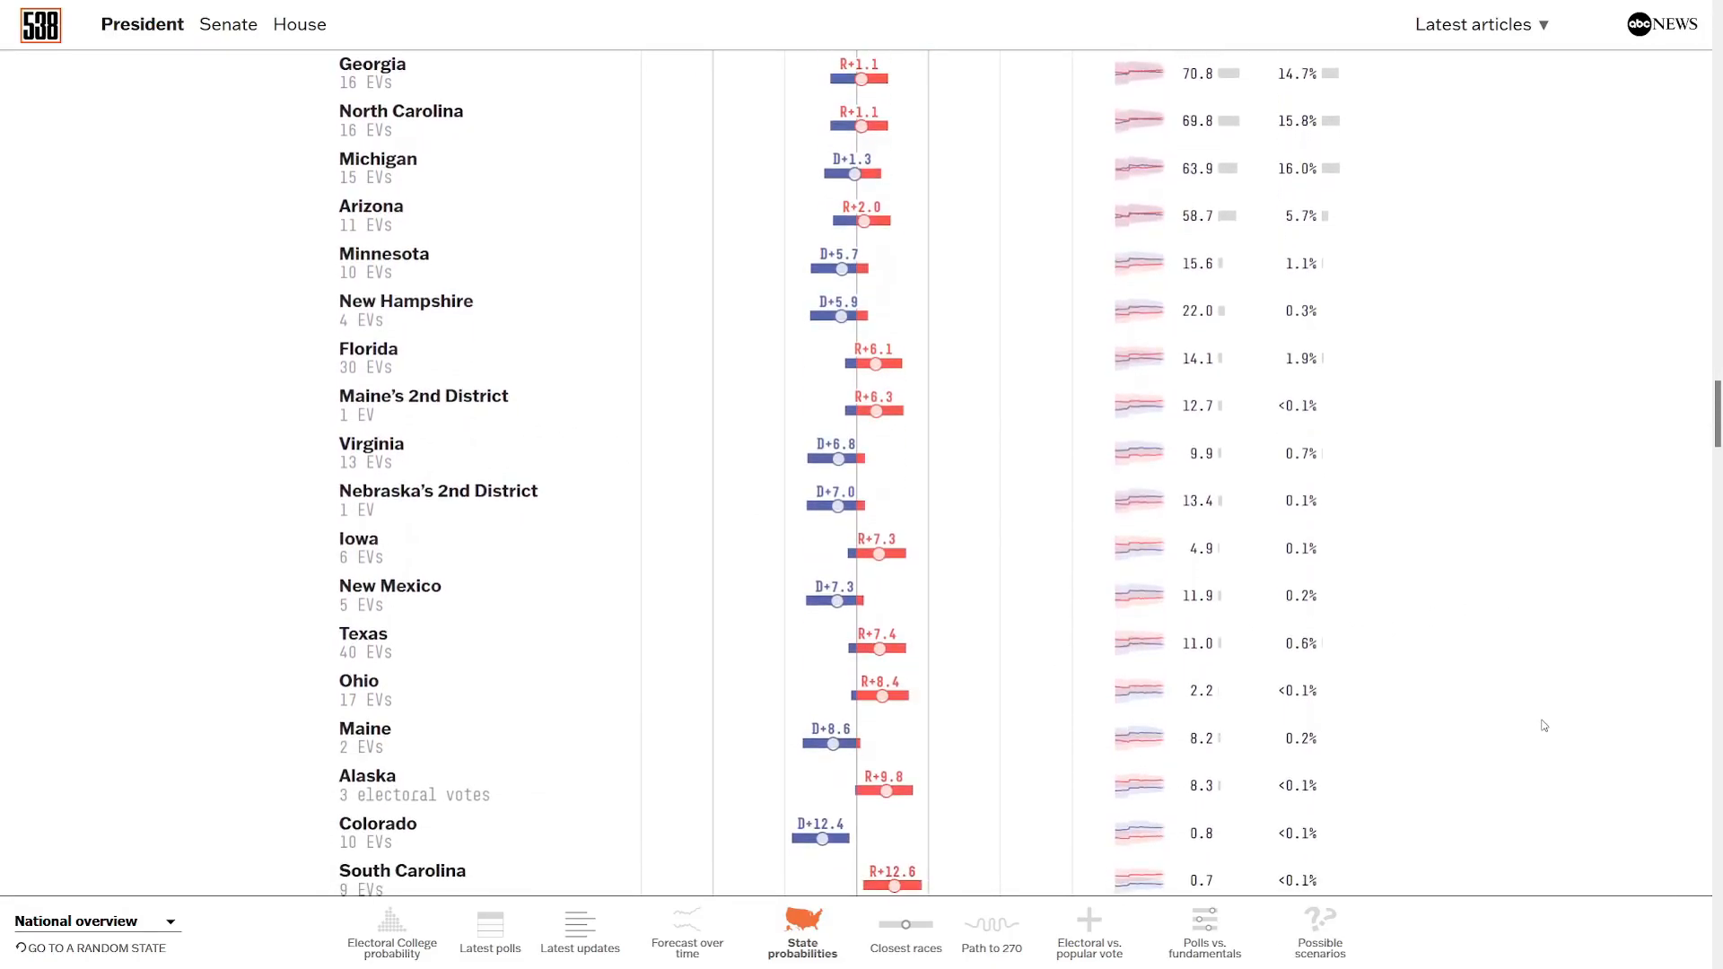
{"action": "scroll", "scroll_direction": "down", "scroll_amount": 3}
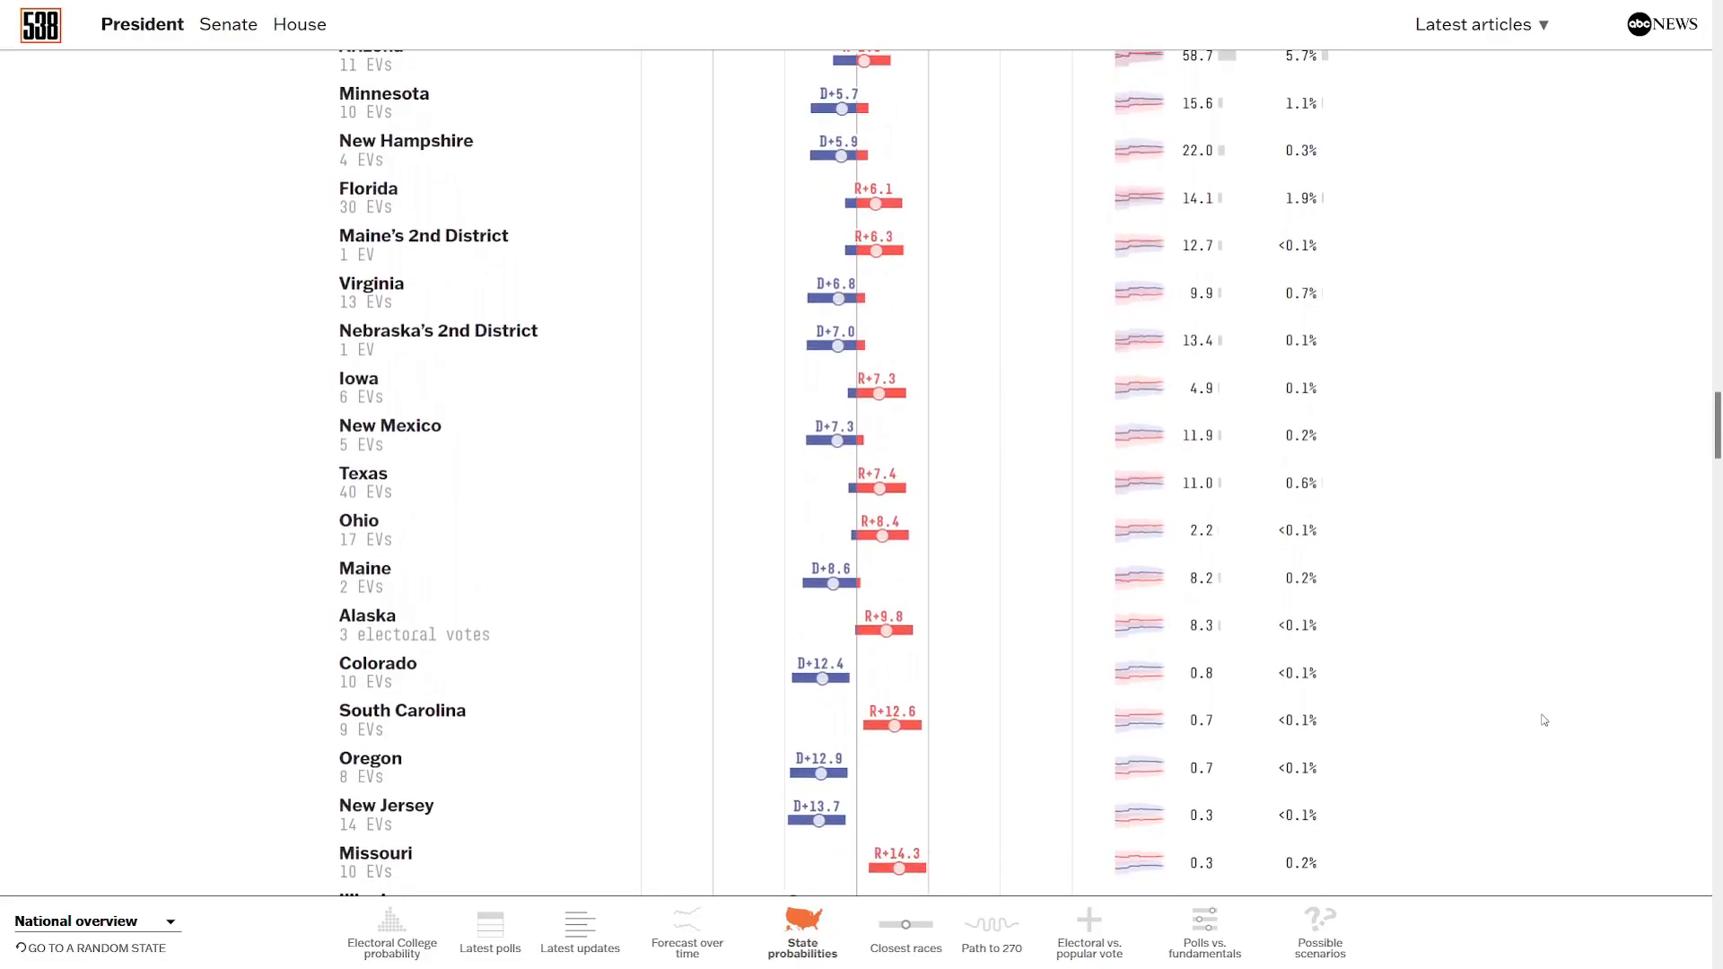
{"action": "scroll", "scroll_direction": "down", "scroll_amount": 3}
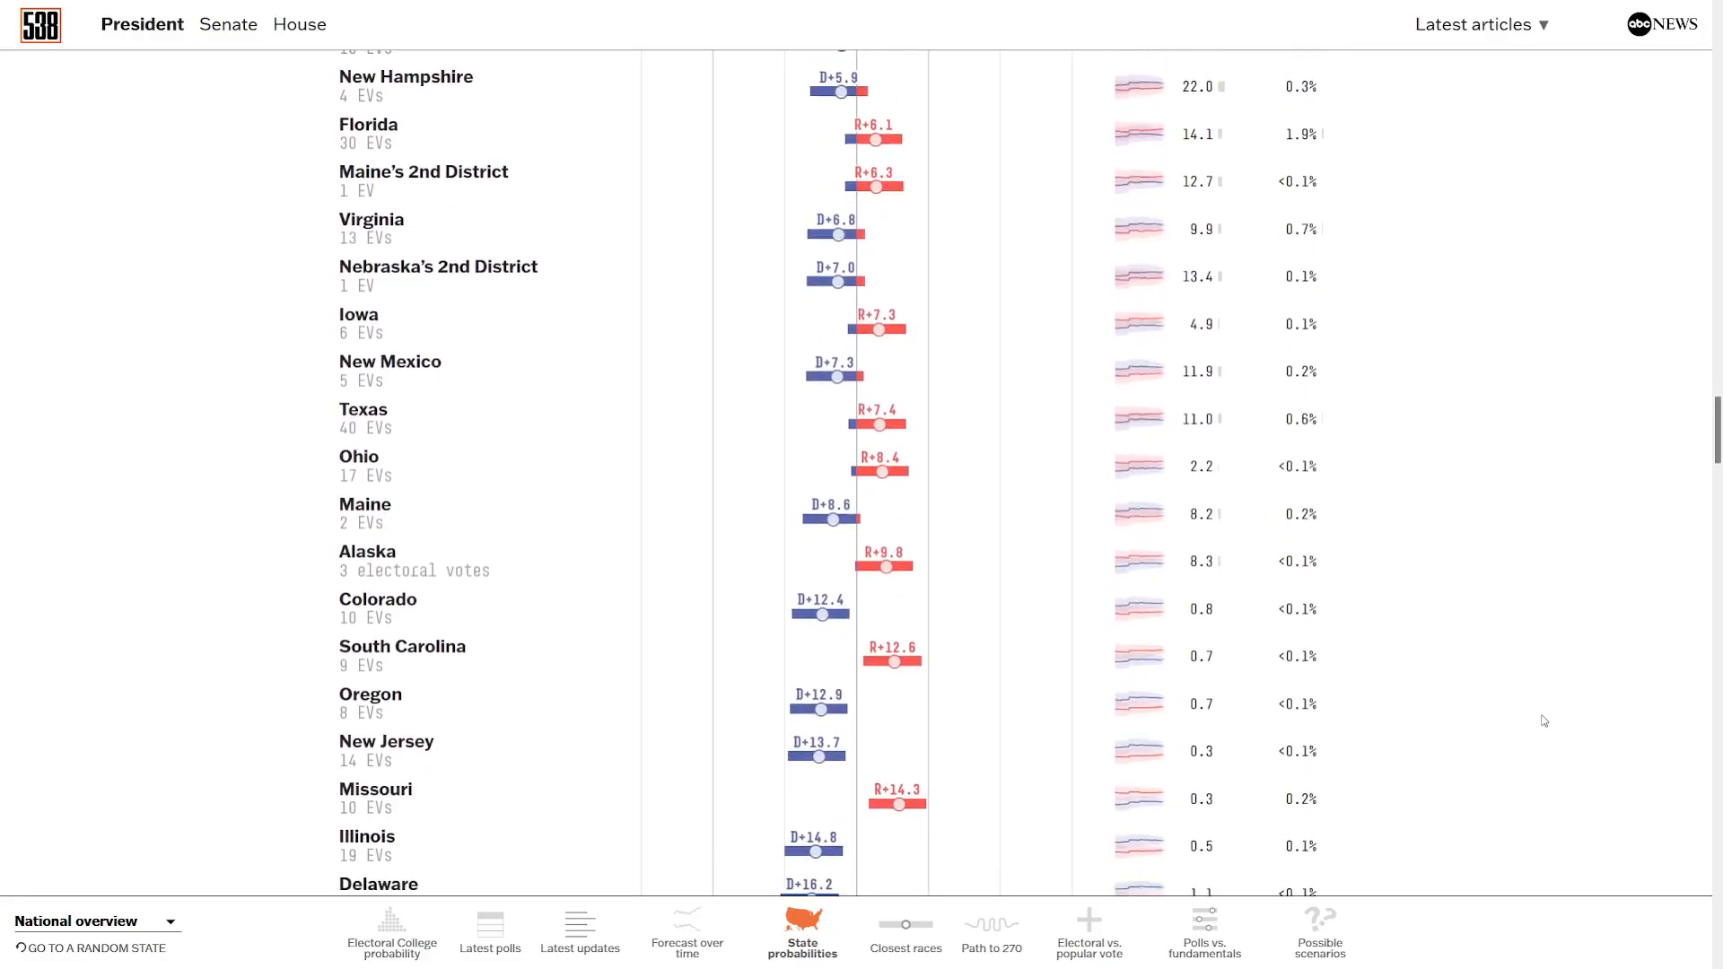
{"action": "scroll", "scroll_direction": "down", "scroll_amount": 3}
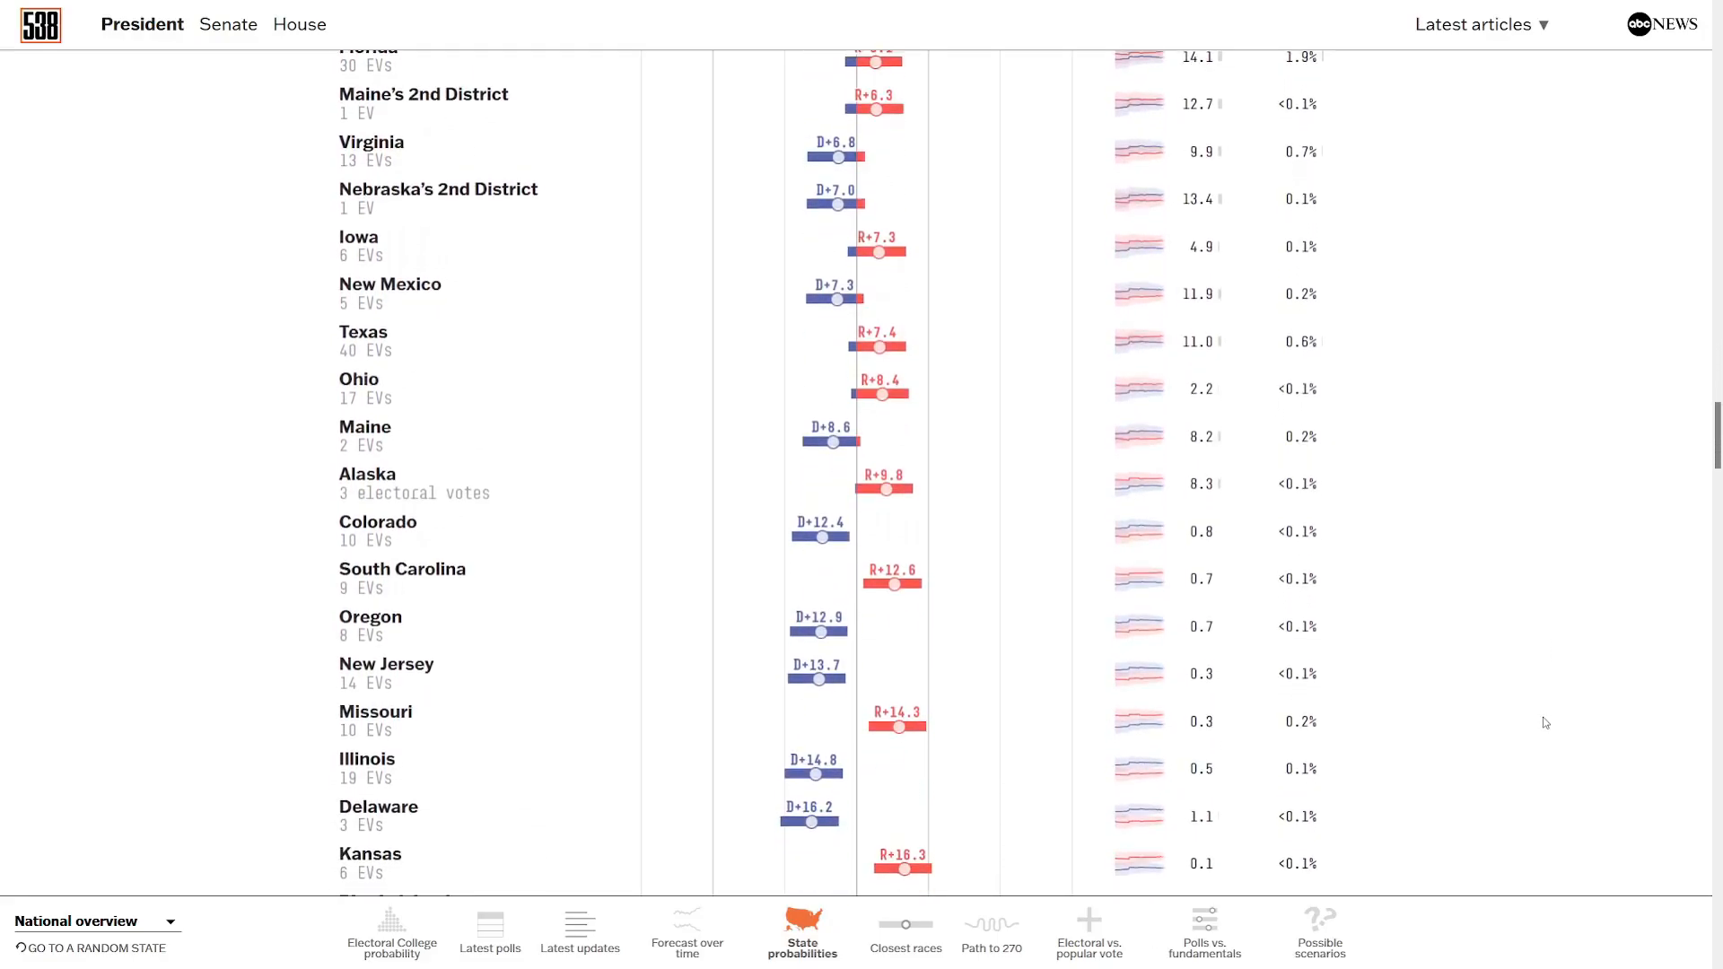
{"action": "scroll", "scroll_direction": "down", "scroll_amount": 3}
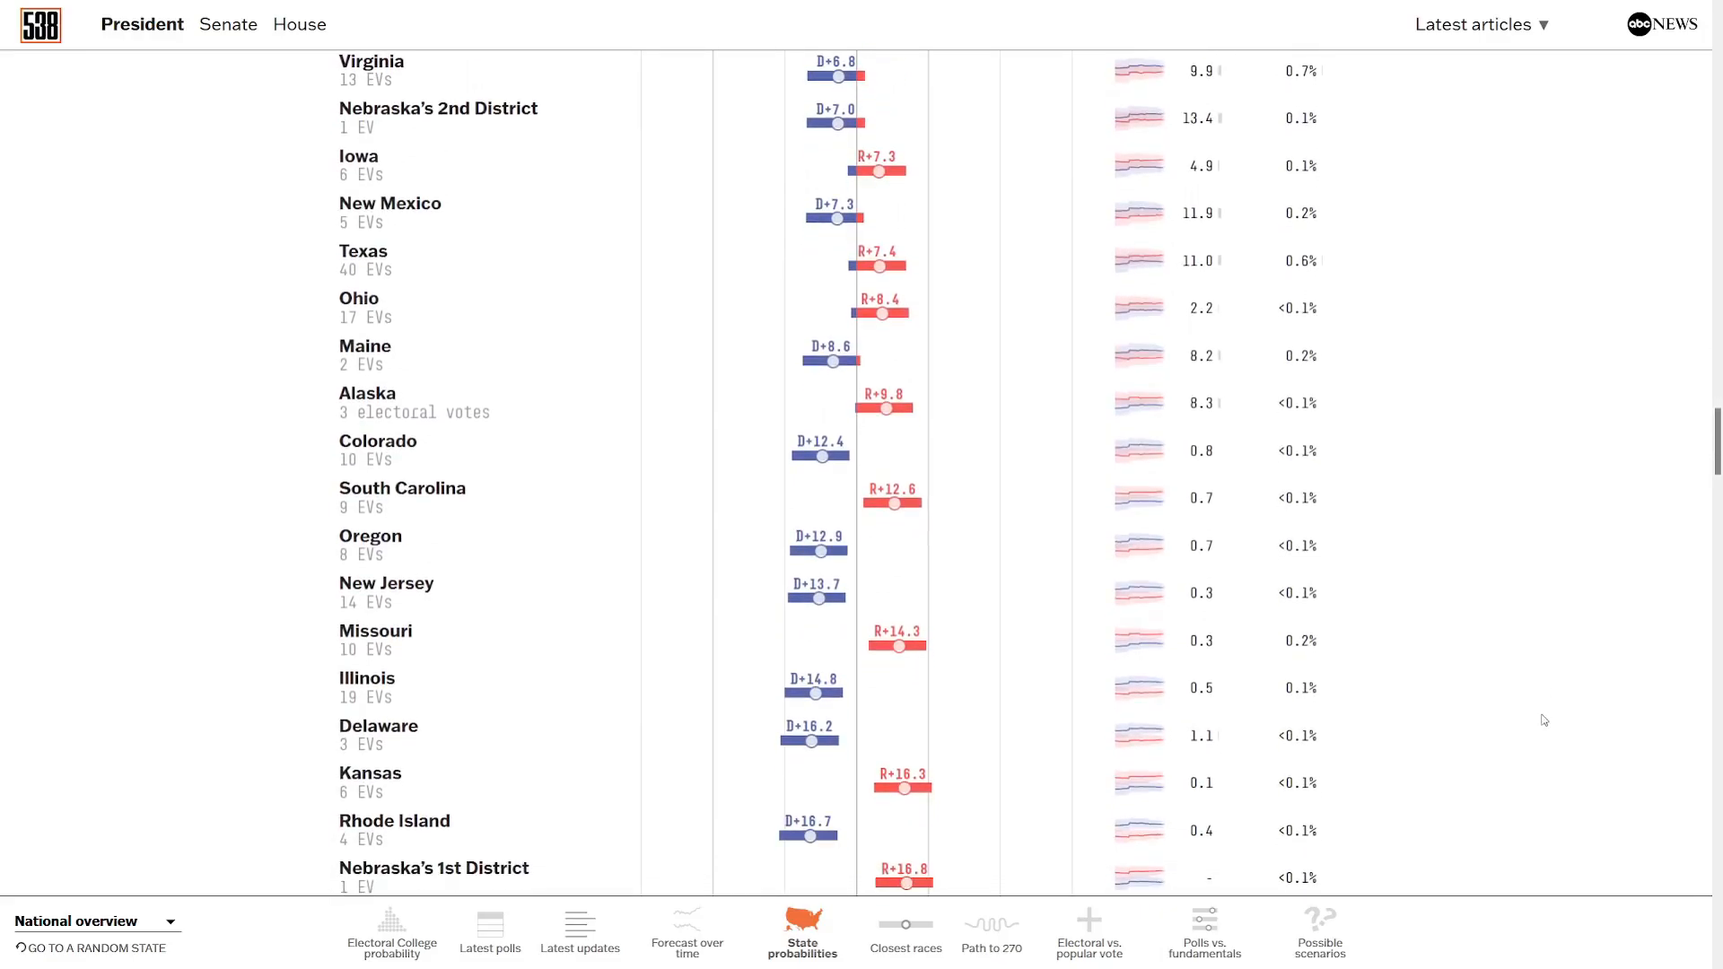
{"action": "scroll", "scroll_direction": "down", "scroll_amount": 3}
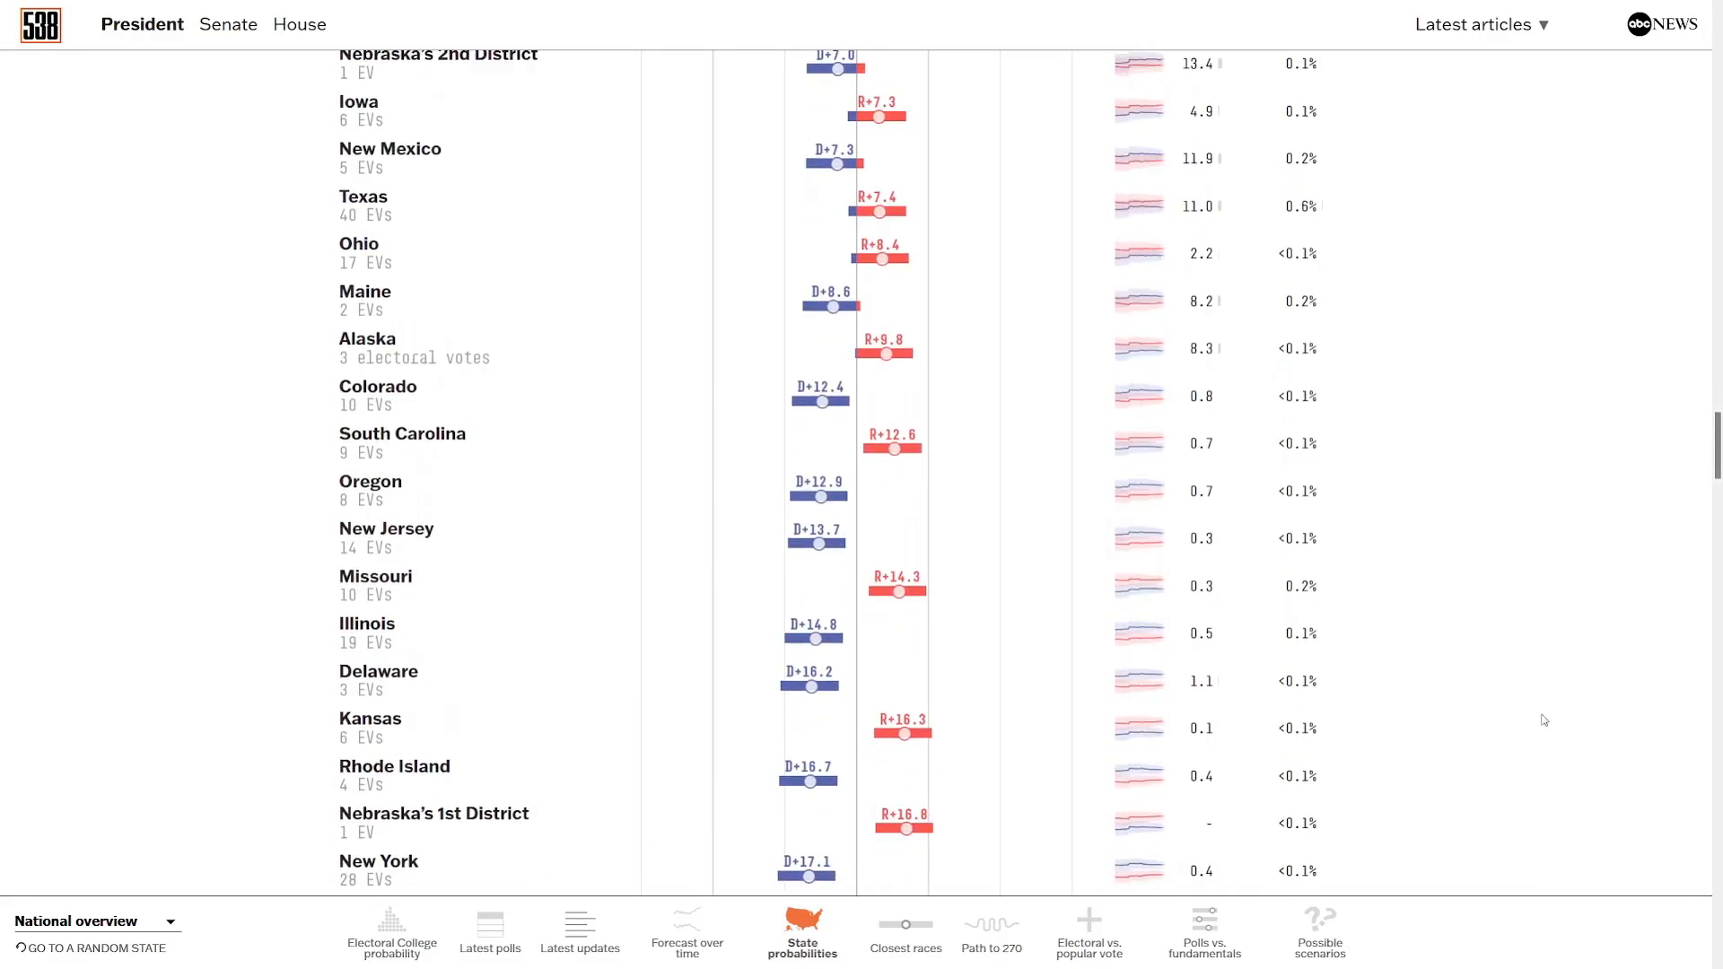
{"action": "scroll", "scroll_direction": "down", "scroll_amount": 3}
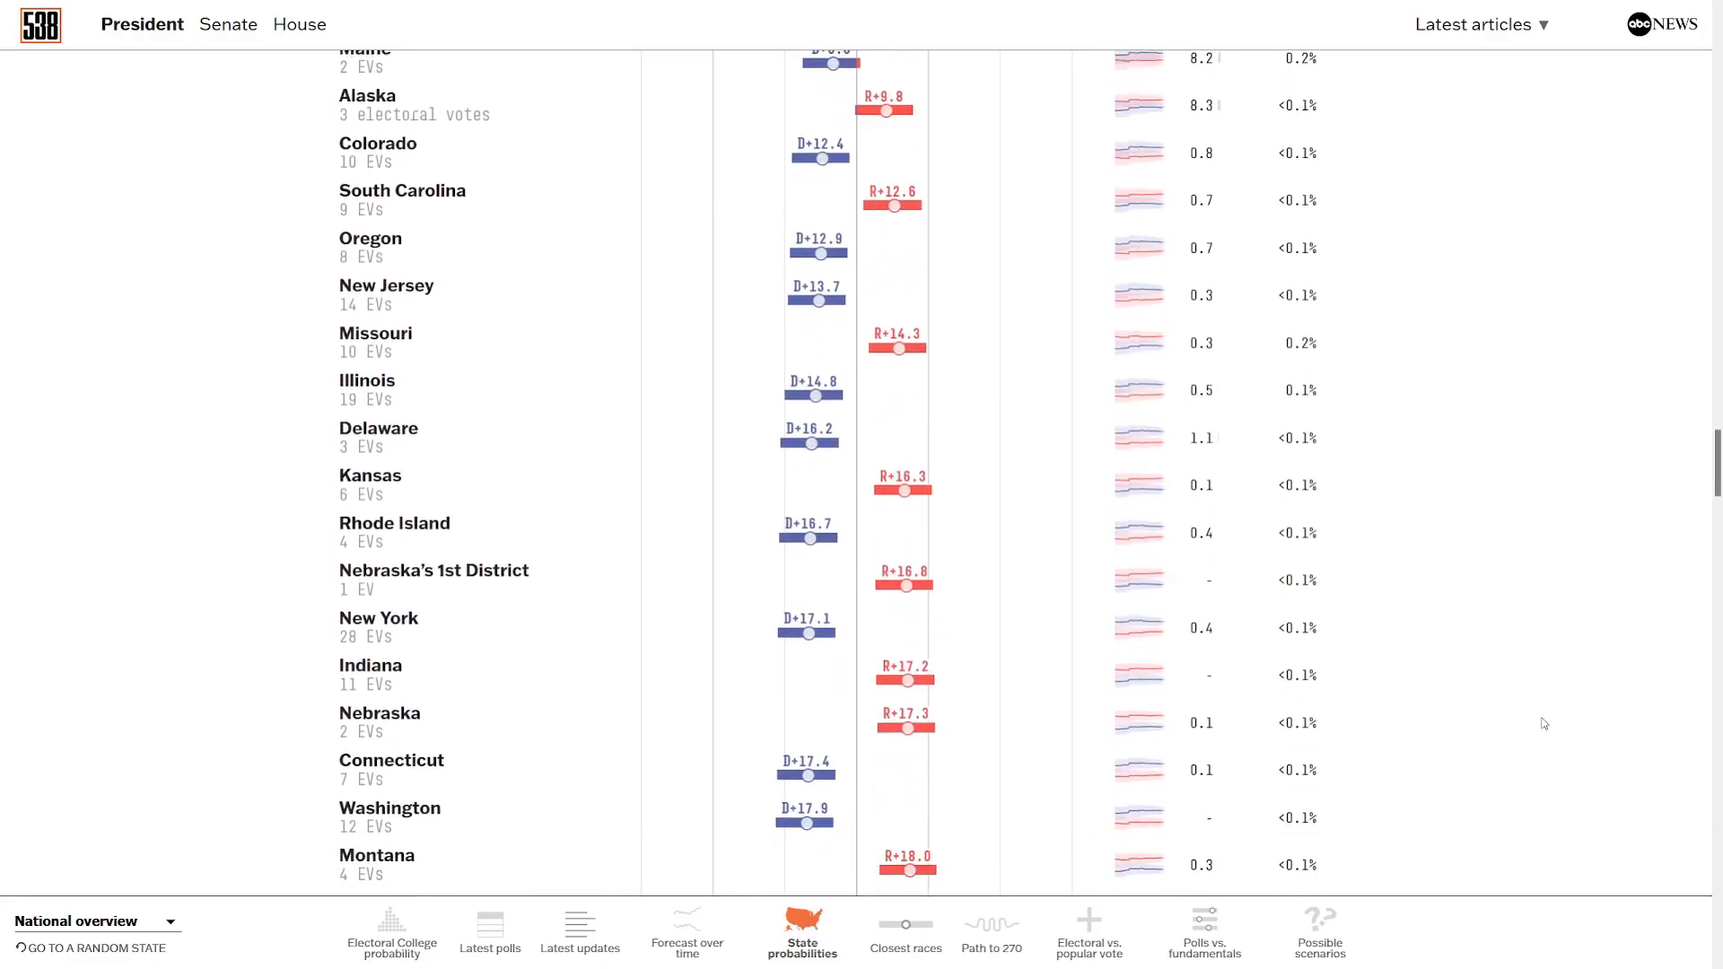
{"action": "scroll", "scroll_direction": "down", "scroll_amount": 3}
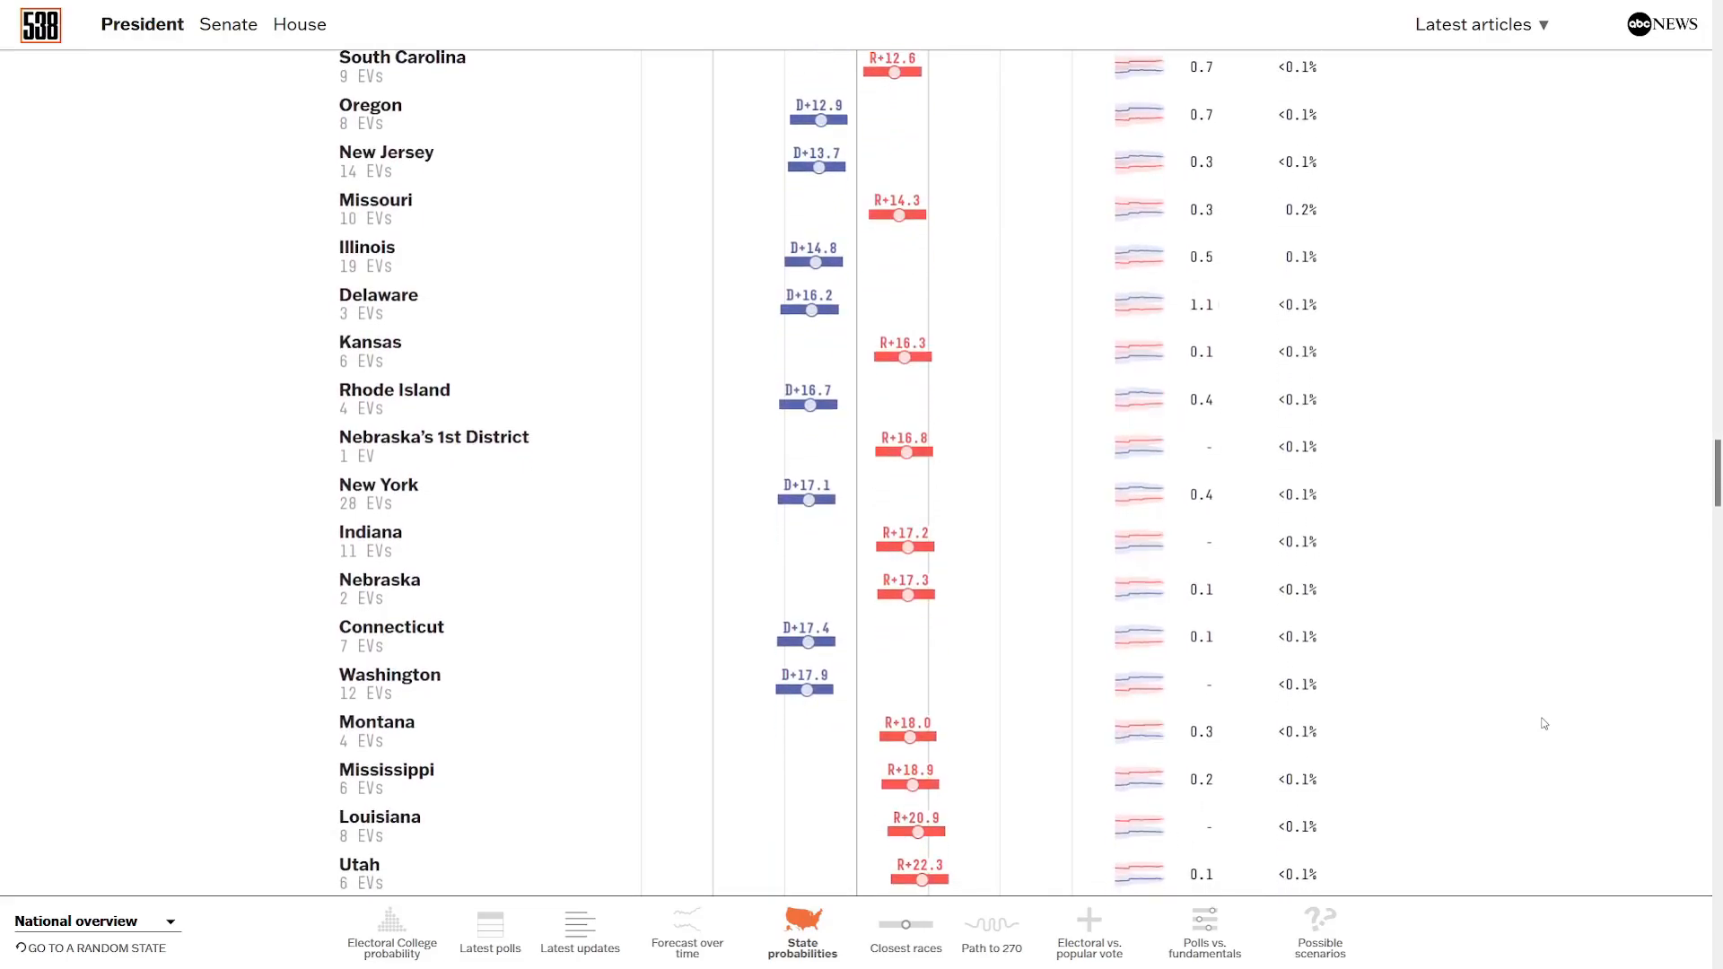
{"action": "scroll", "scroll_direction": "down", "scroll_amount": 3}
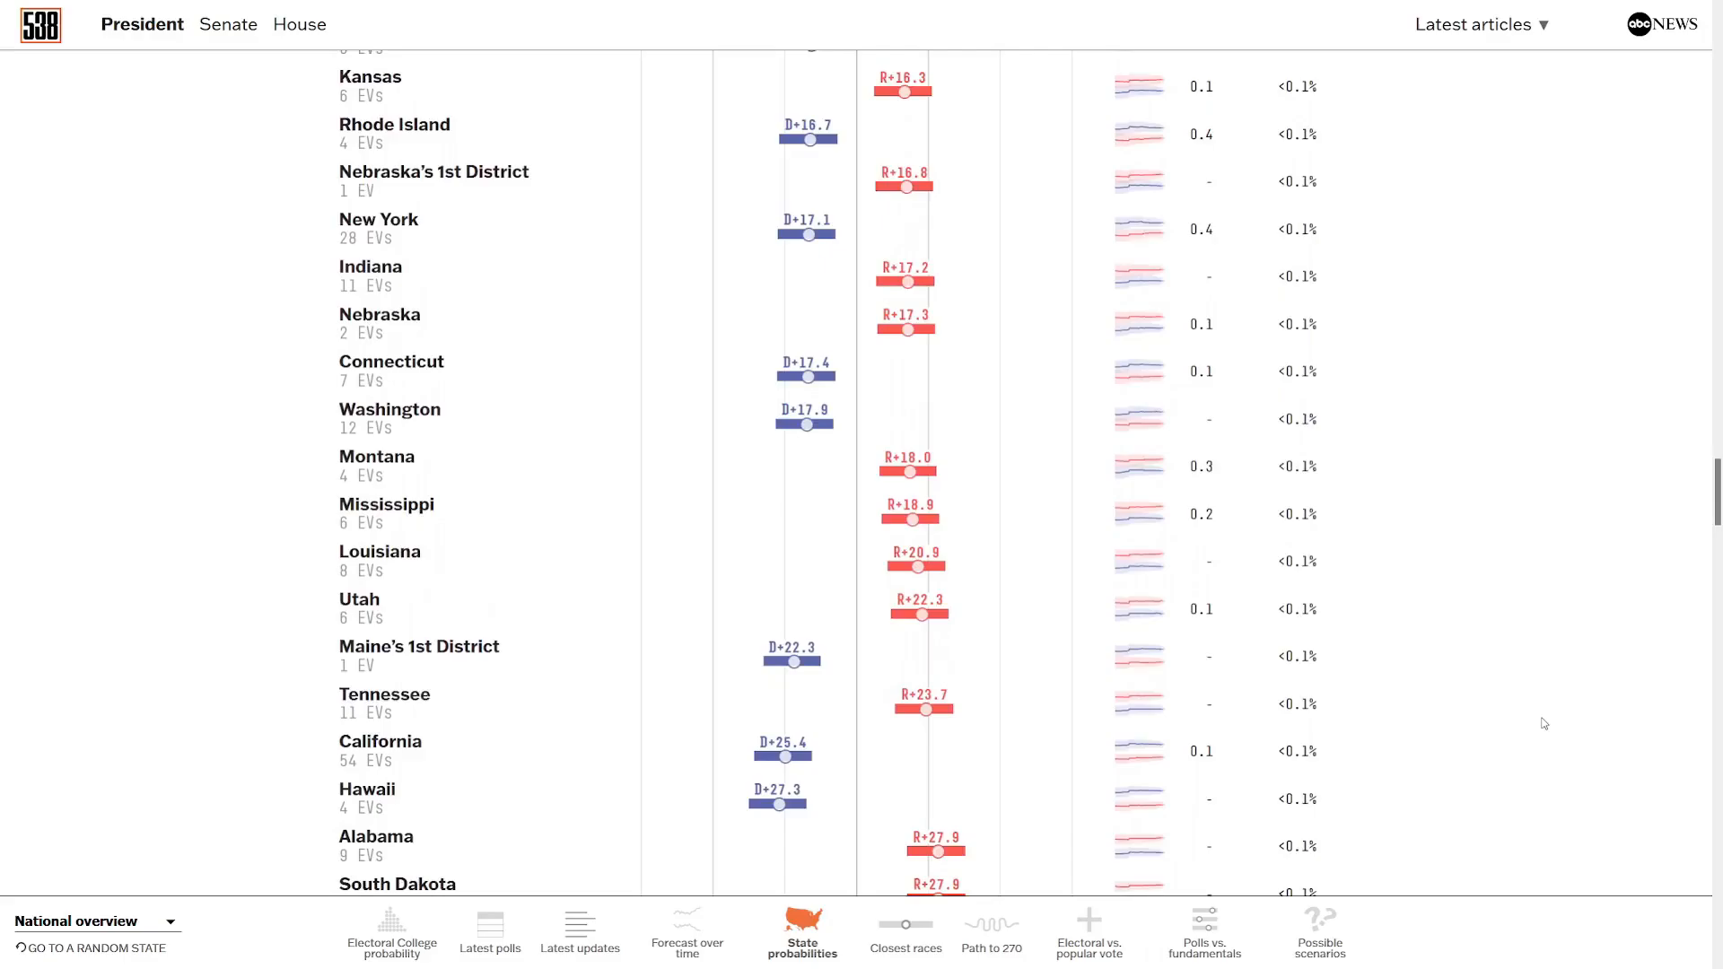
{"action": "scroll", "scroll_direction": "down", "scroll_amount": 3}
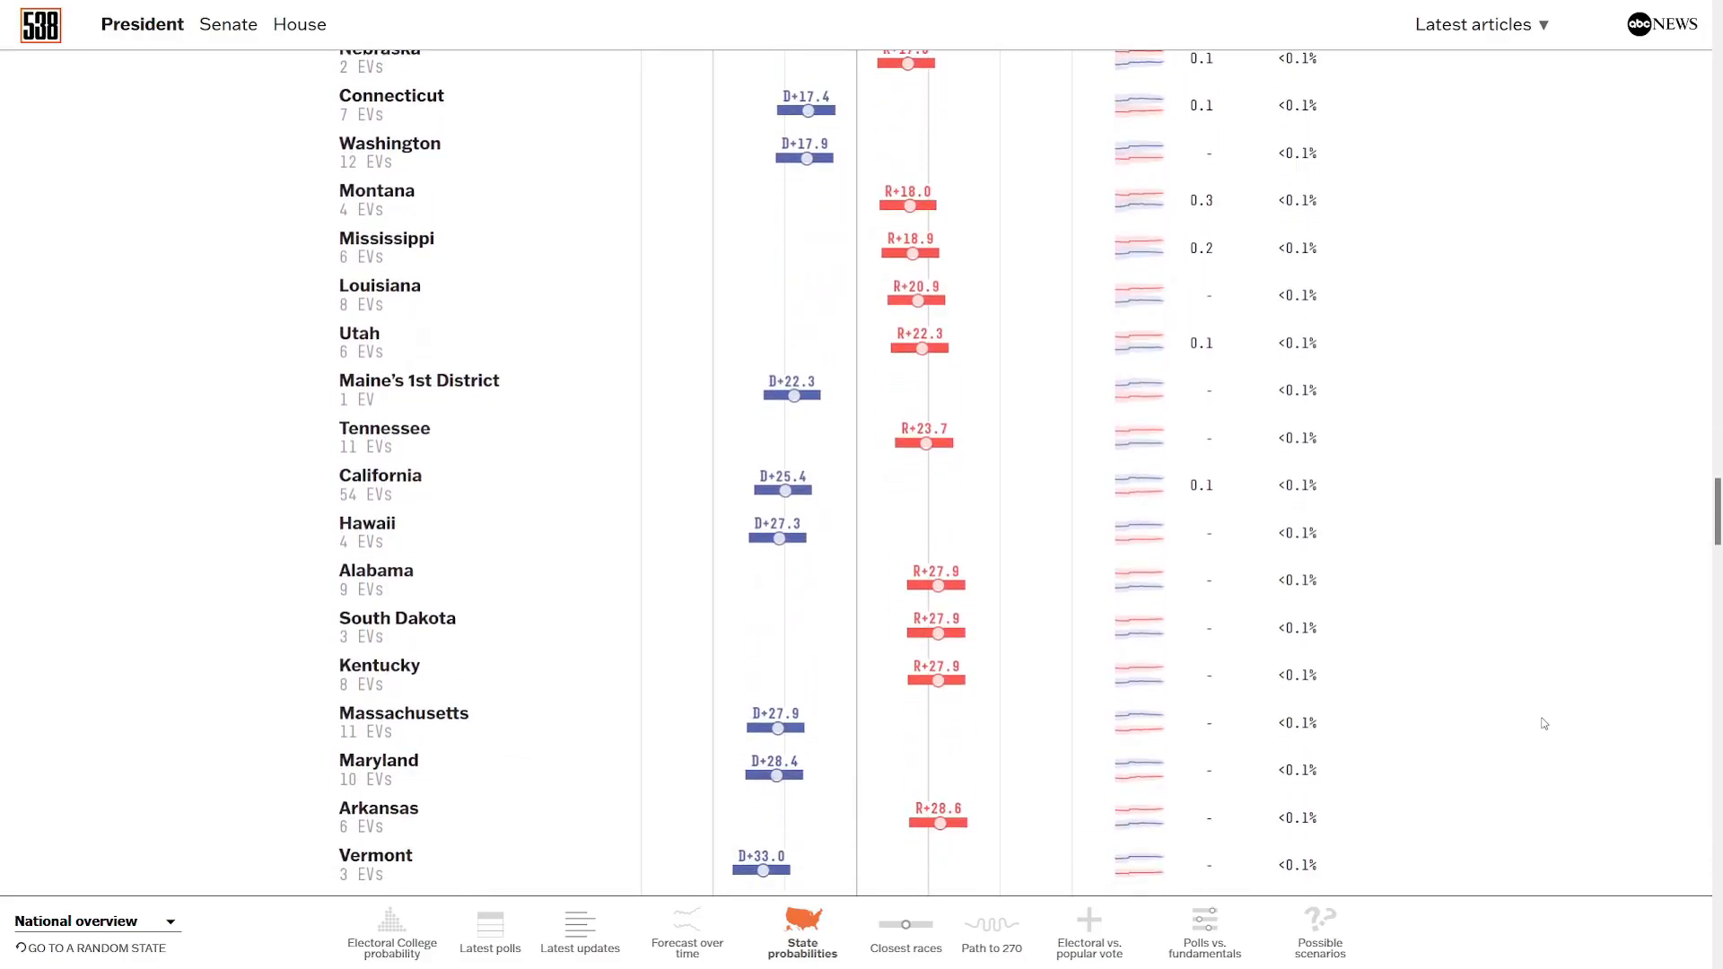
{"action": "scroll", "scroll_direction": "down", "scroll_amount": 3}
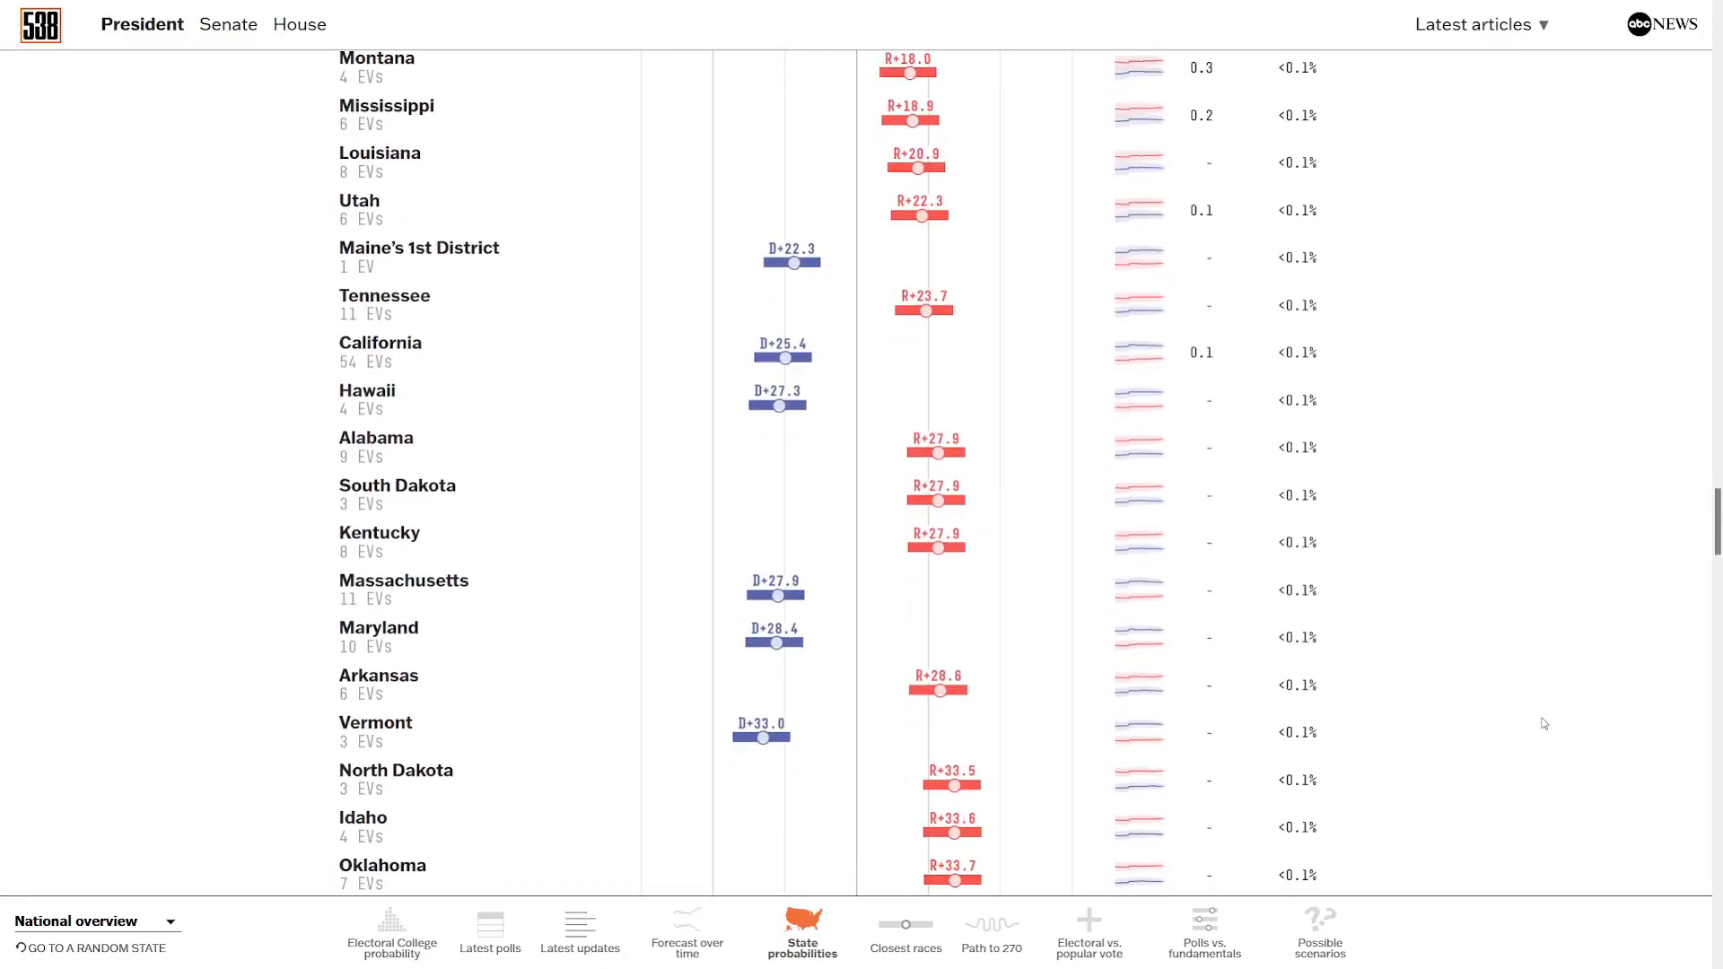
{"action": "scroll", "scroll_direction": "down", "scroll_amount": 3}
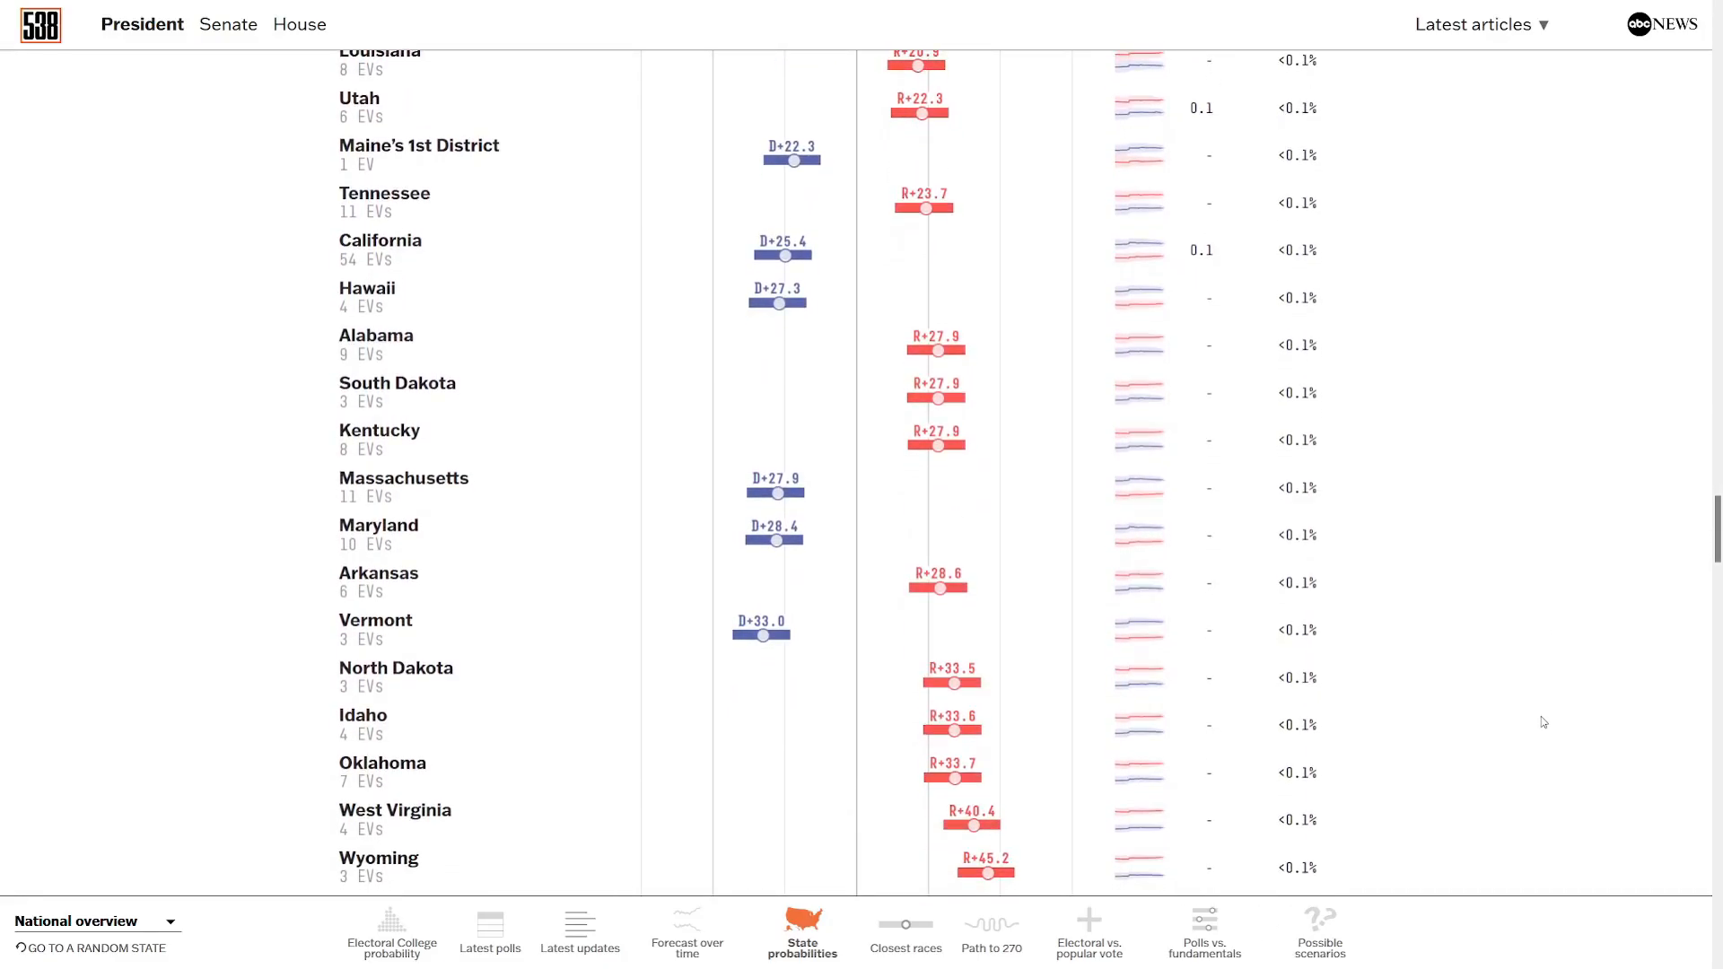
{"action": "scroll", "scroll_direction": "down", "scroll_amount": 3}
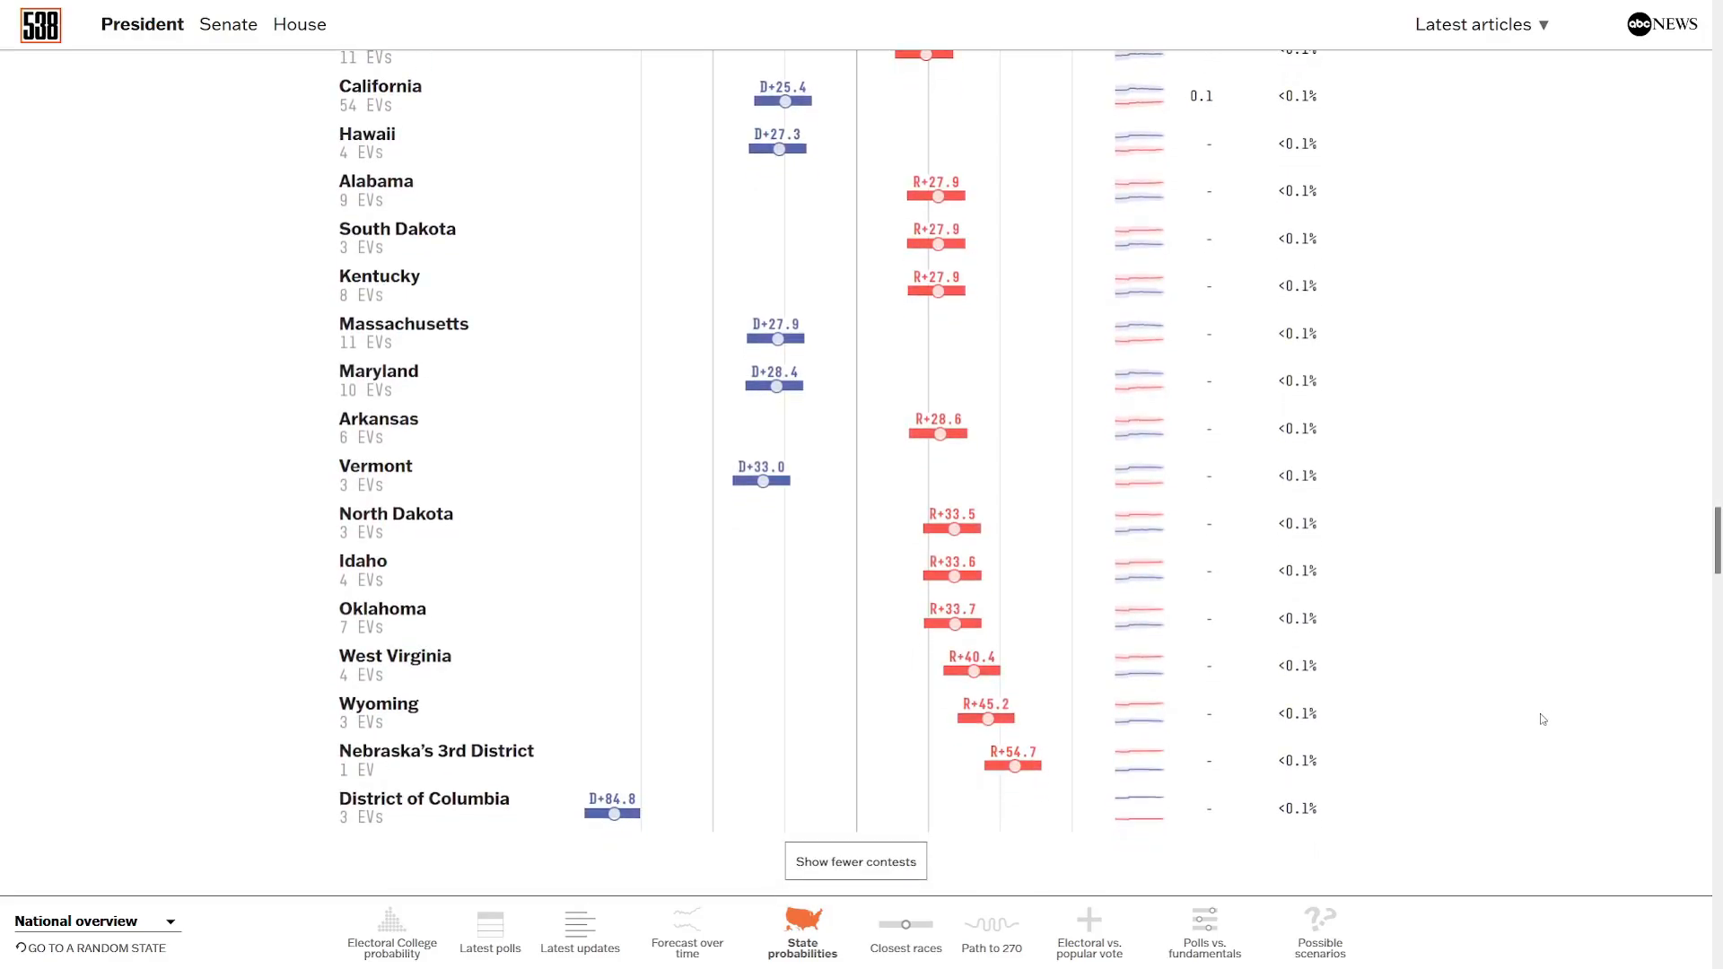
{"action": "mouse_move", "coordinate": [1514, 682]}
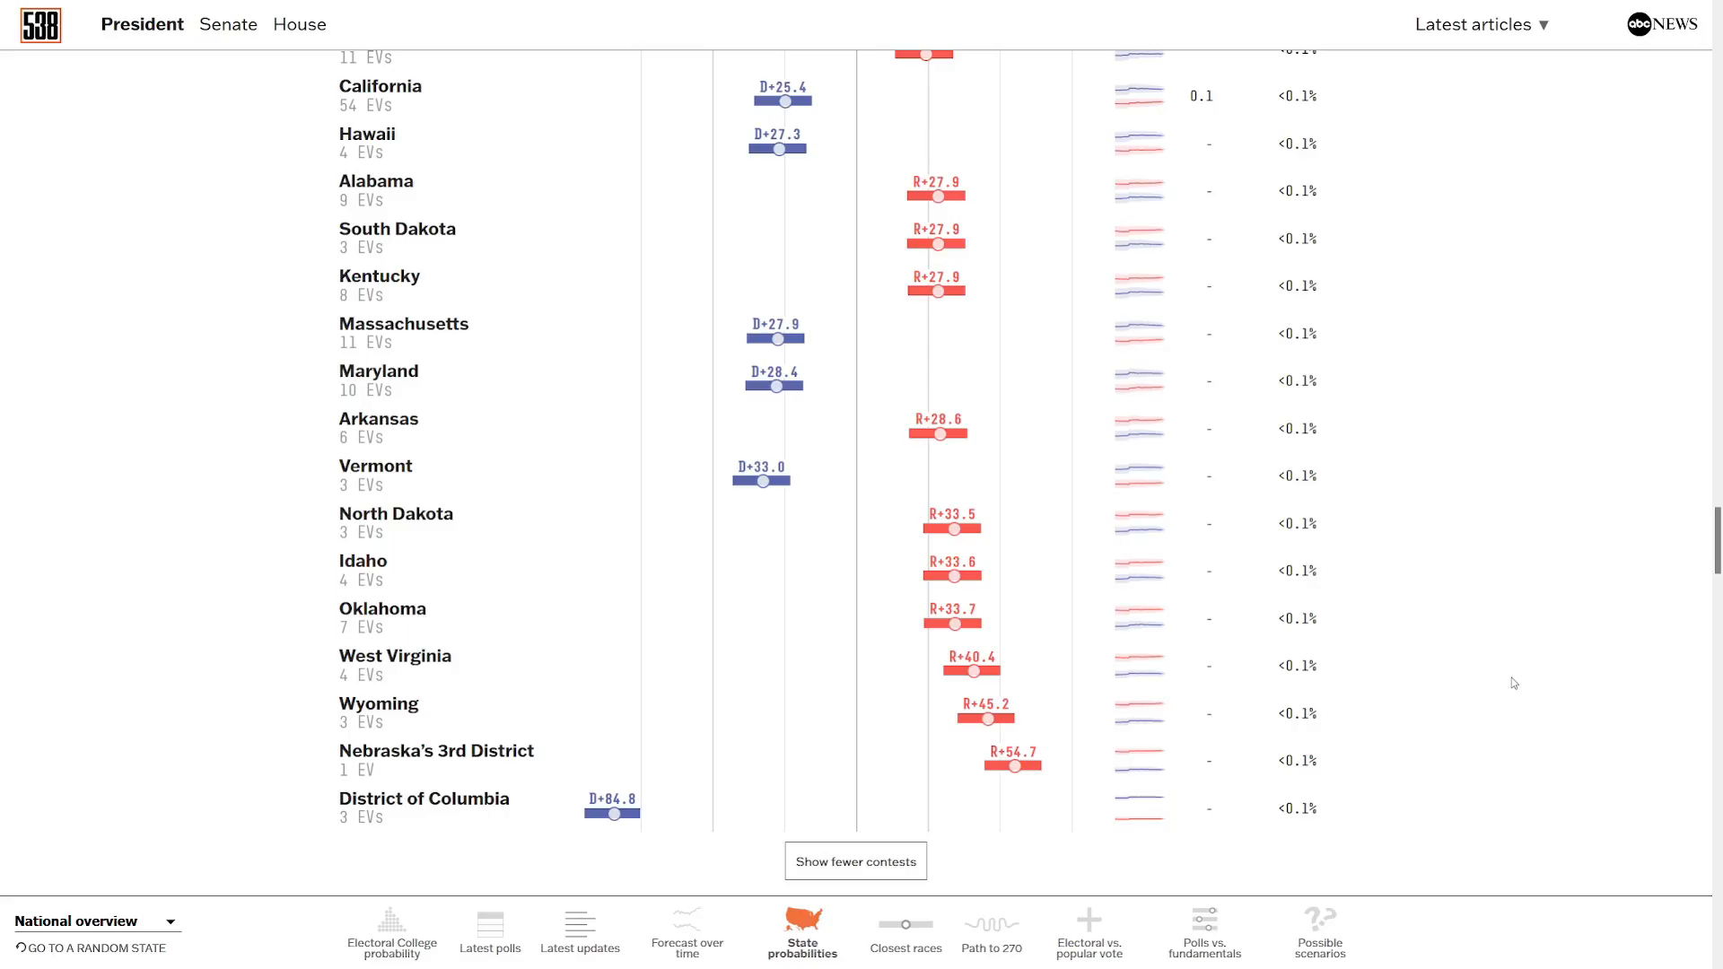
Go to the Senate forecast (Republicans win 92 in 100) and scroll to its seat-margin dot chart.
{"action": "left_click", "coordinate": [228, 23]}
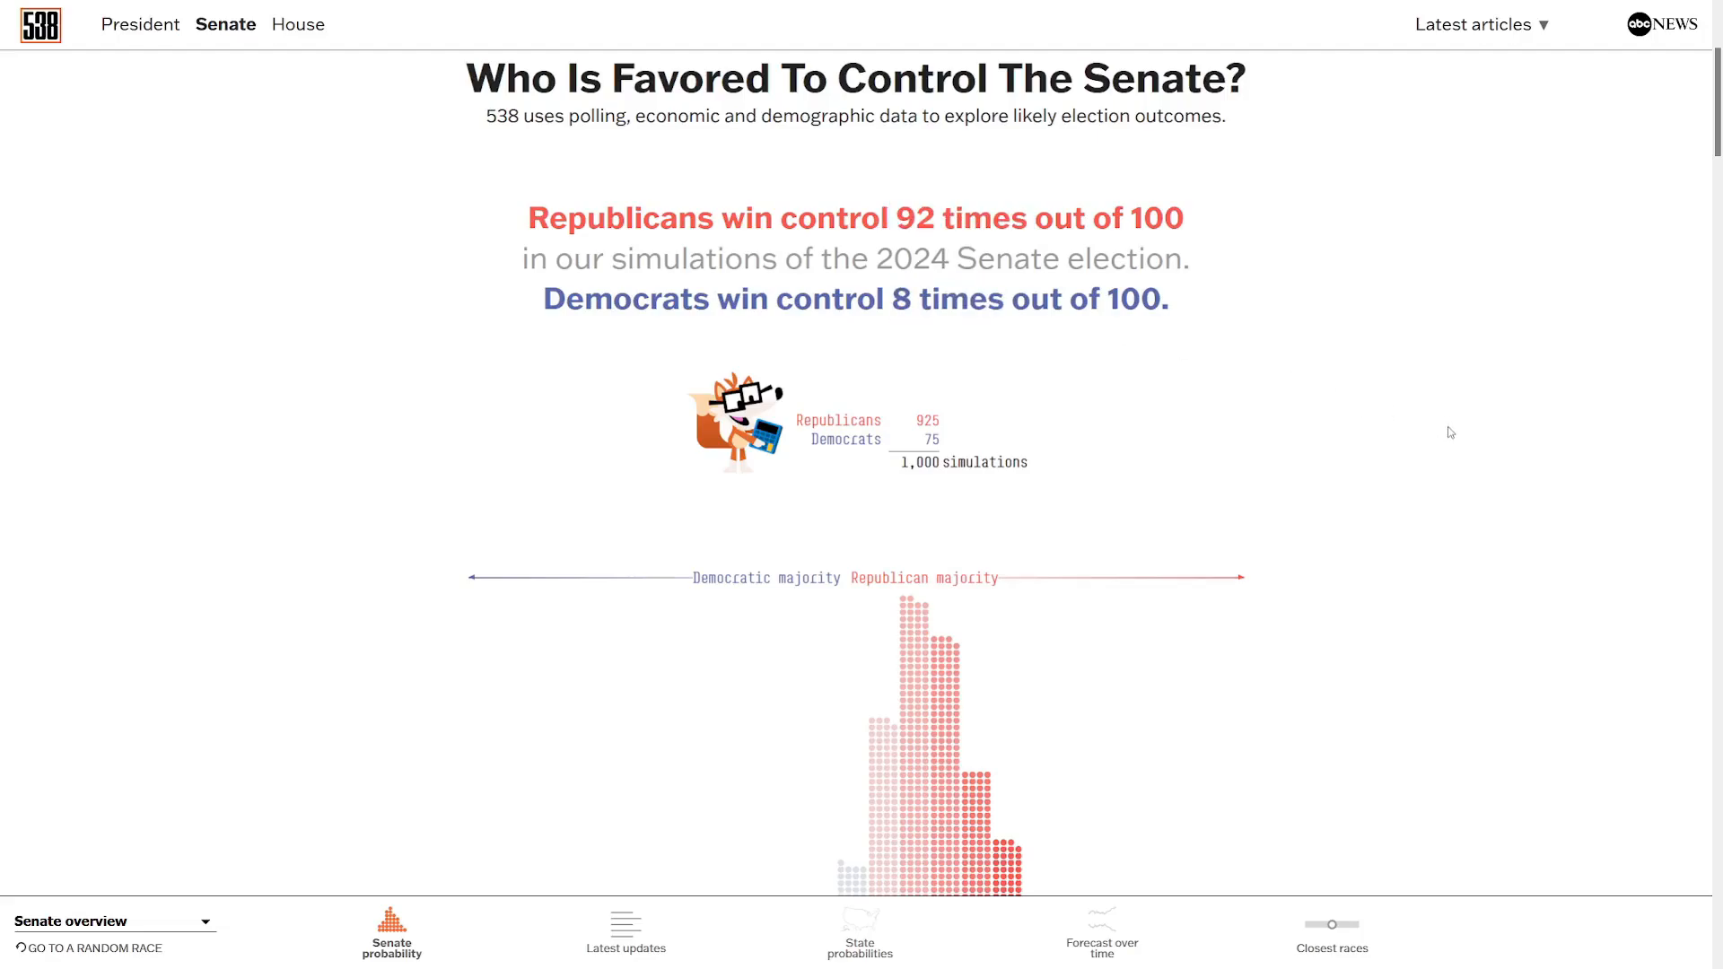
{"action": "scroll", "scroll_direction": "down", "scroll_amount": 3}
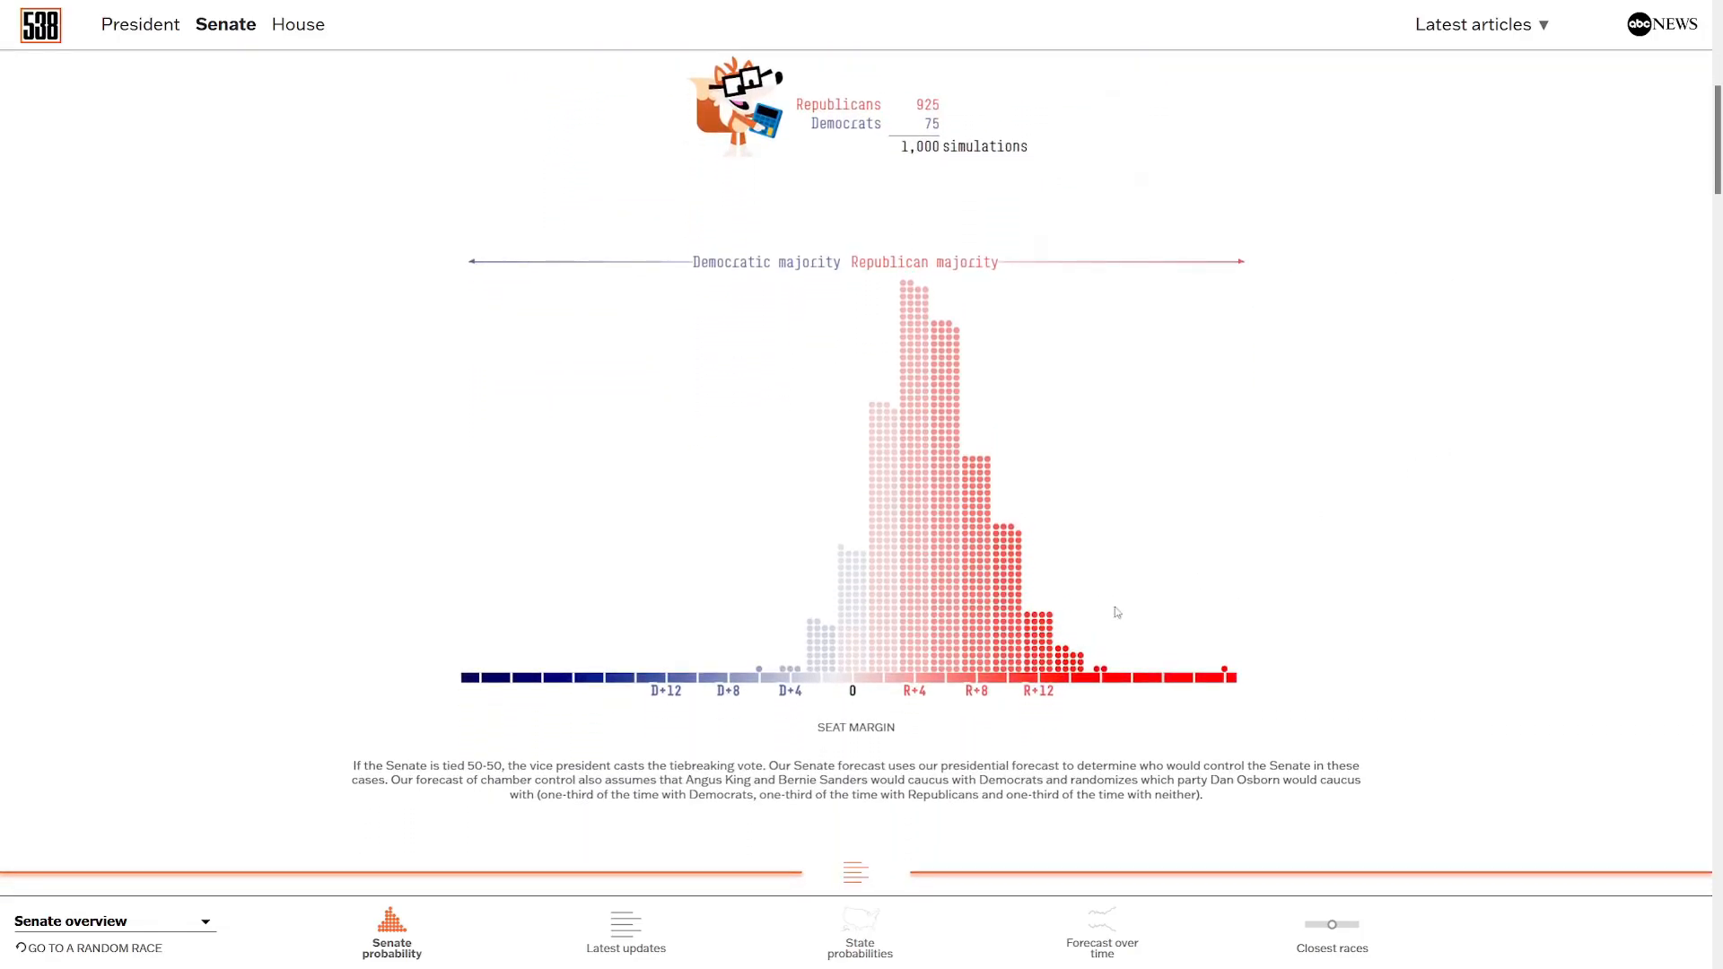
{"action": "scroll", "scroll_direction": "down", "scroll_amount": 3}
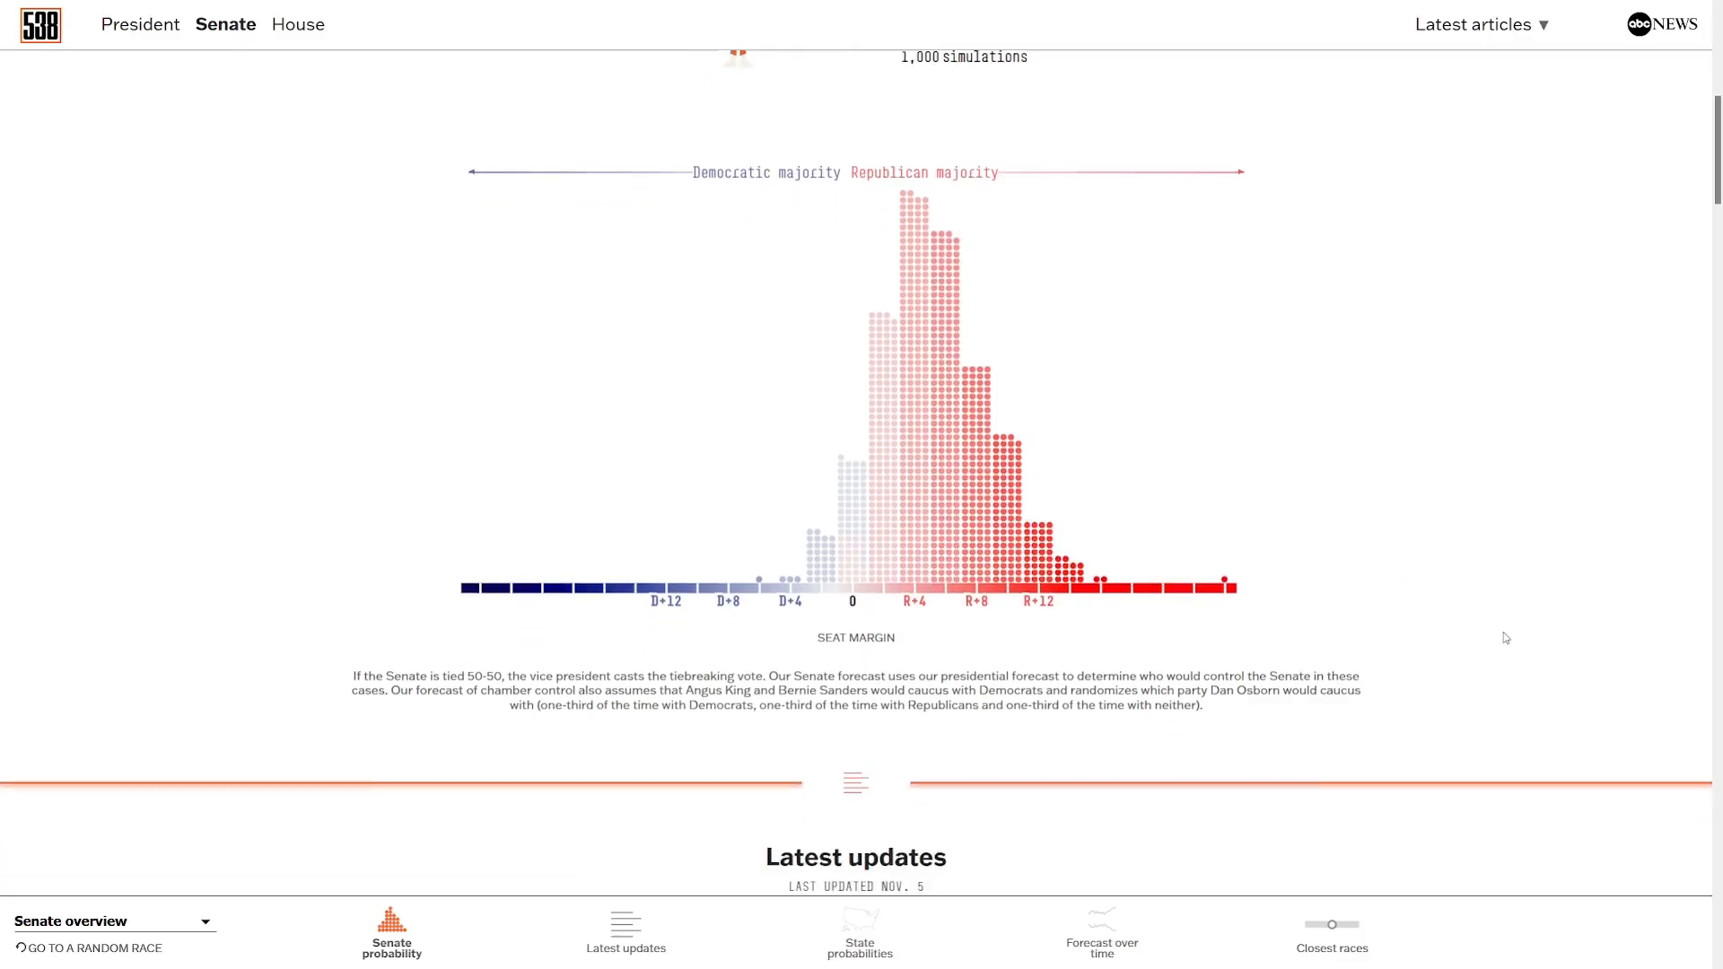
{"action": "scroll", "scroll_direction": "down", "scroll_amount": 3}
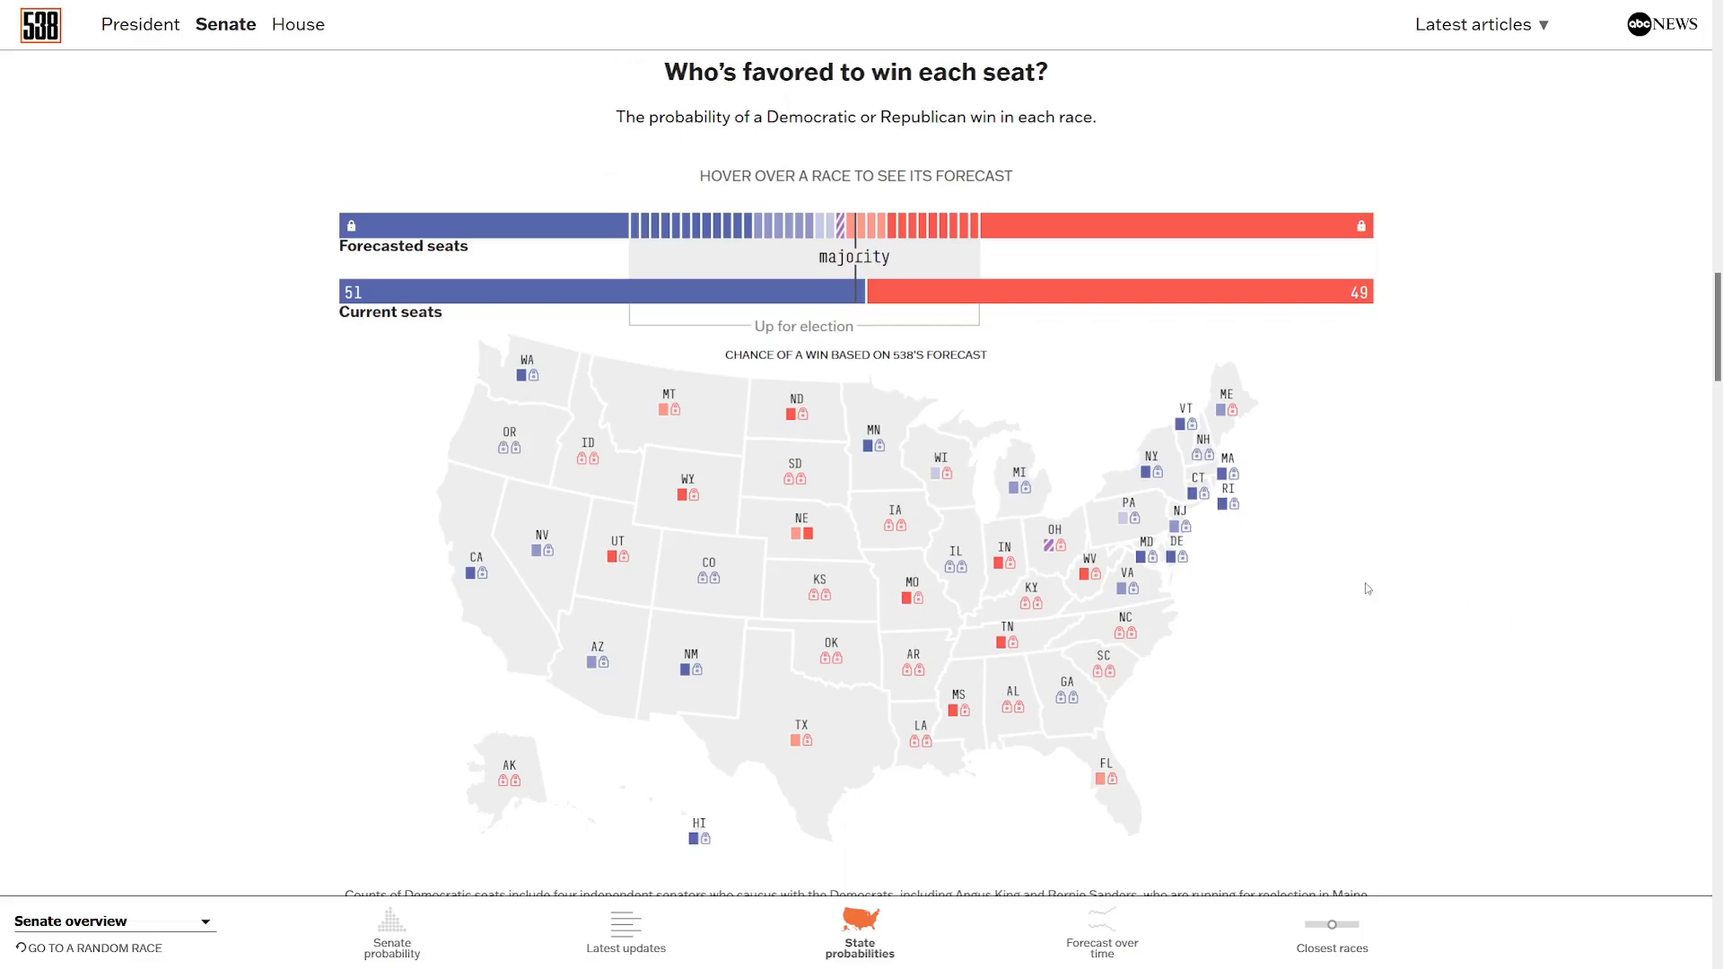
{"action": "mouse_move", "coordinate": [1021, 489]}
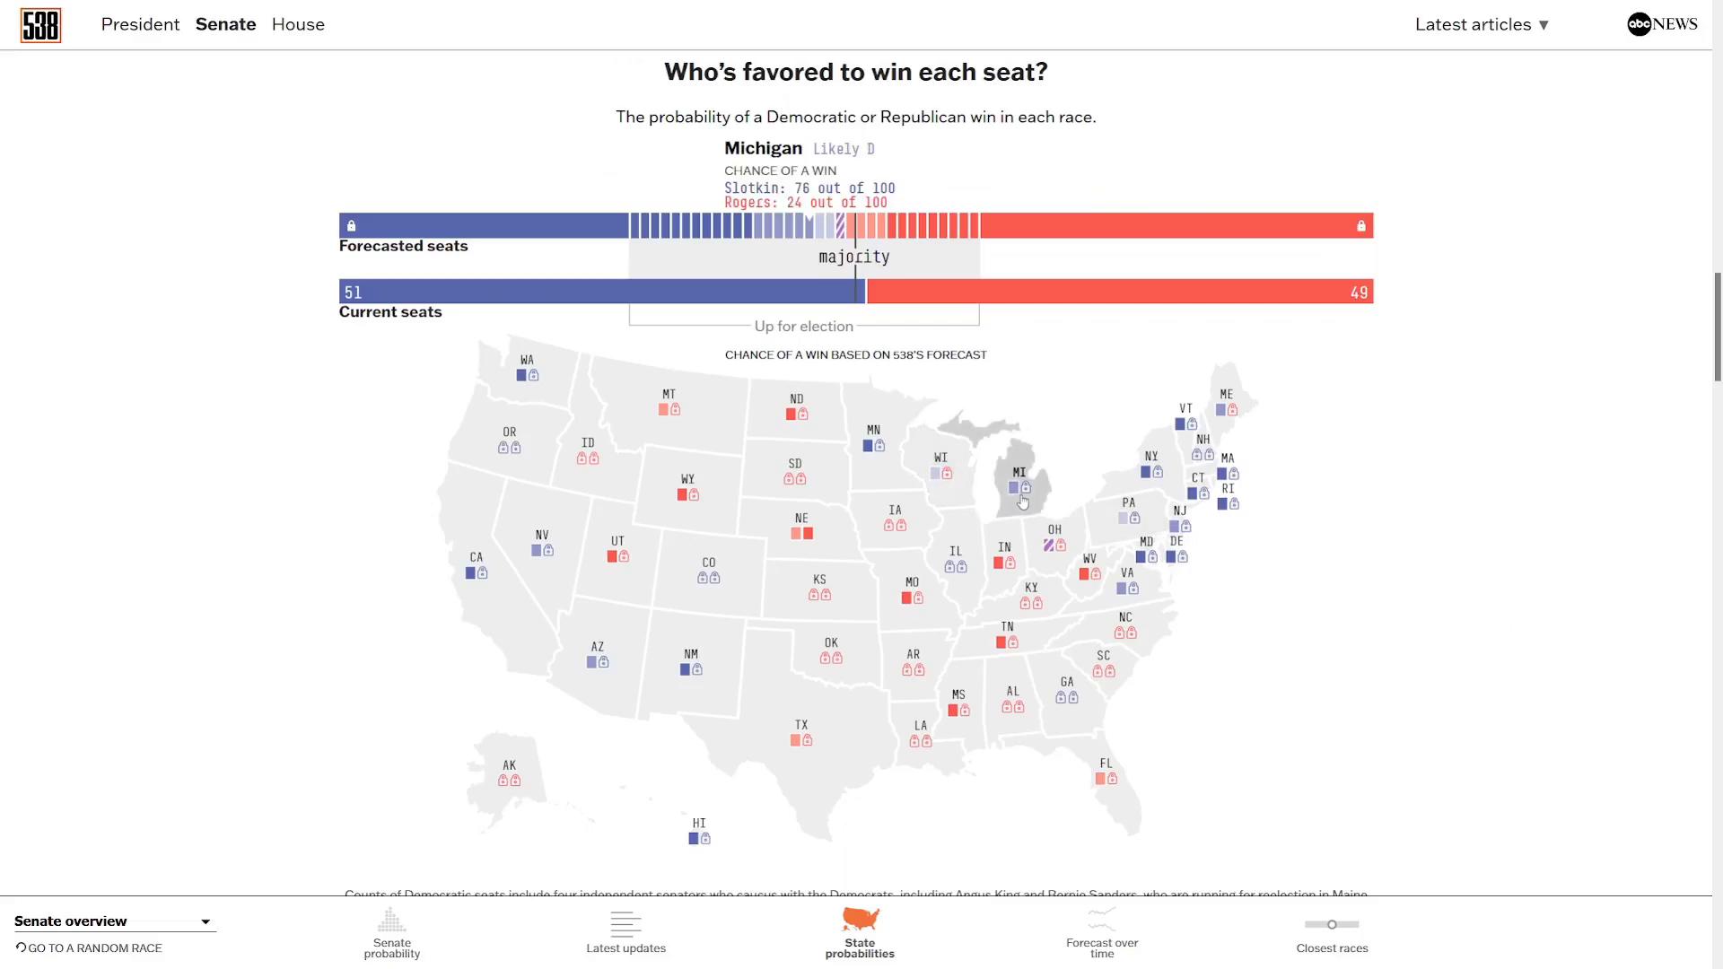
{"action": "mouse_move", "coordinate": [1119, 528]}
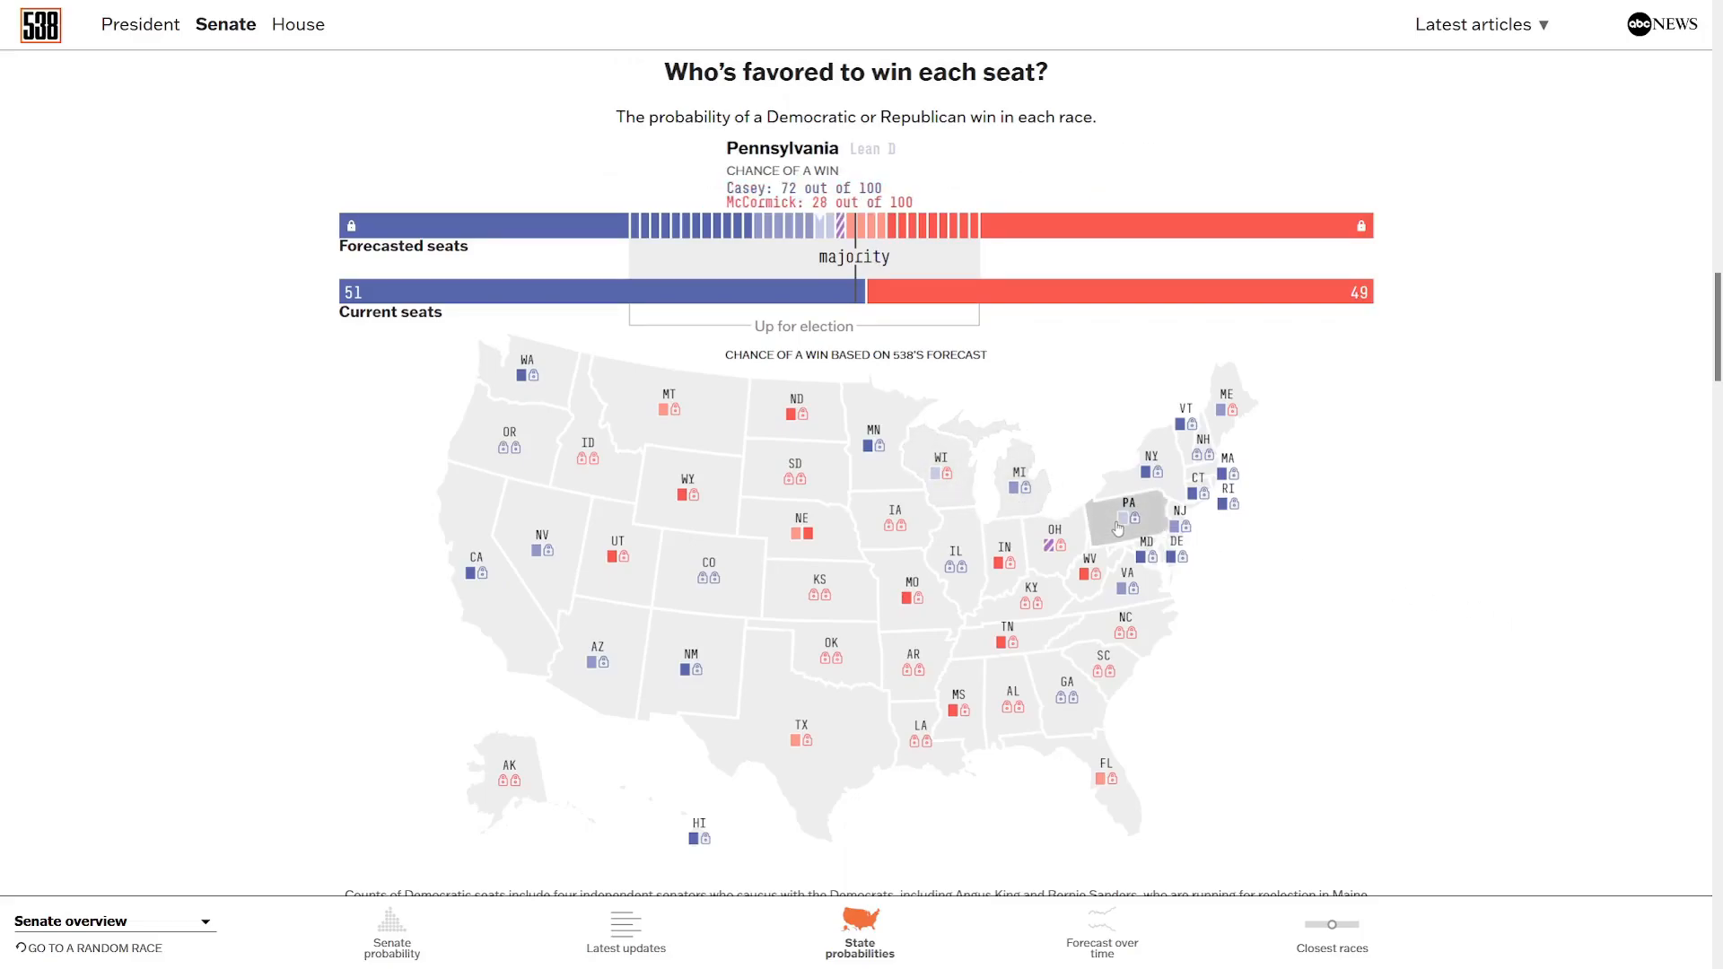
{"action": "mouse_move", "coordinate": [542, 546]}
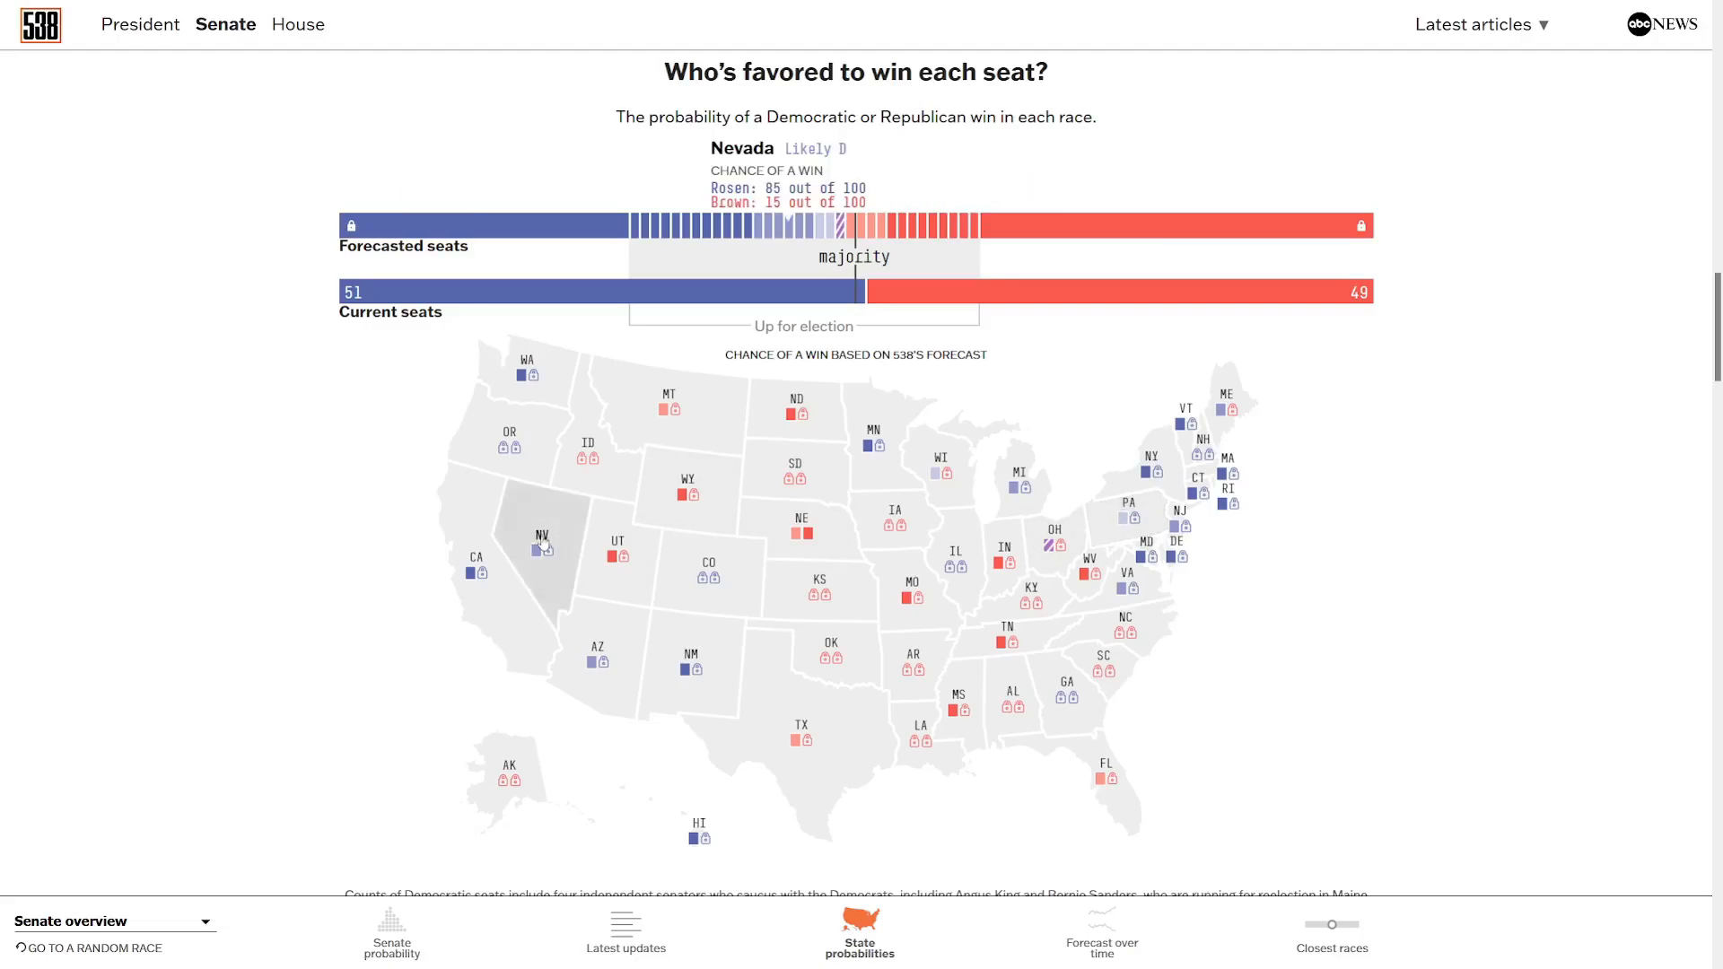
{"action": "mouse_move", "coordinate": [596, 659]}
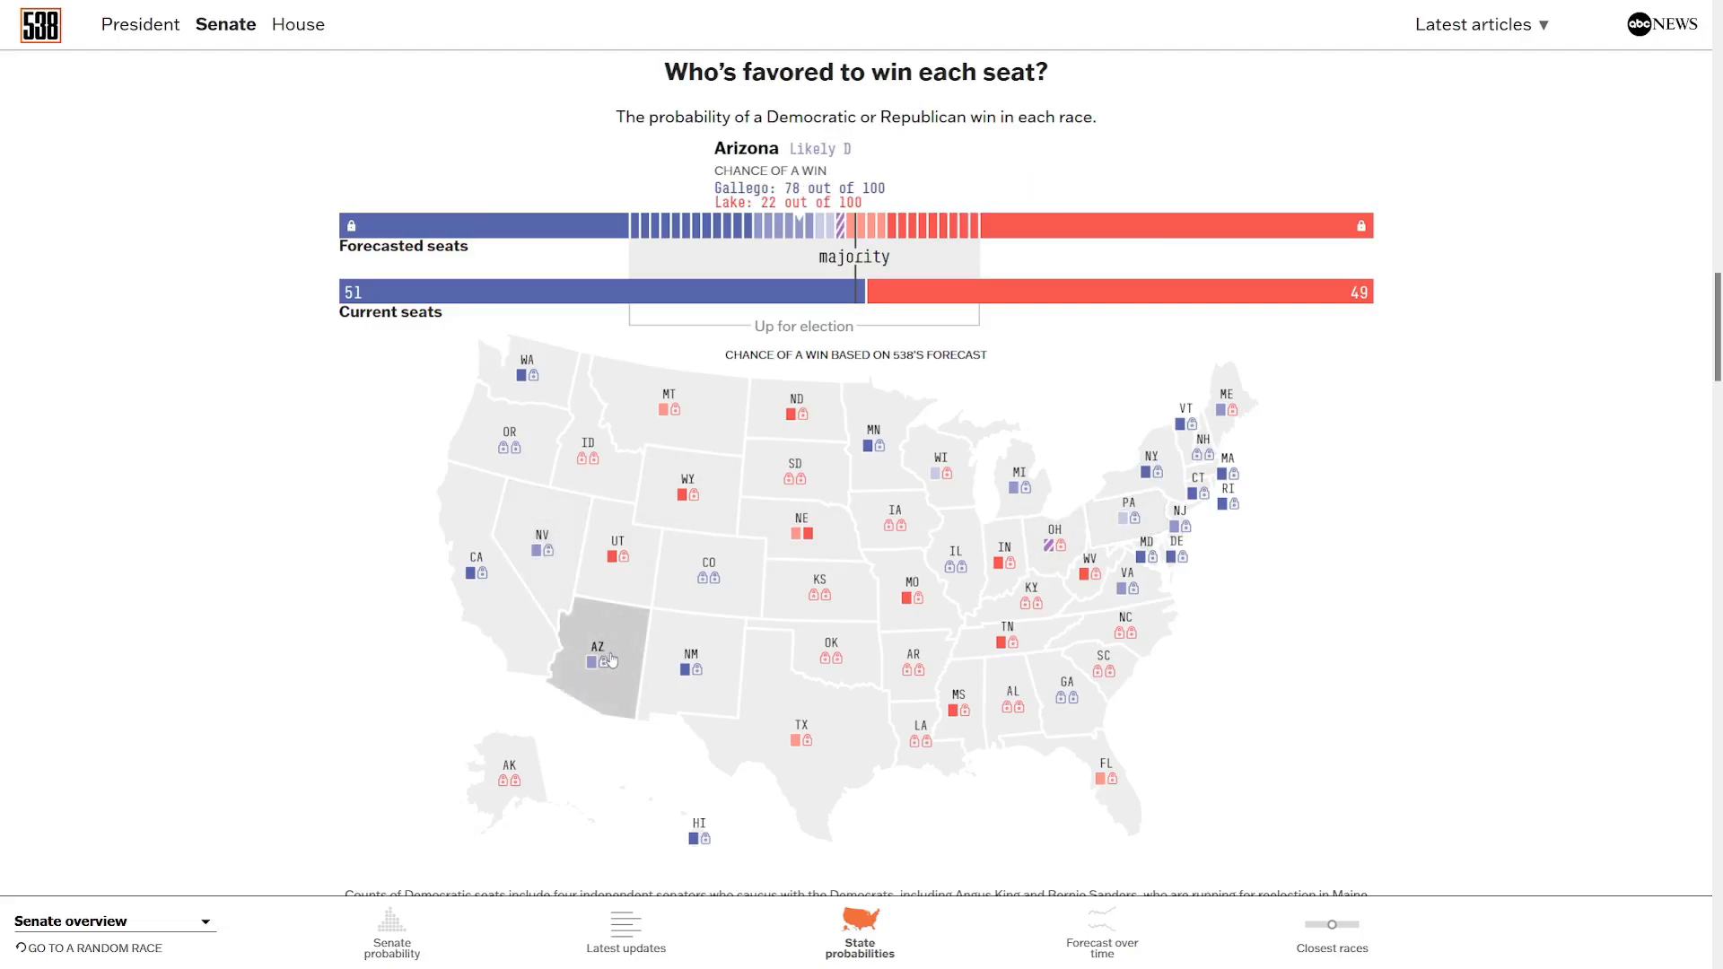
{"action": "mouse_move", "coordinate": [1104, 781]}
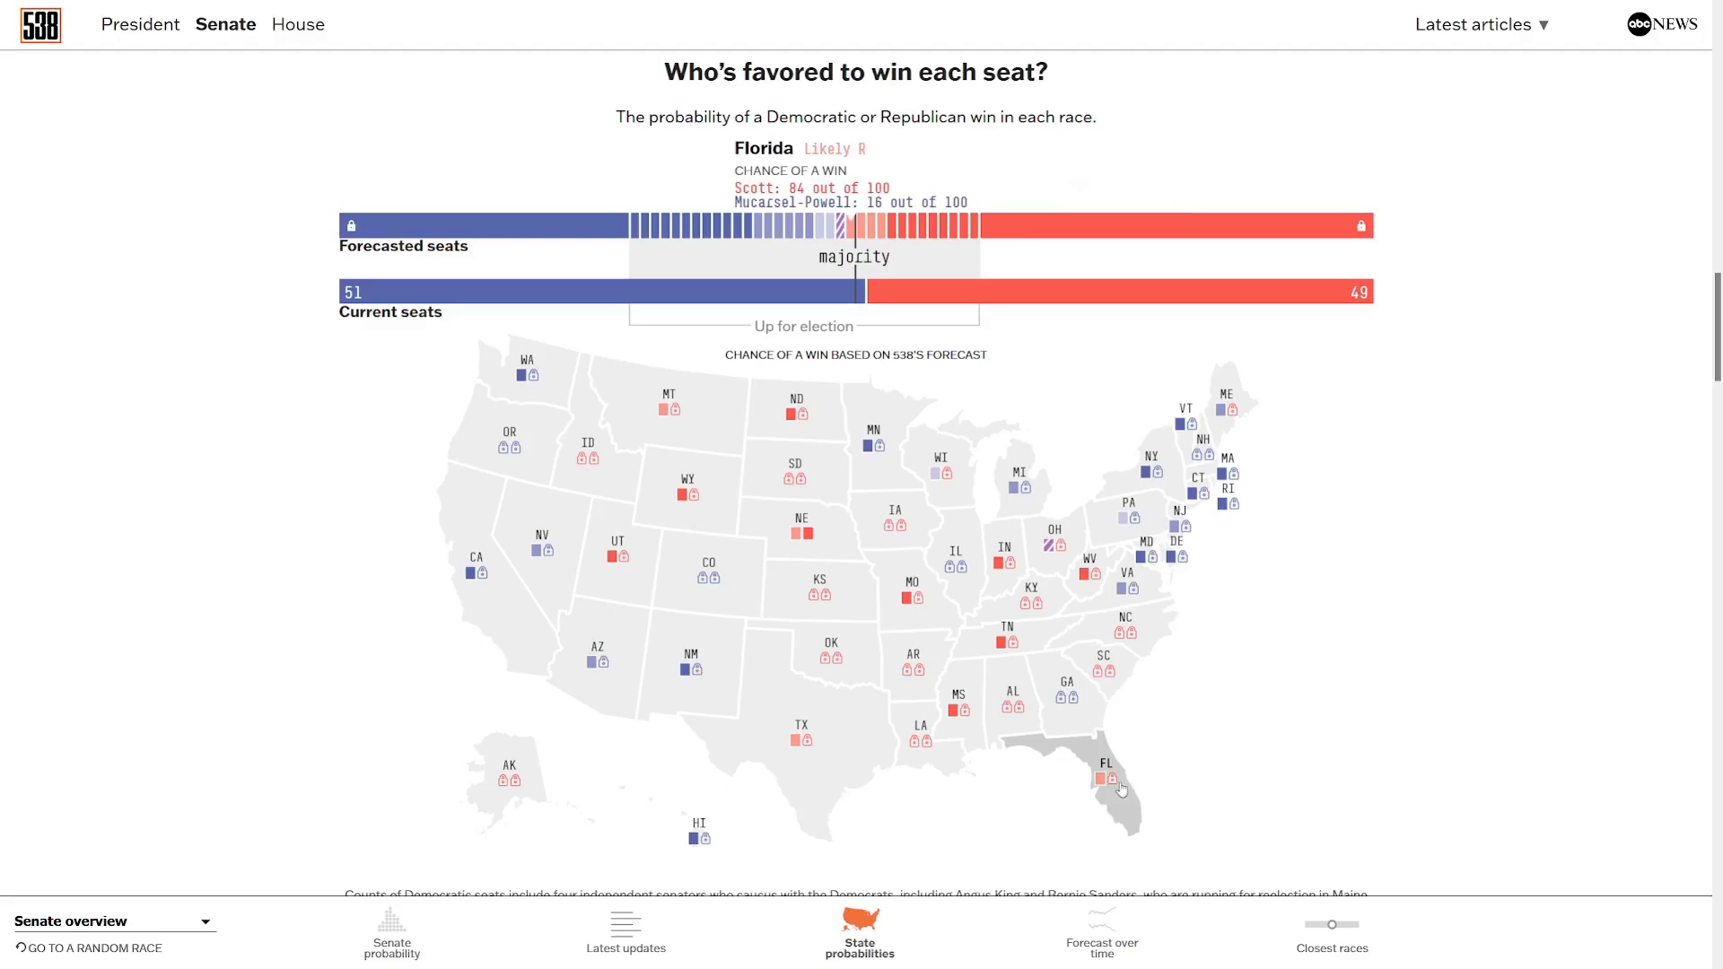
{"action": "mouse_move", "coordinate": [781, 736]}
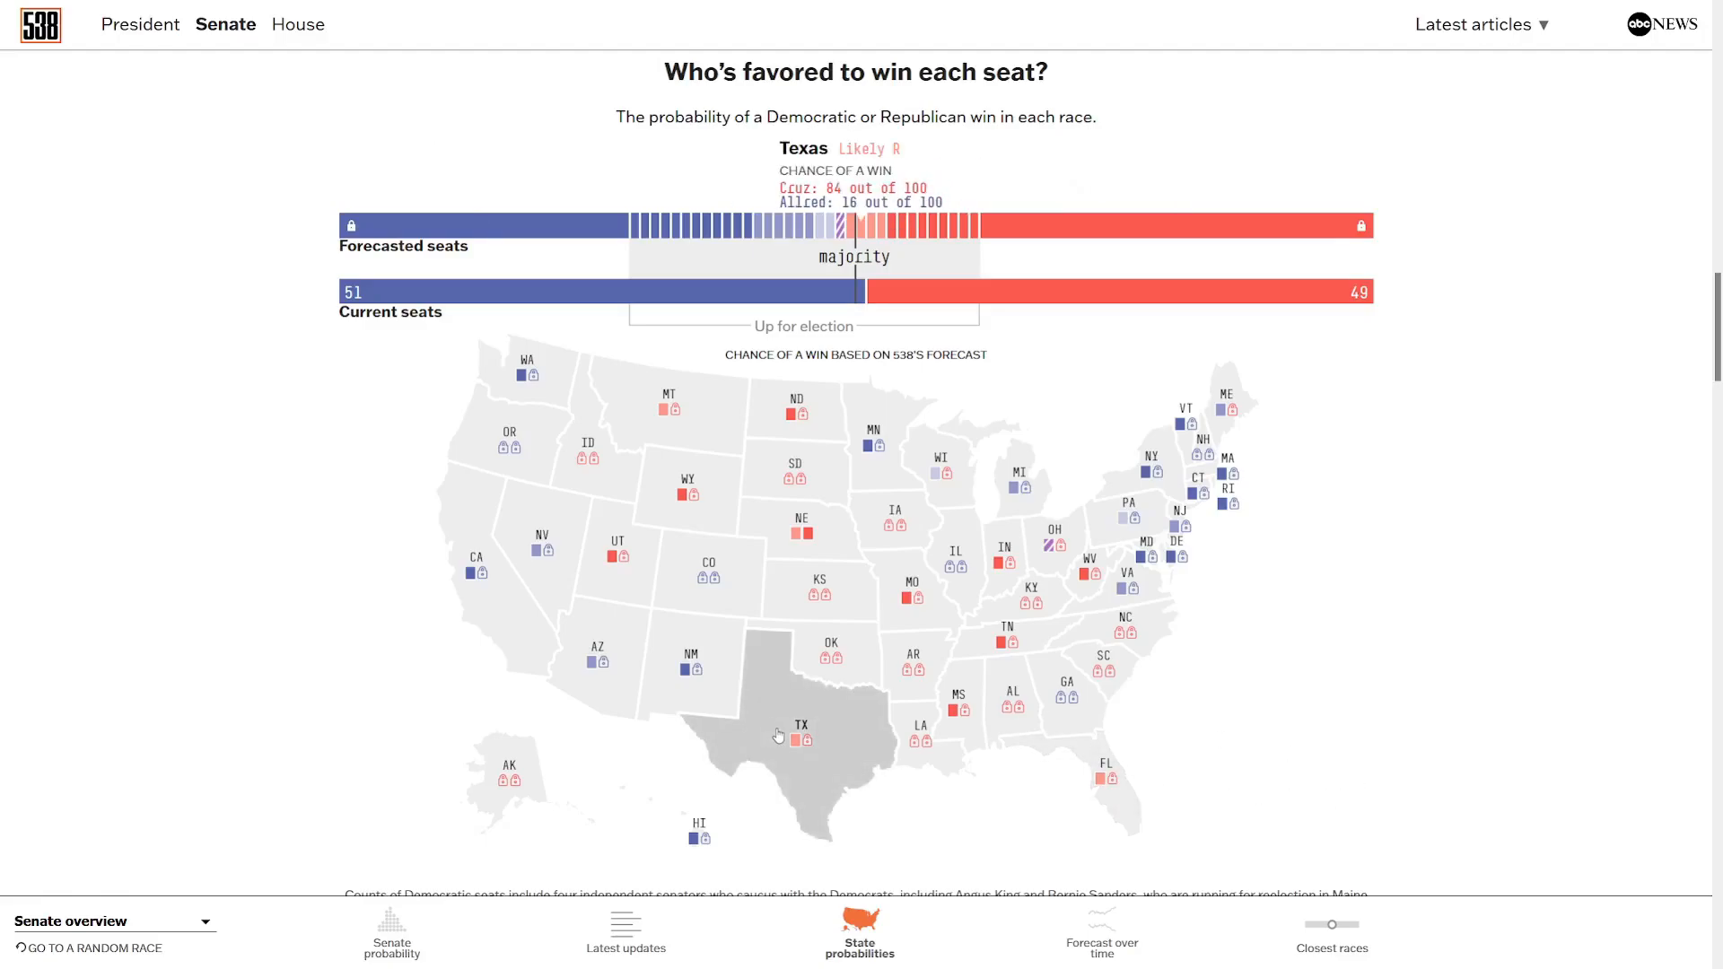
{"action": "mouse_move", "coordinate": [1128, 639]}
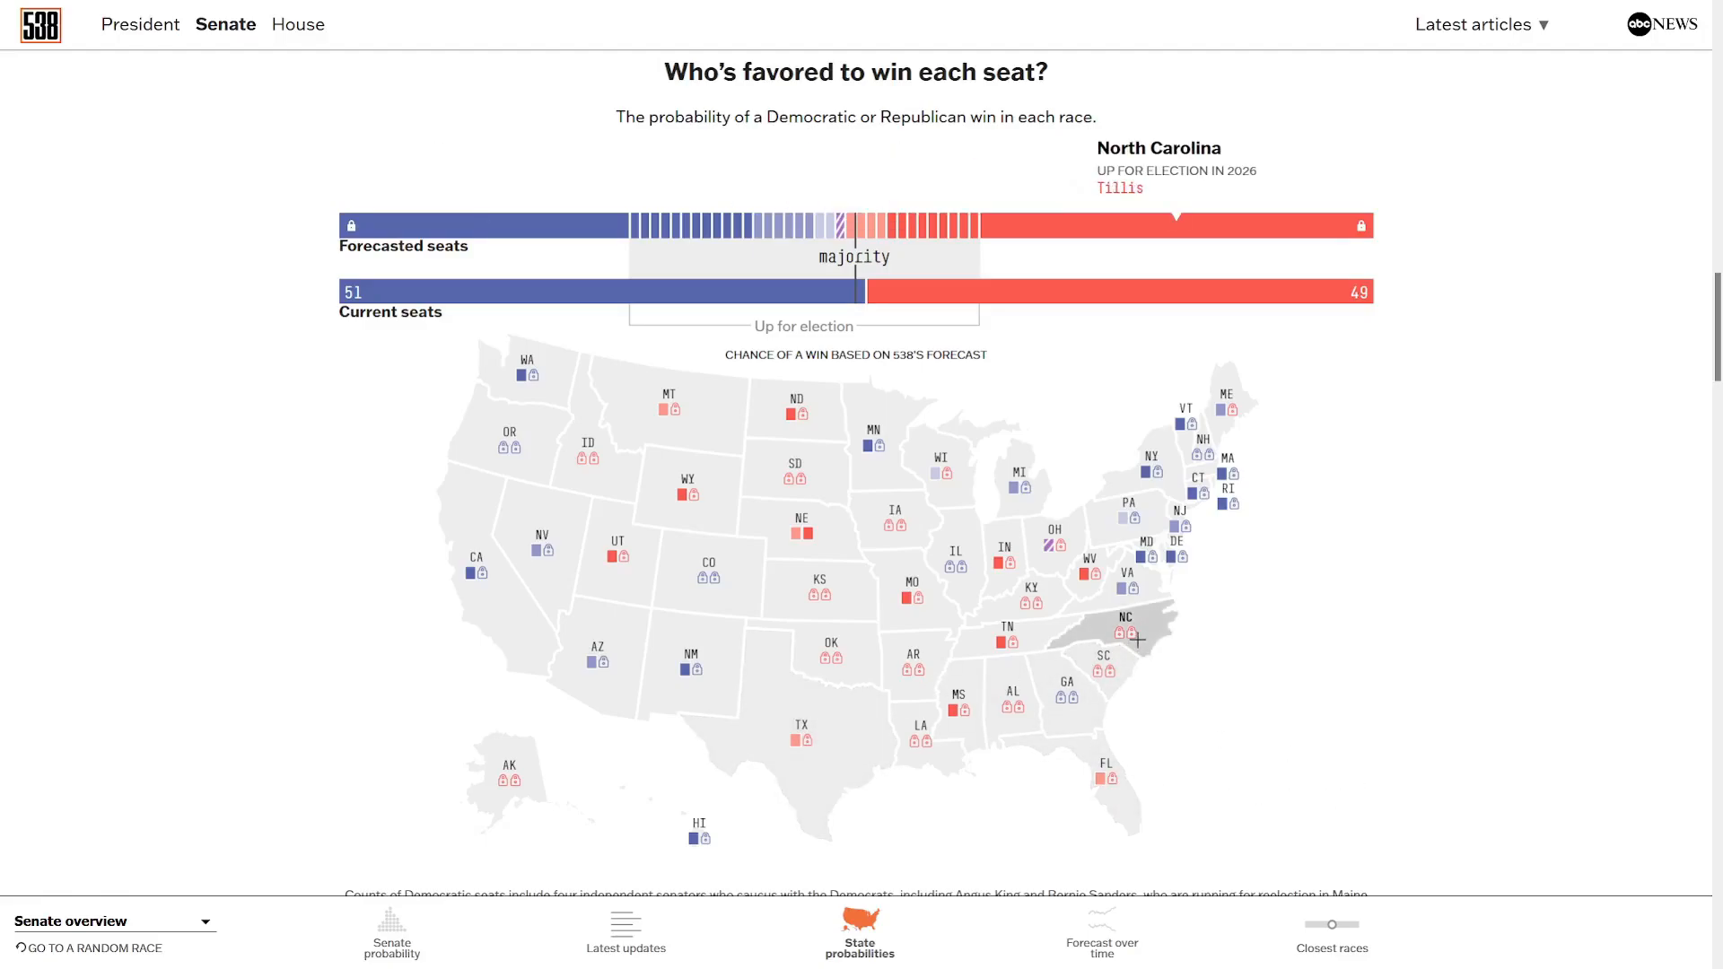
Scroll to 'Who's favored to win each seat?' and check MI, PA, NV, AZ, FL, TX and NC odds.
{"action": "scroll", "scroll_direction": "down", "scroll_amount": 3}
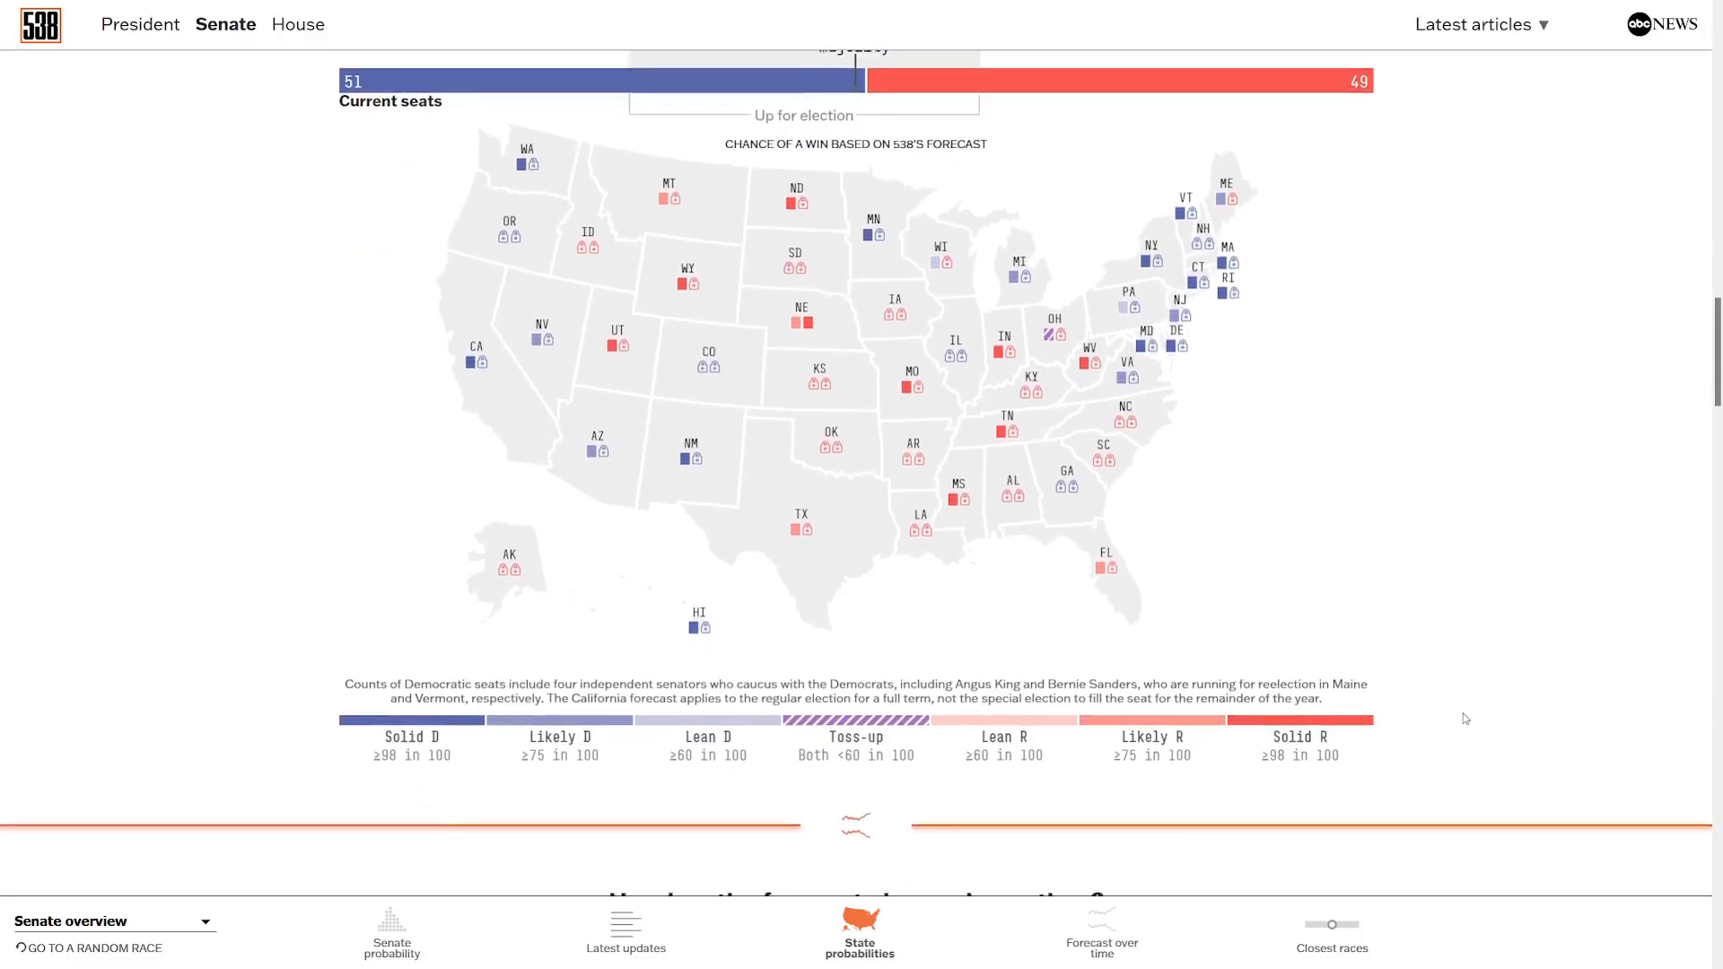
Scroll to the Senate over-time chart showing Republicans at 92 and Democrats at 8 in 100.
{"action": "scroll", "scroll_direction": "down", "scroll_amount": 3}
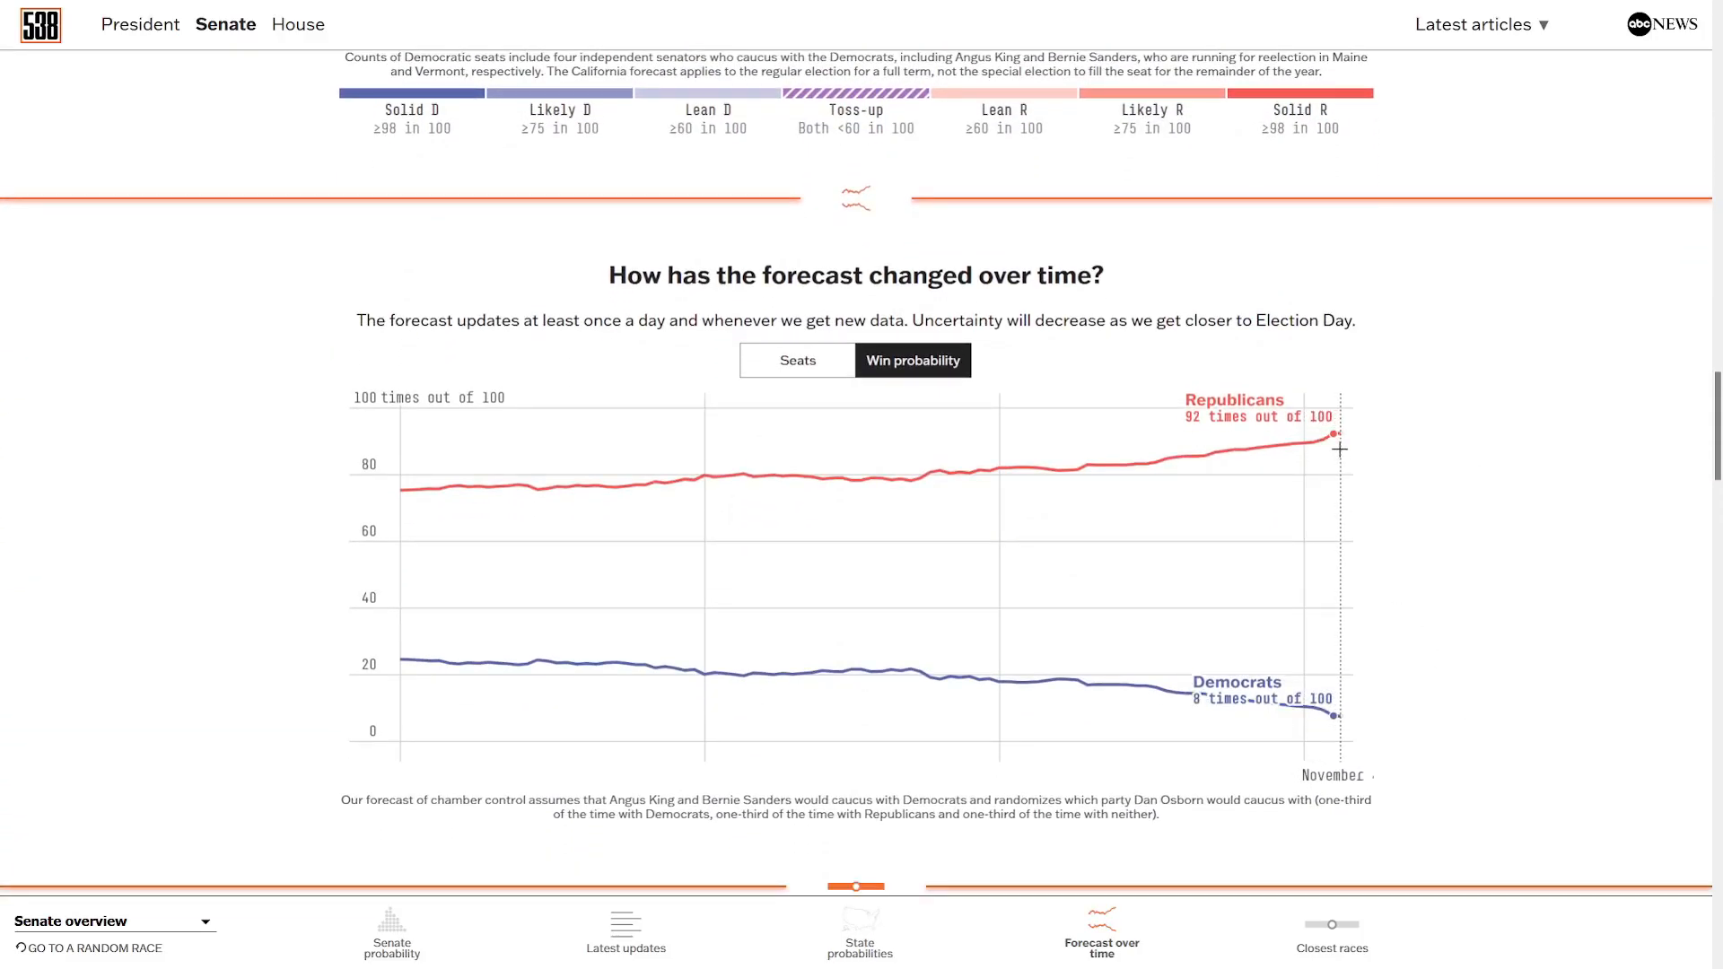
{"action": "mouse_move", "coordinate": [754, 447]}
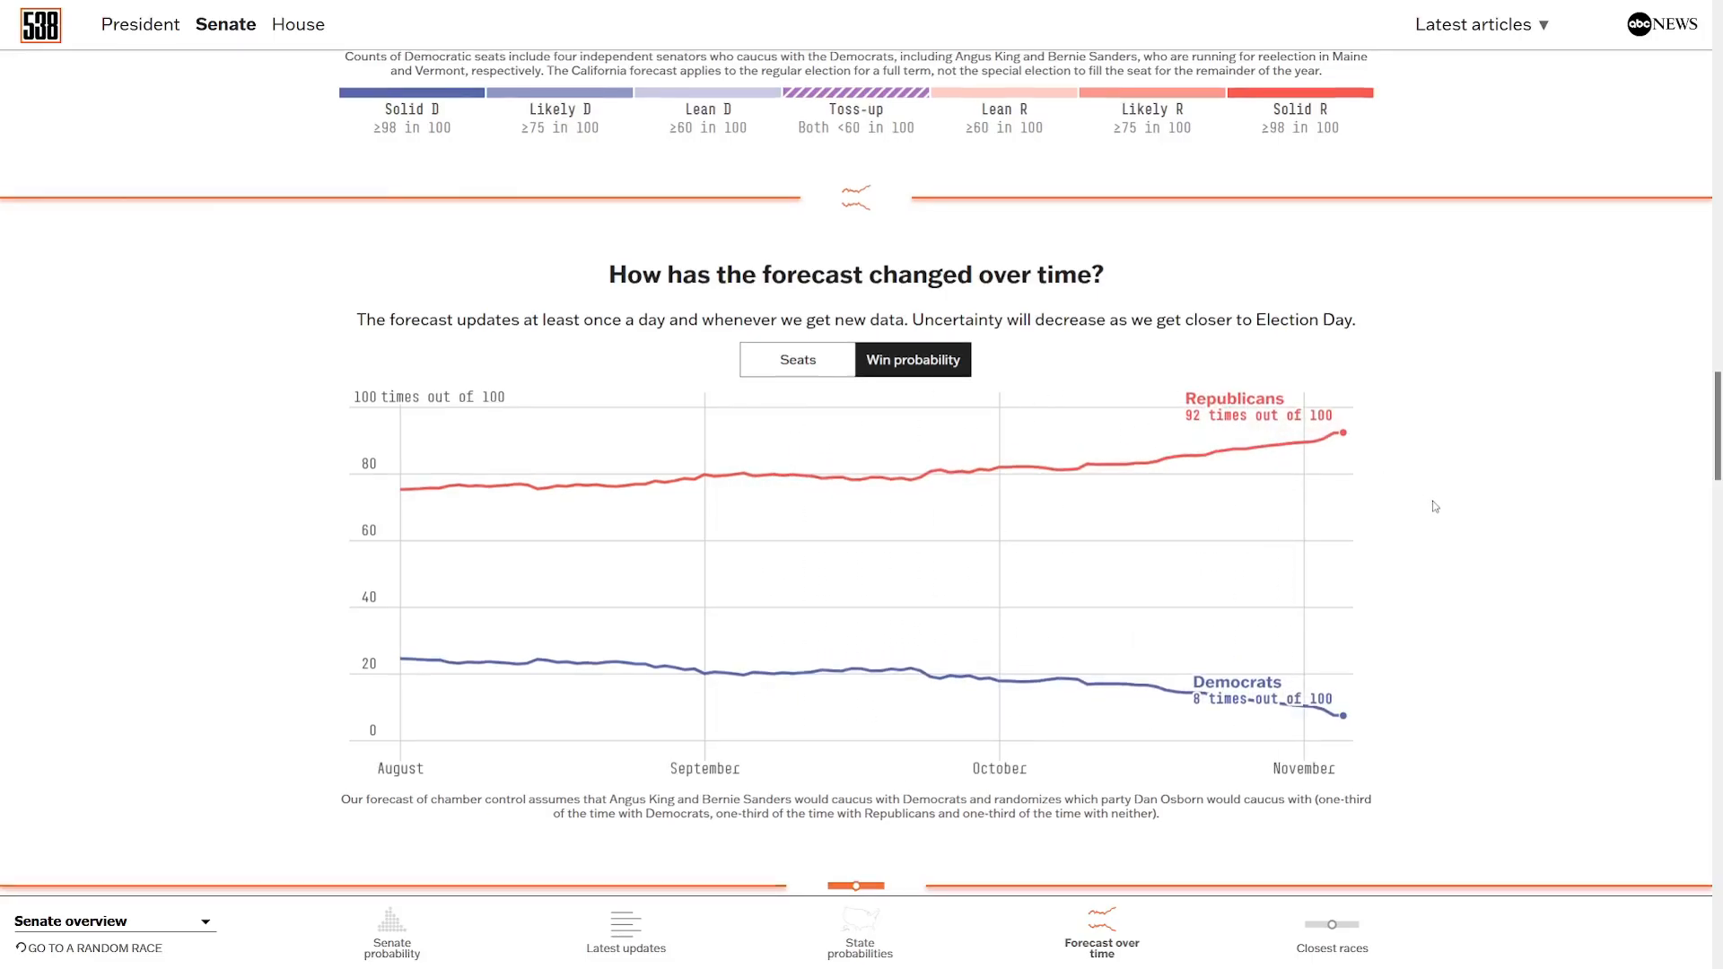
{"action": "scroll", "scroll_direction": "down", "scroll_amount": 3}
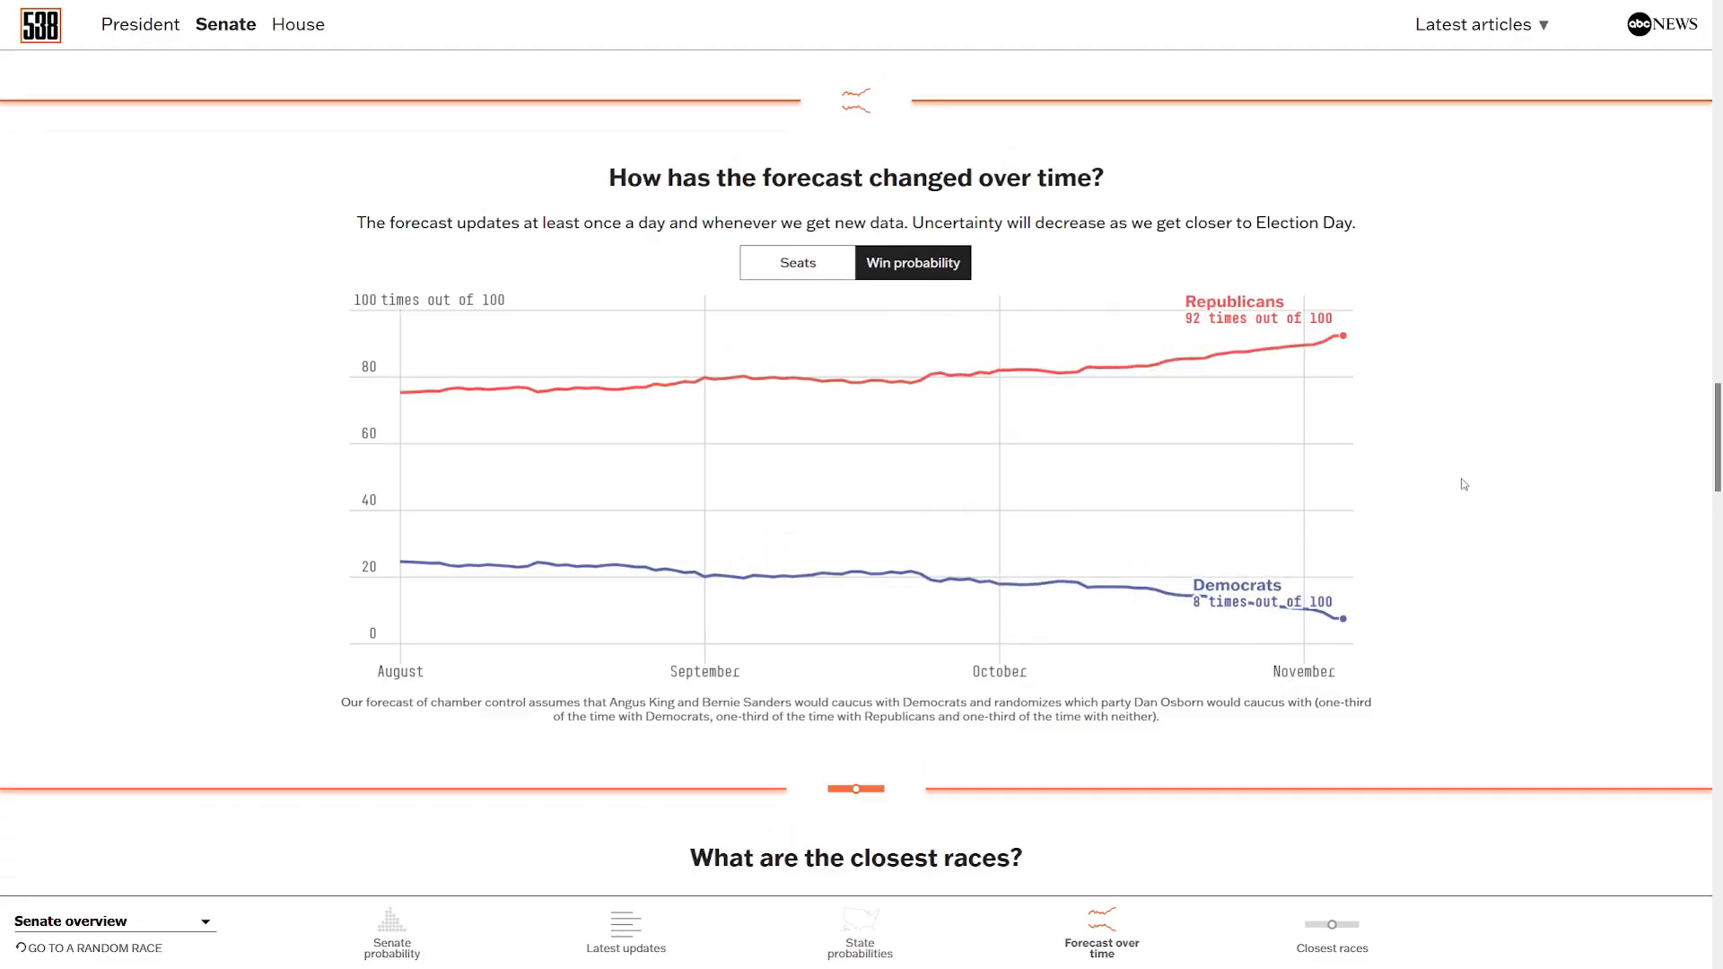
Scroll to the closest Senate races table led by Ohio R+1.2 and Wisconsin D+2.5.
{"action": "scroll", "scroll_direction": "down", "scroll_amount": 3}
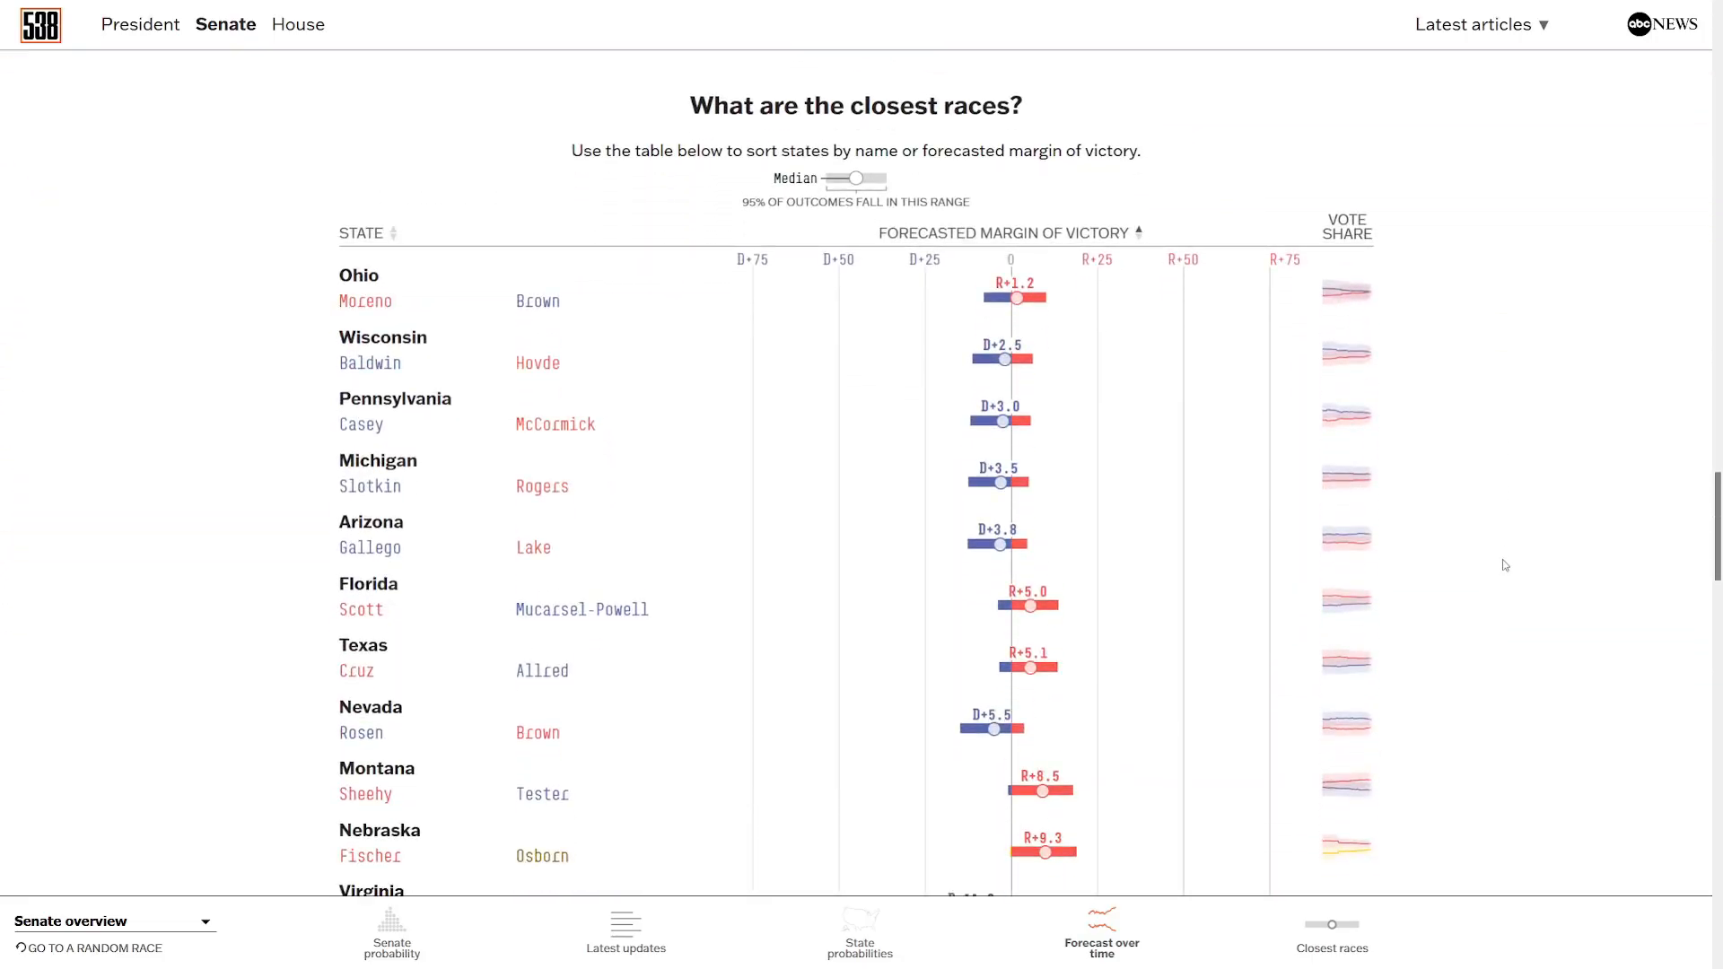
{"action": "mouse_move", "coordinate": [353, 287]}
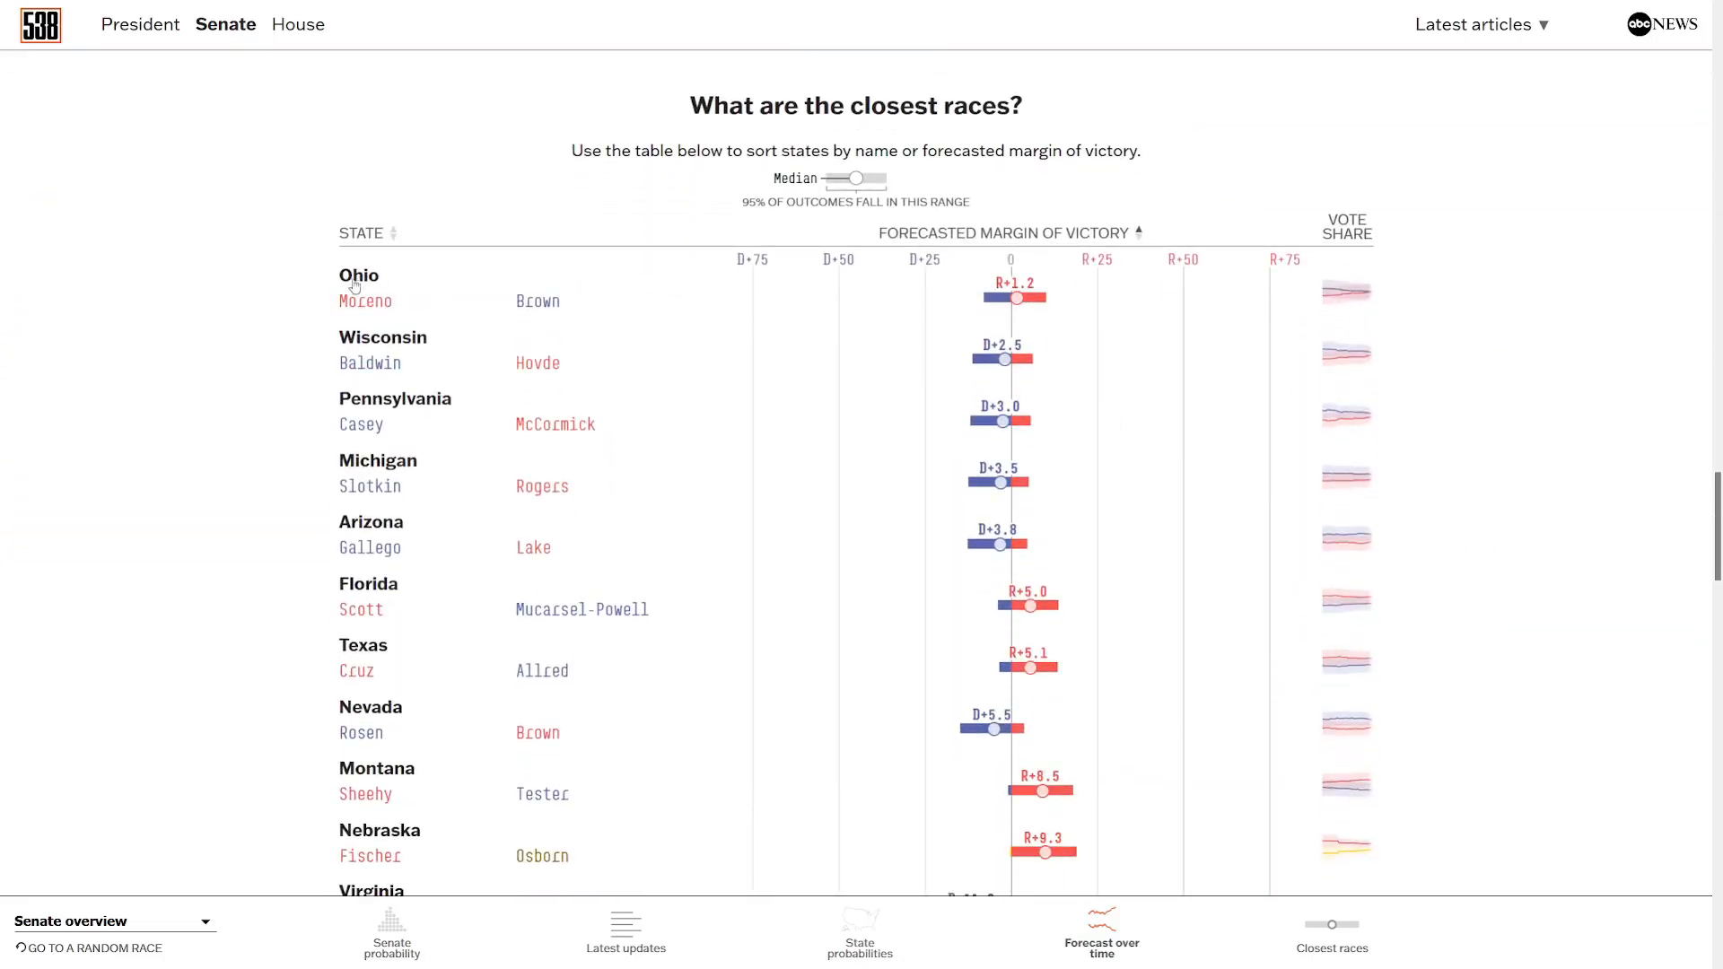
{"action": "mouse_move", "coordinate": [483, 359]}
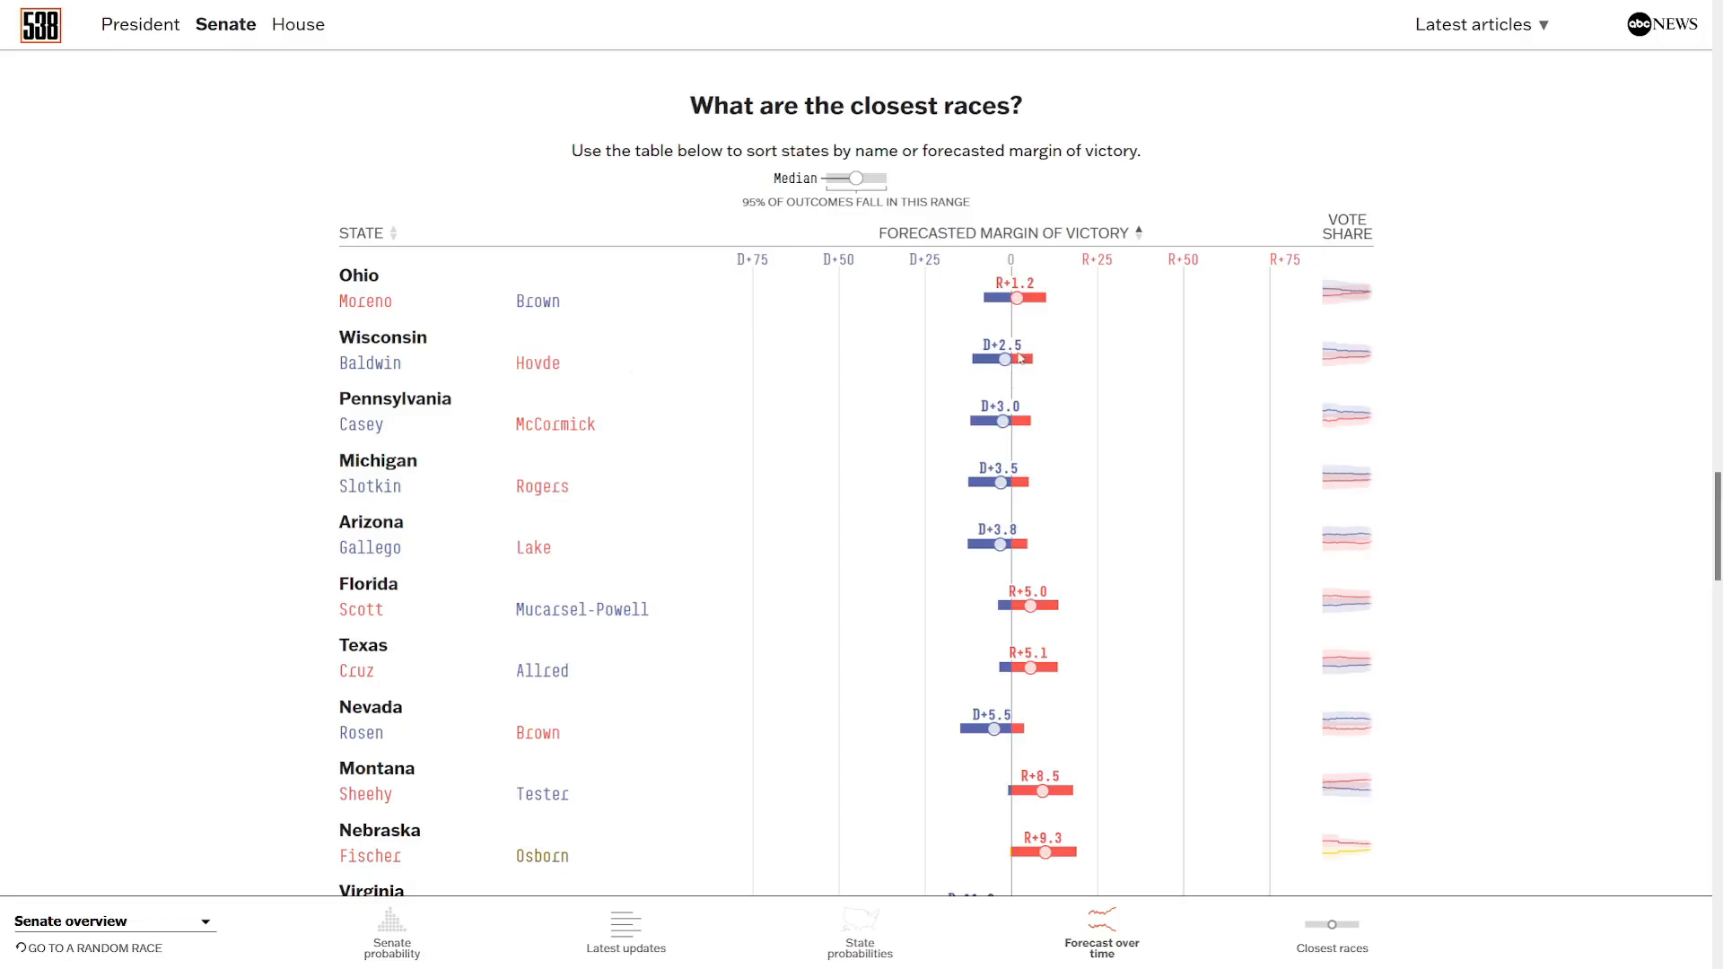
{"action": "mouse_move", "coordinate": [460, 427]}
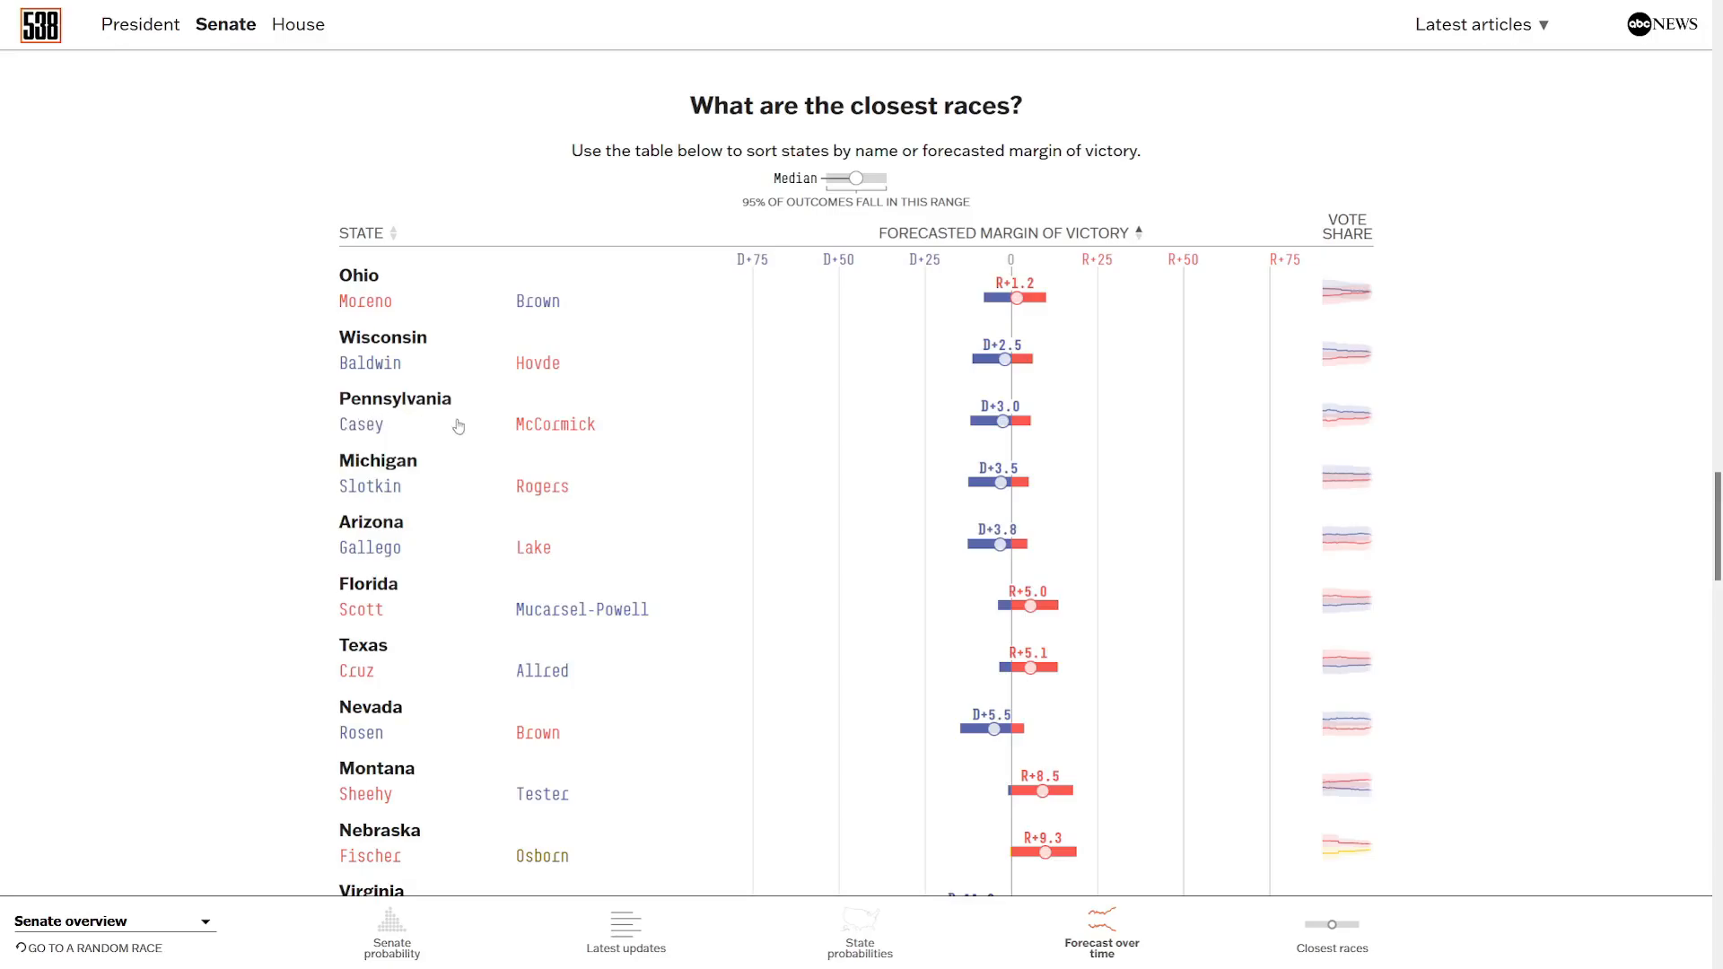
{"action": "mouse_move", "coordinate": [1009, 472]}
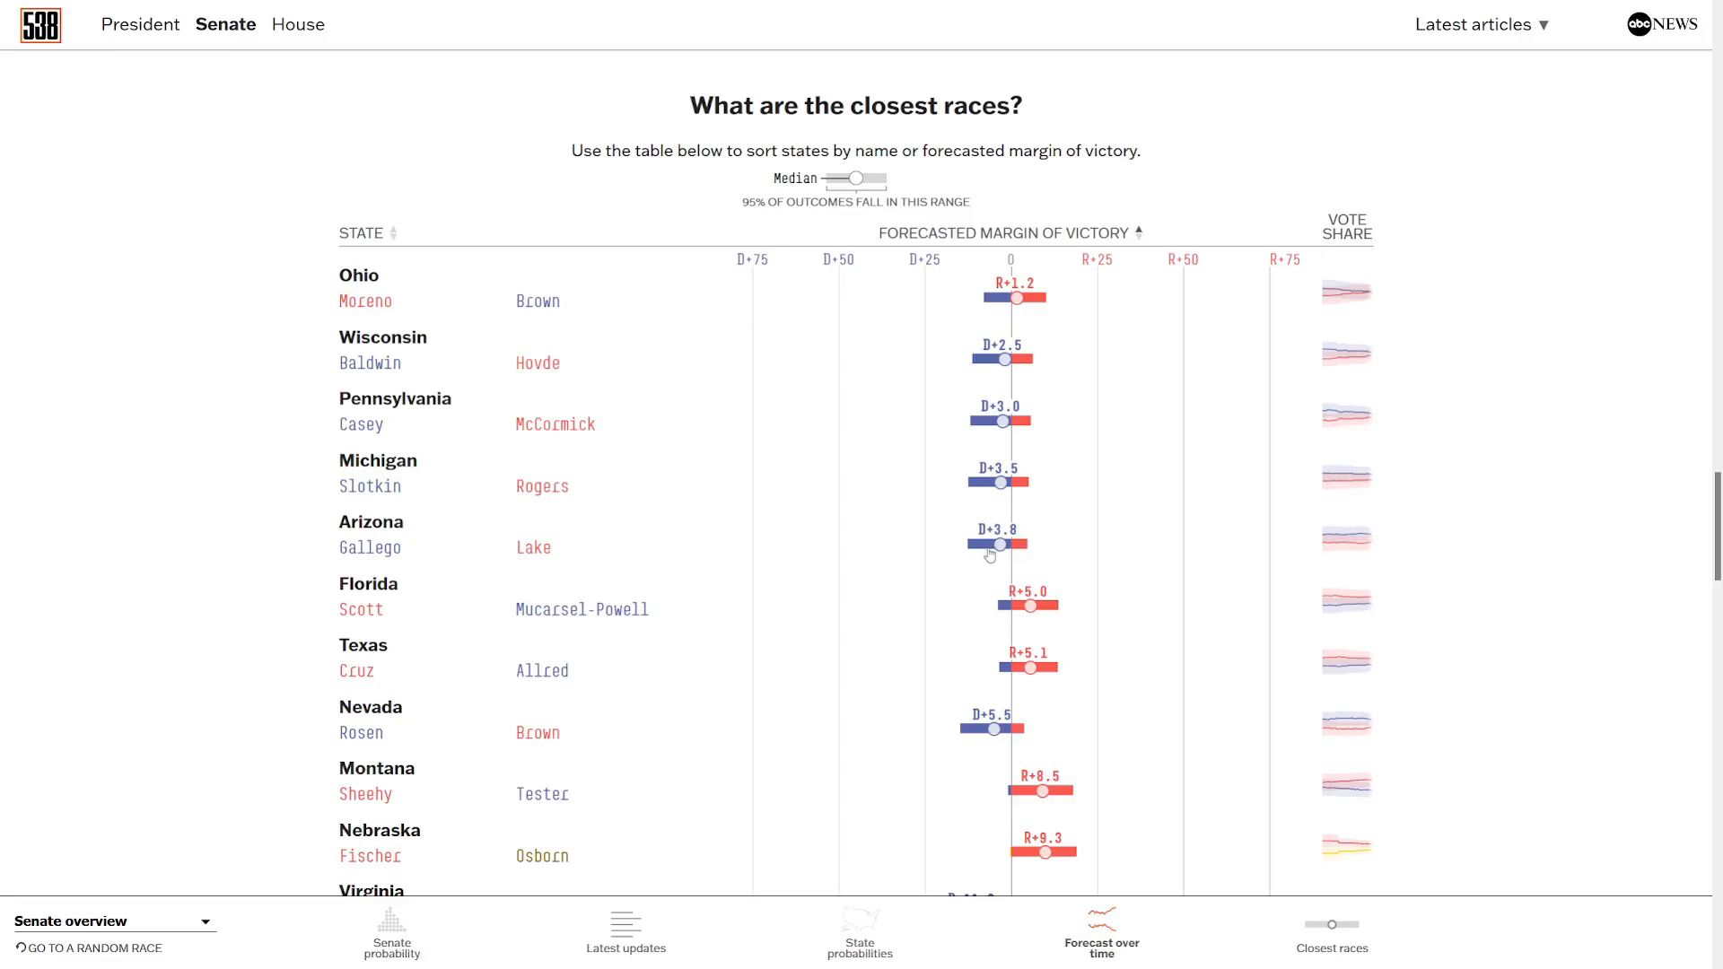
{"action": "mouse_move", "coordinate": [1027, 623]}
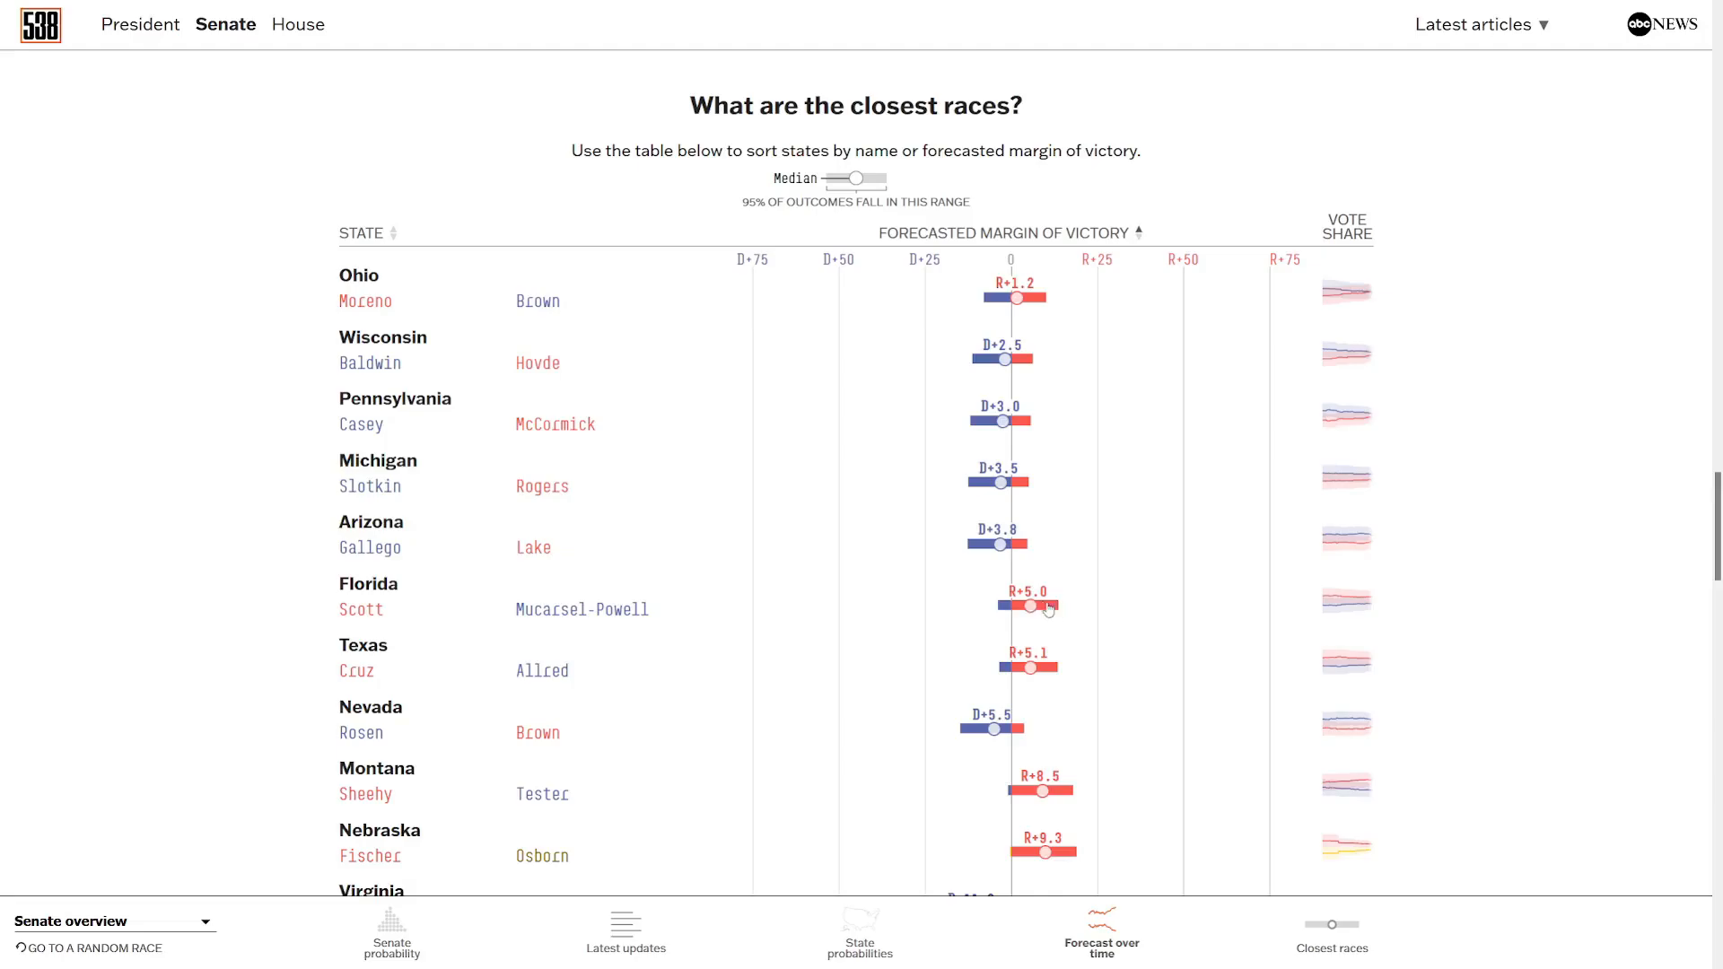
{"action": "mouse_move", "coordinate": [1025, 640]}
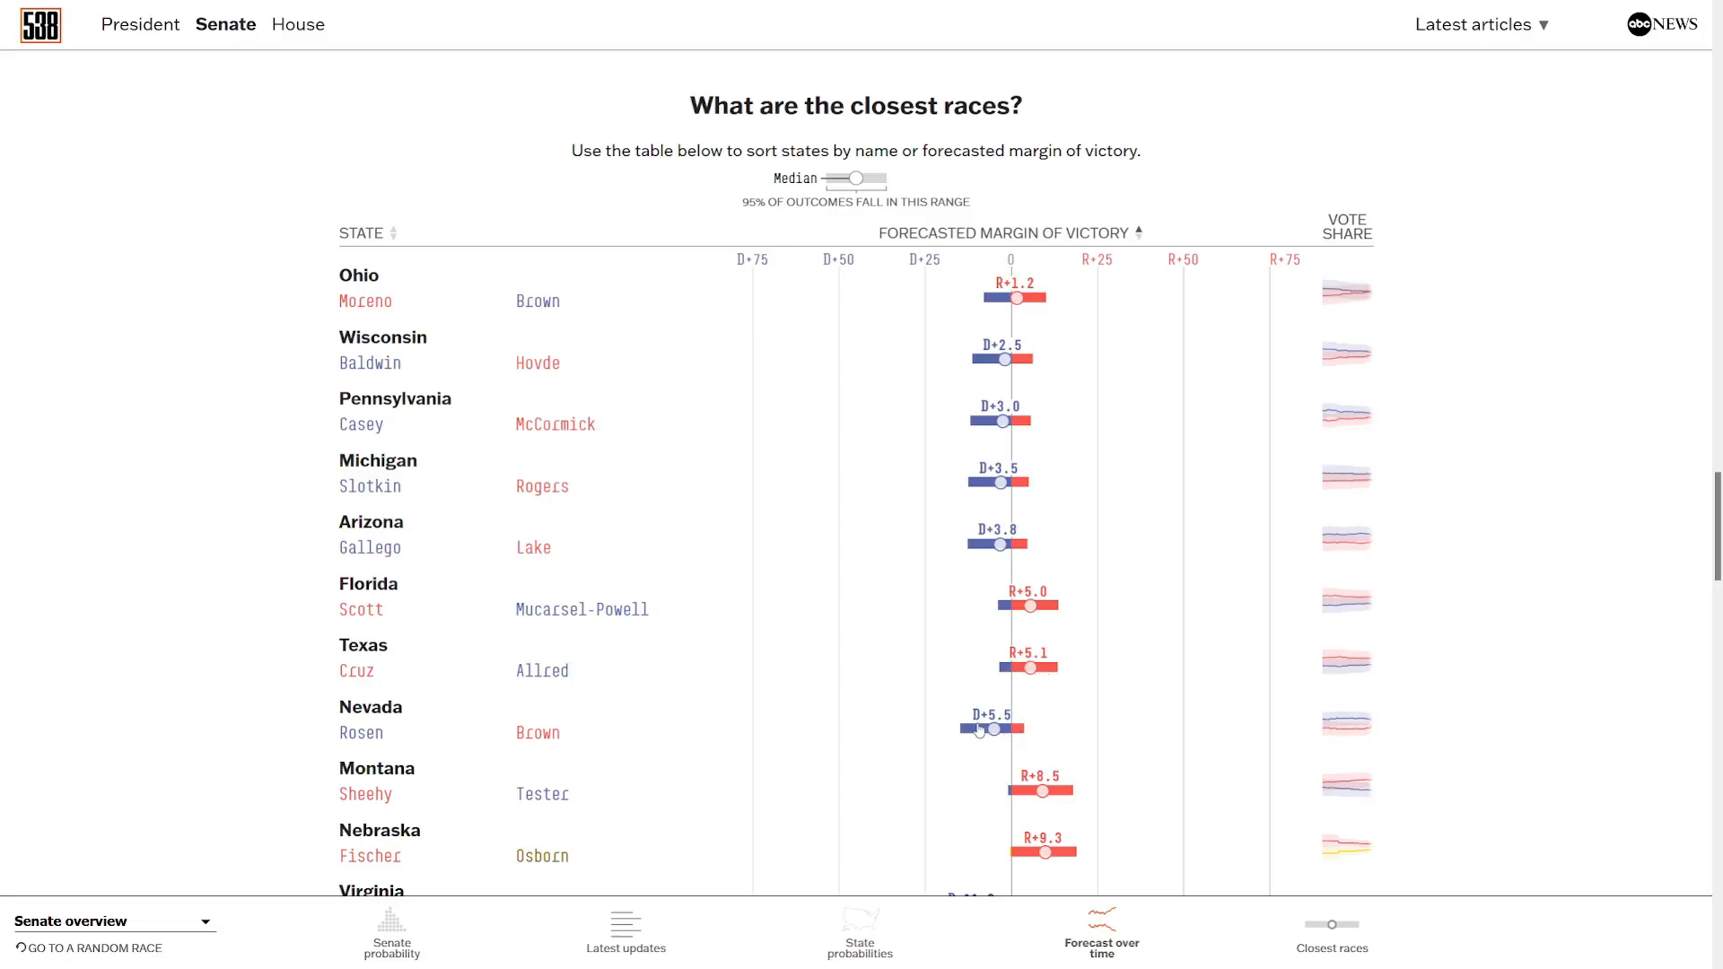
Scroll the expanded Senate margins table to its end at West Virginia R+38.1 and Wyoming R+46.3.
{"action": "scroll", "scroll_direction": "down", "scroll_amount": 3}
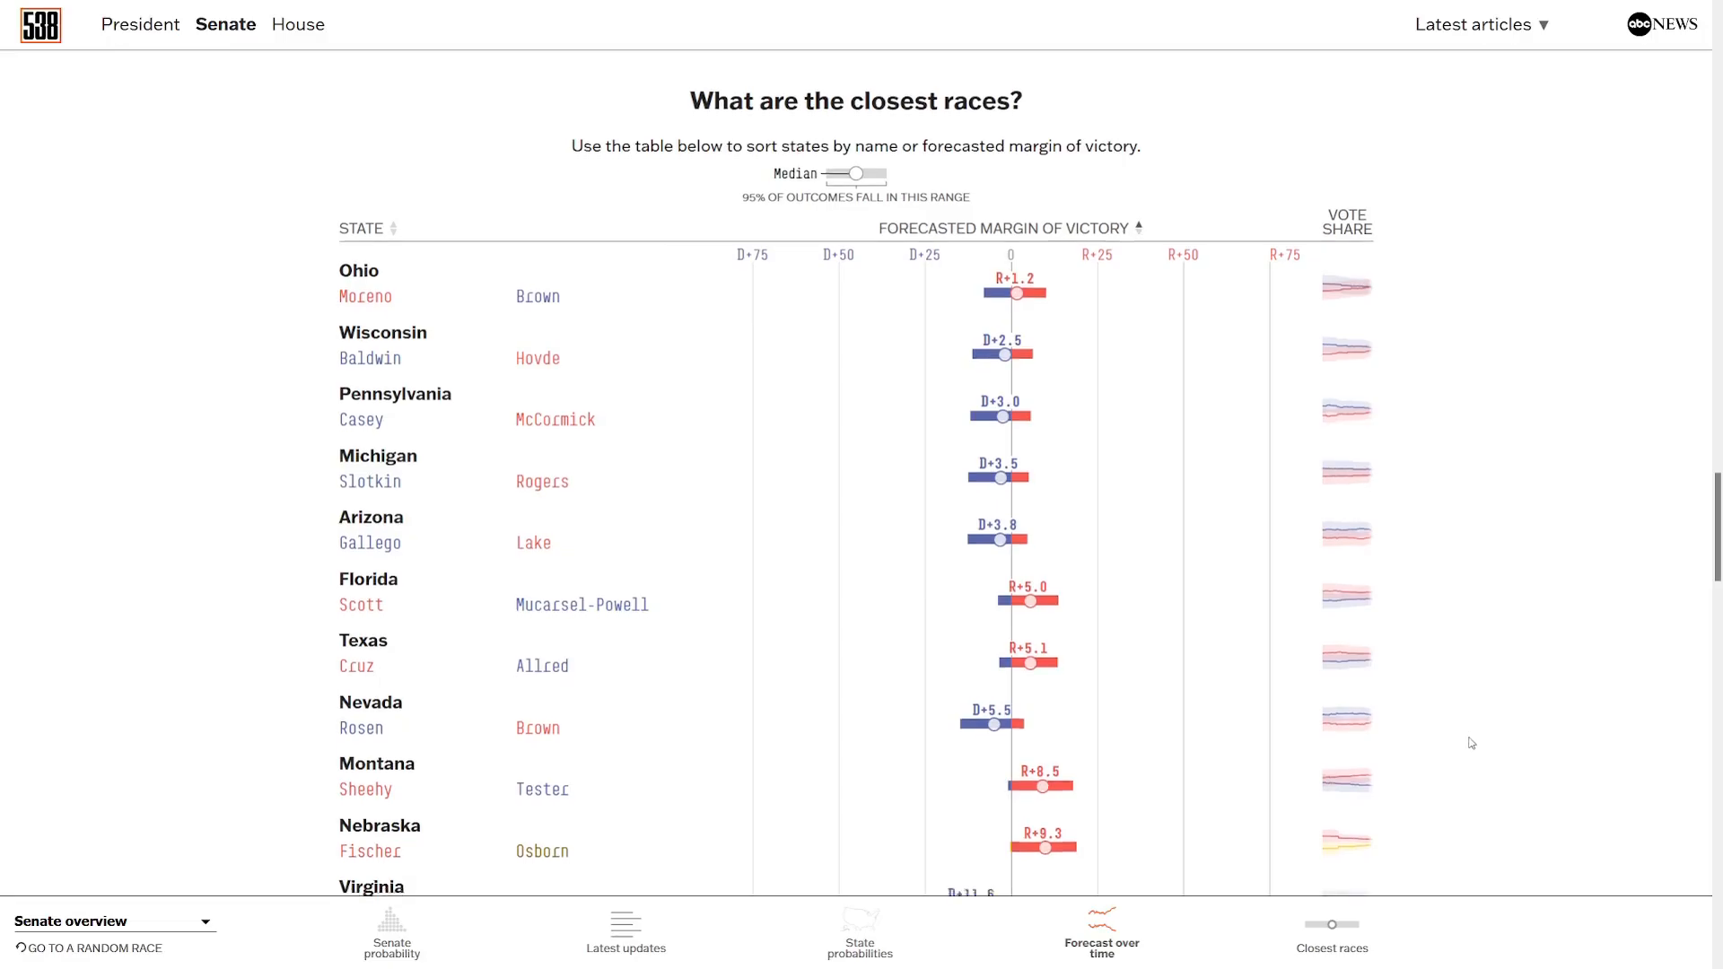
{"action": "scroll", "scroll_direction": "down", "scroll_amount": 3}
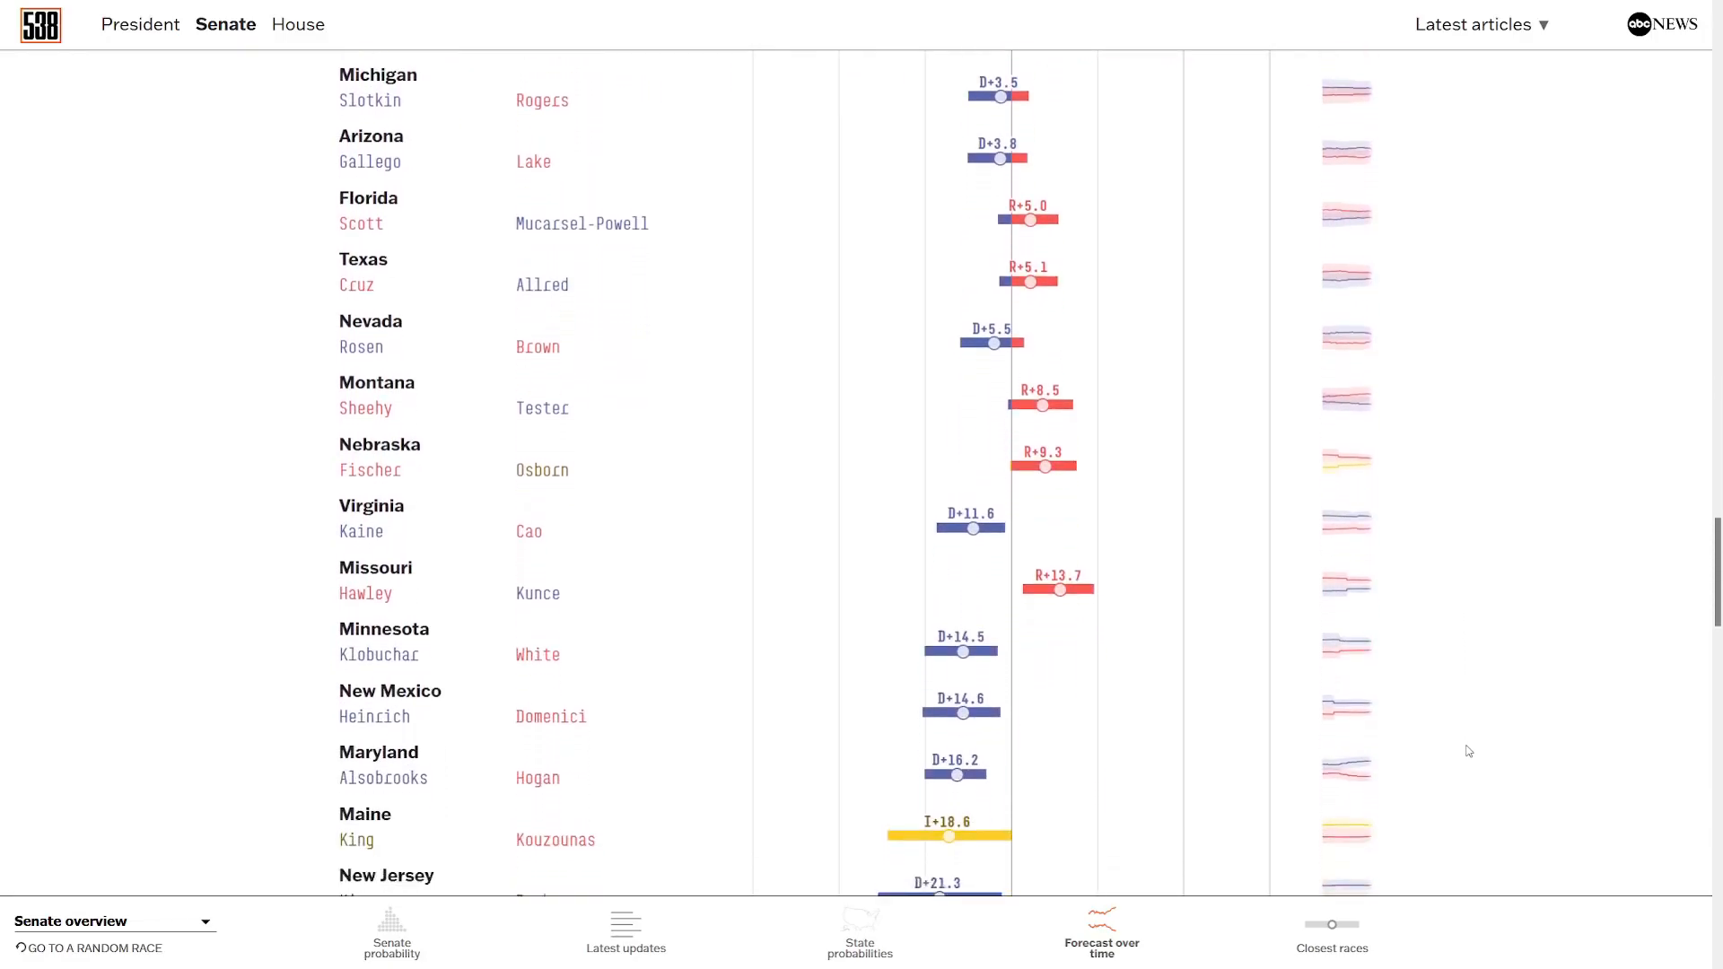
{"action": "scroll", "scroll_direction": "down", "scroll_amount": 3}
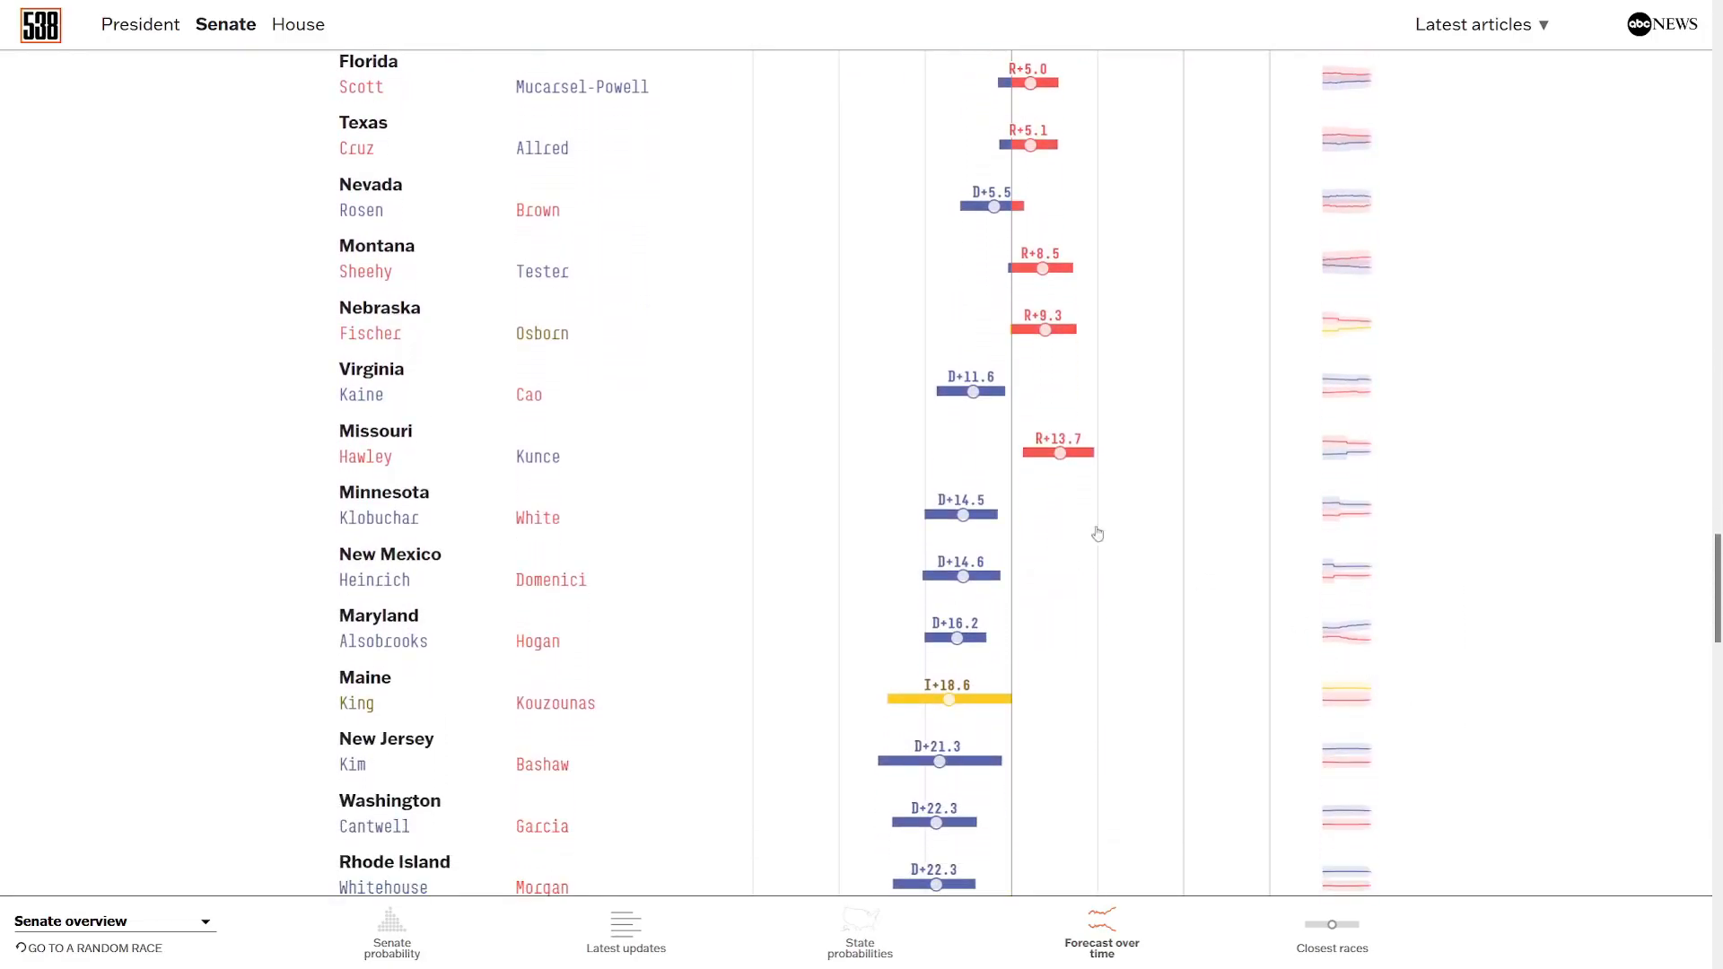
{"action": "scroll", "scroll_direction": "down", "scroll_amount": 3}
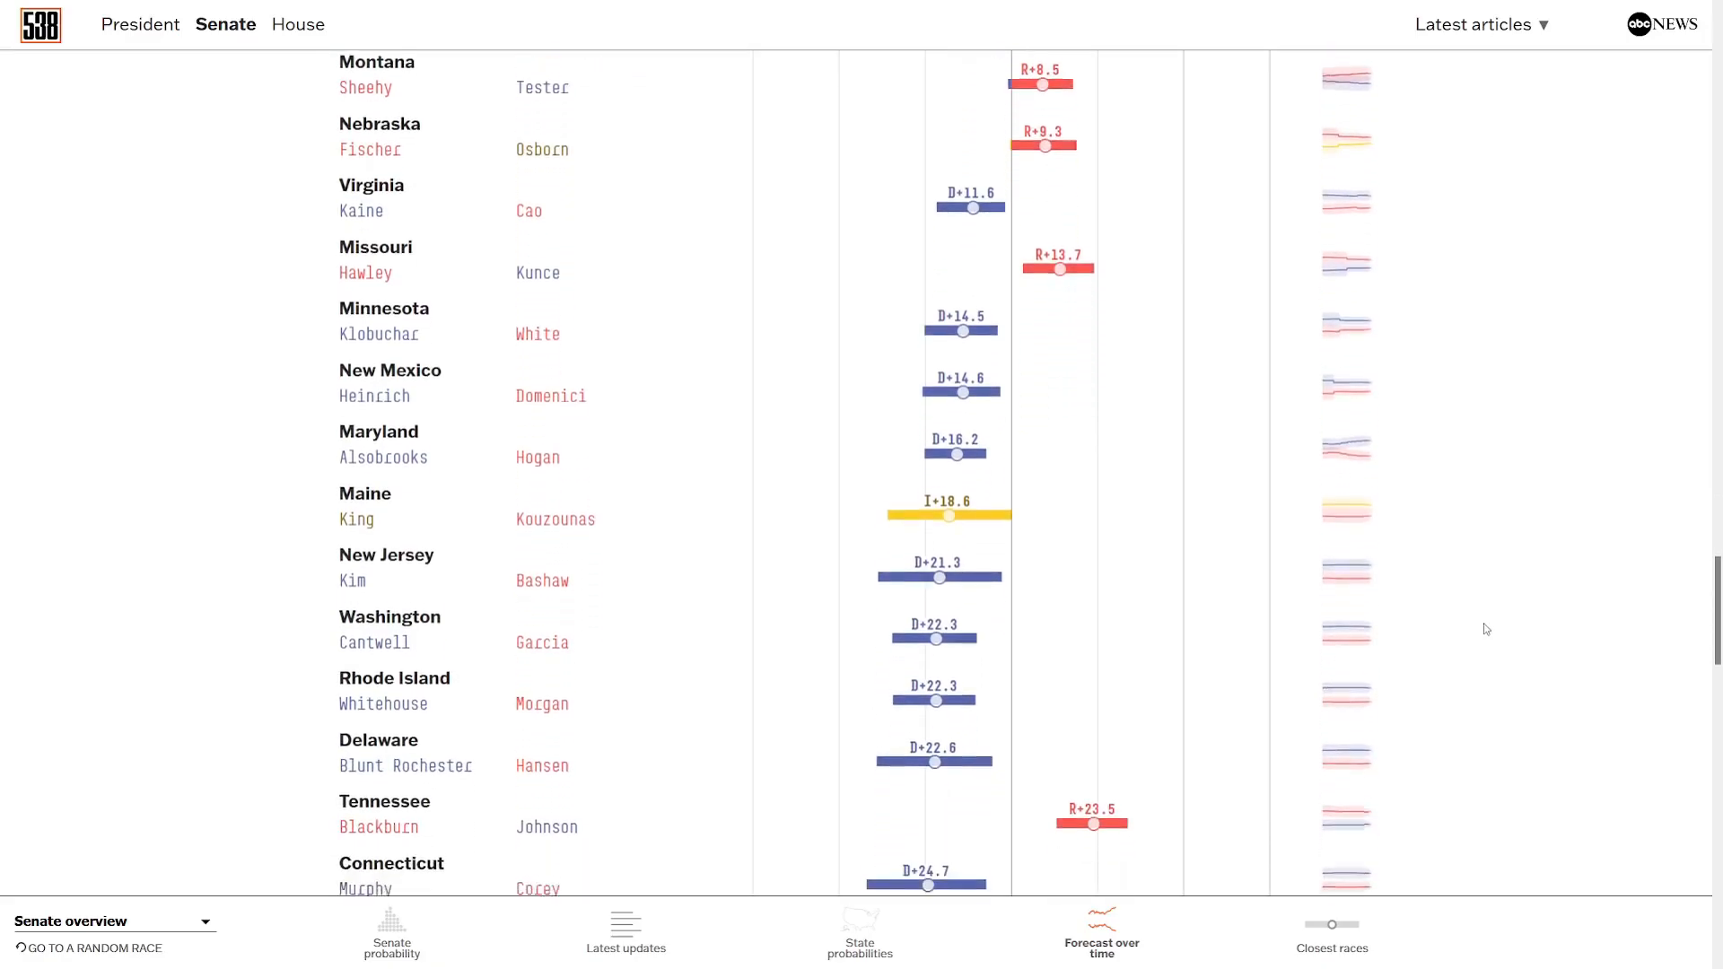
{"action": "scroll", "scroll_direction": "down", "scroll_amount": 3}
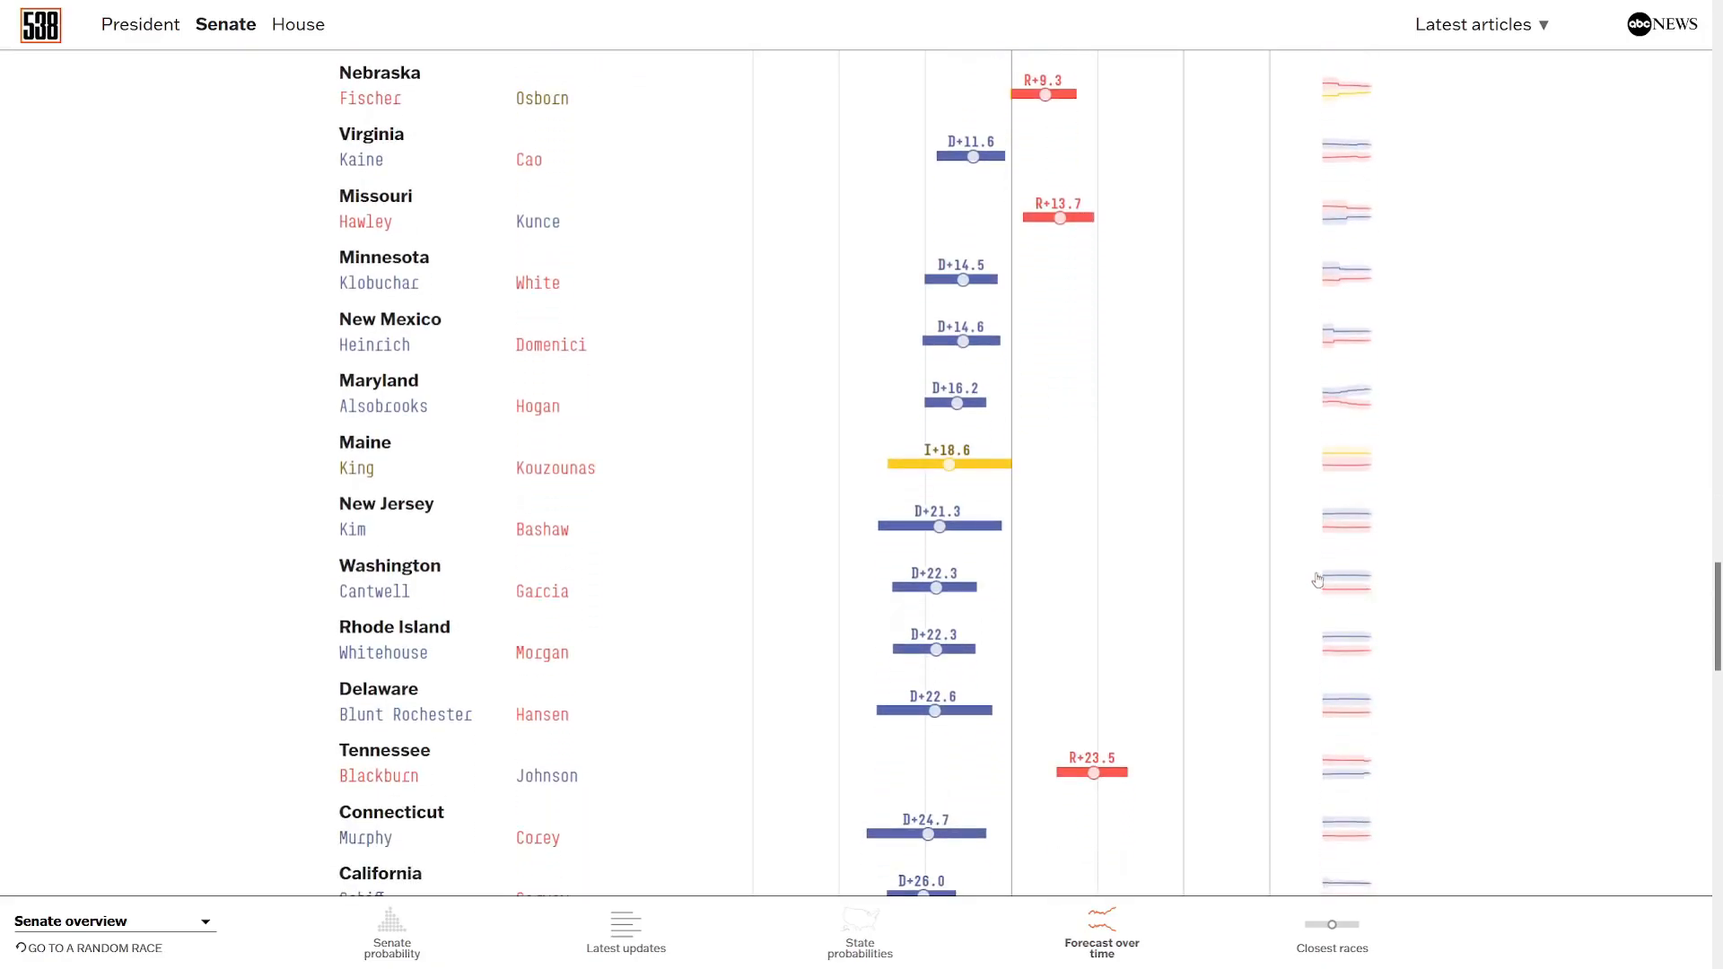
{"action": "scroll", "scroll_direction": "down", "scroll_amount": 3}
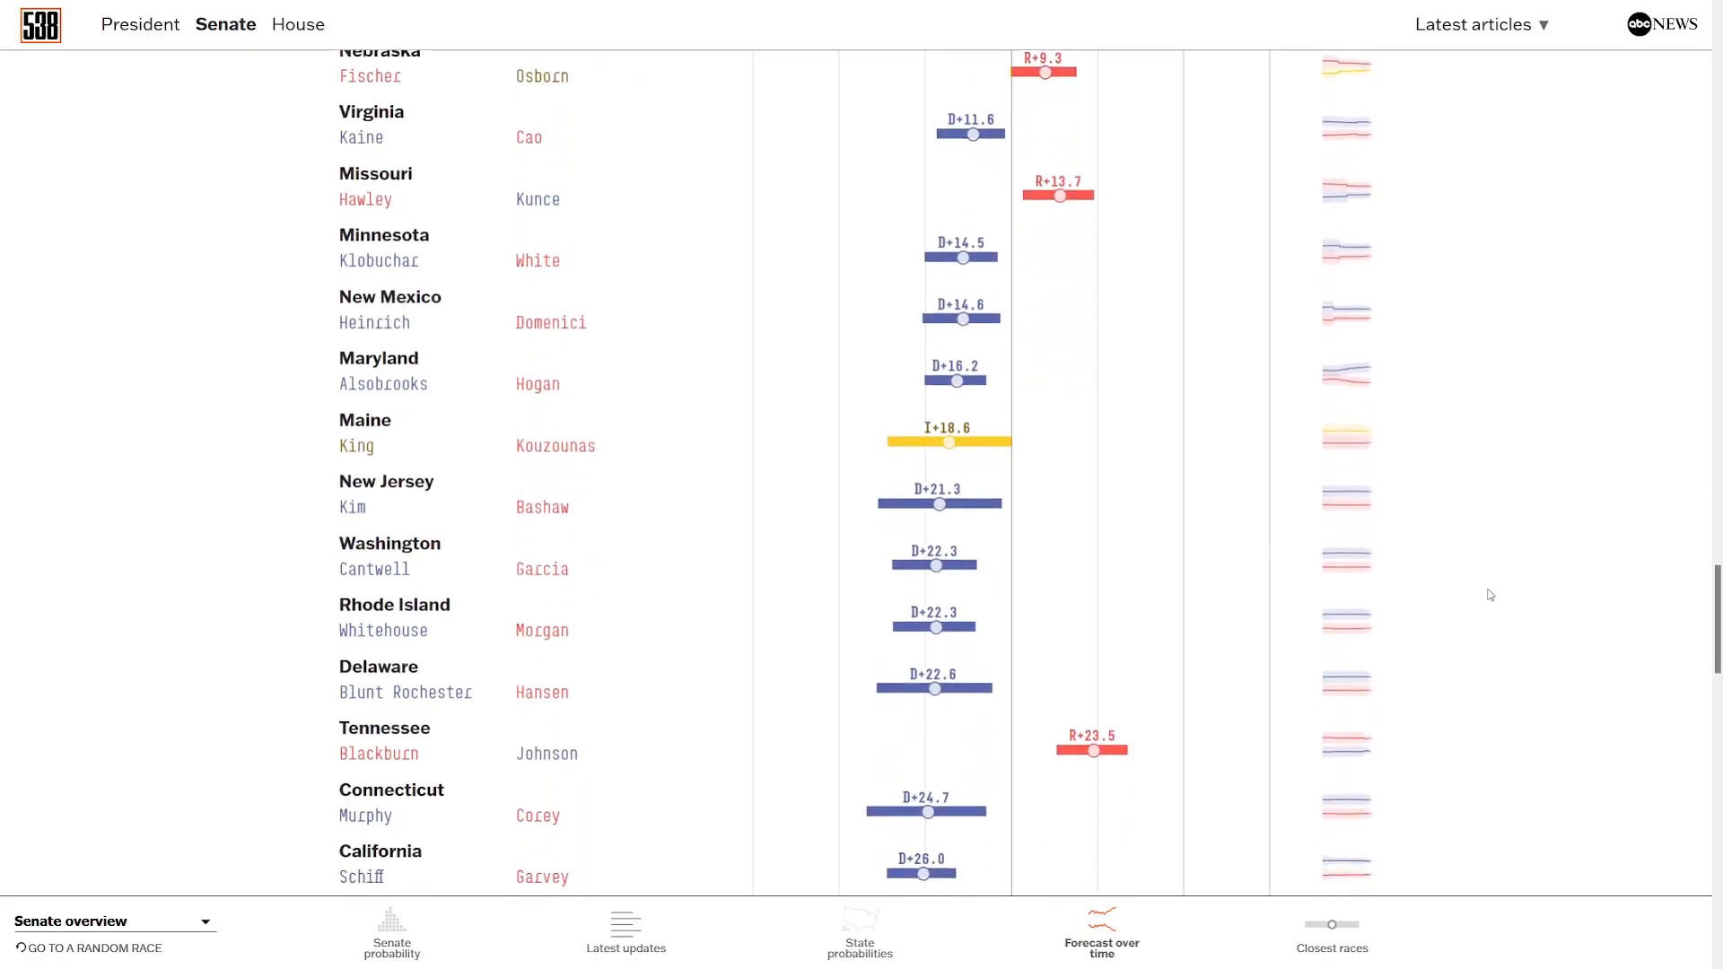
{"action": "scroll", "scroll_direction": "down", "scroll_amount": 3}
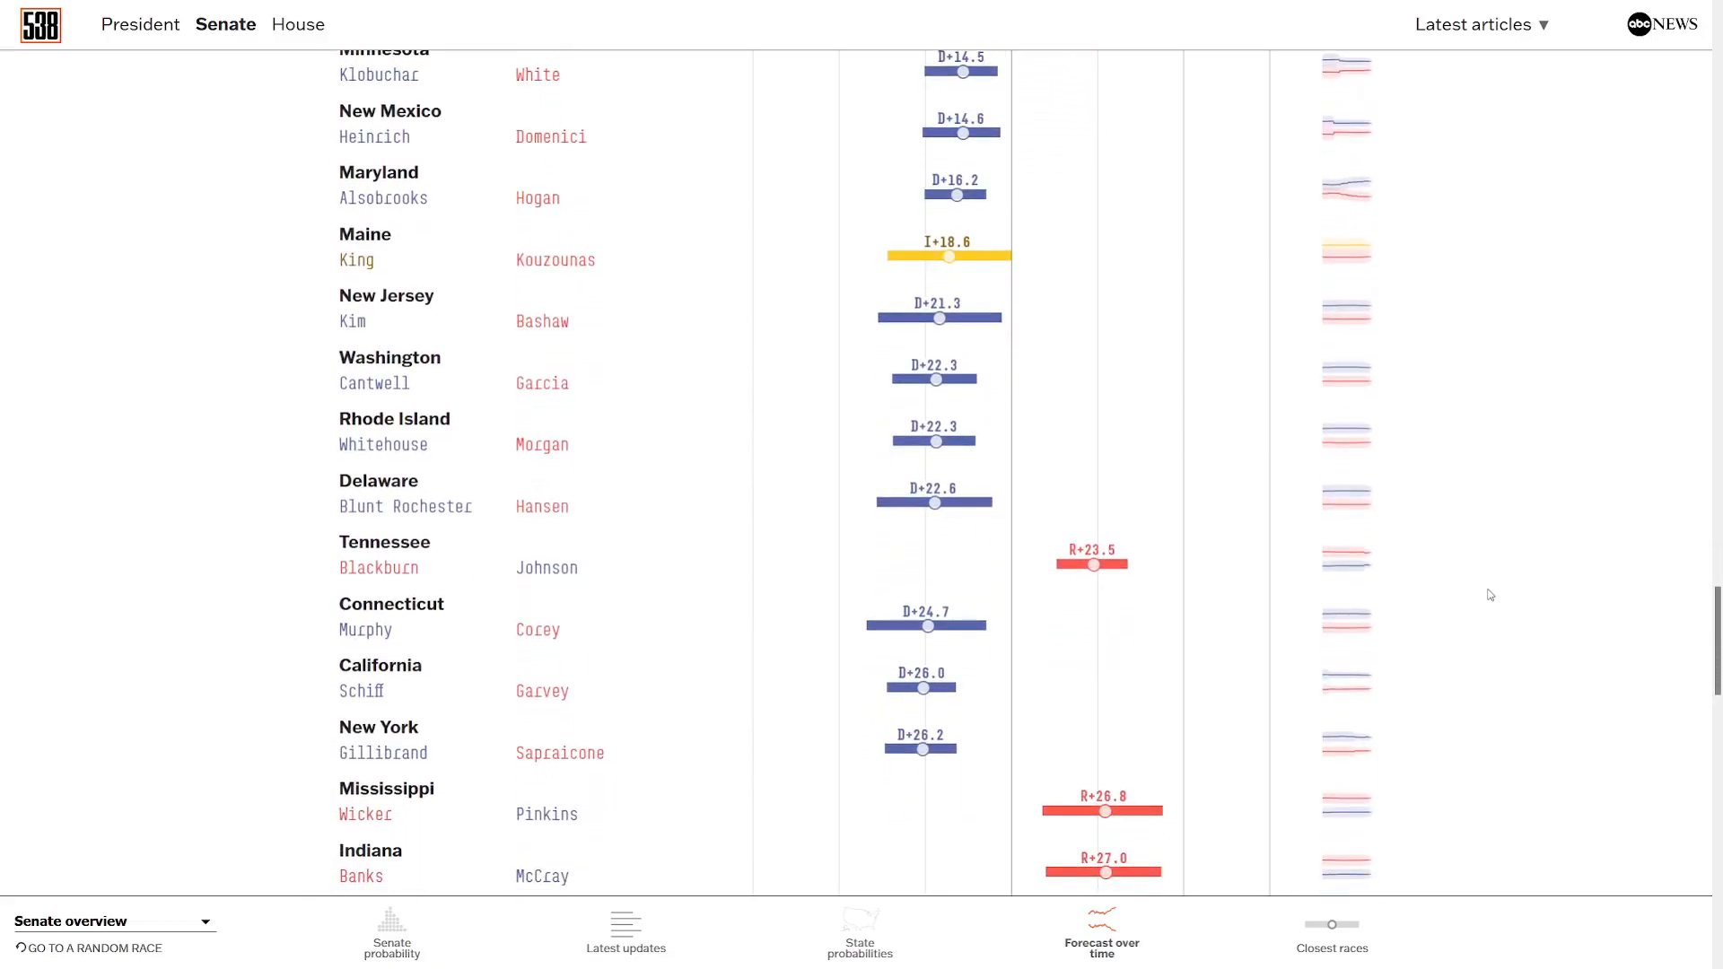
{"action": "mouse_move", "coordinate": [869, 312]}
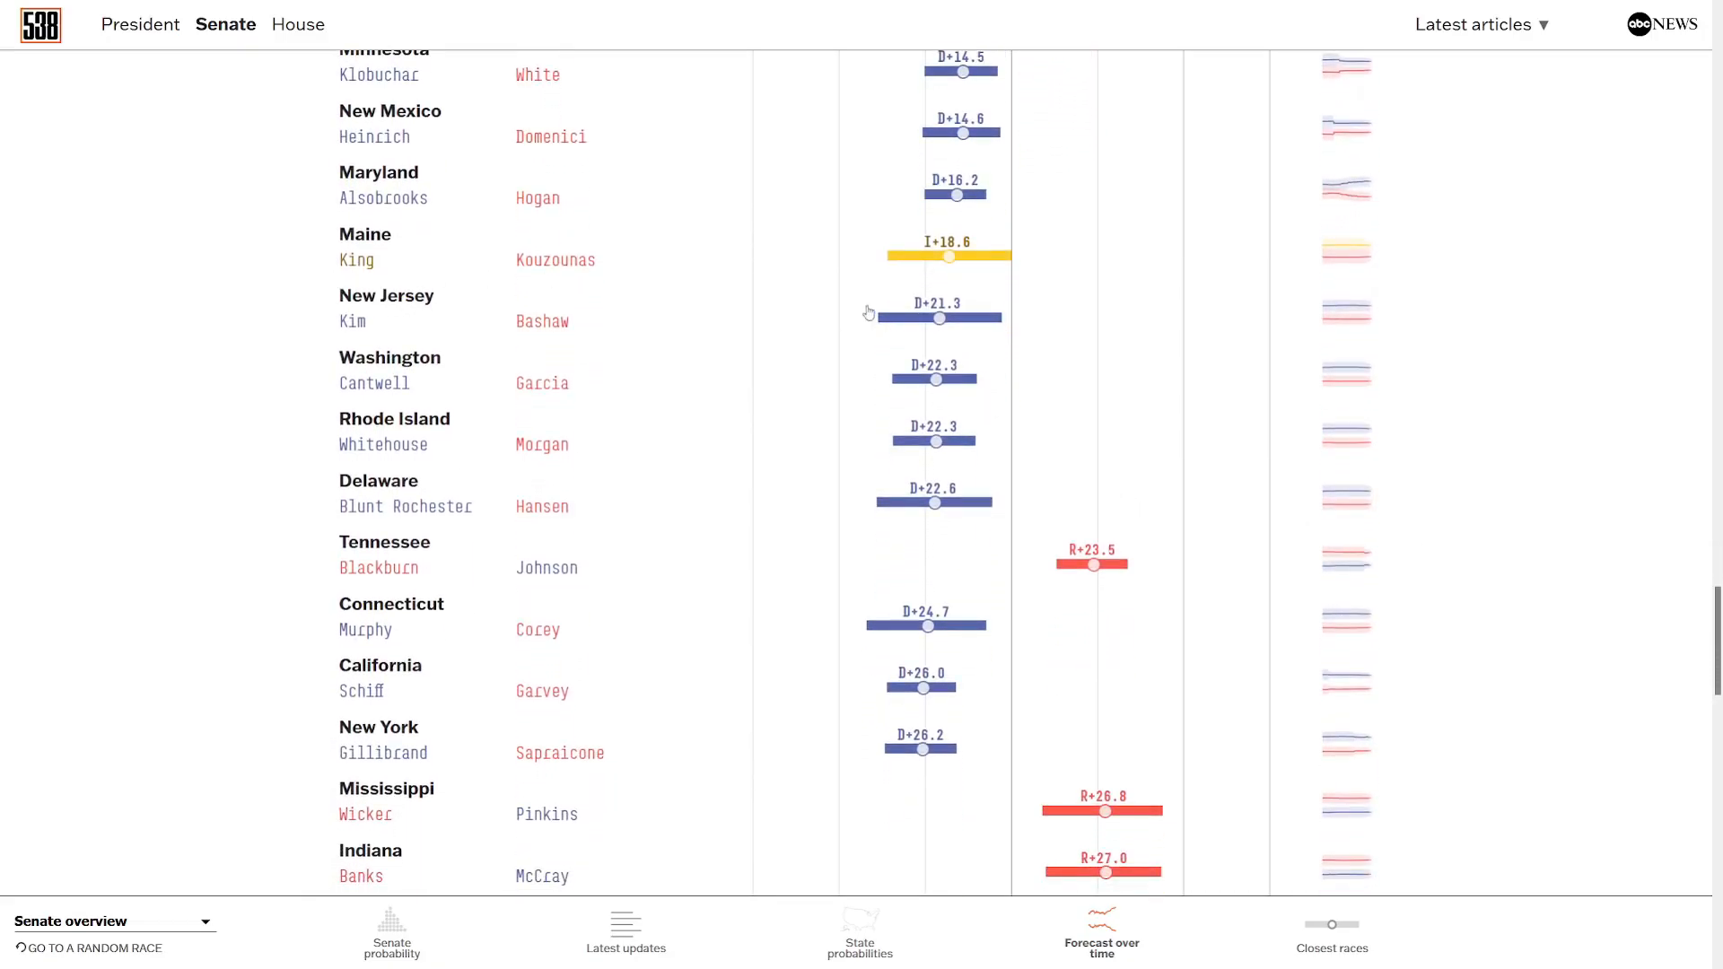
{"action": "mouse_move", "coordinate": [459, 705]}
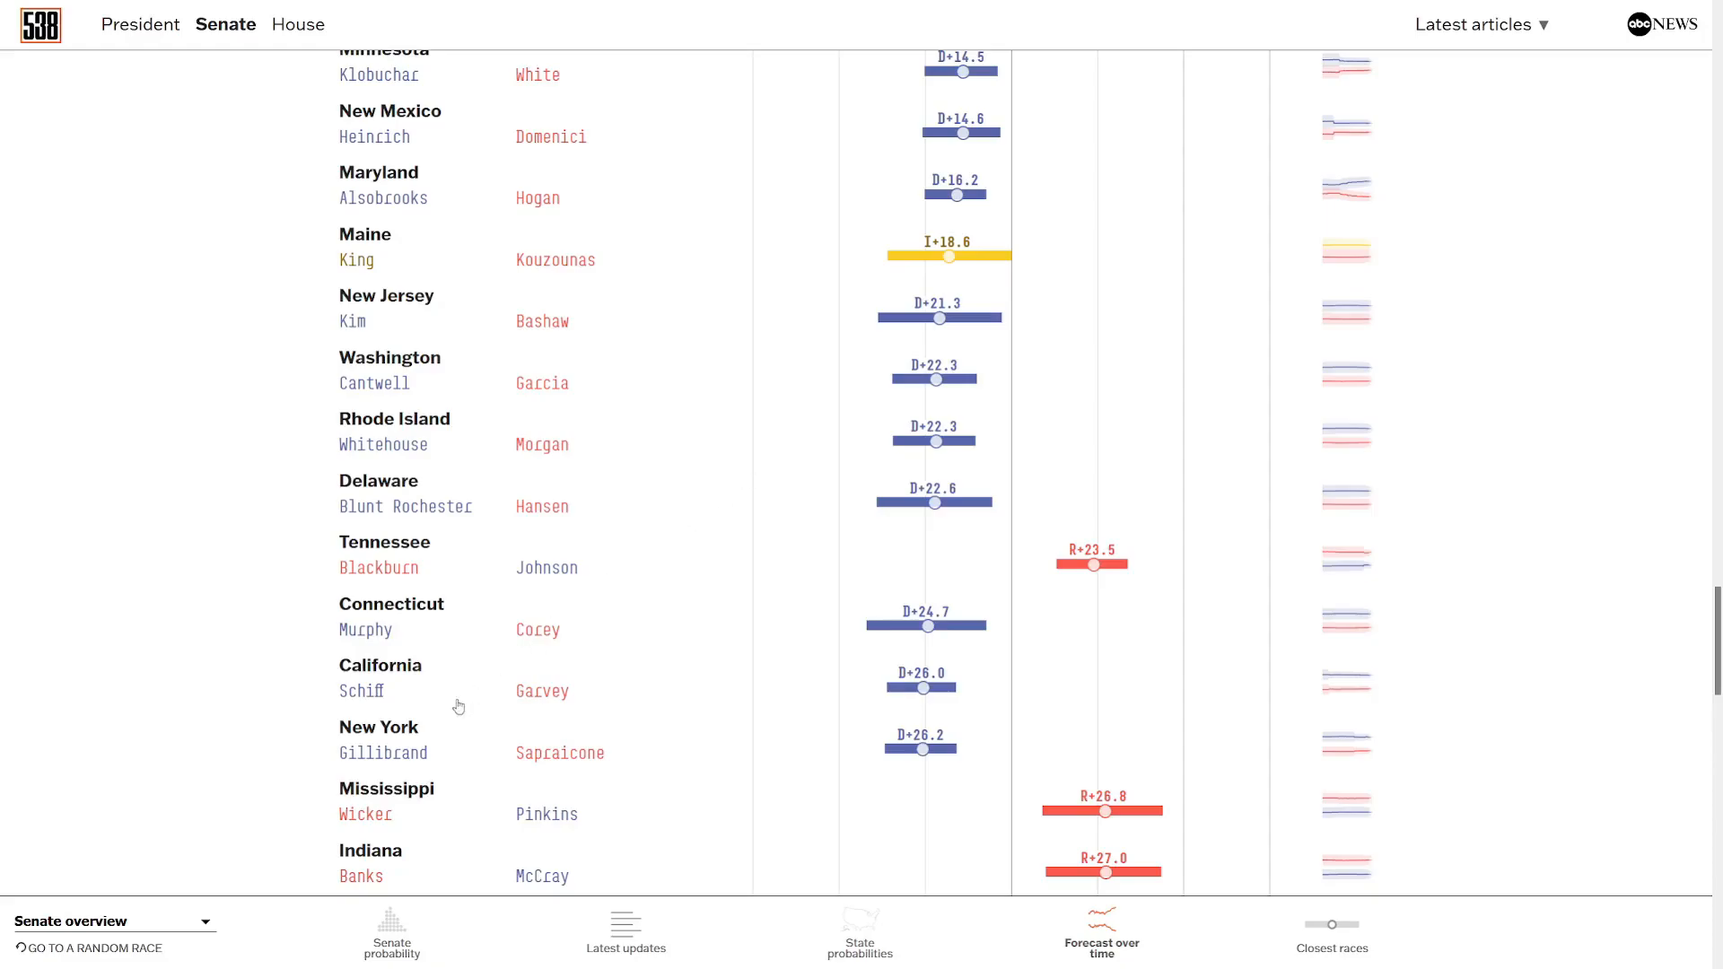
{"action": "scroll", "scroll_direction": "down", "scroll_amount": 3}
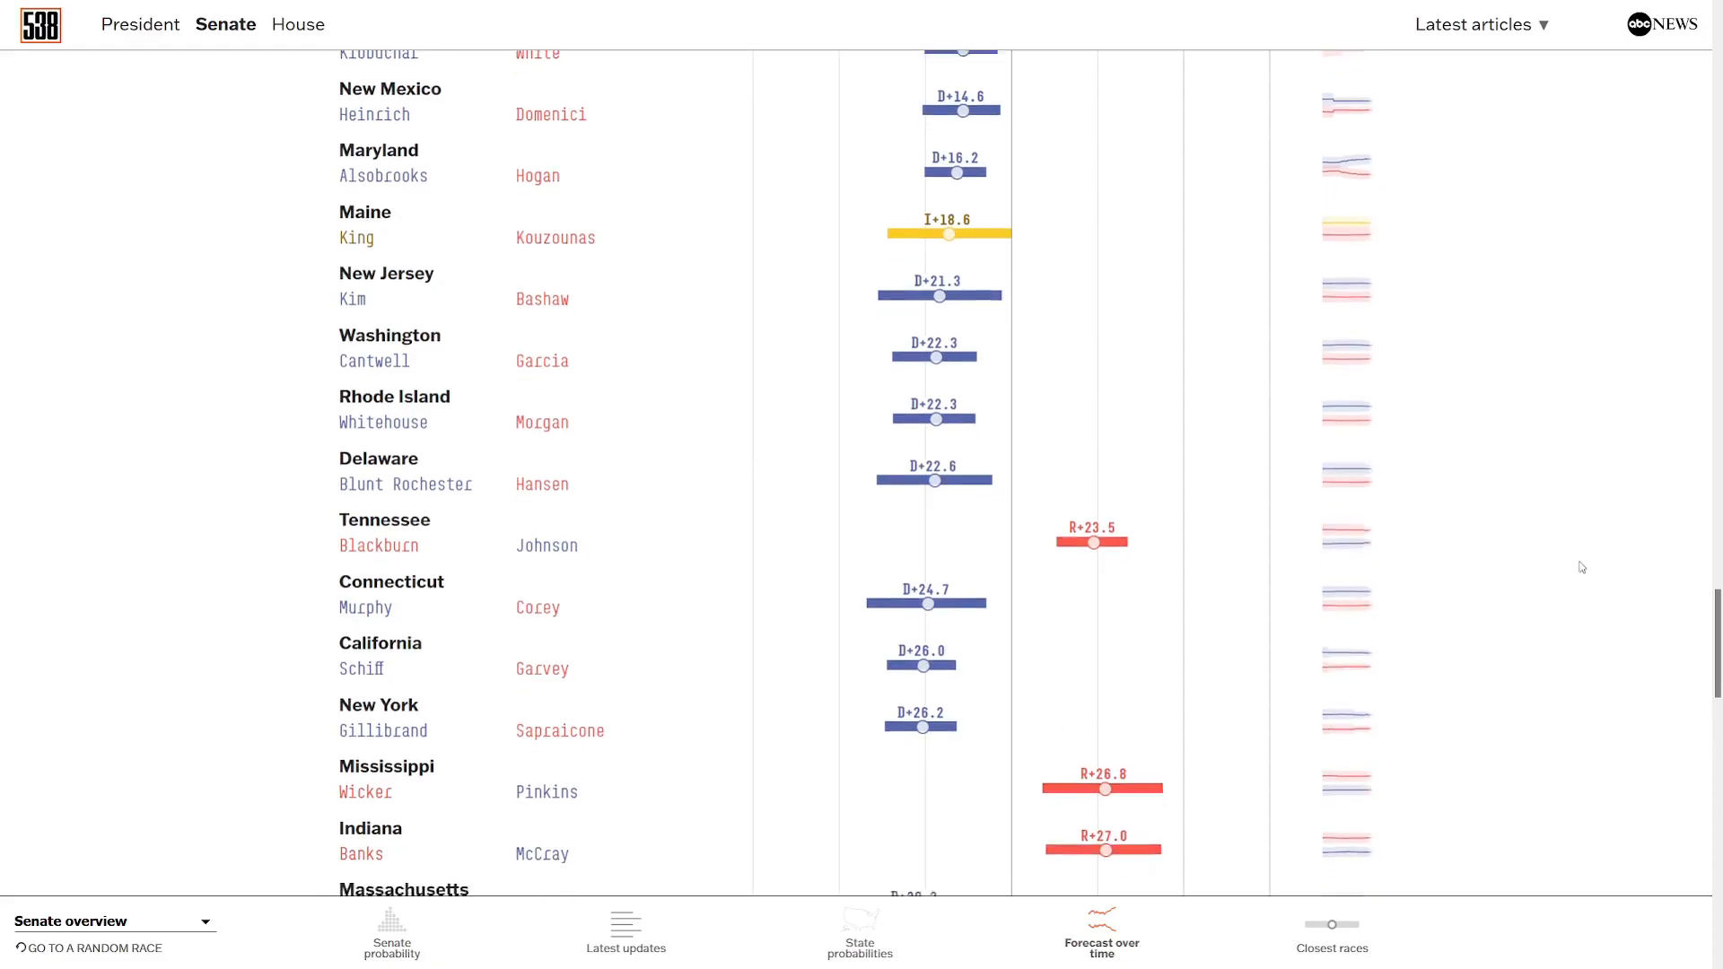
{"action": "scroll", "scroll_direction": "down", "scroll_amount": 3}
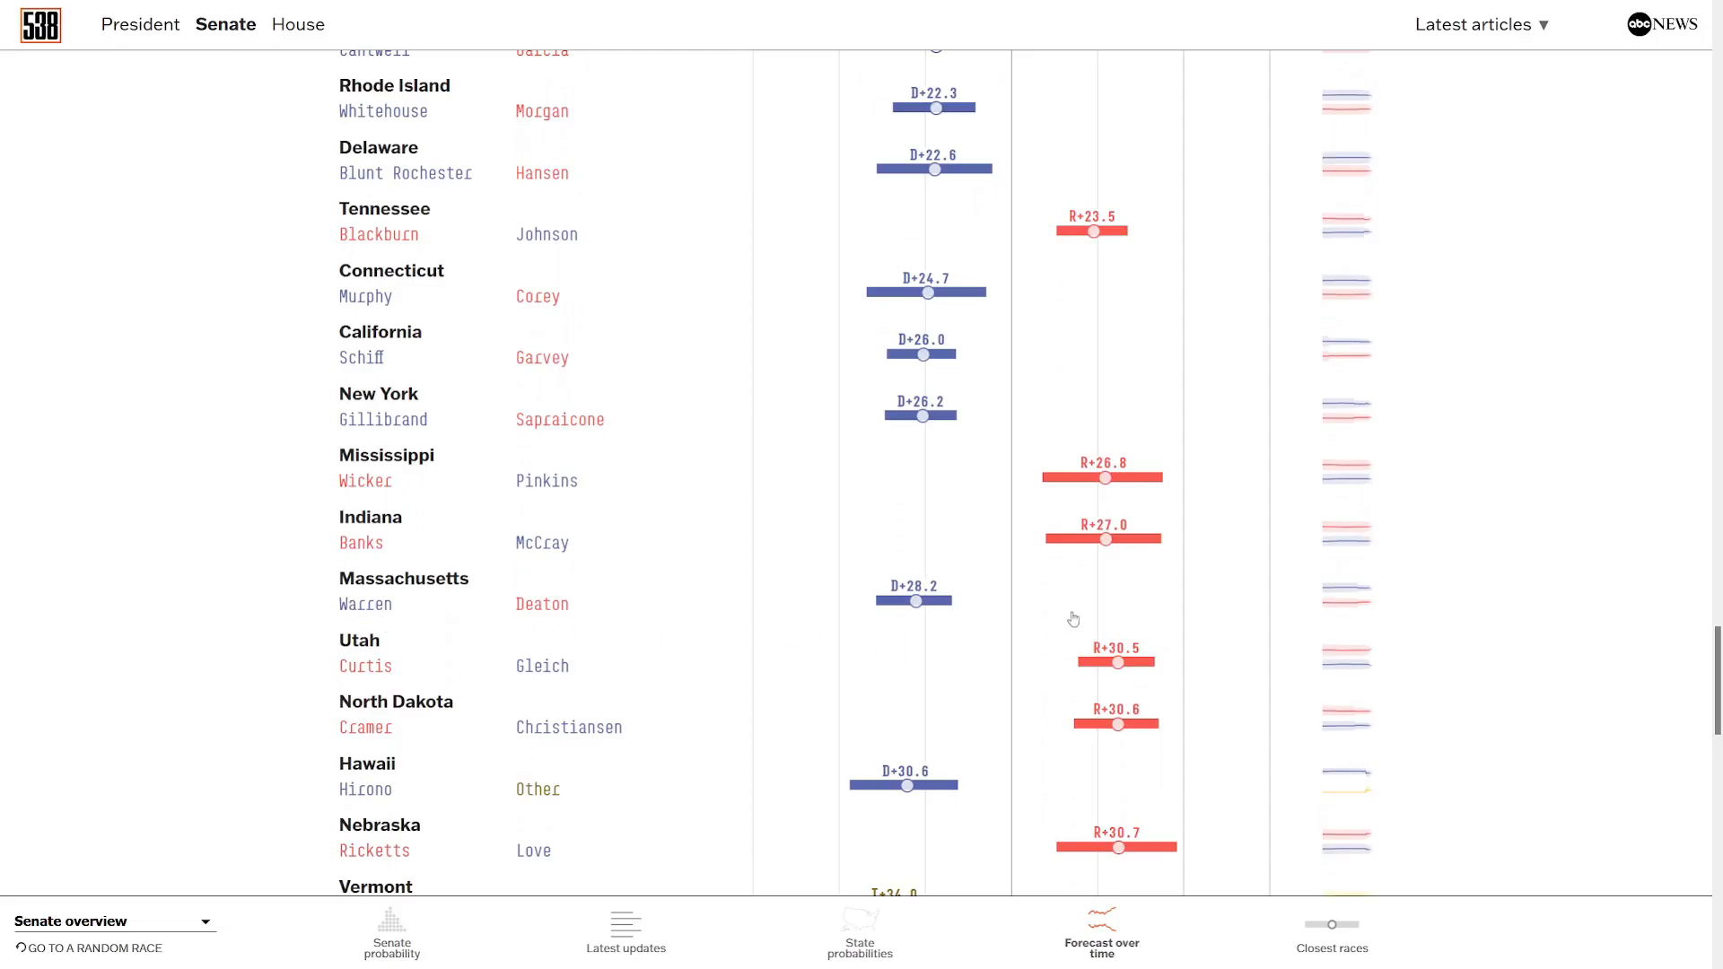
{"action": "mouse_move", "coordinate": [1565, 560]}
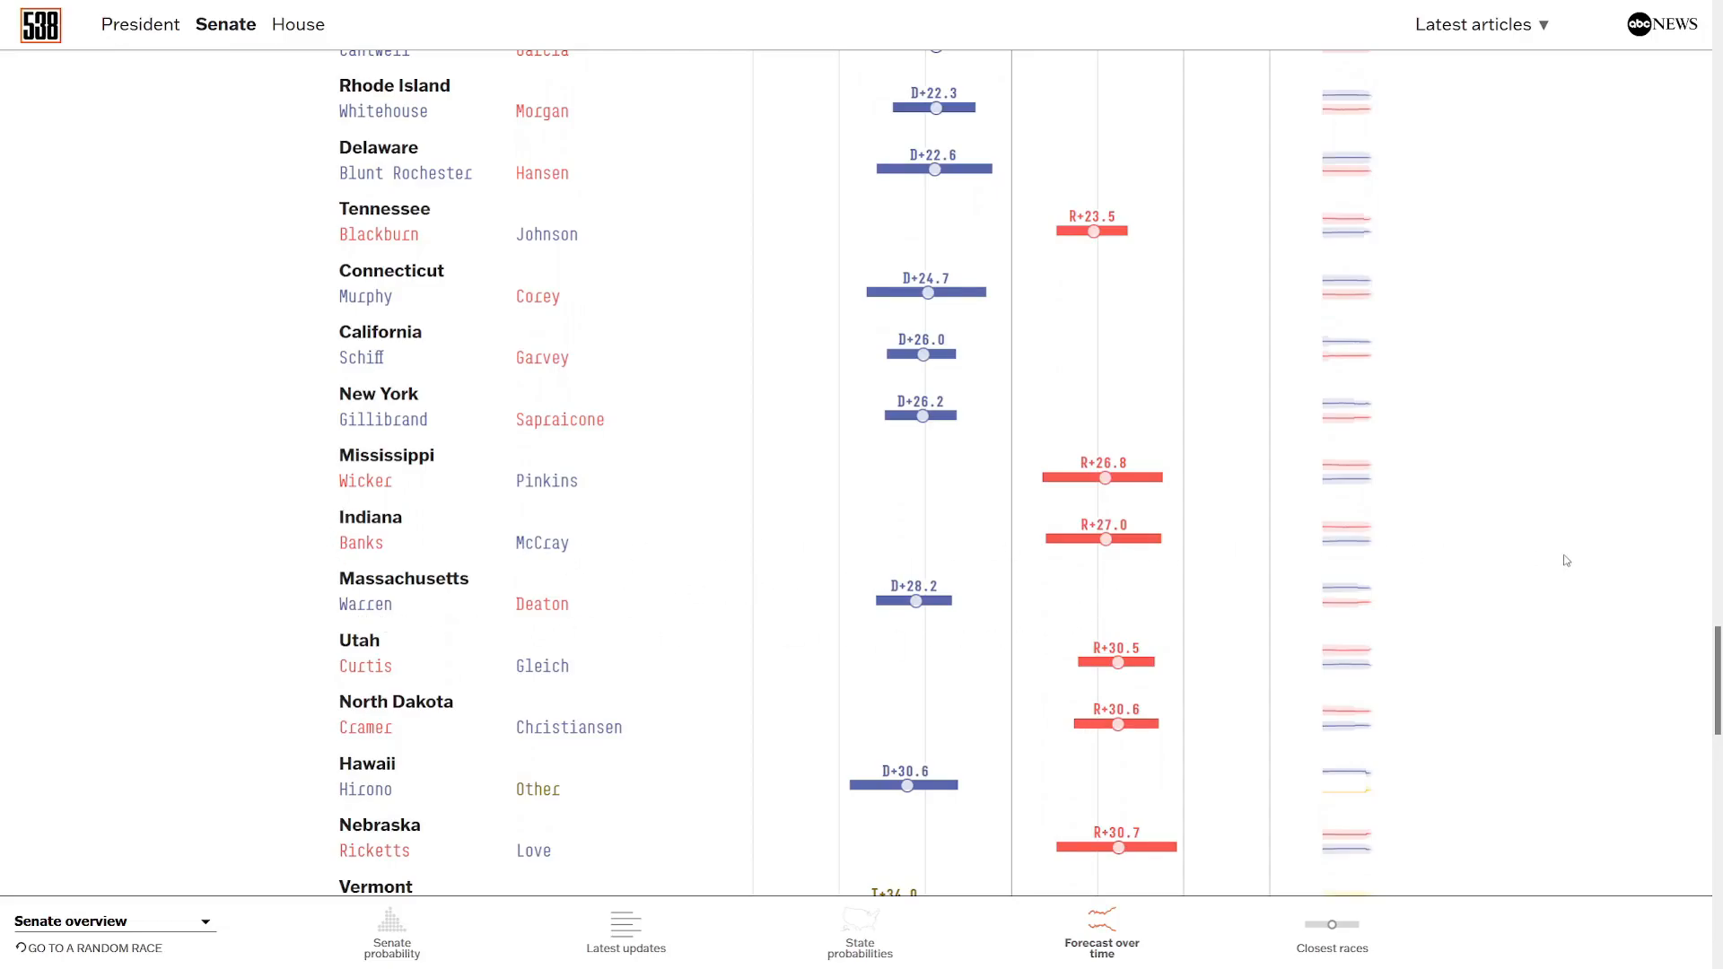
{"action": "scroll", "scroll_direction": "down", "scroll_amount": 3}
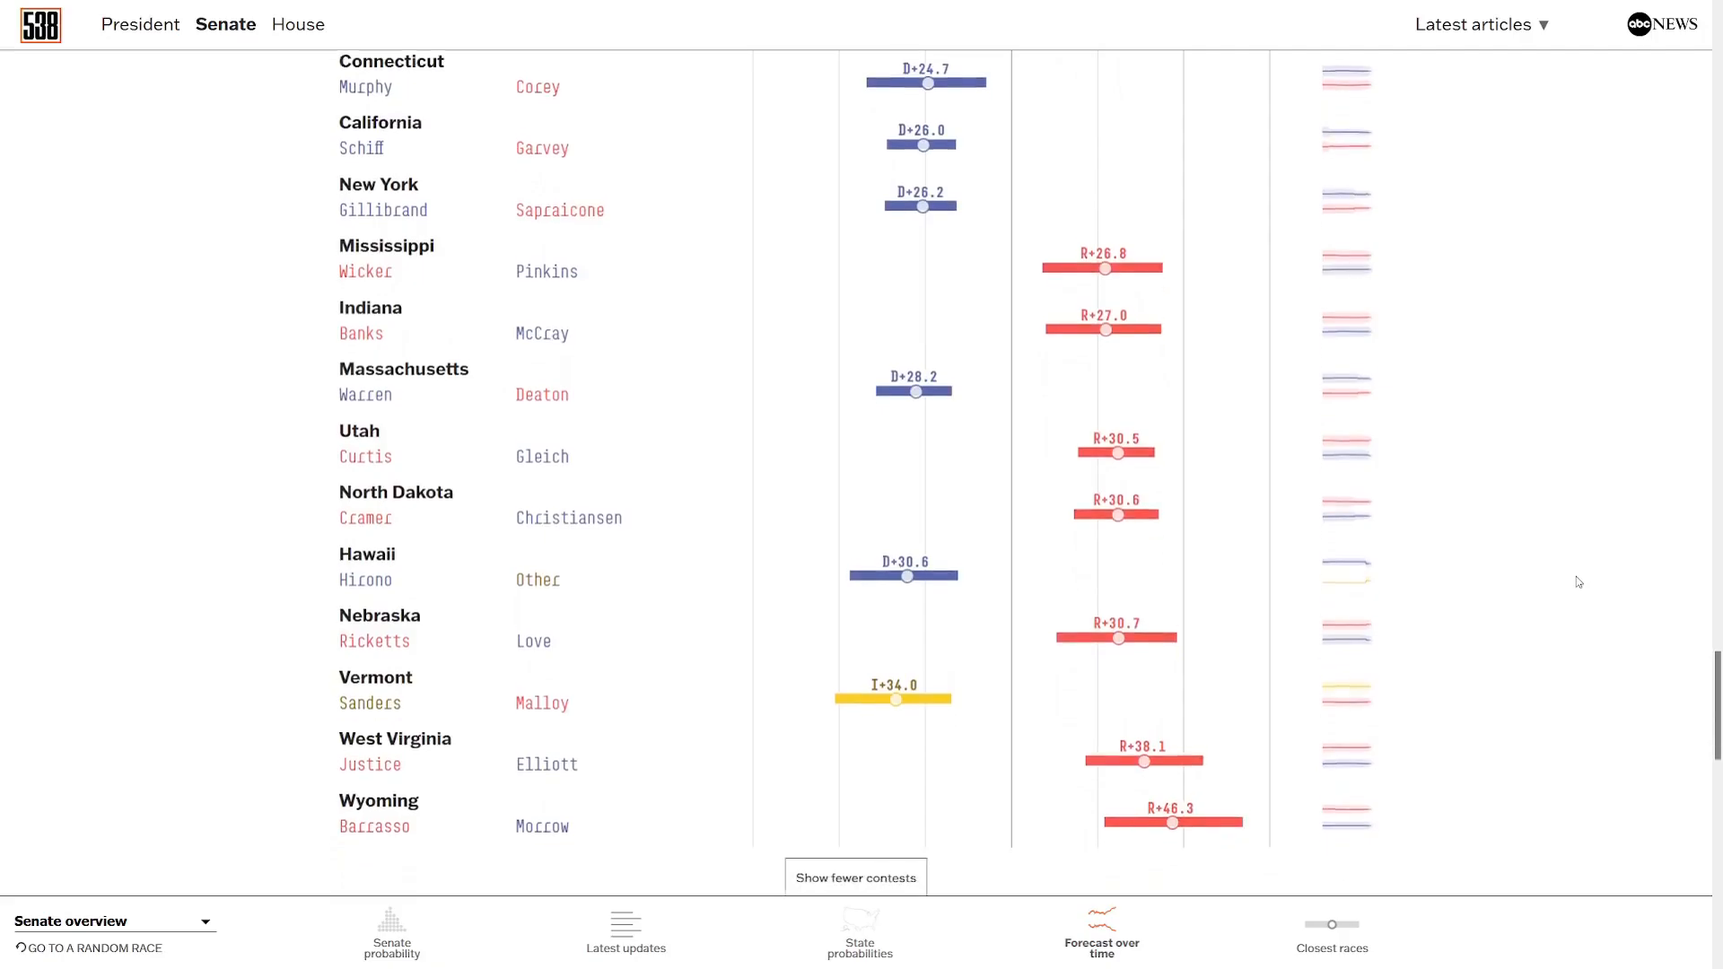
{"action": "scroll", "scroll_direction": "down", "scroll_amount": 3}
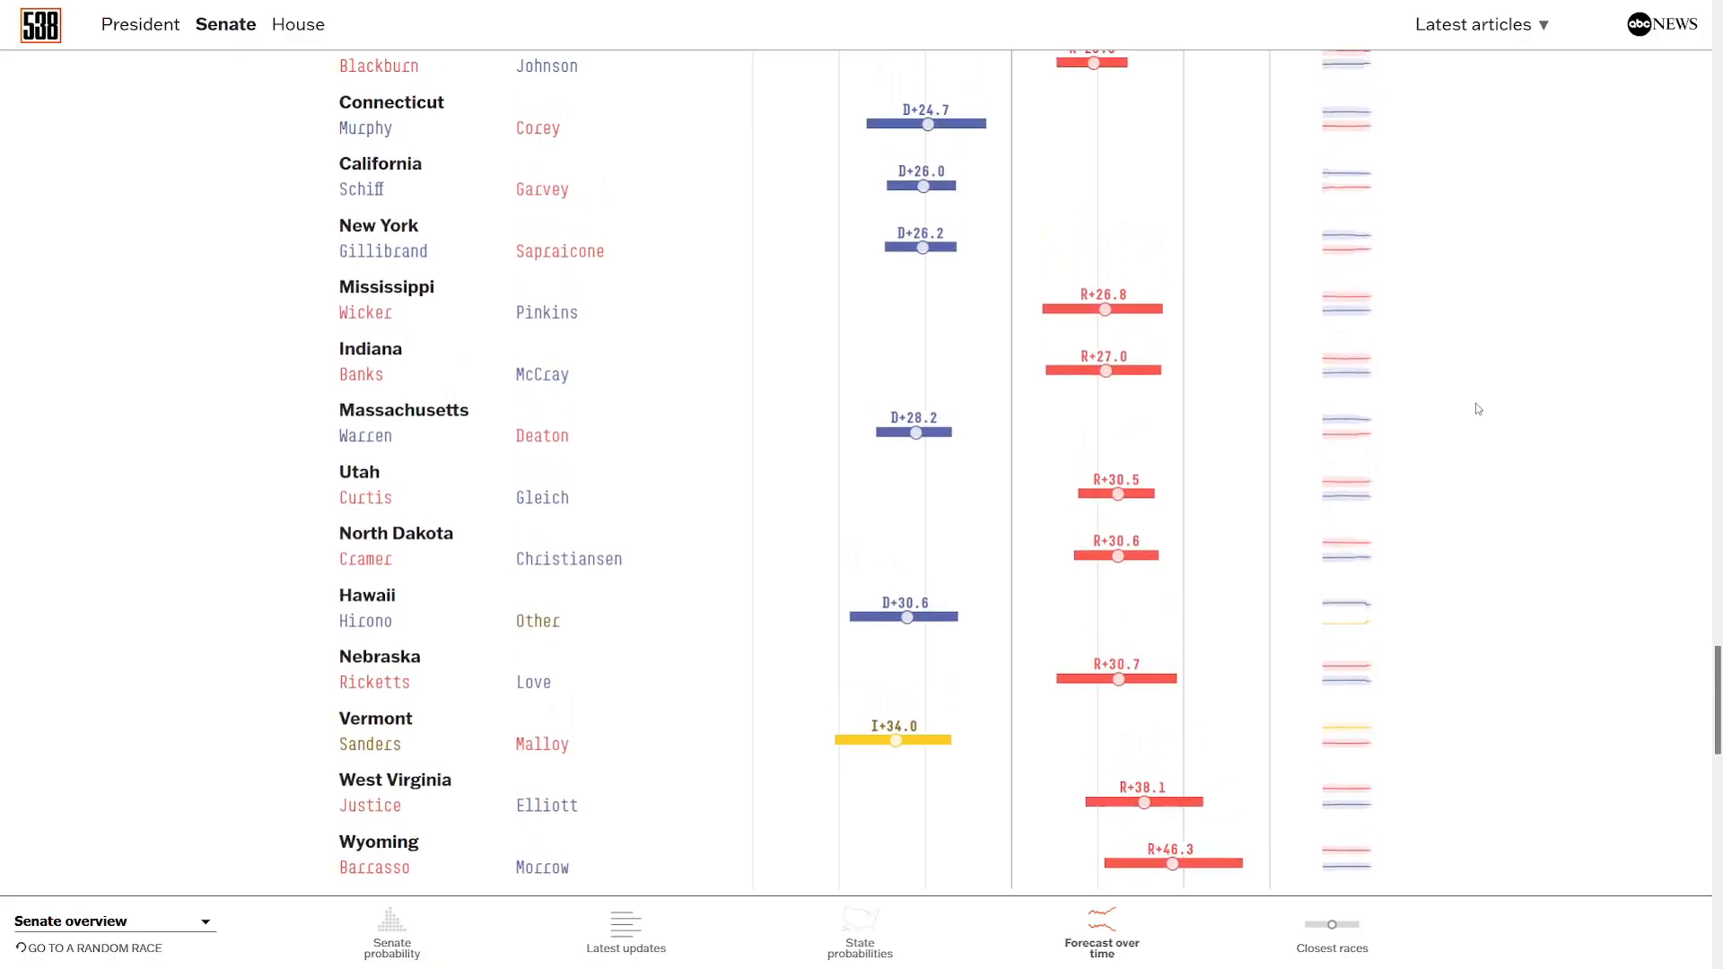
{"action": "mouse_move", "coordinate": [1296, 826]}
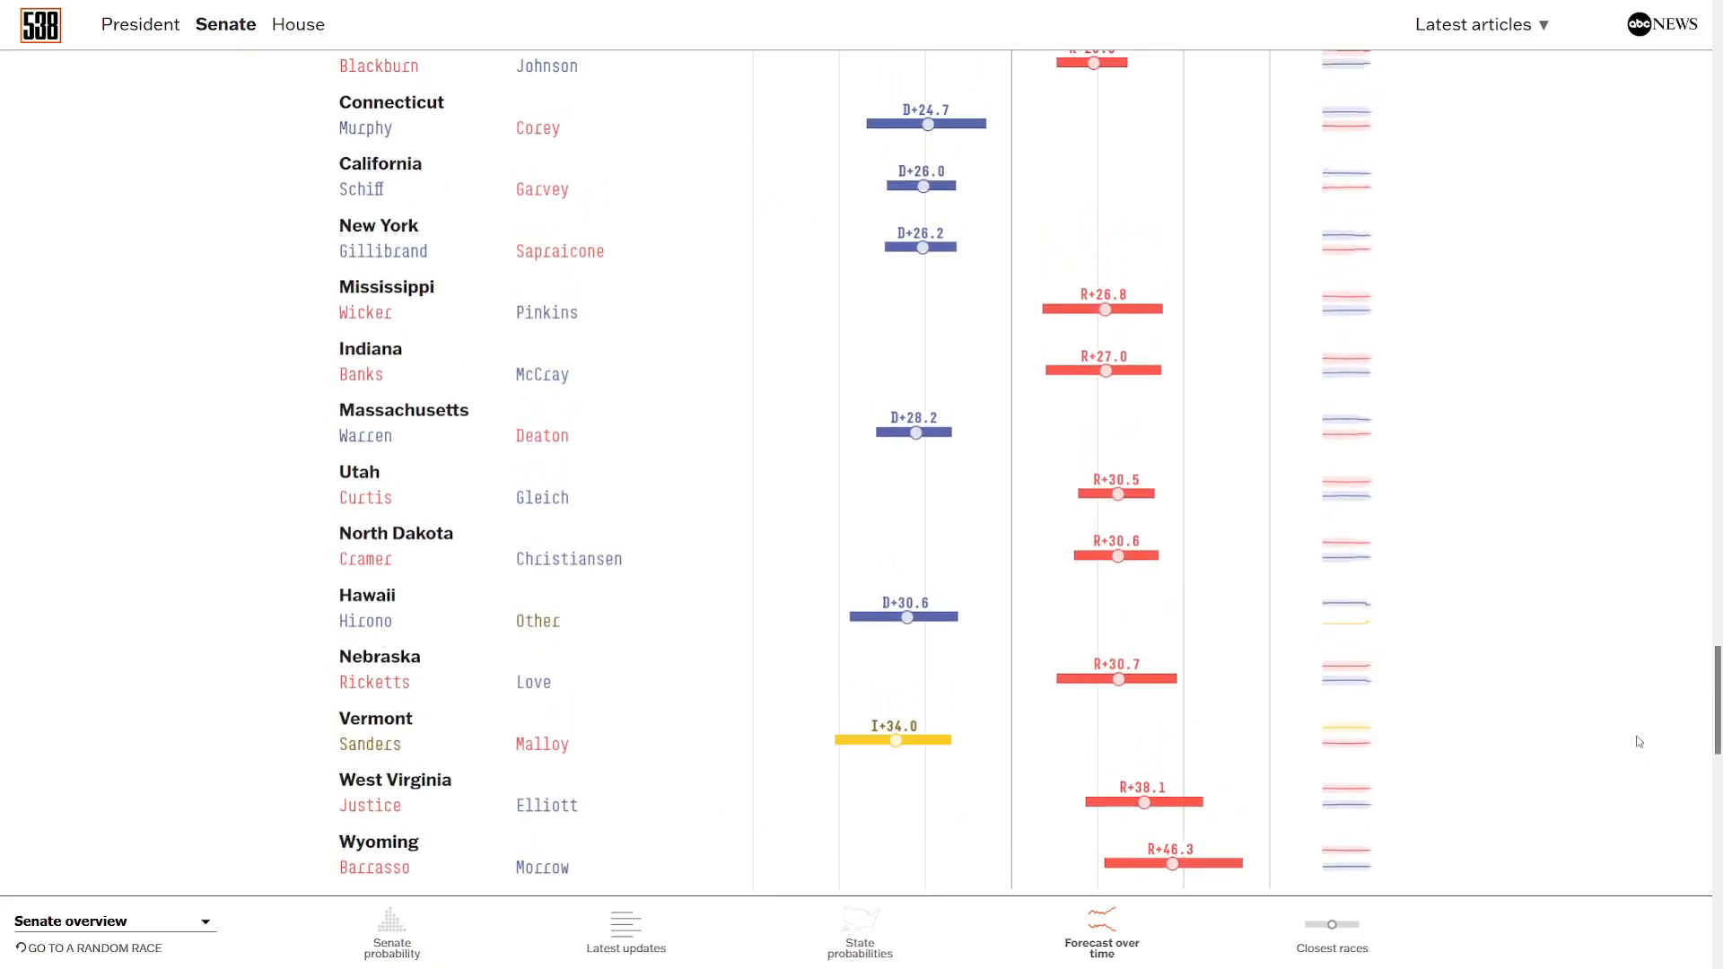
Switch to the House forecast page showing Democrats winning control 51 in 100.
{"action": "left_click", "coordinate": [296, 24]}
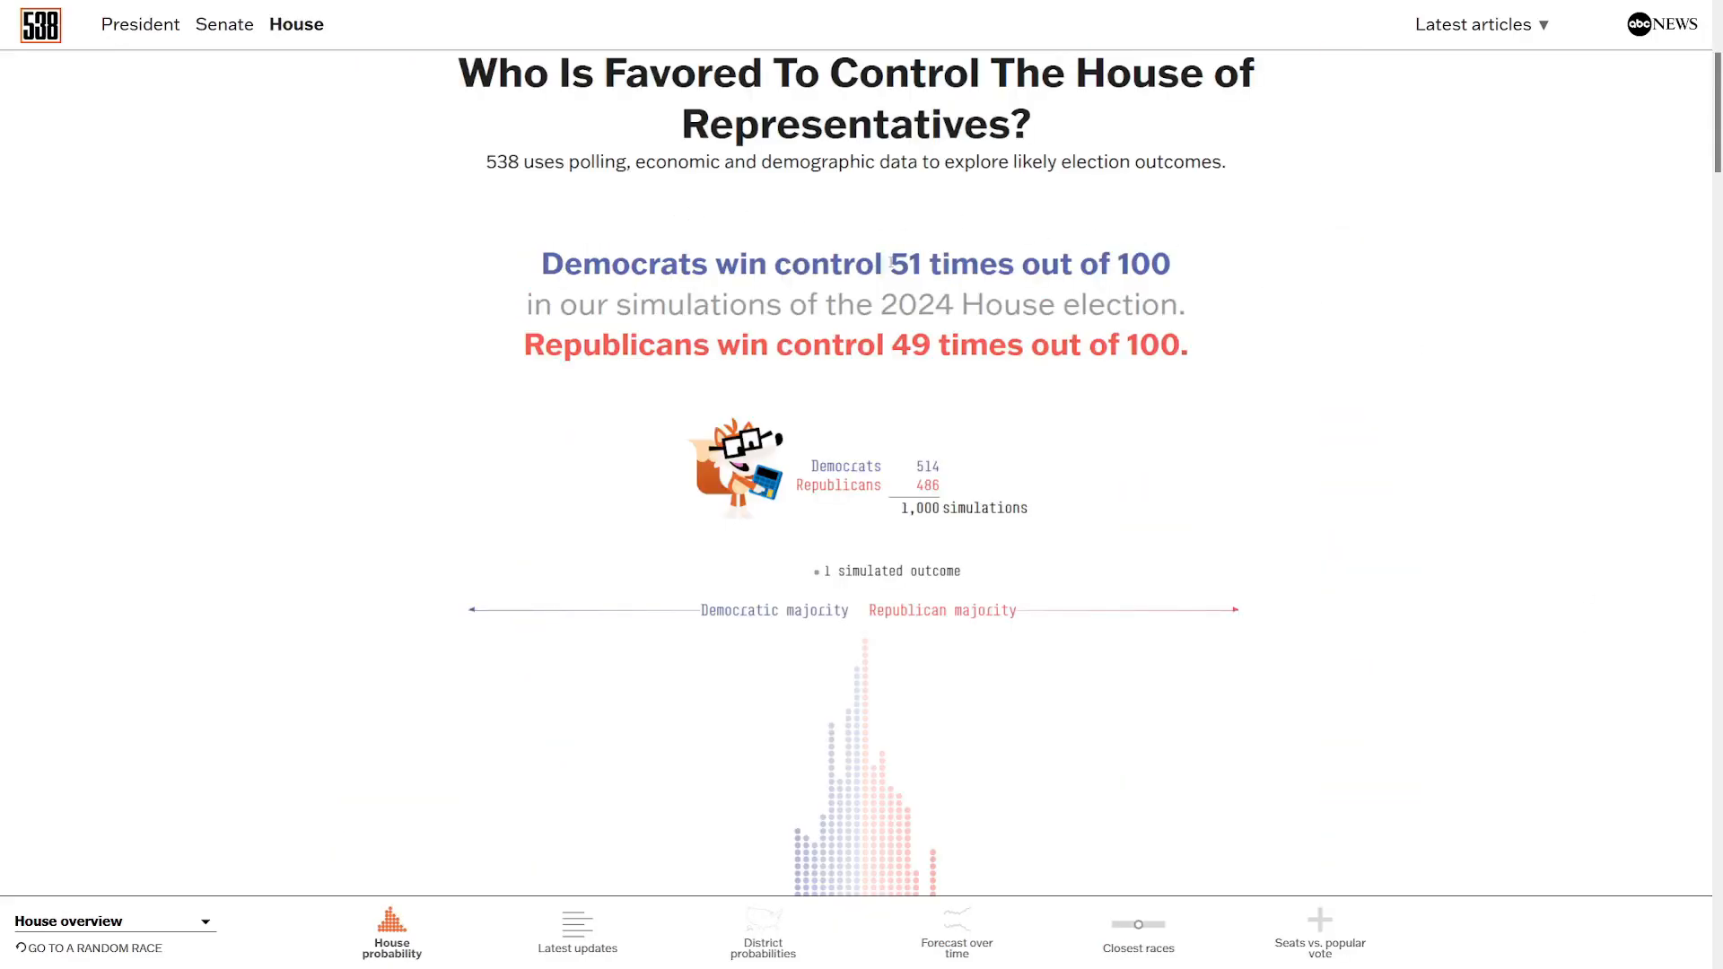
{"action": "double_click", "coordinate": [899, 344]}
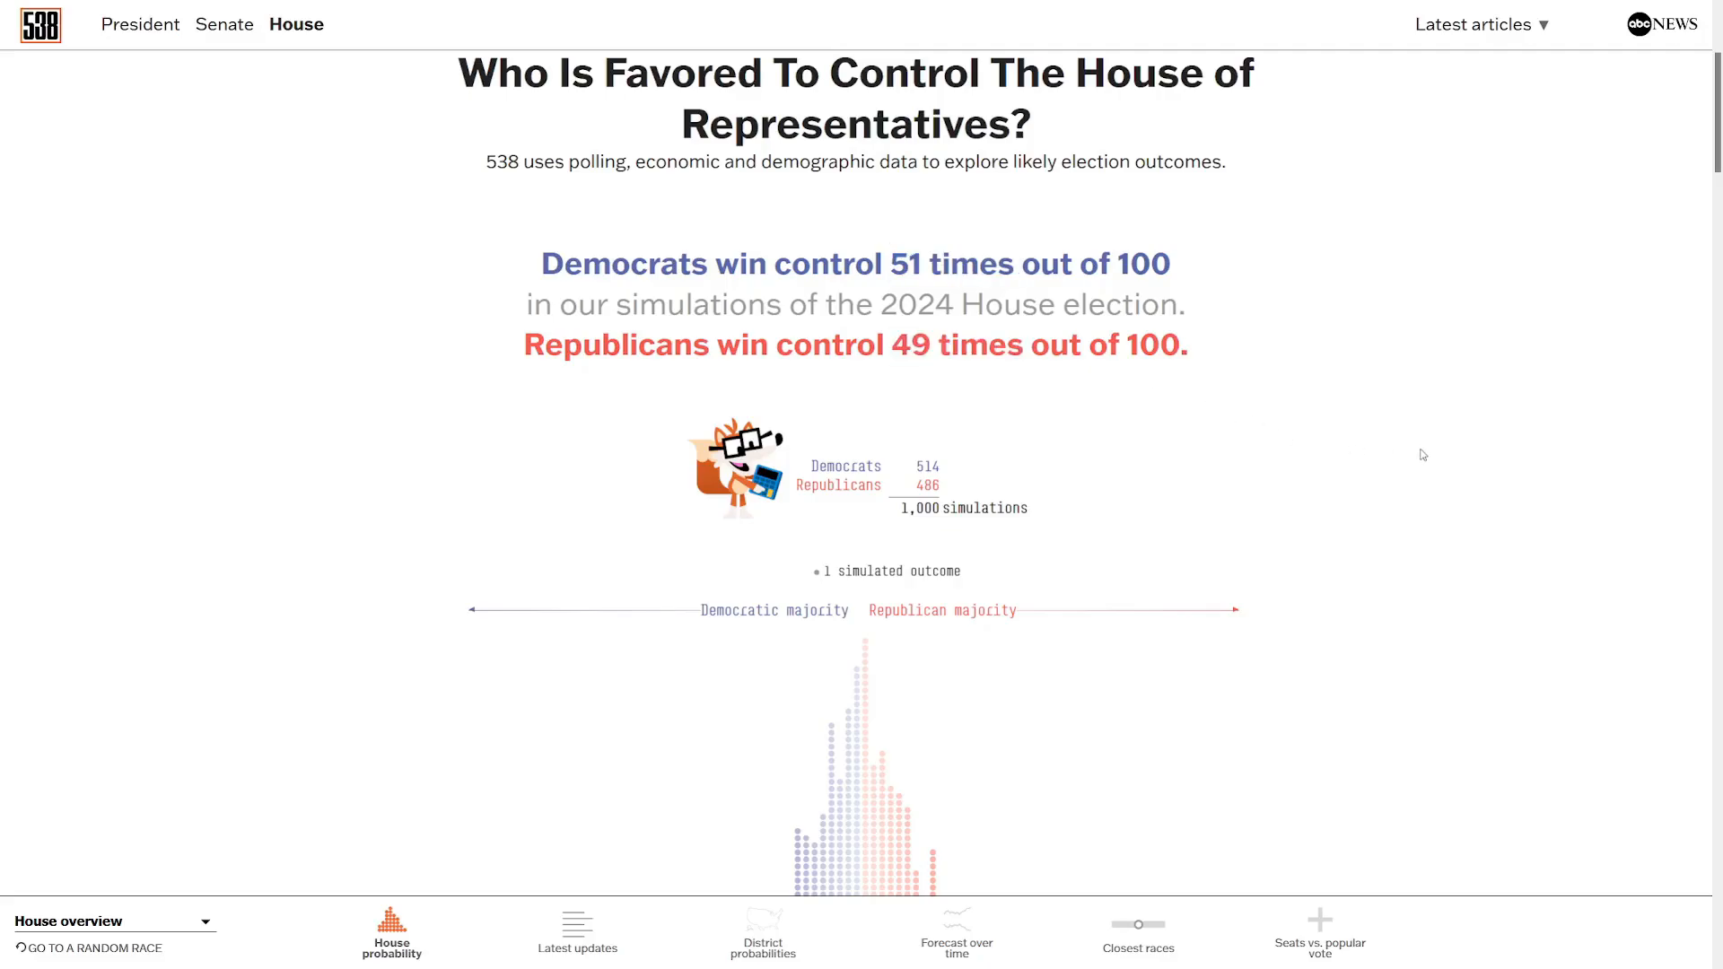
Scroll past the simulation dot chart to the House Latest updates section.
{"action": "scroll", "scroll_direction": "down", "scroll_amount": 3}
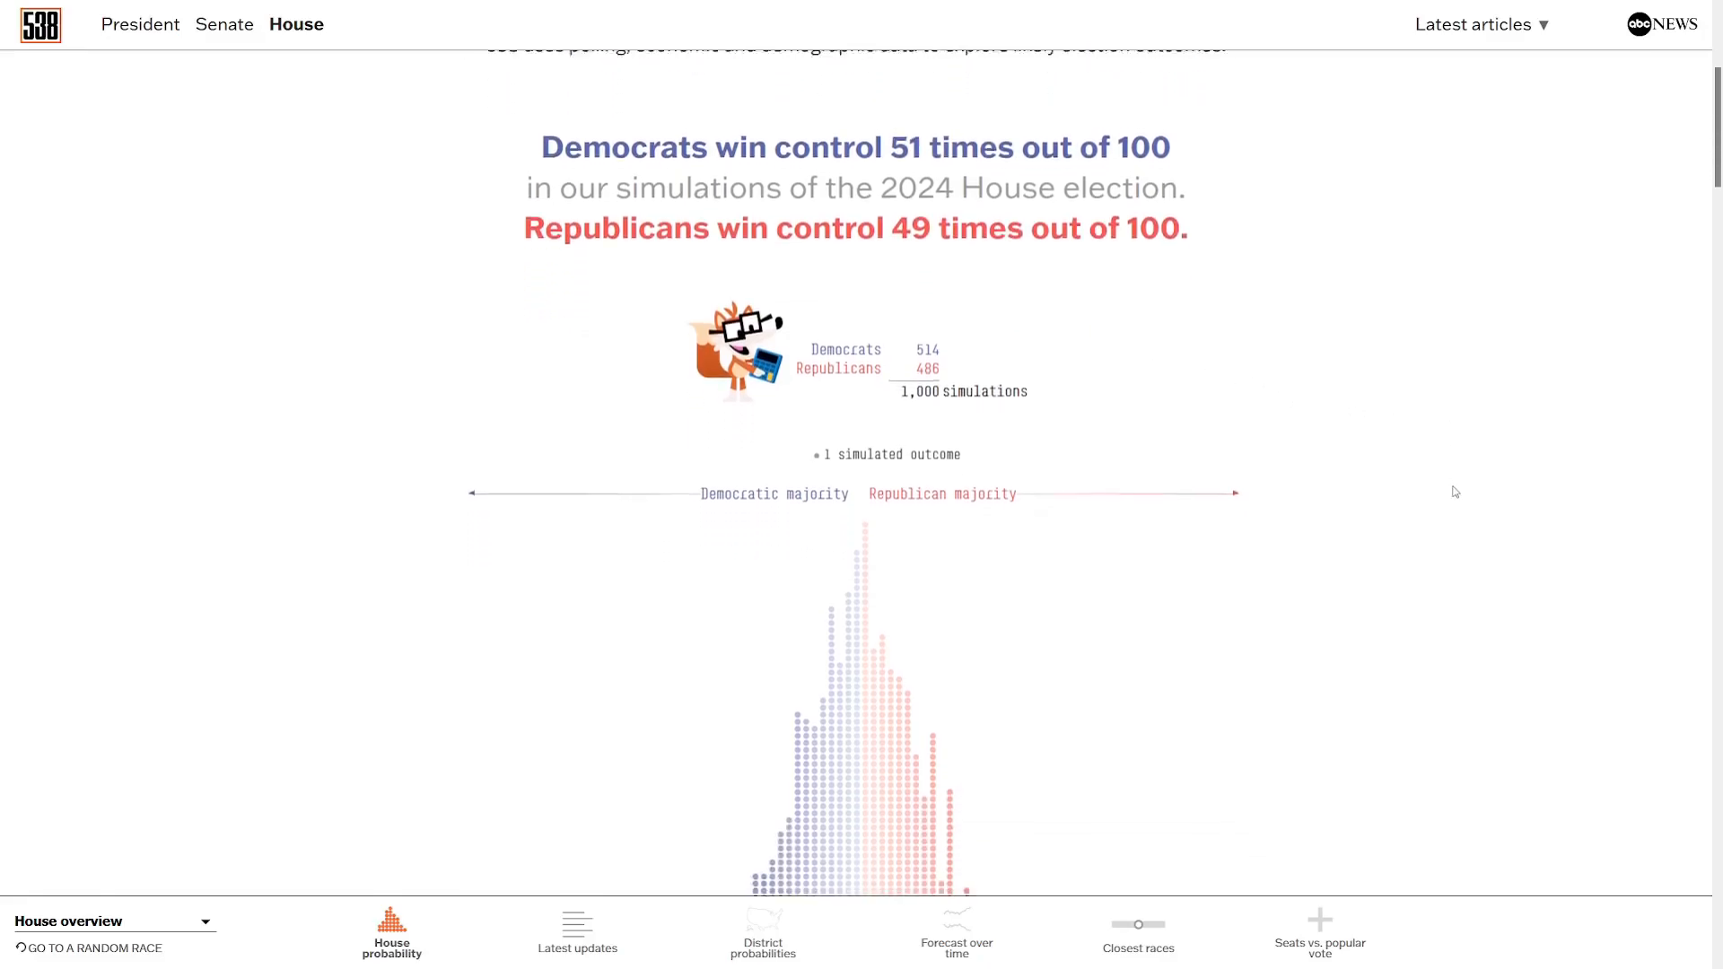
{"action": "scroll", "scroll_direction": "down", "scroll_amount": 3}
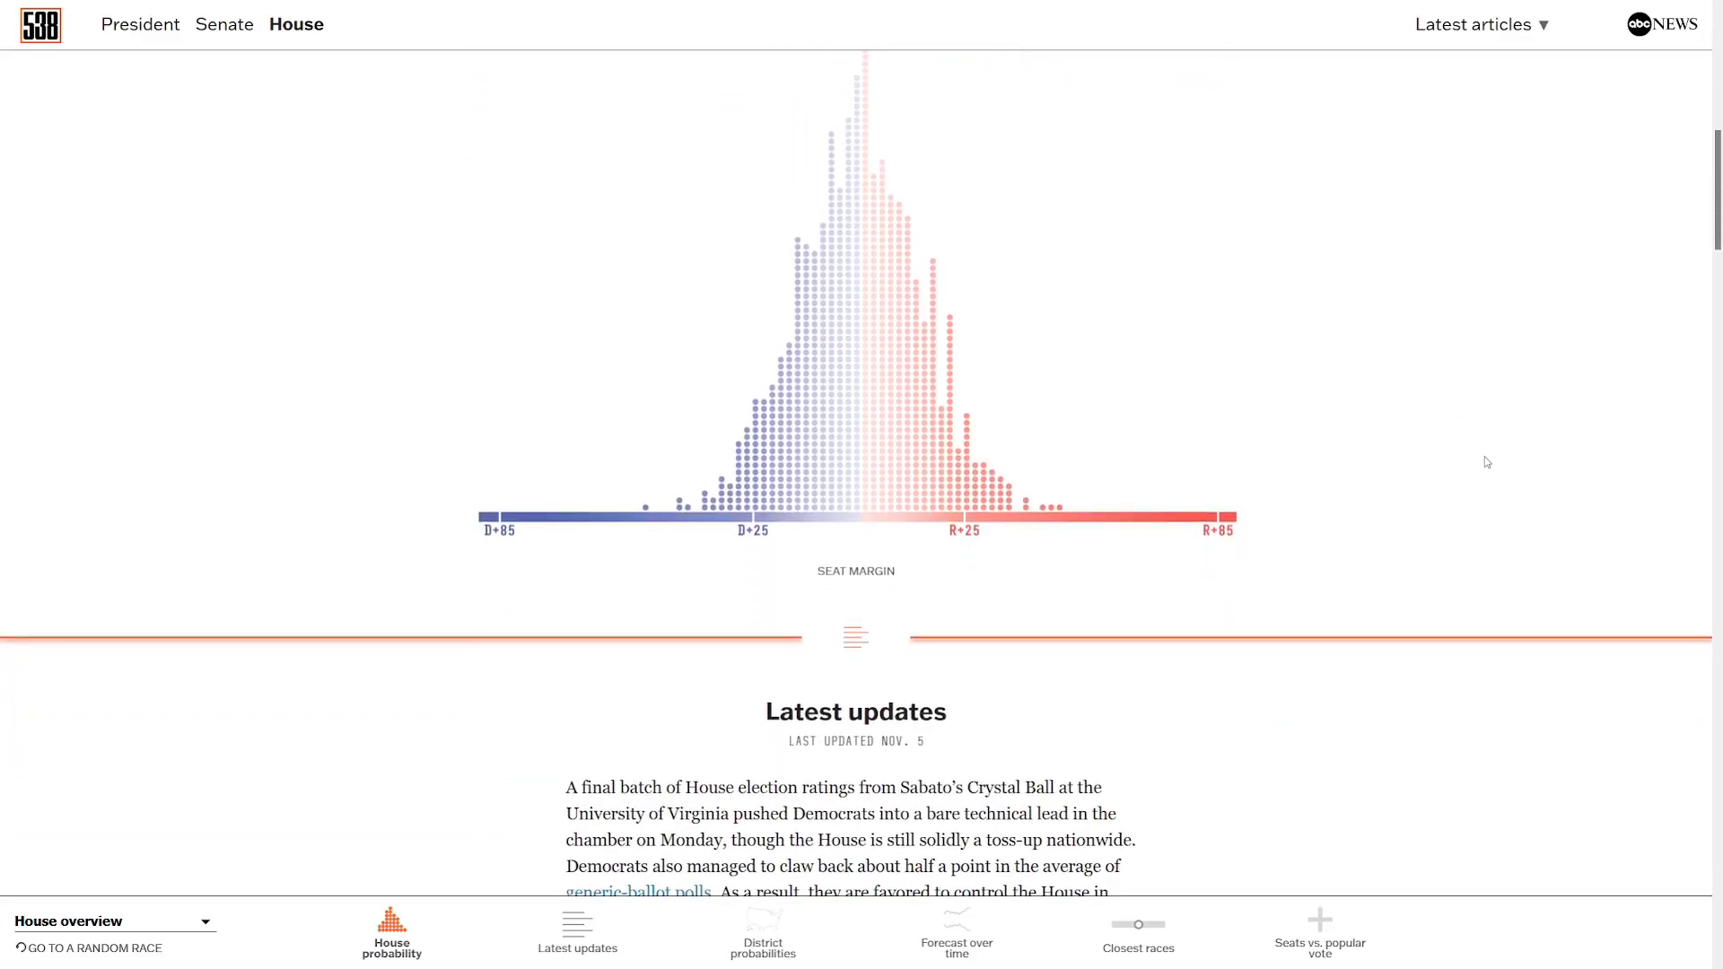
{"action": "scroll", "scroll_direction": "down", "scroll_amount": 3}
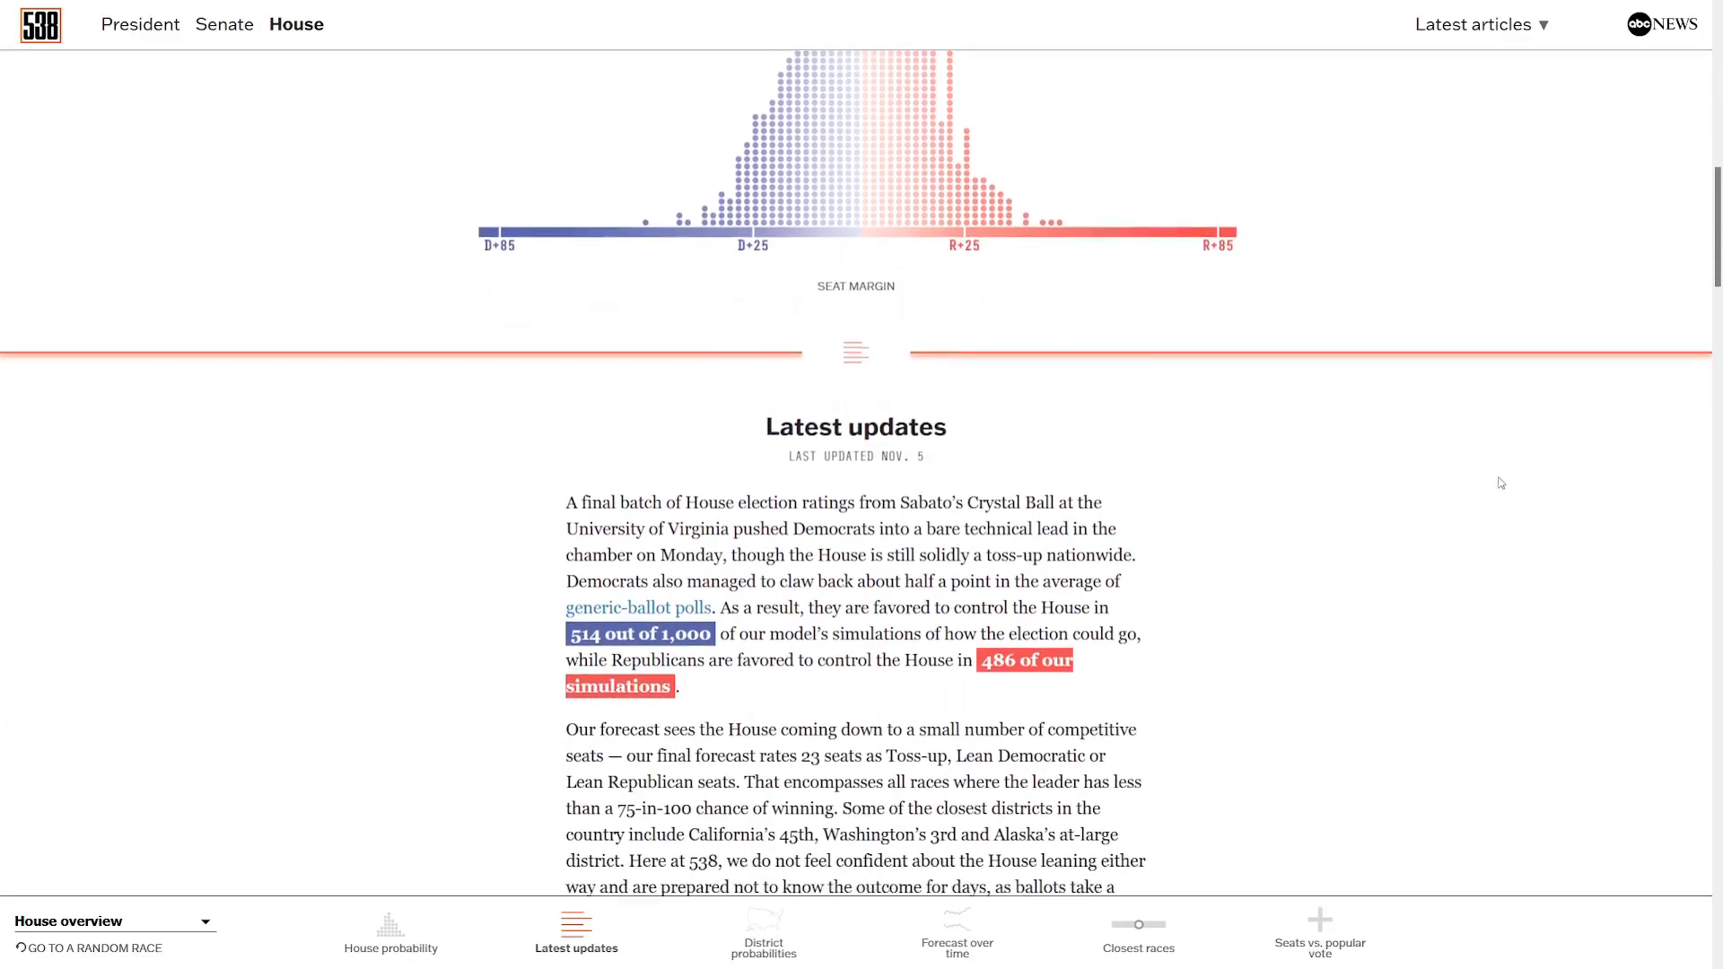
{"action": "scroll", "scroll_direction": "down", "scroll_amount": 3}
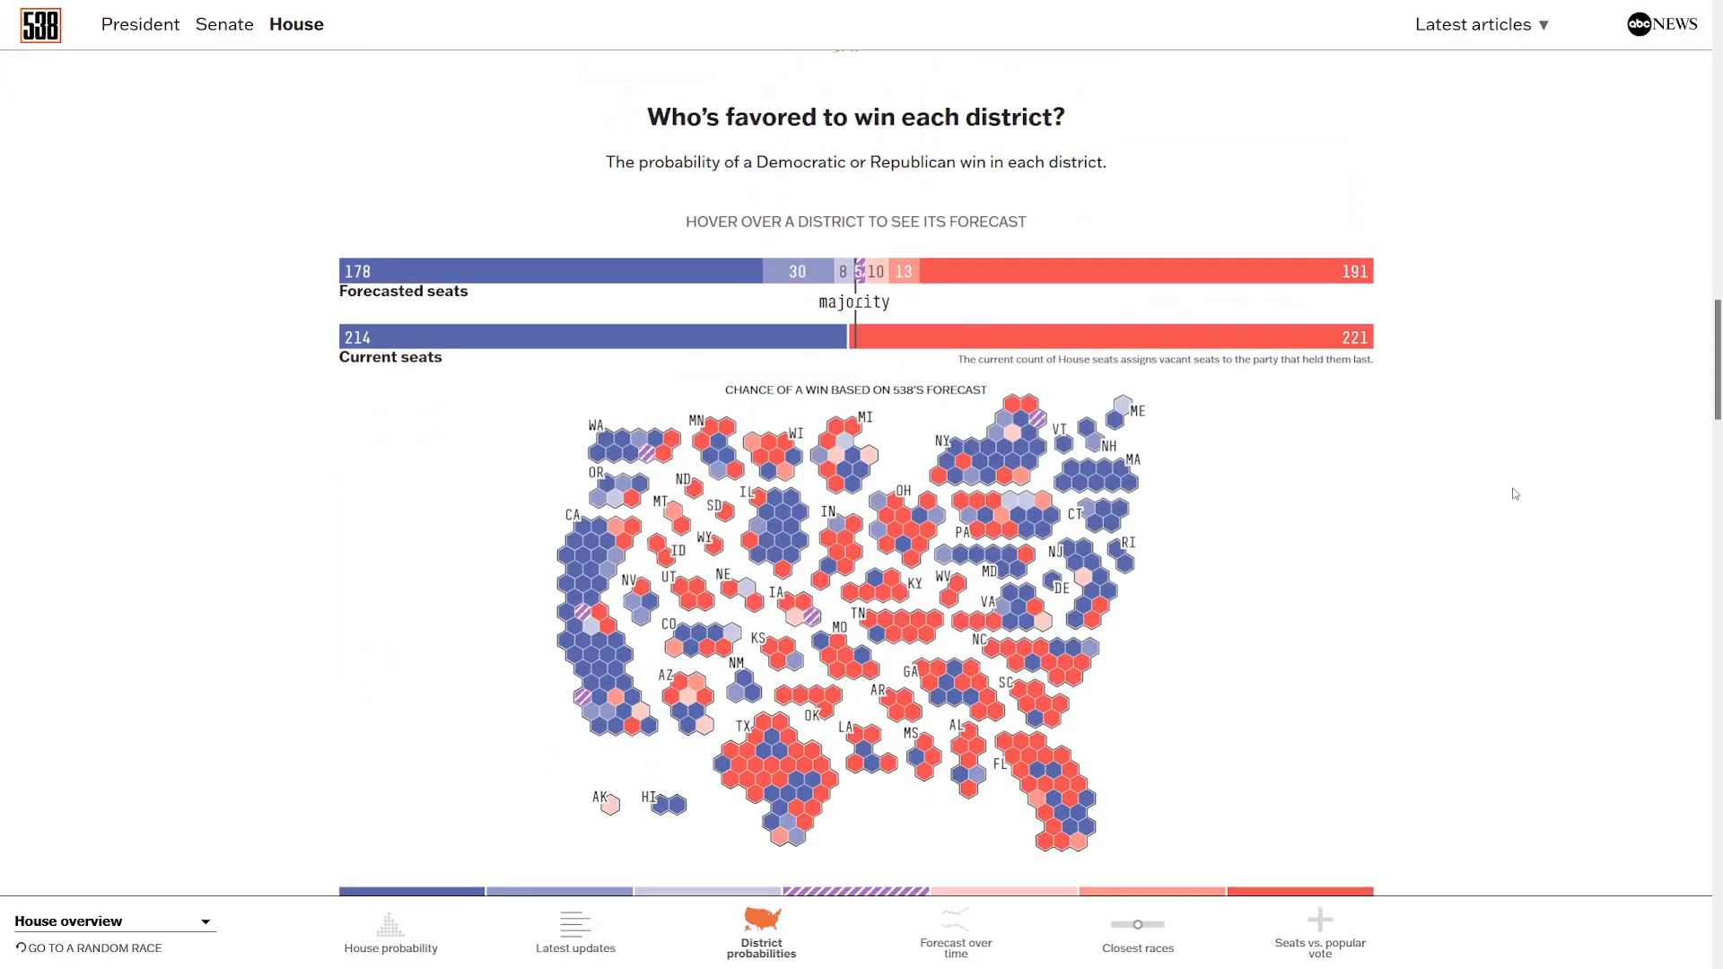
{"action": "mouse_move", "coordinate": [1521, 499]}
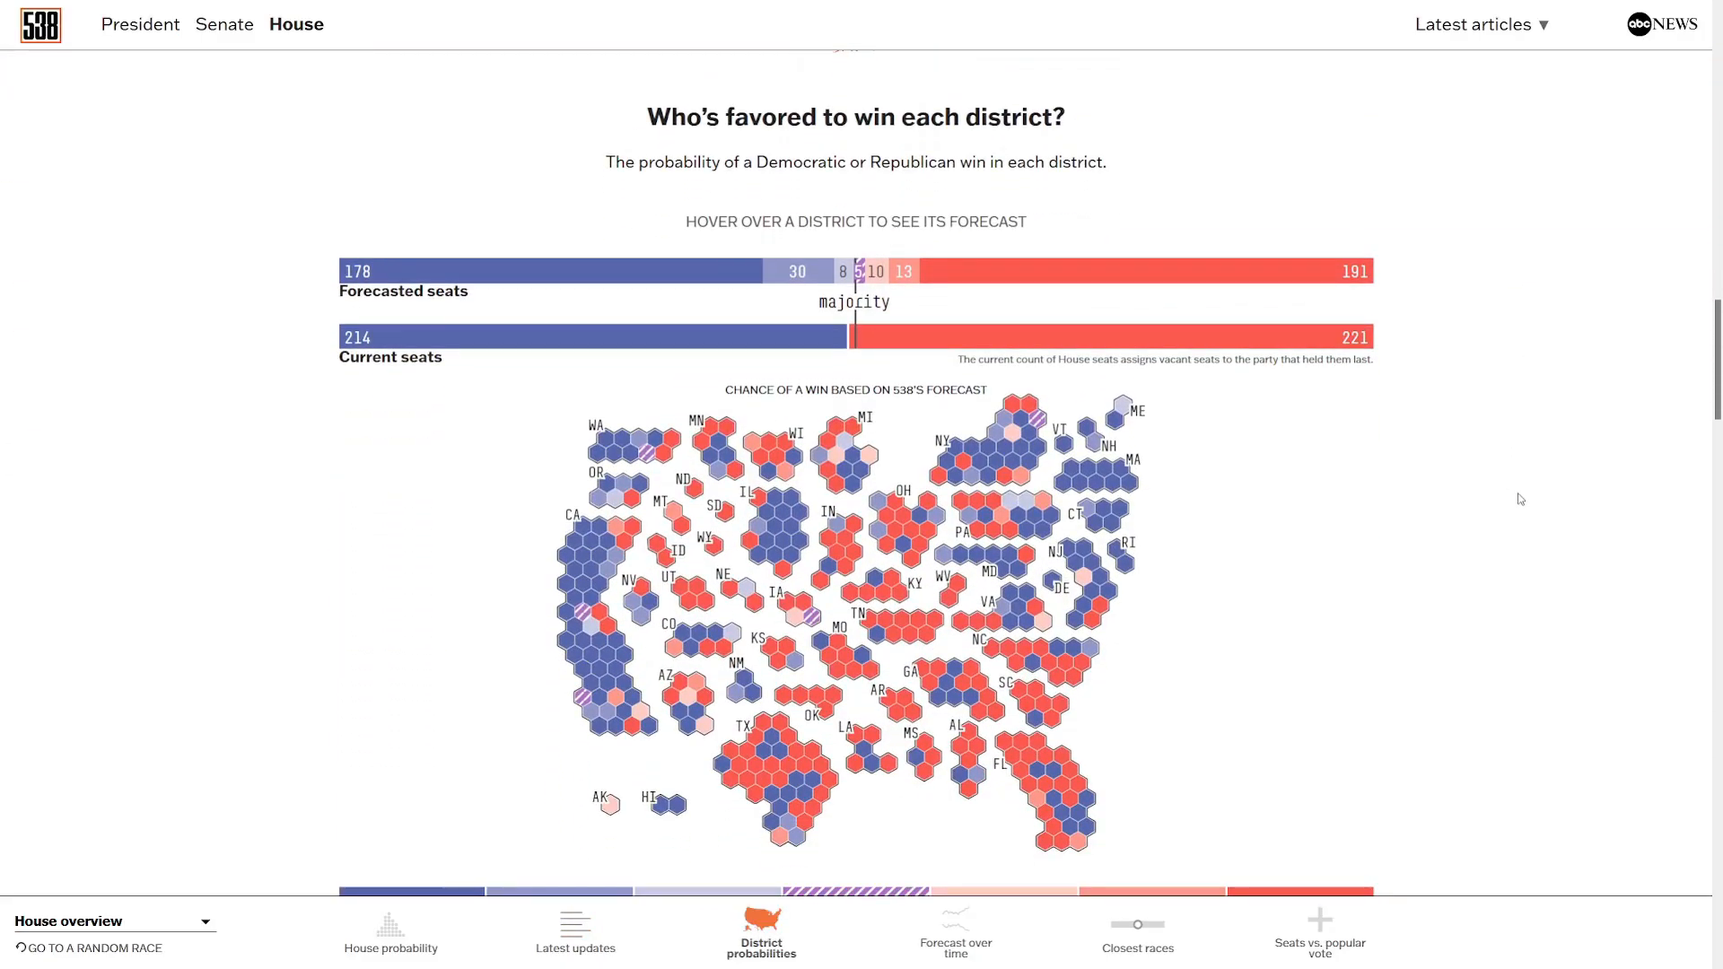
Scroll to the 'Who's favored to win each district?' hex map with its Solid D to Solid R legend.
{"action": "scroll", "scroll_direction": "down", "scroll_amount": 3}
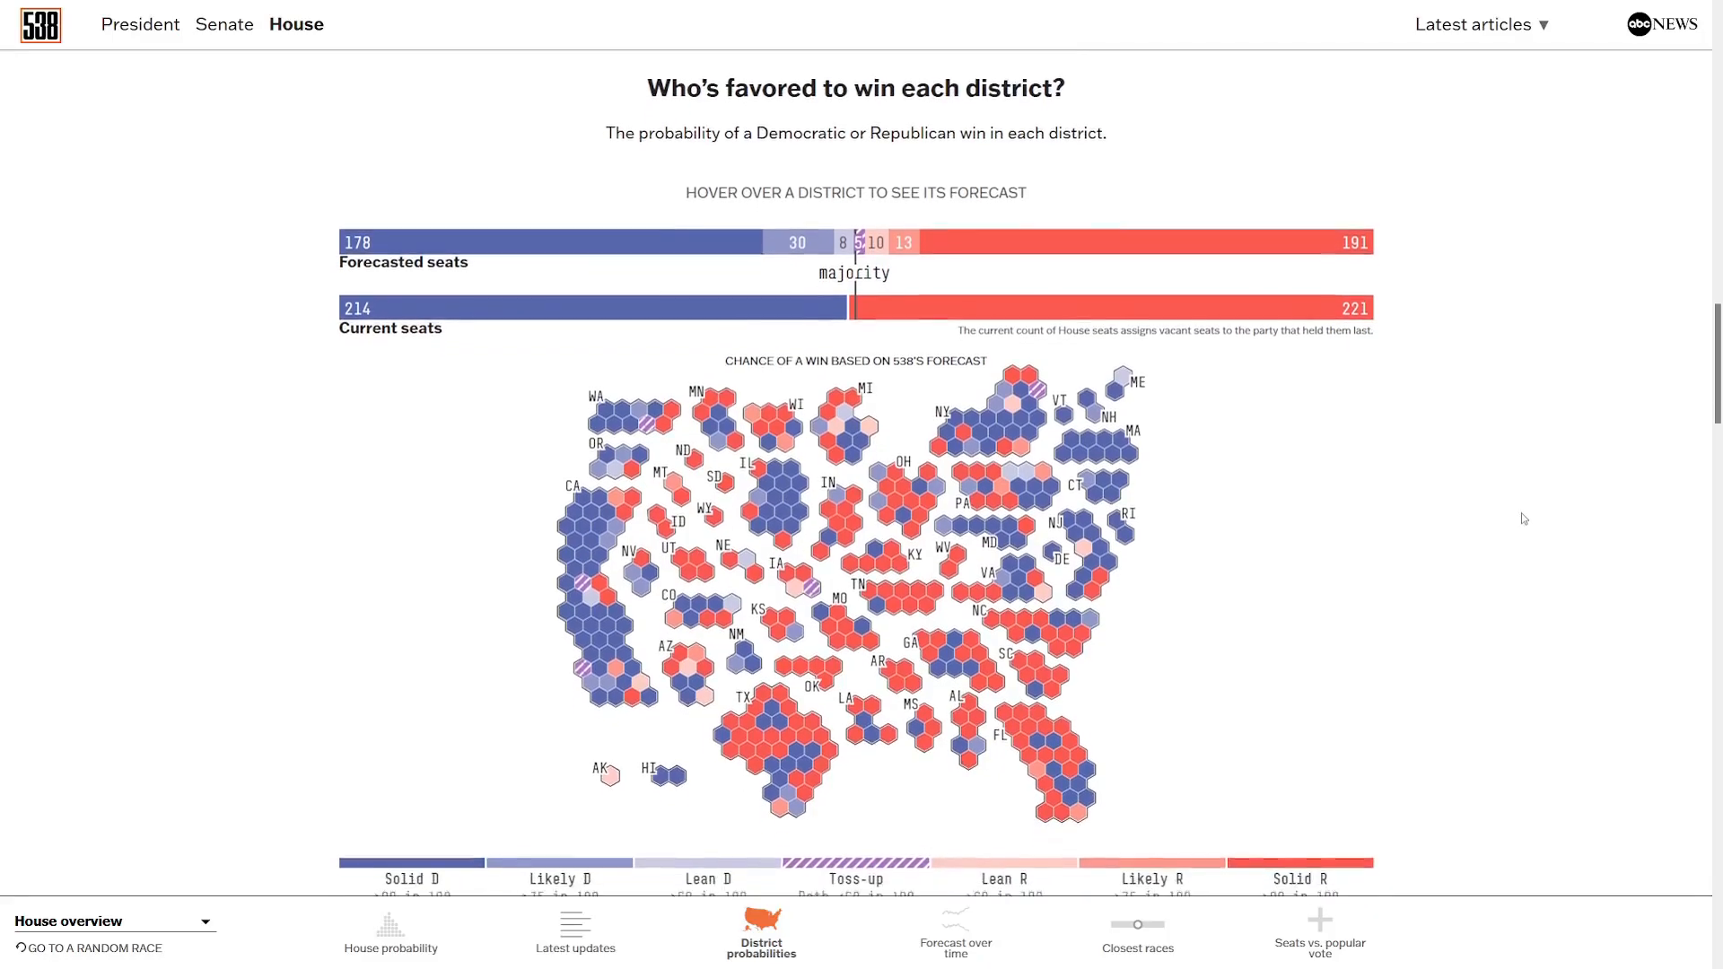
{"action": "scroll", "scroll_direction": "down", "scroll_amount": 3}
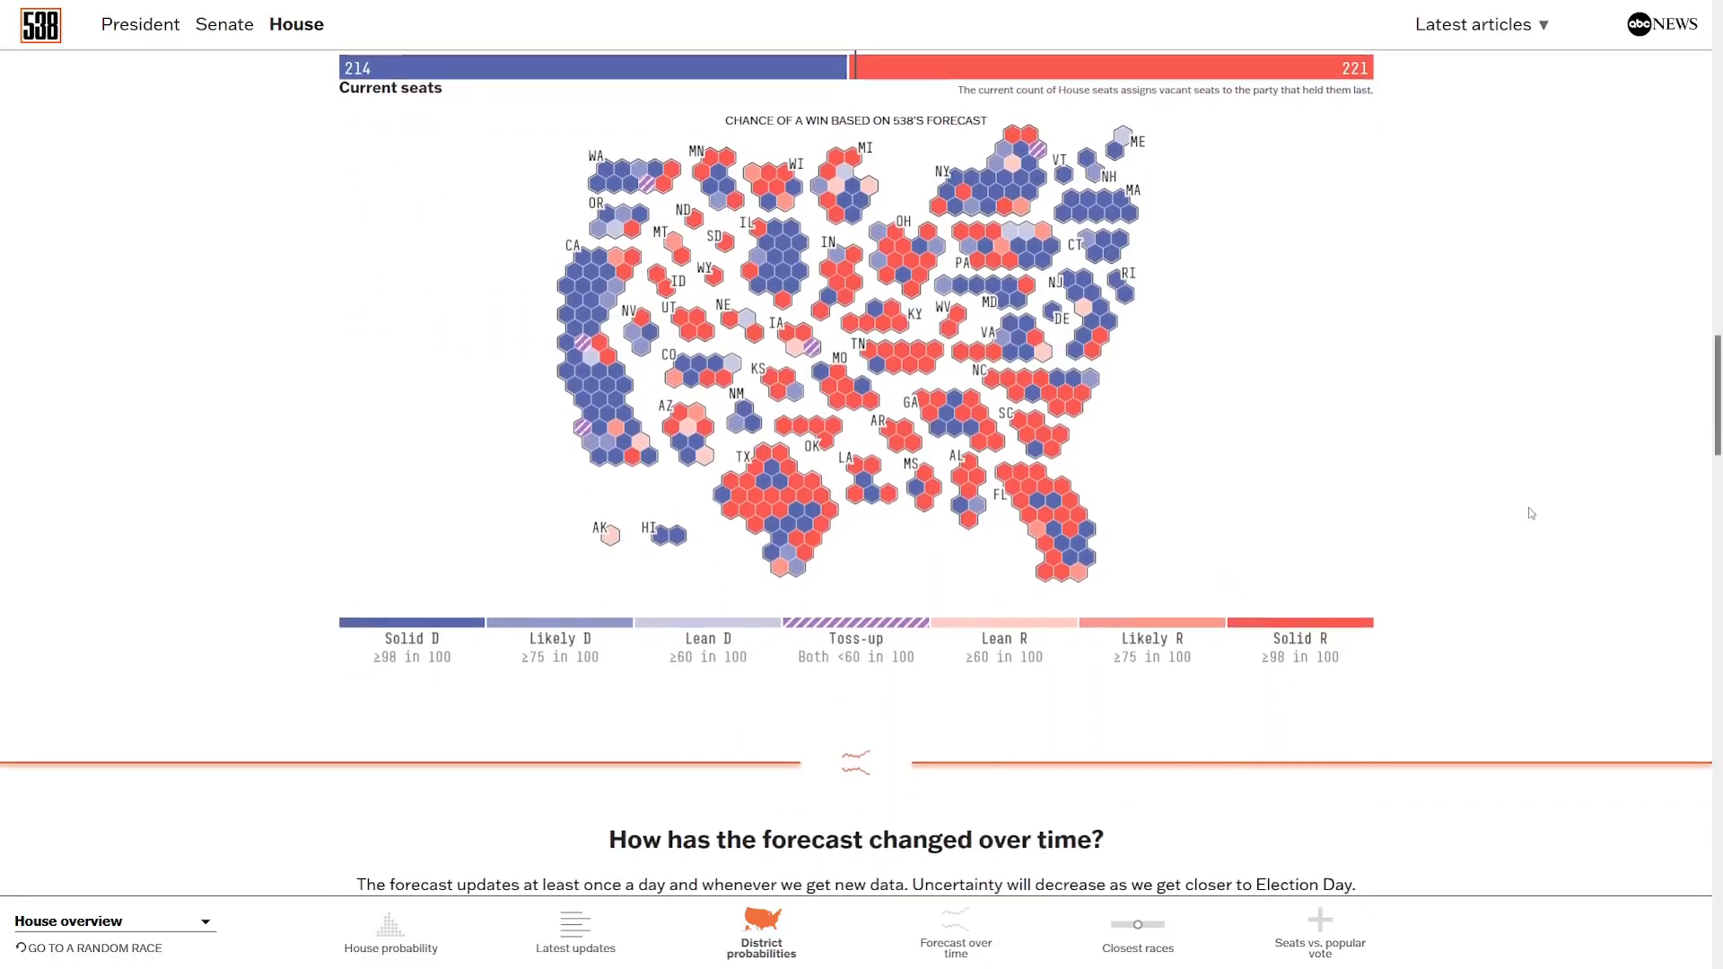
{"action": "scroll", "scroll_direction": "down", "scroll_amount": 3}
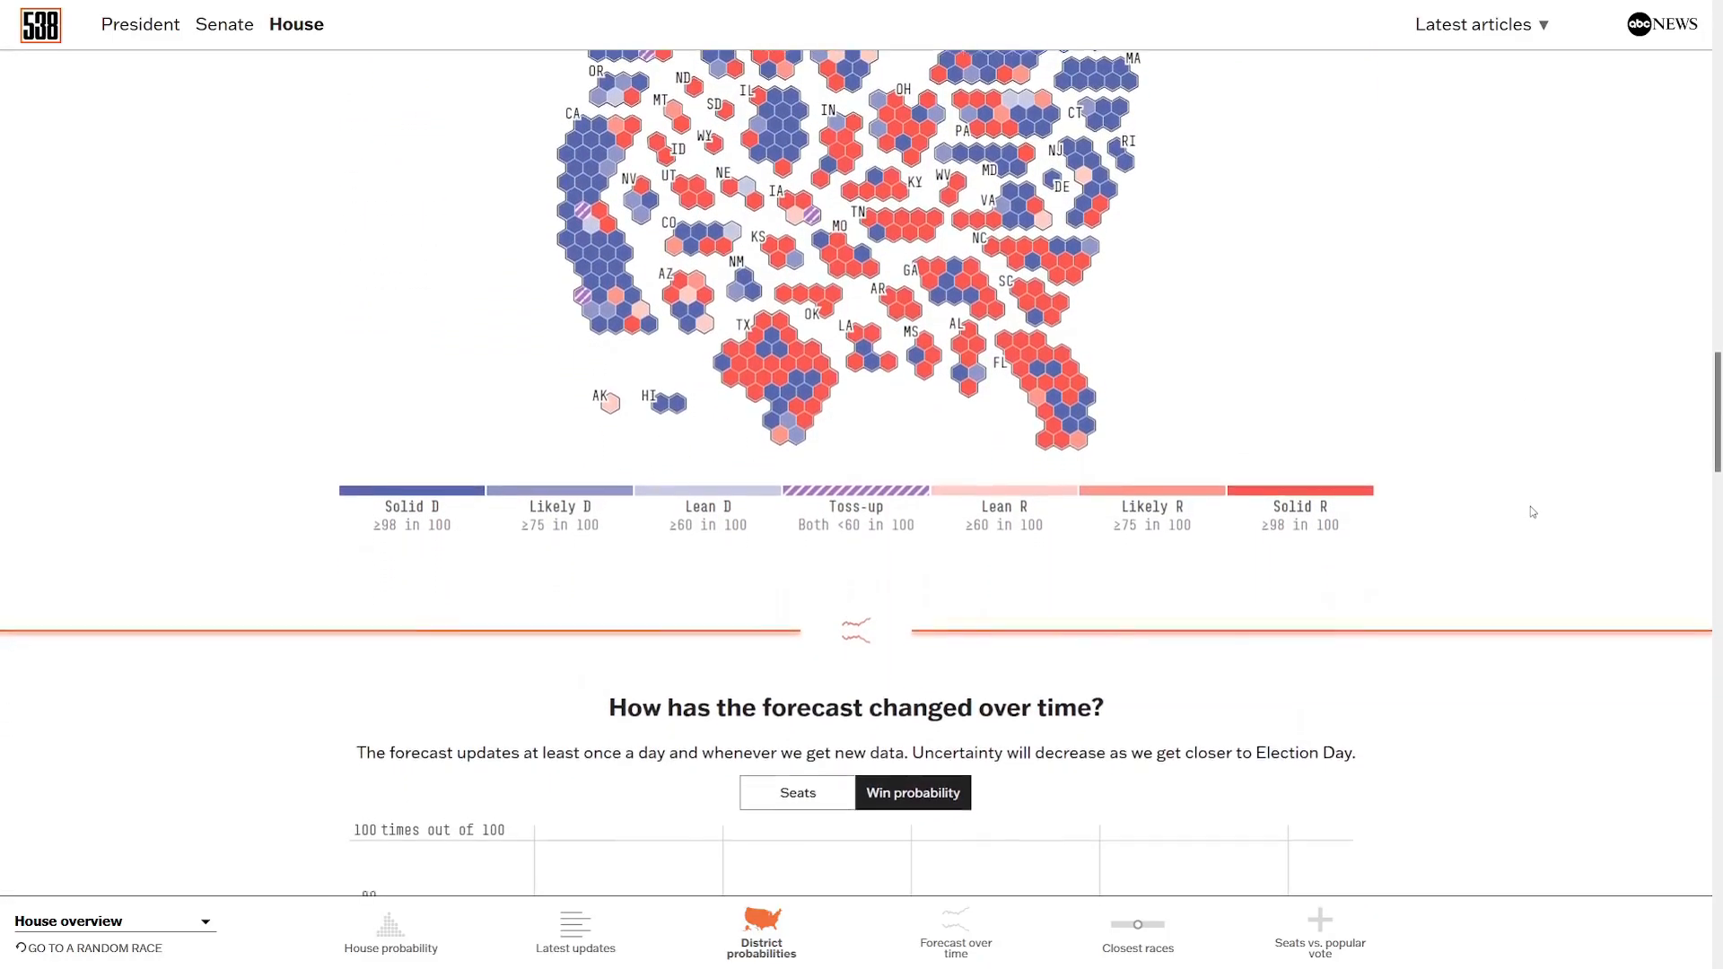
Switch the House over-time chart to Seats, showing Democrats 218 and Republicans 217.
{"action": "scroll", "scroll_direction": "down", "scroll_amount": 3}
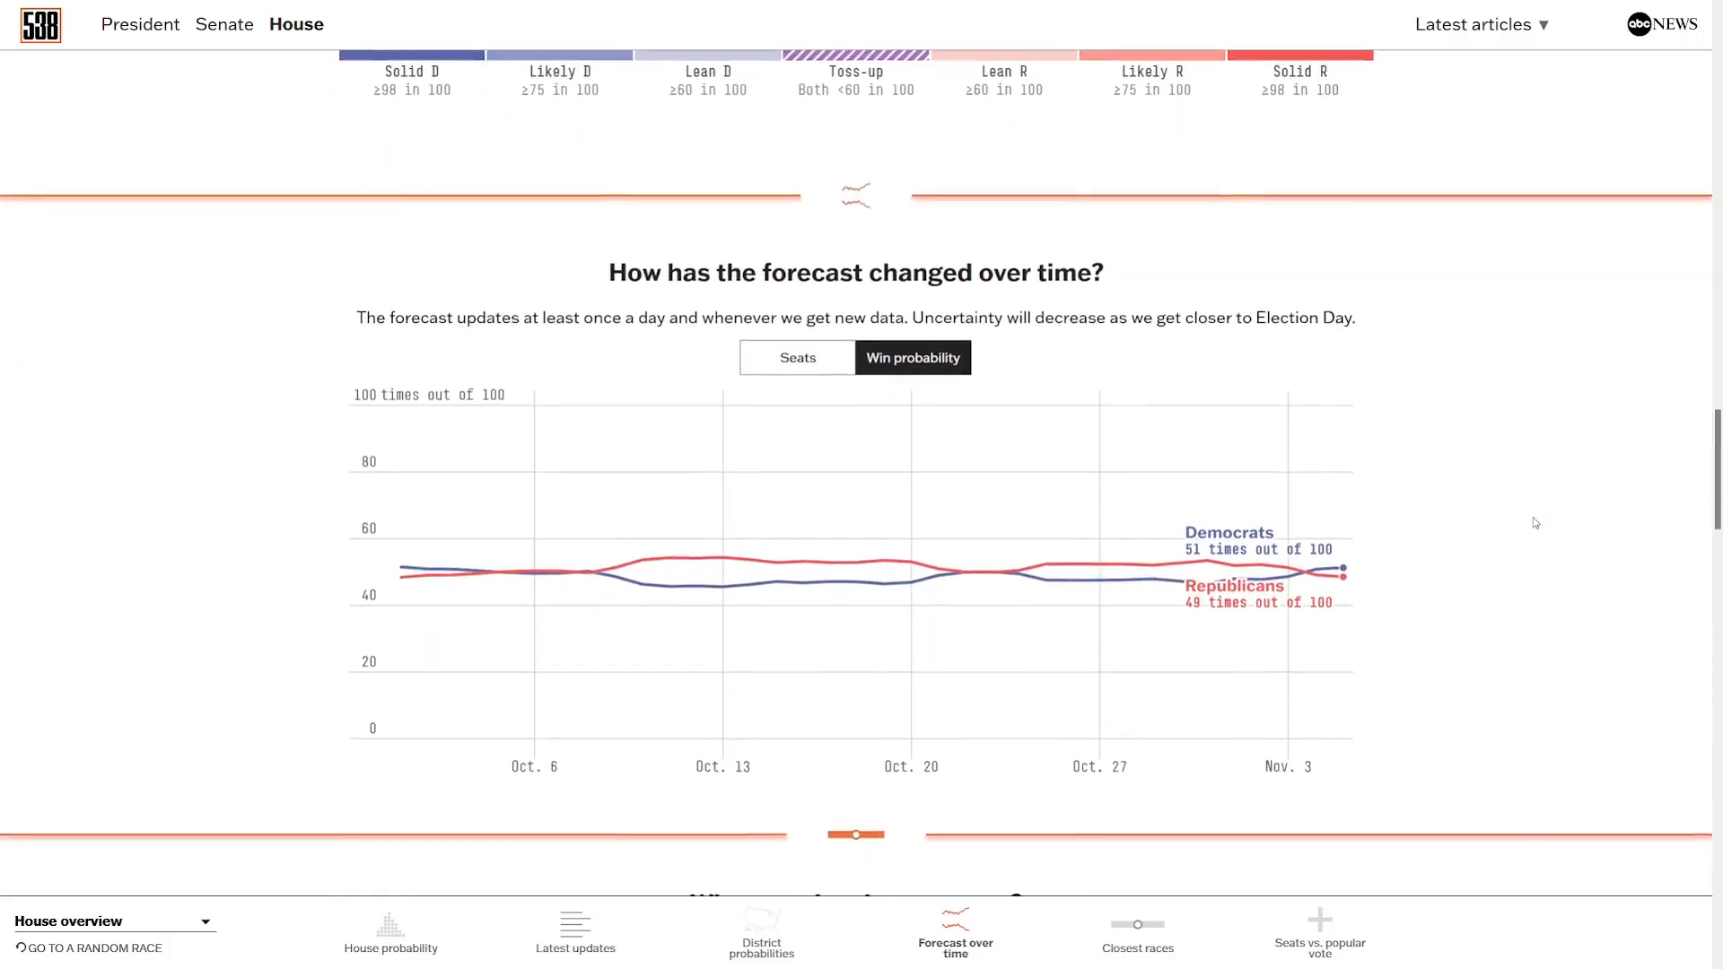
{"action": "scroll", "scroll_direction": "down", "scroll_amount": 3}
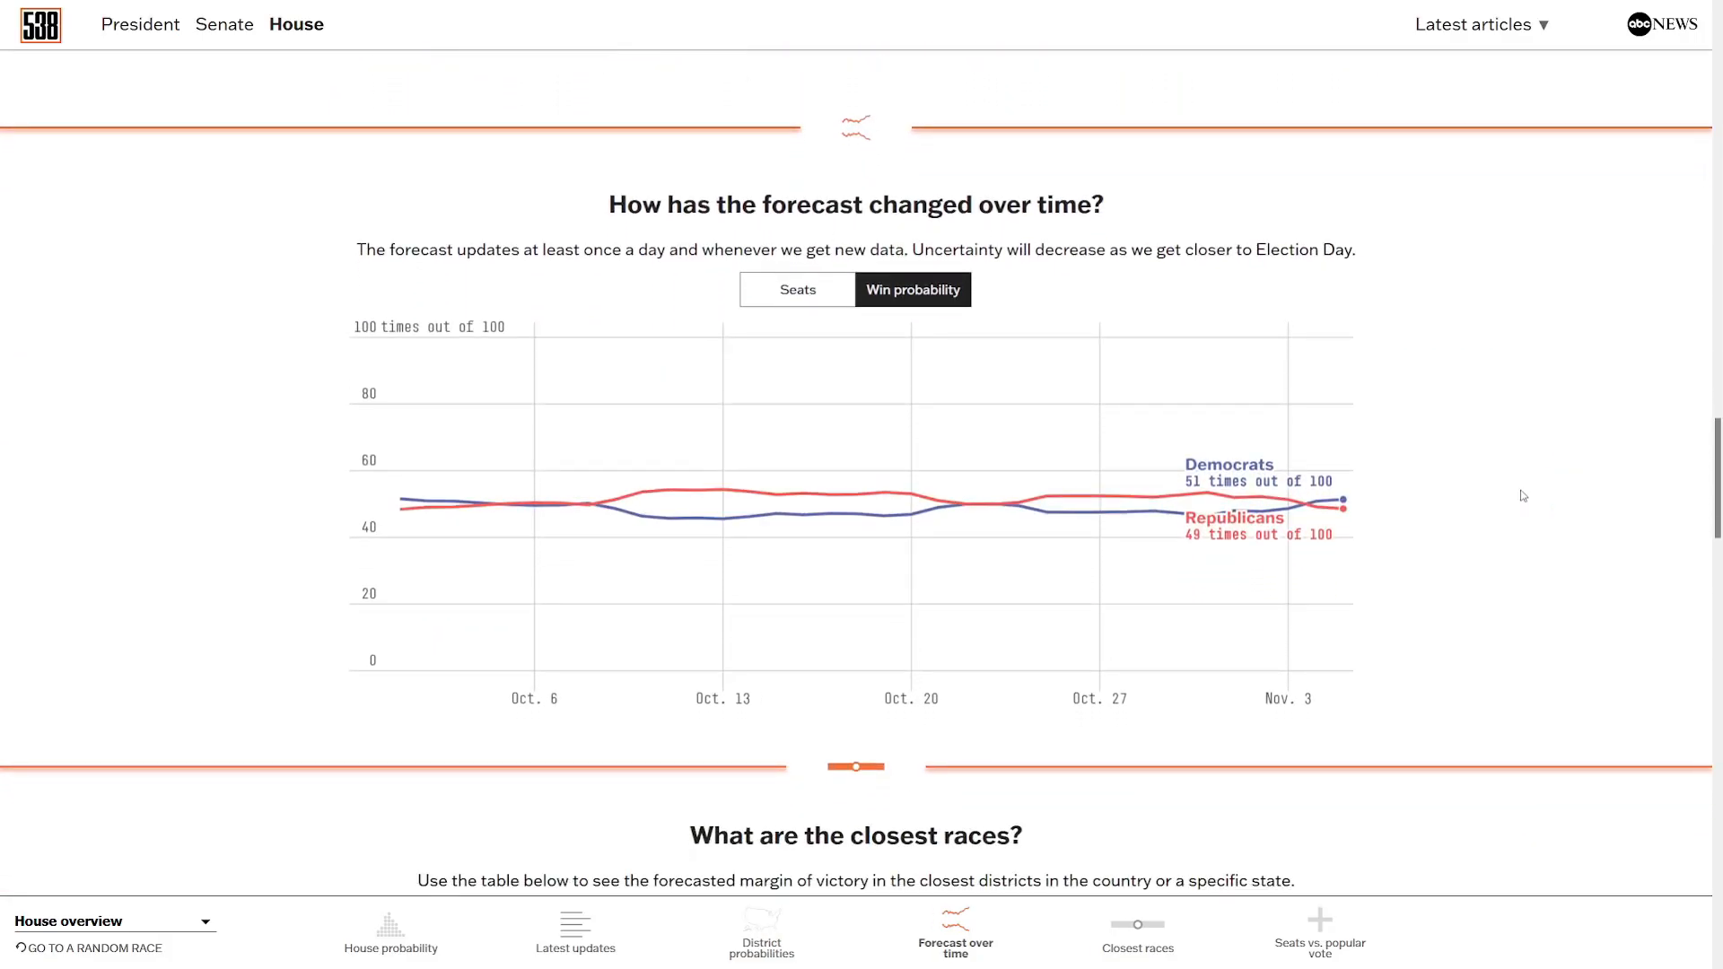
{"action": "left_click", "coordinate": [795, 289]}
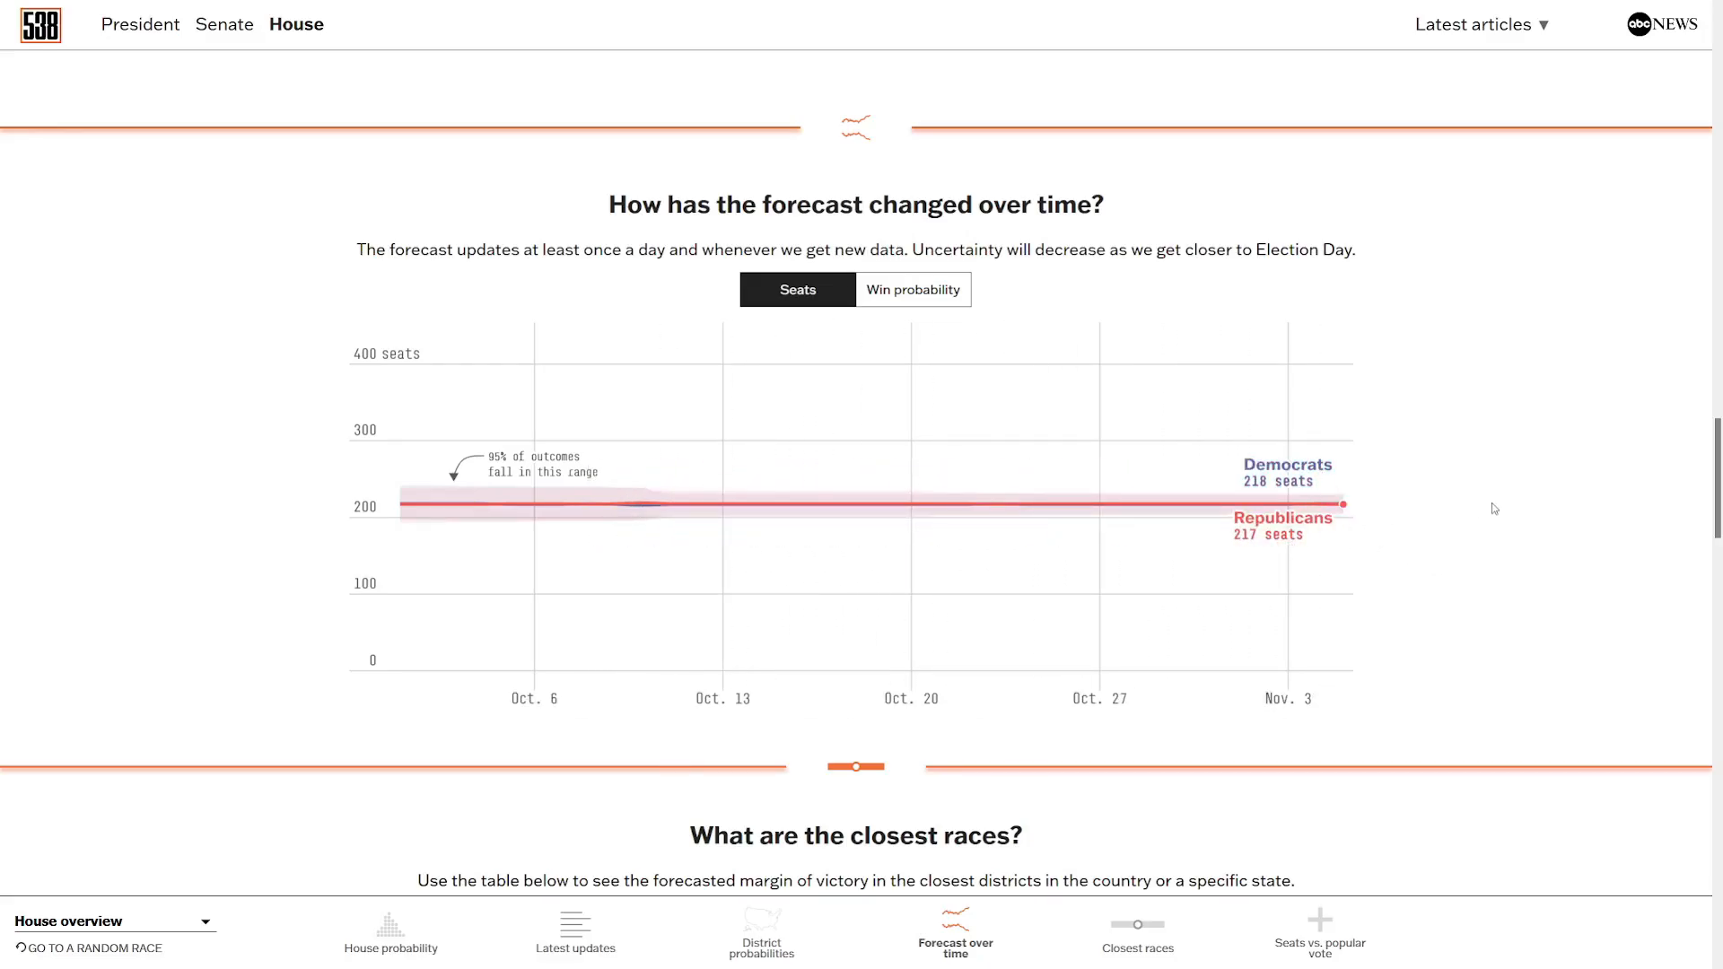
{"action": "mouse_move", "coordinate": [1504, 509]}
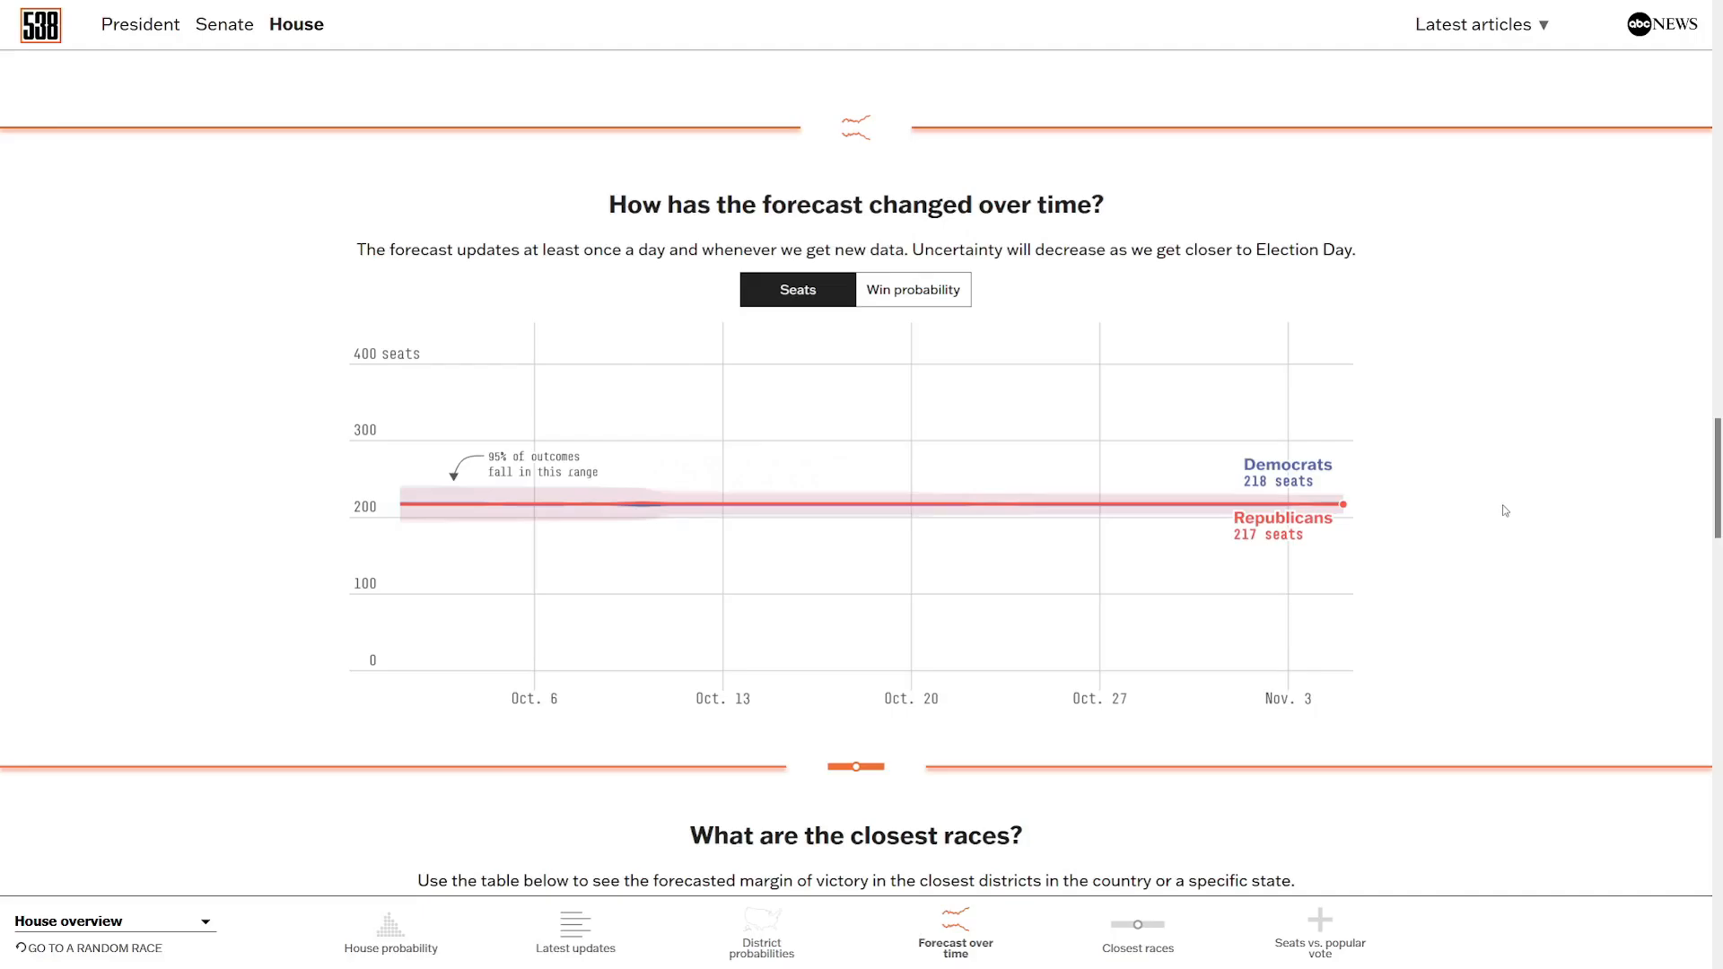
{"action": "scroll", "scroll_direction": "down", "scroll_amount": 3}
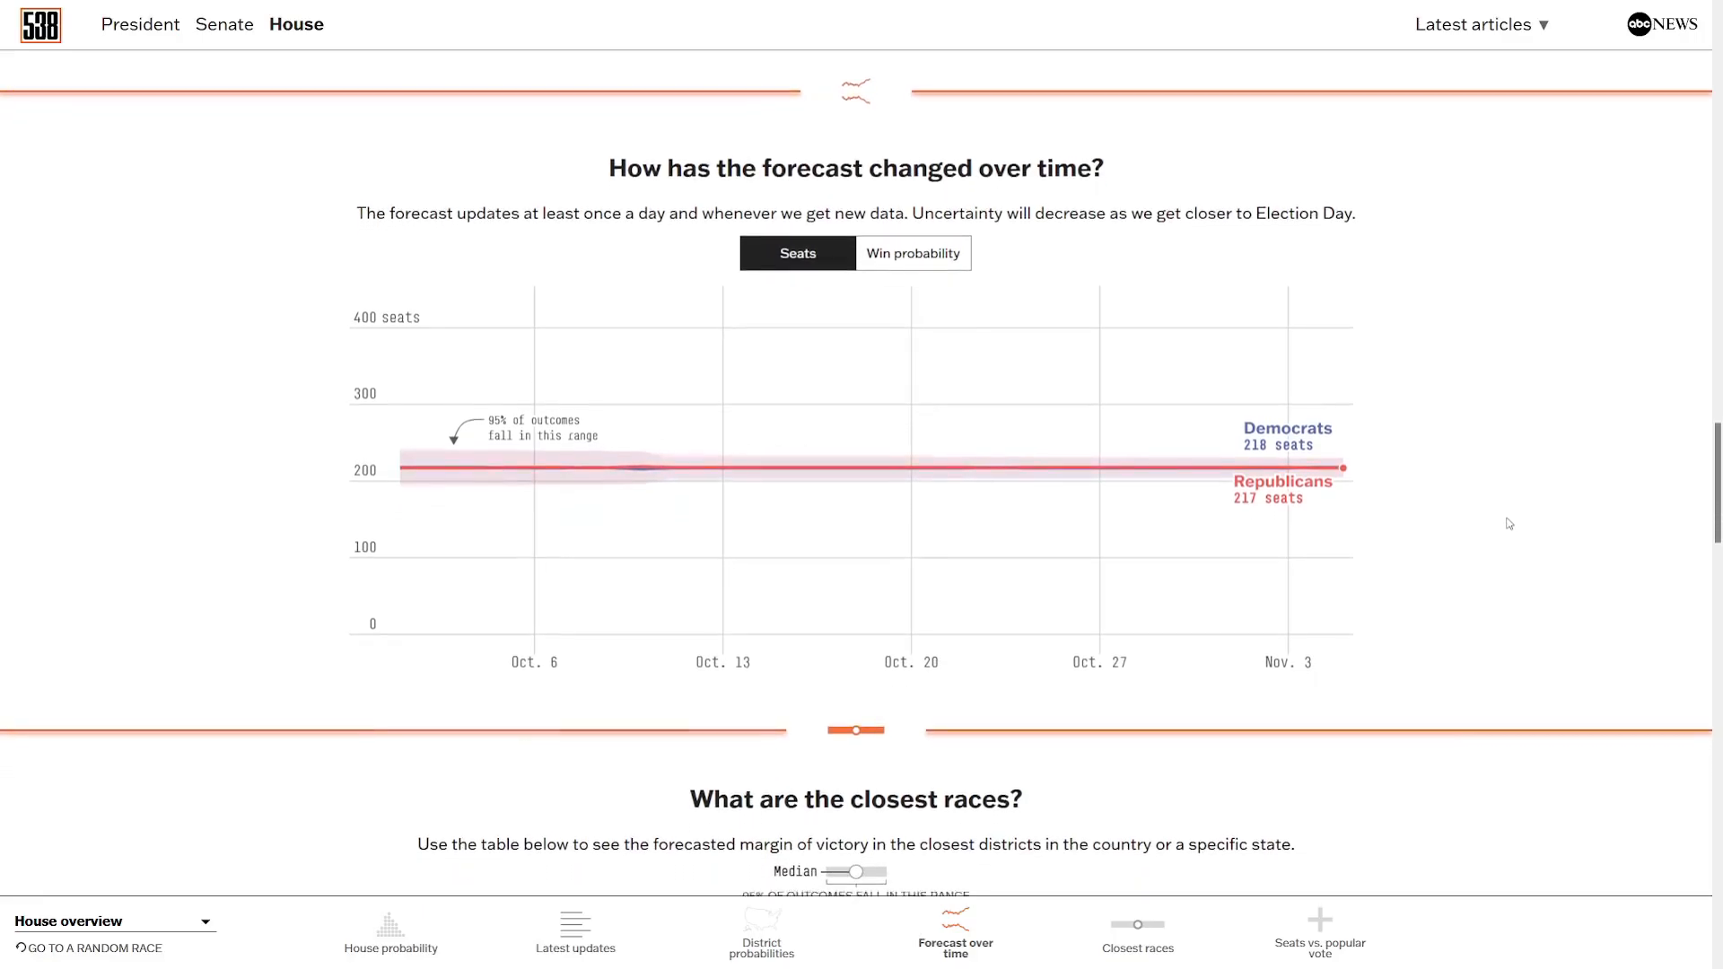
{"action": "scroll", "scroll_direction": "down", "scroll_amount": 3}
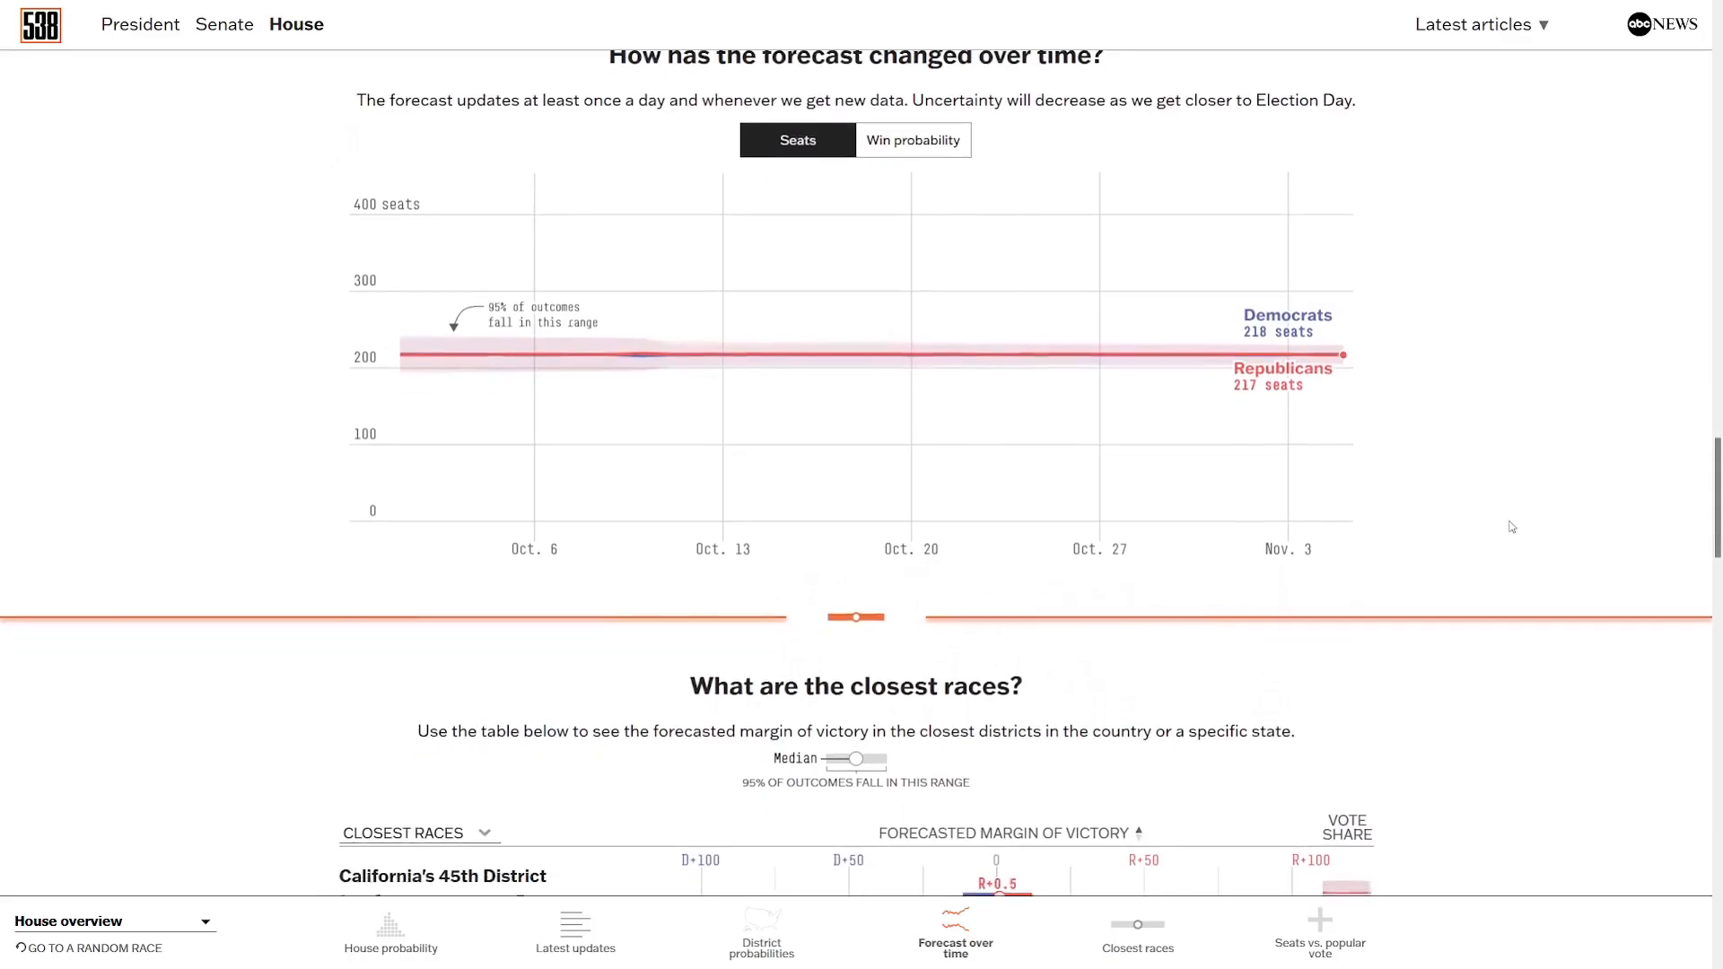
{"action": "scroll", "scroll_direction": "down", "scroll_amount": 3}
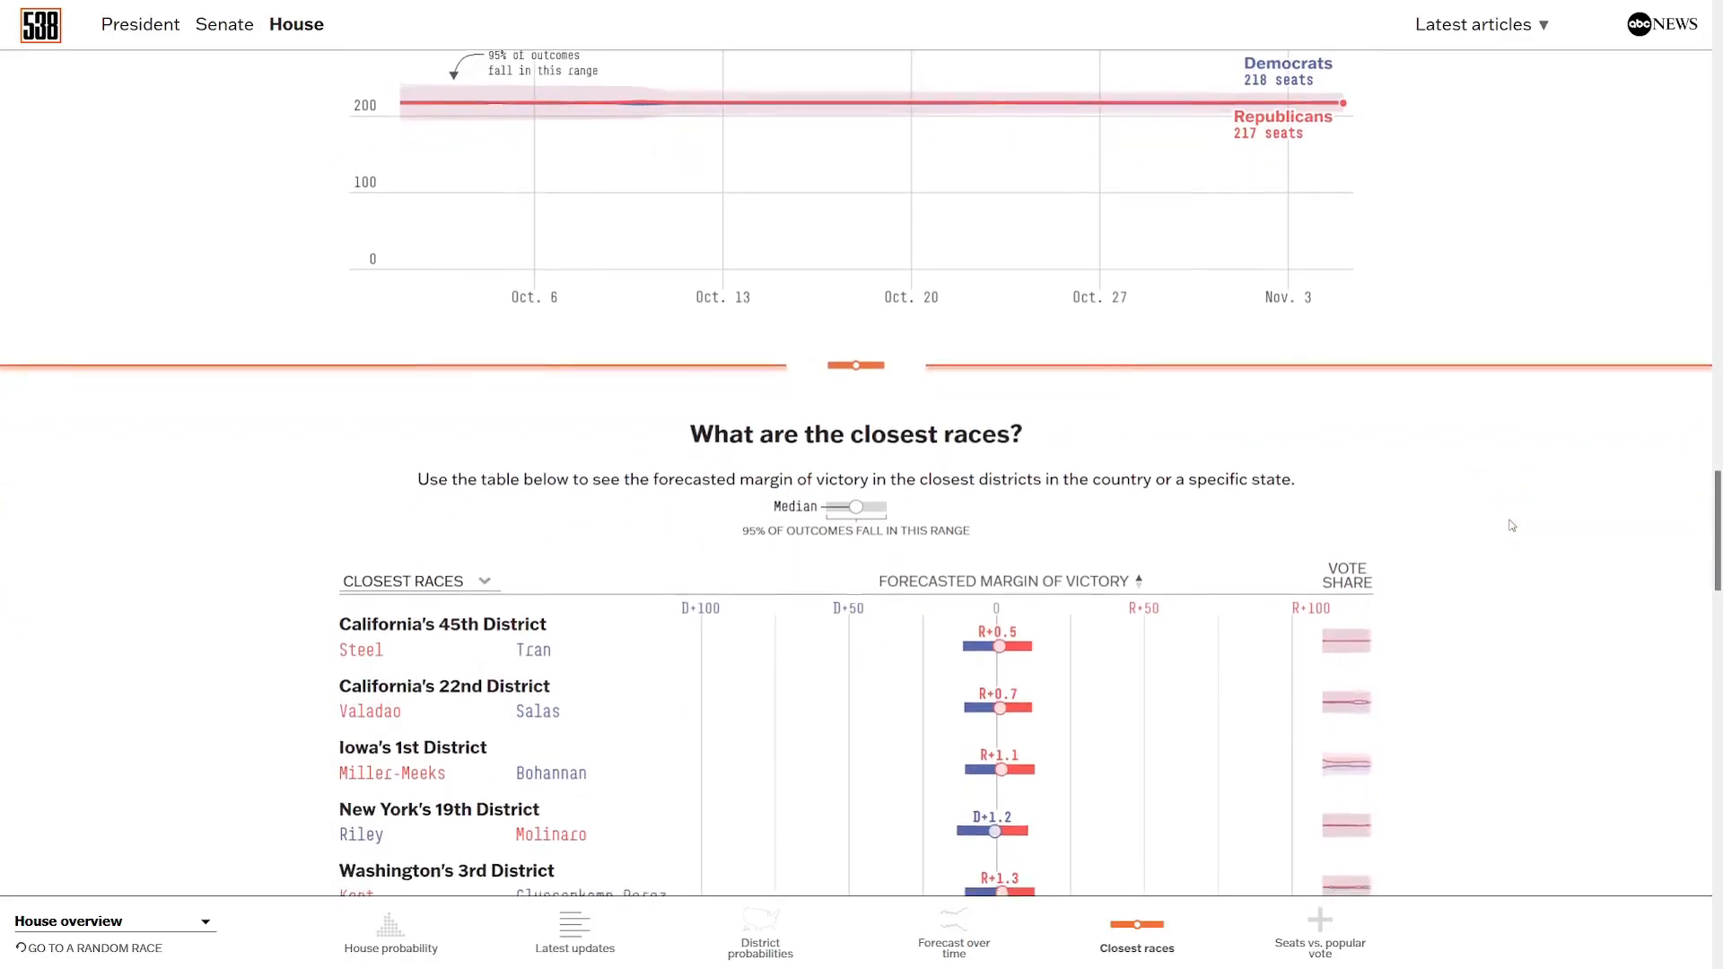
{"action": "scroll", "scroll_direction": "down", "scroll_amount": 3}
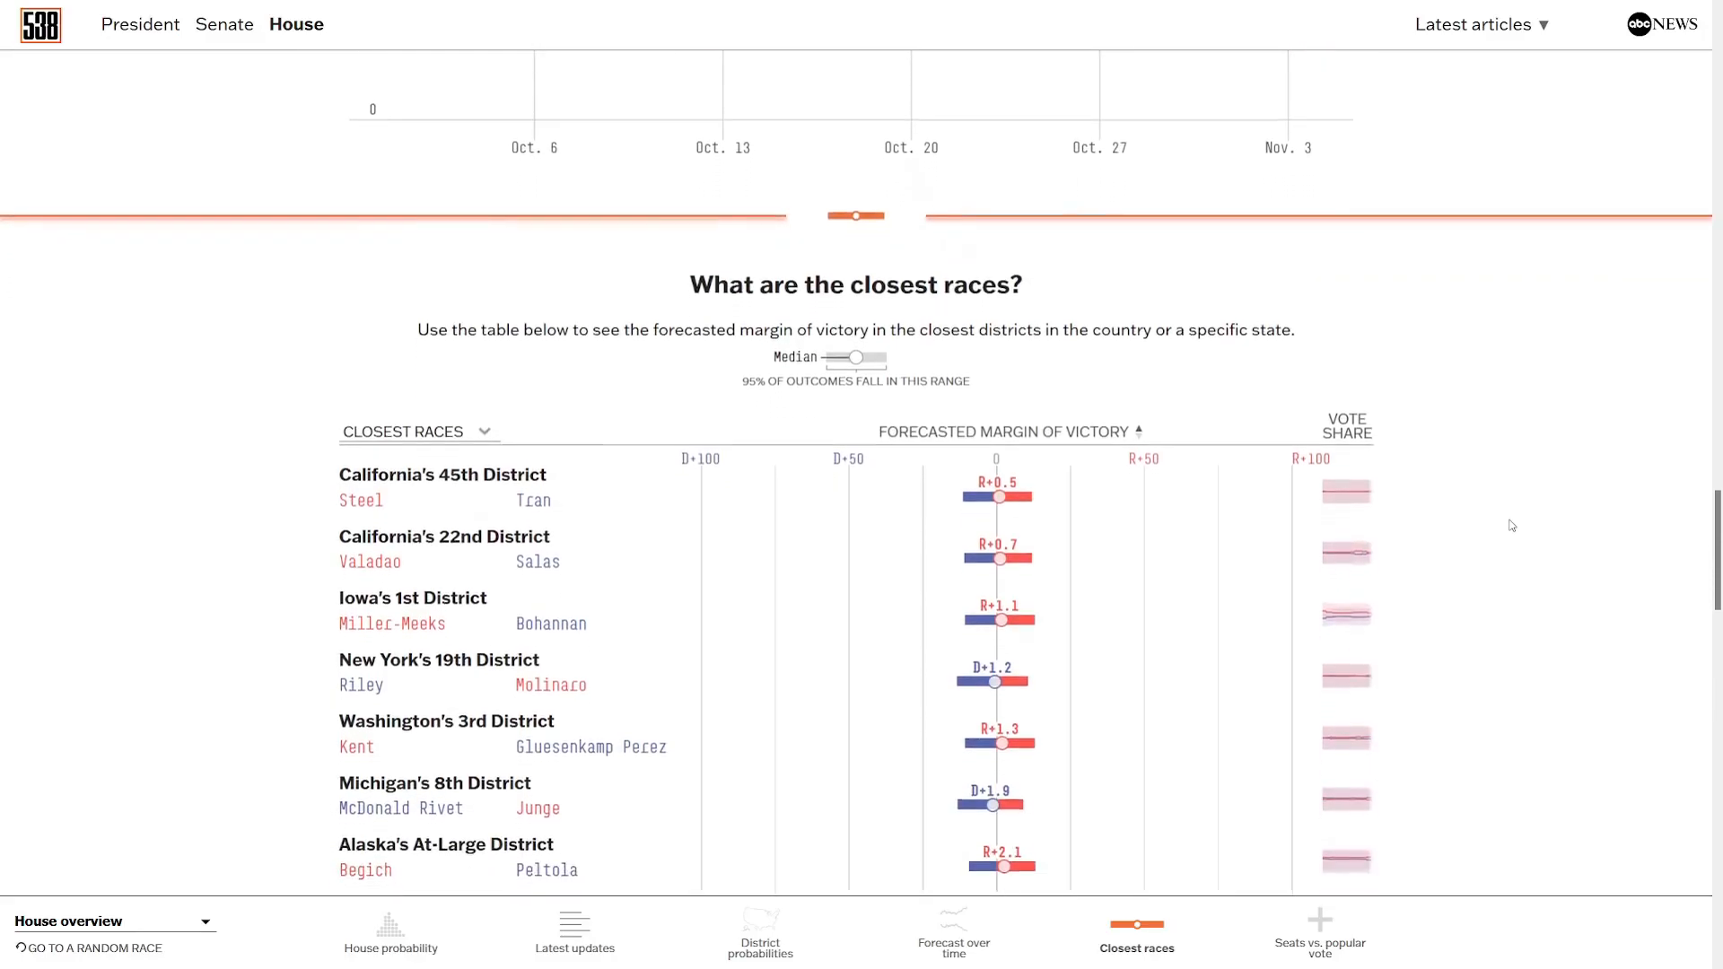
{"action": "scroll", "scroll_direction": "down", "scroll_amount": 3}
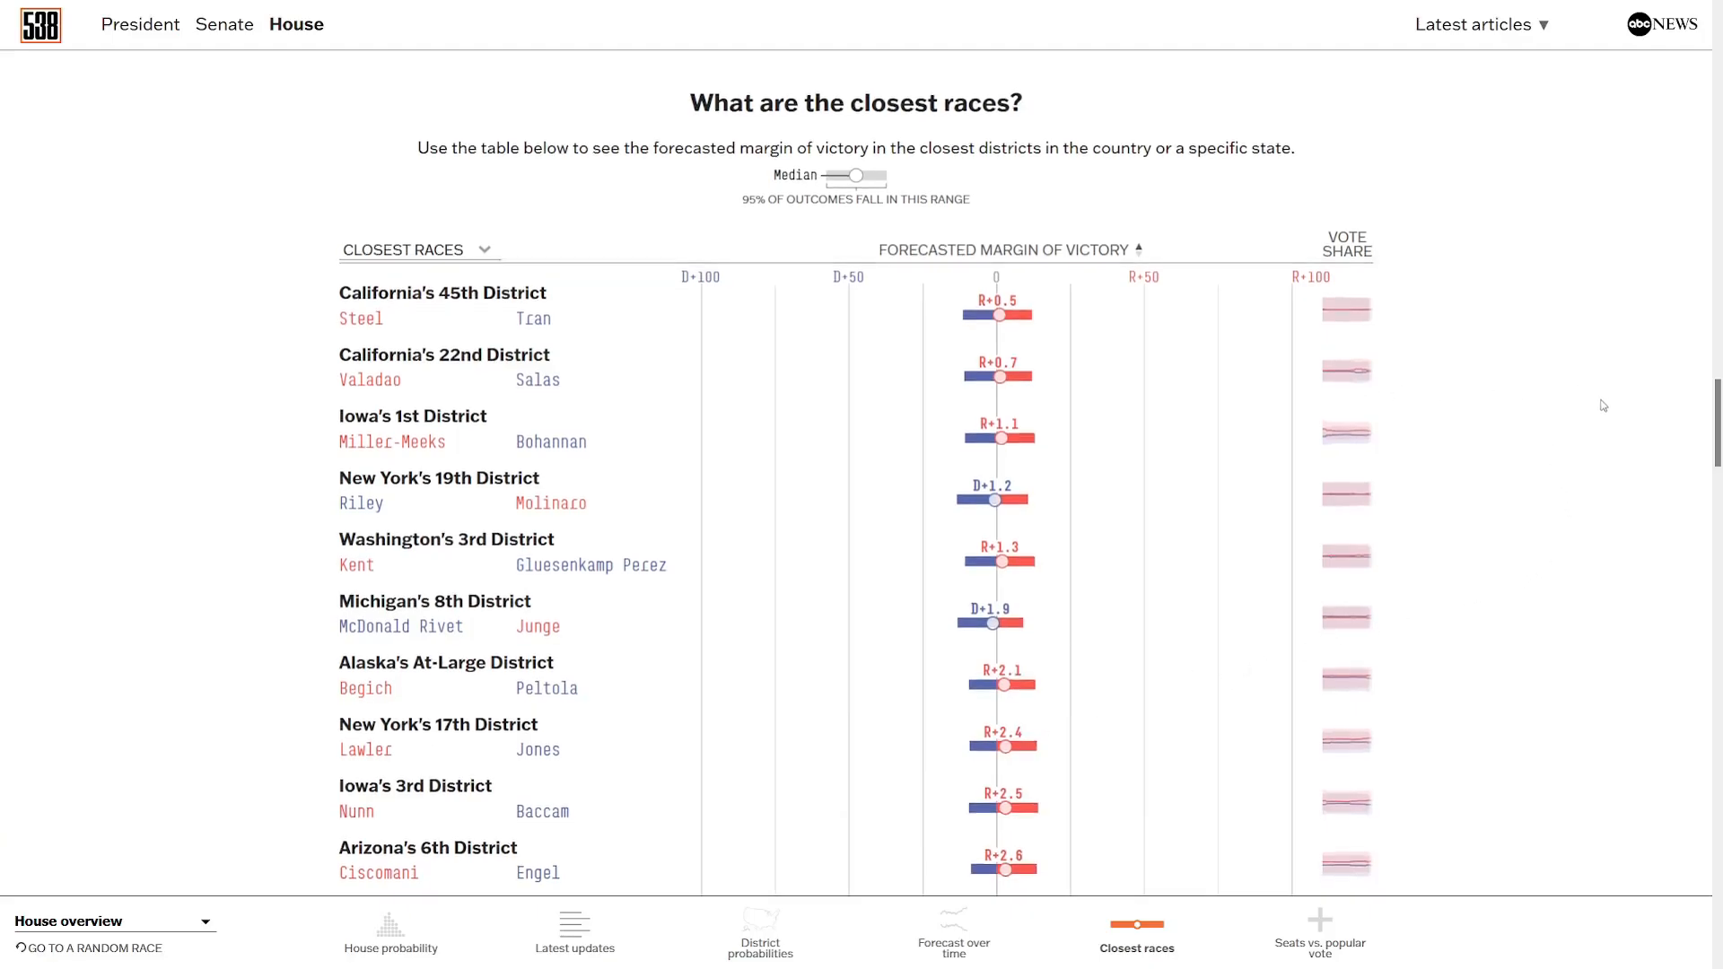
{"action": "scroll", "scroll_direction": "down", "scroll_amount": 3}
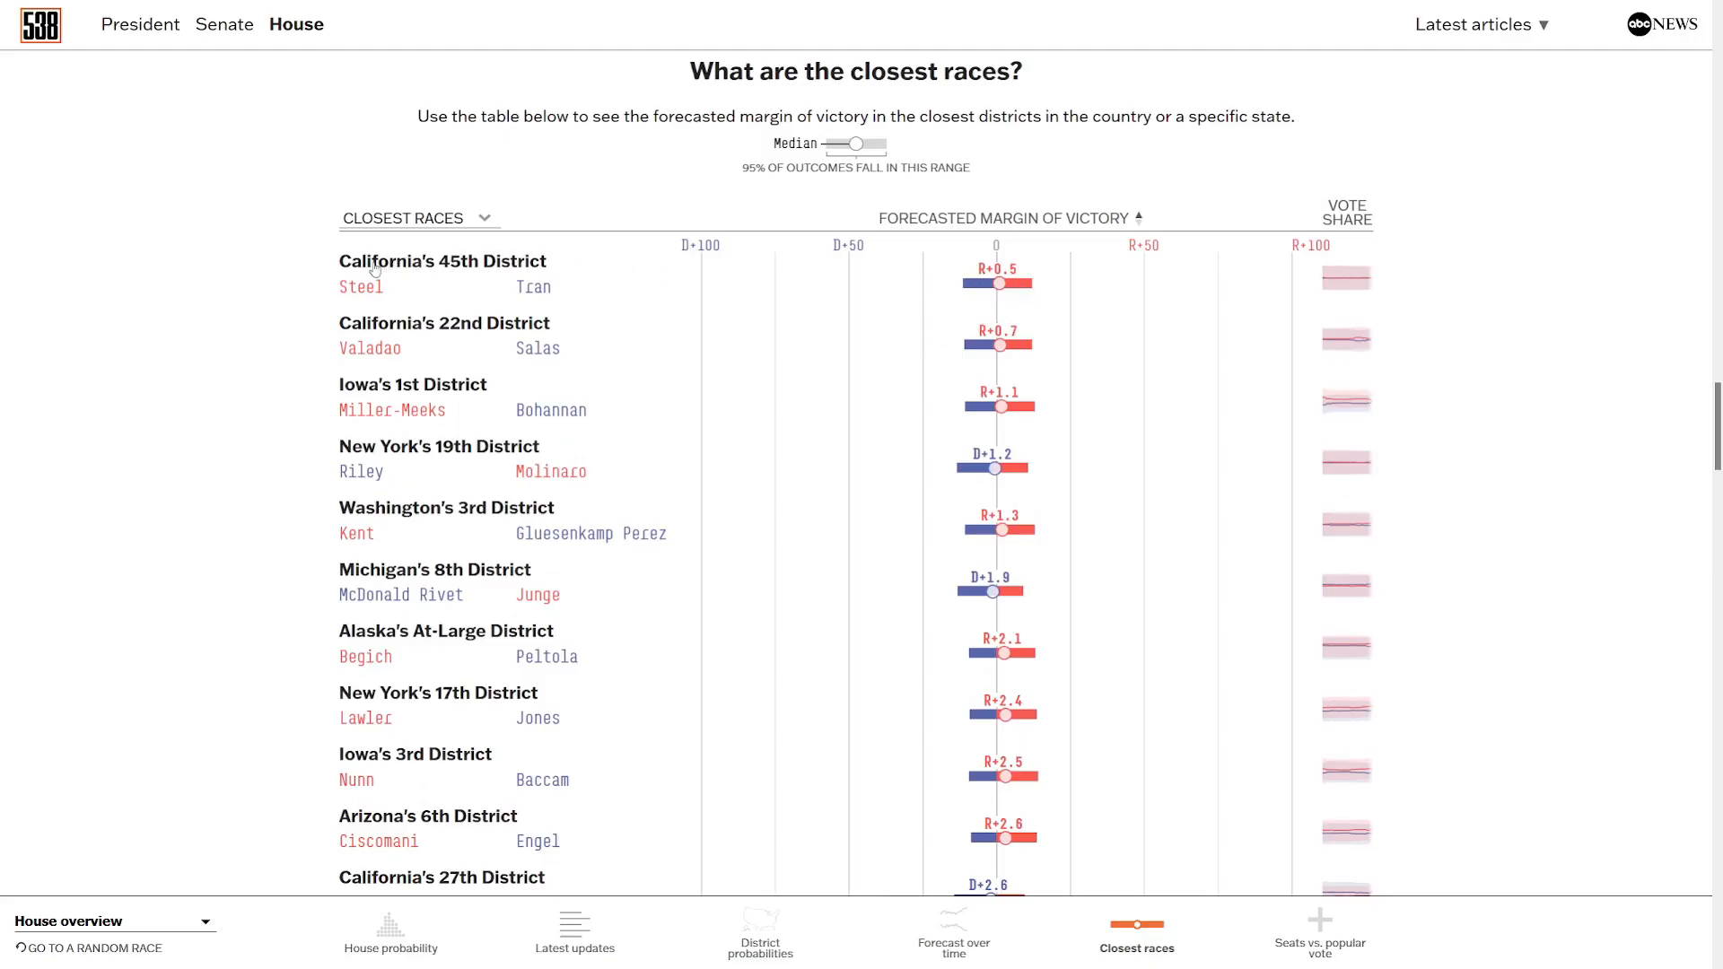
{"action": "mouse_move", "coordinate": [421, 278]}
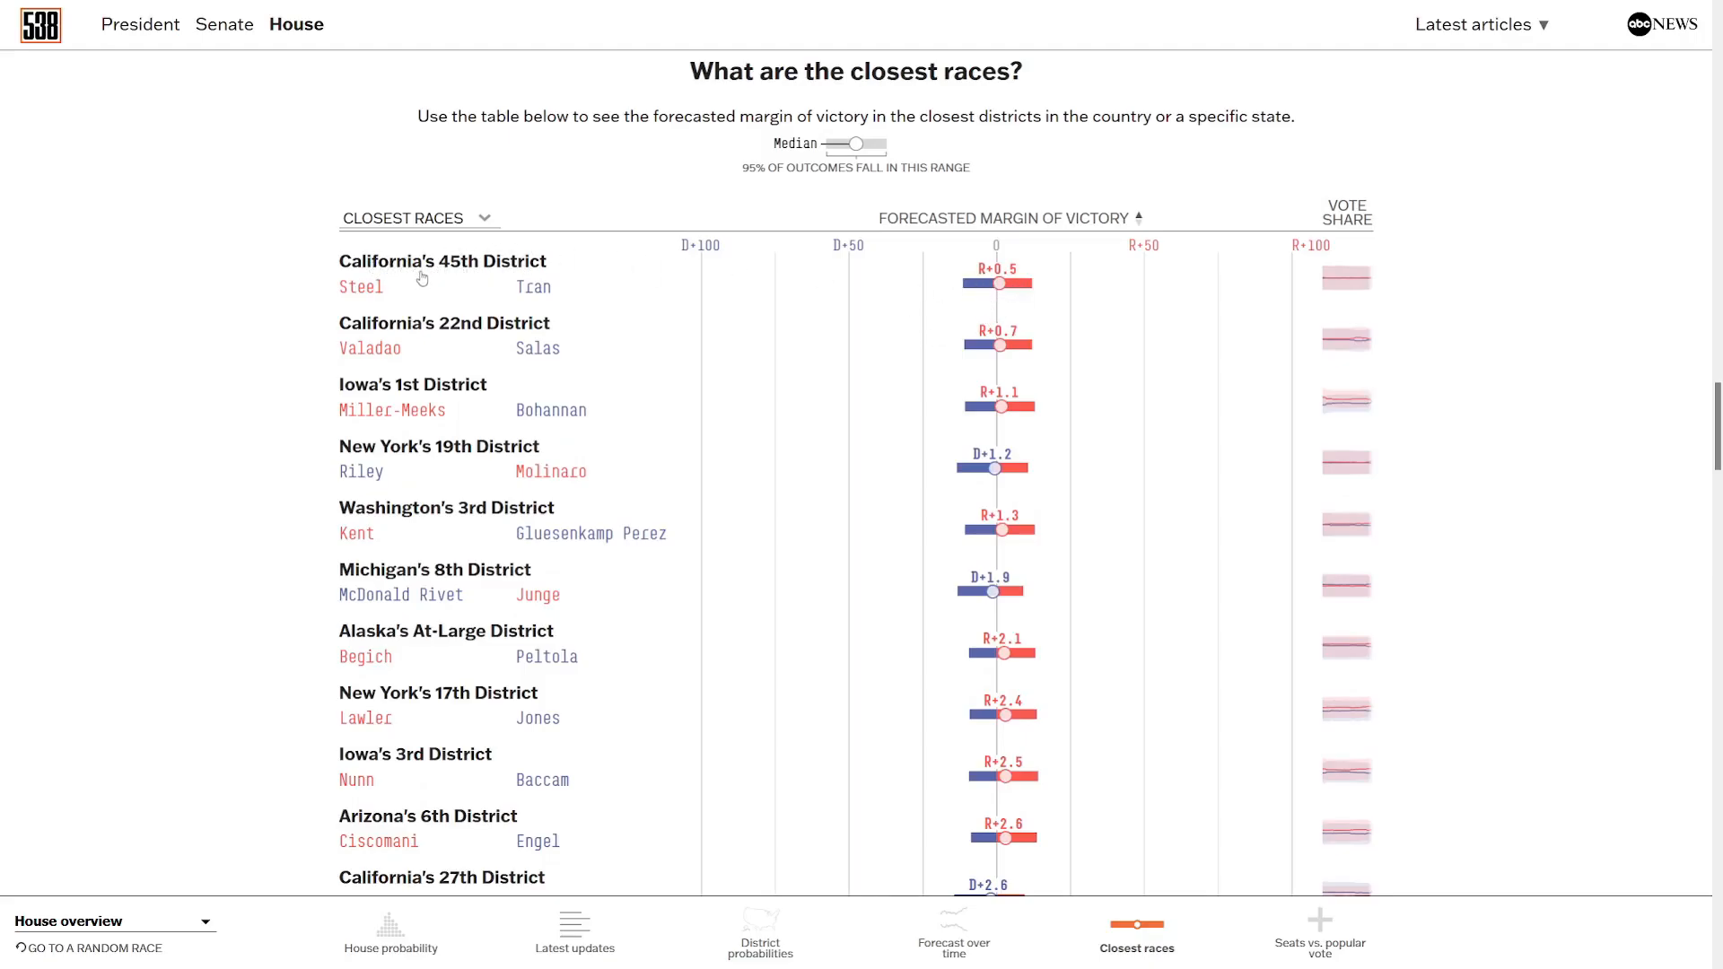
{"action": "mouse_move", "coordinate": [585, 264]}
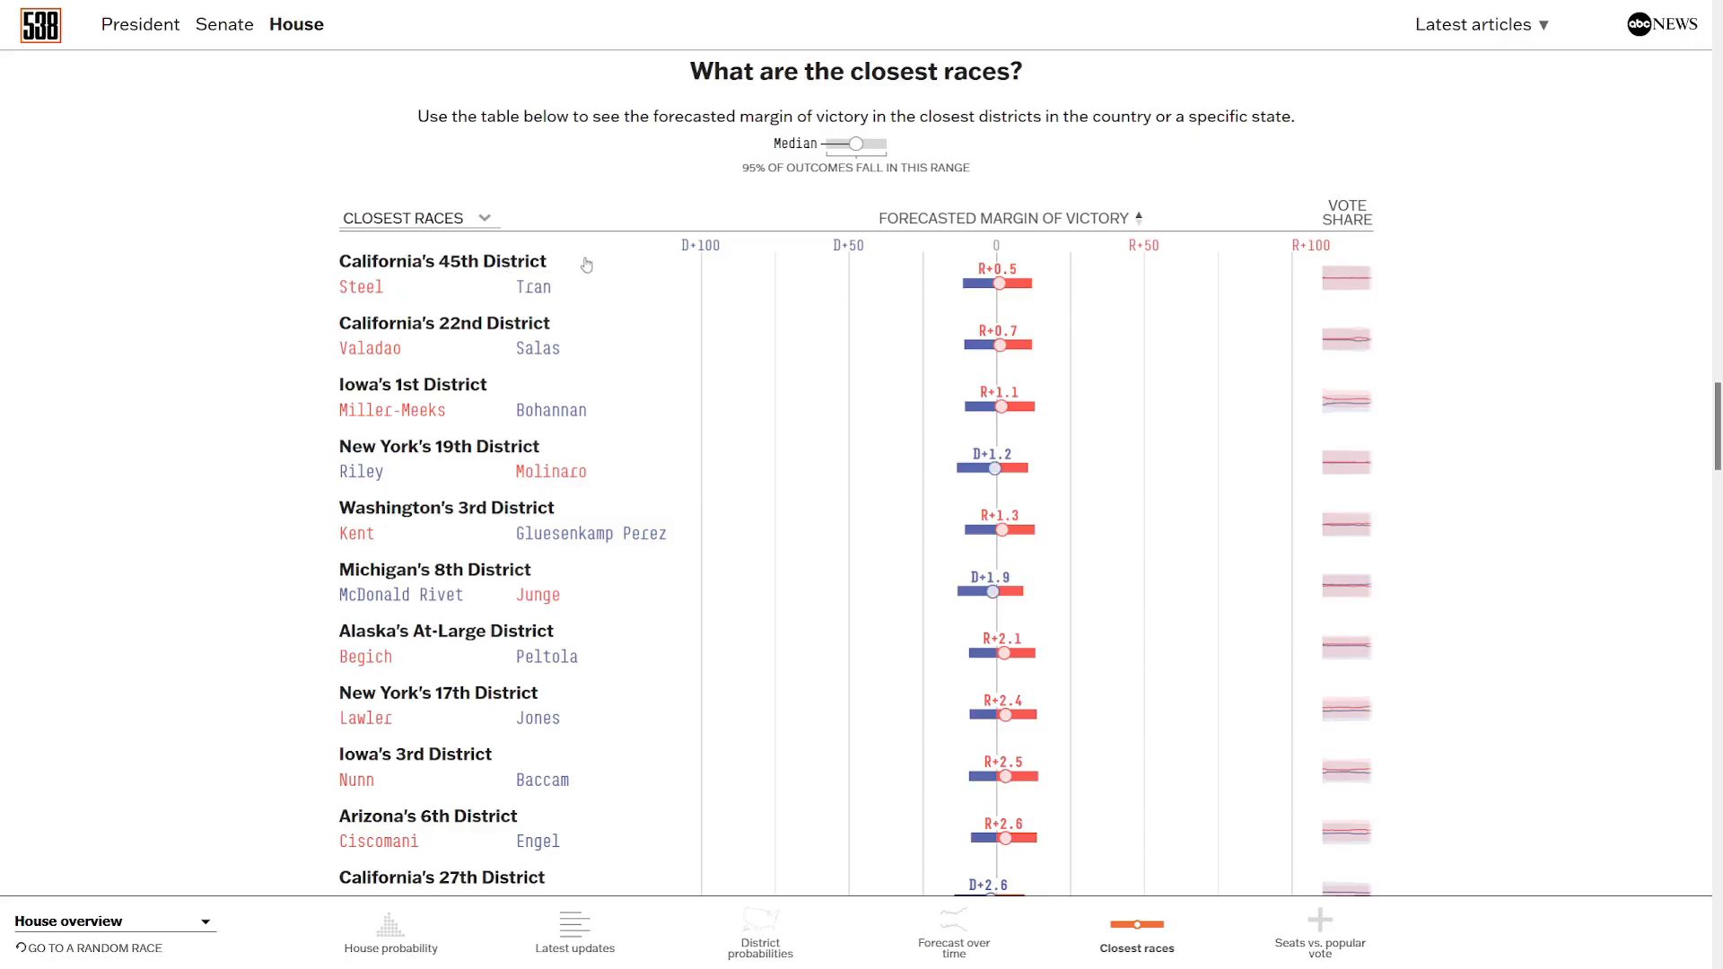
{"action": "mouse_move", "coordinate": [339, 299]}
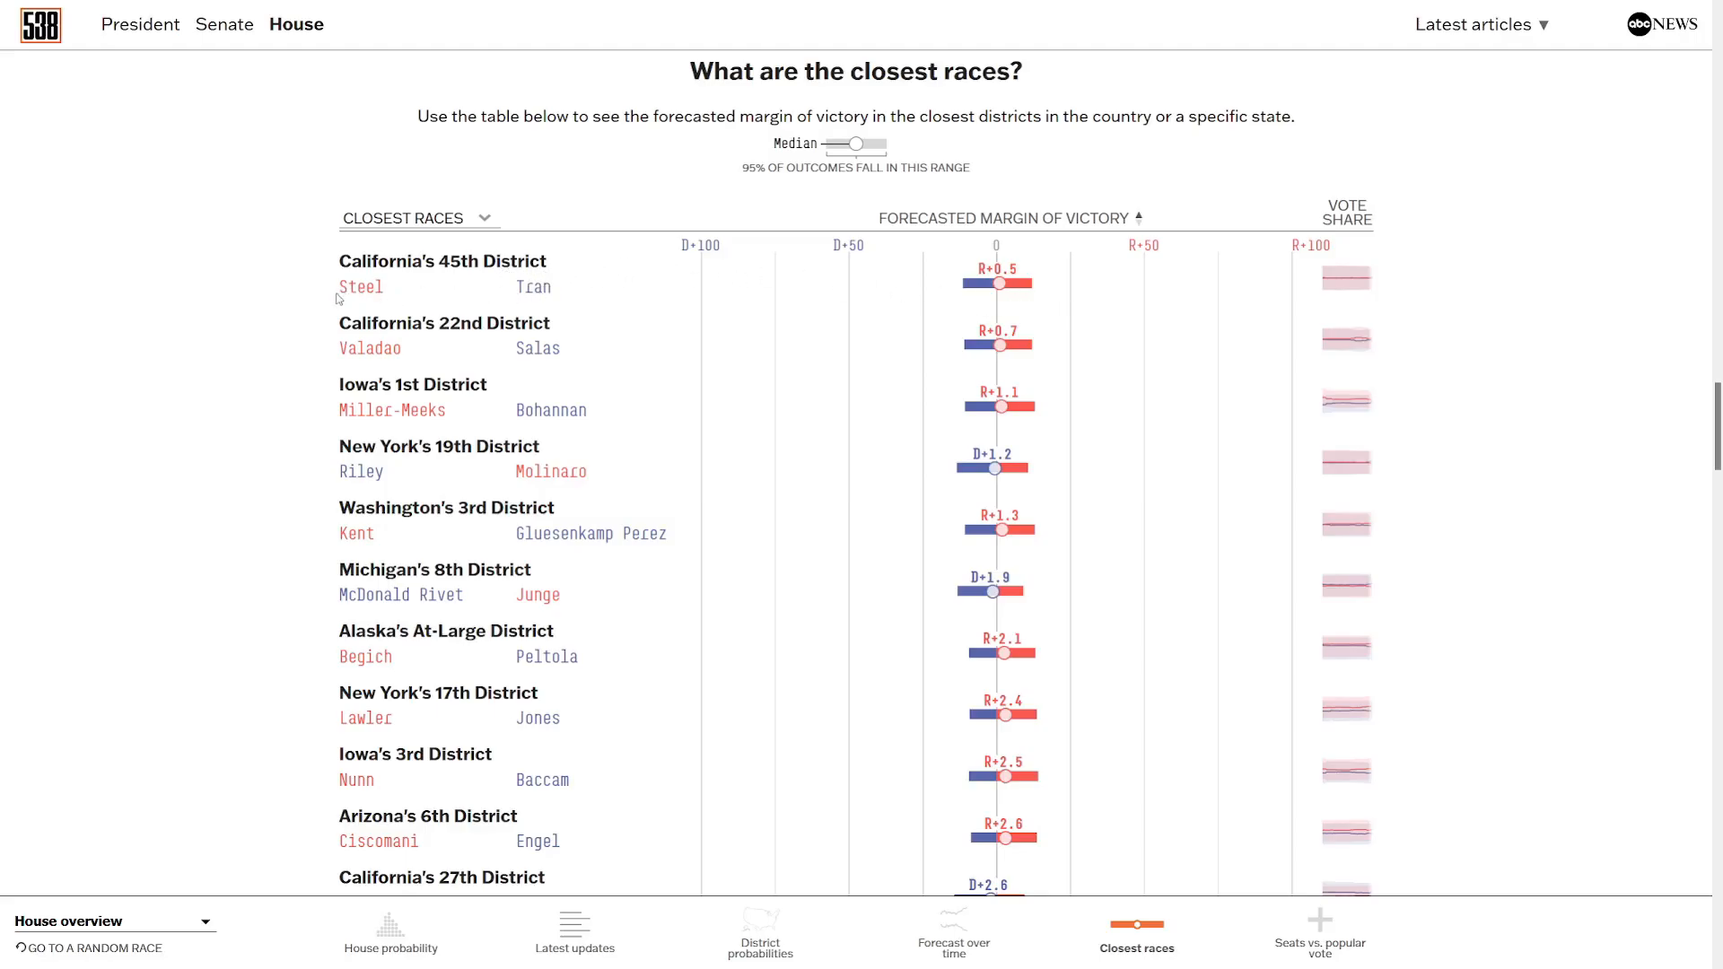
{"action": "mouse_move", "coordinate": [1052, 290]}
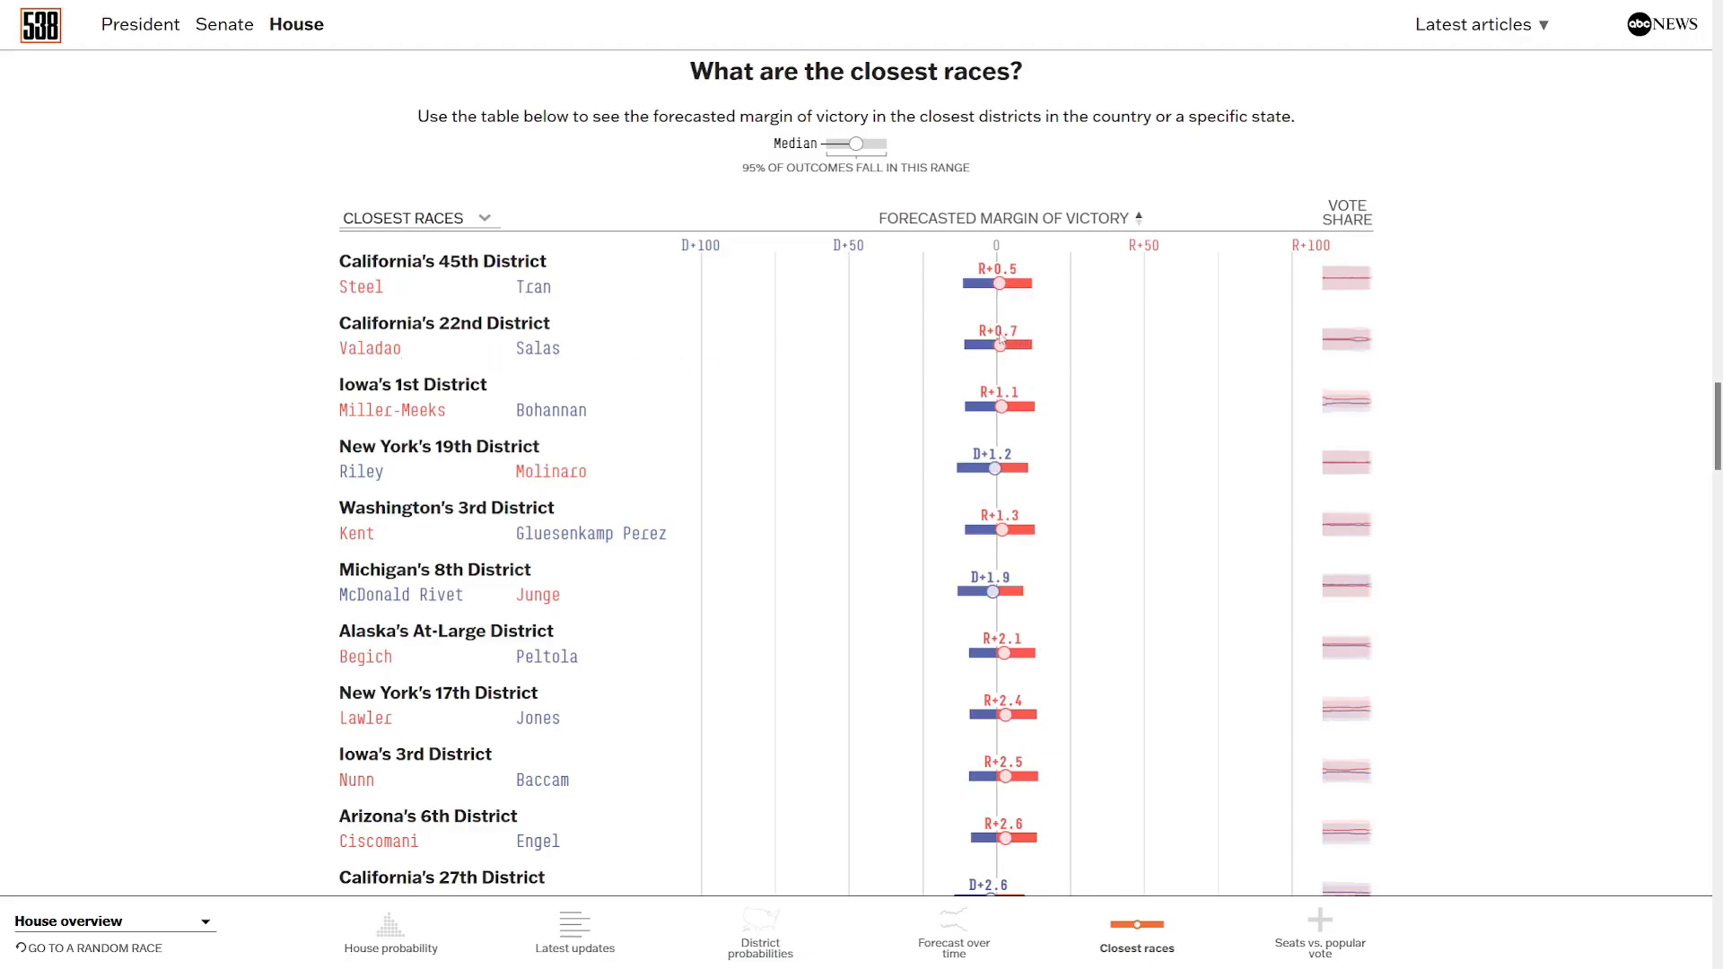
{"action": "mouse_move", "coordinate": [1025, 390]}
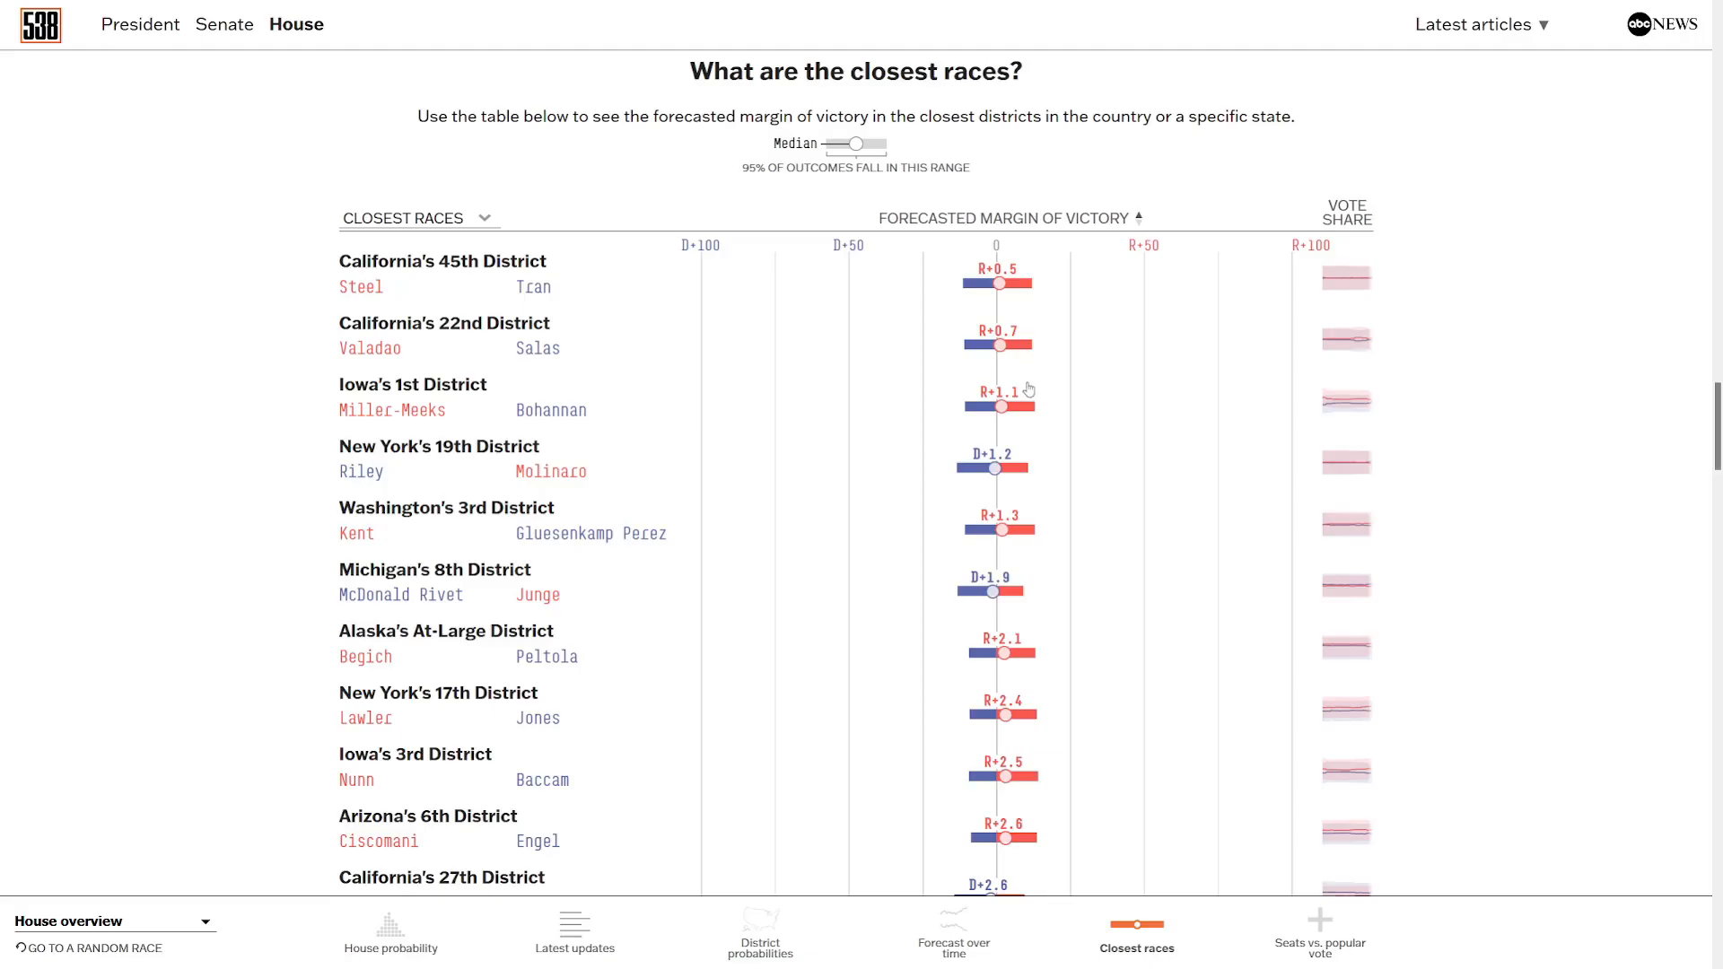
{"action": "mouse_move", "coordinate": [528, 515]}
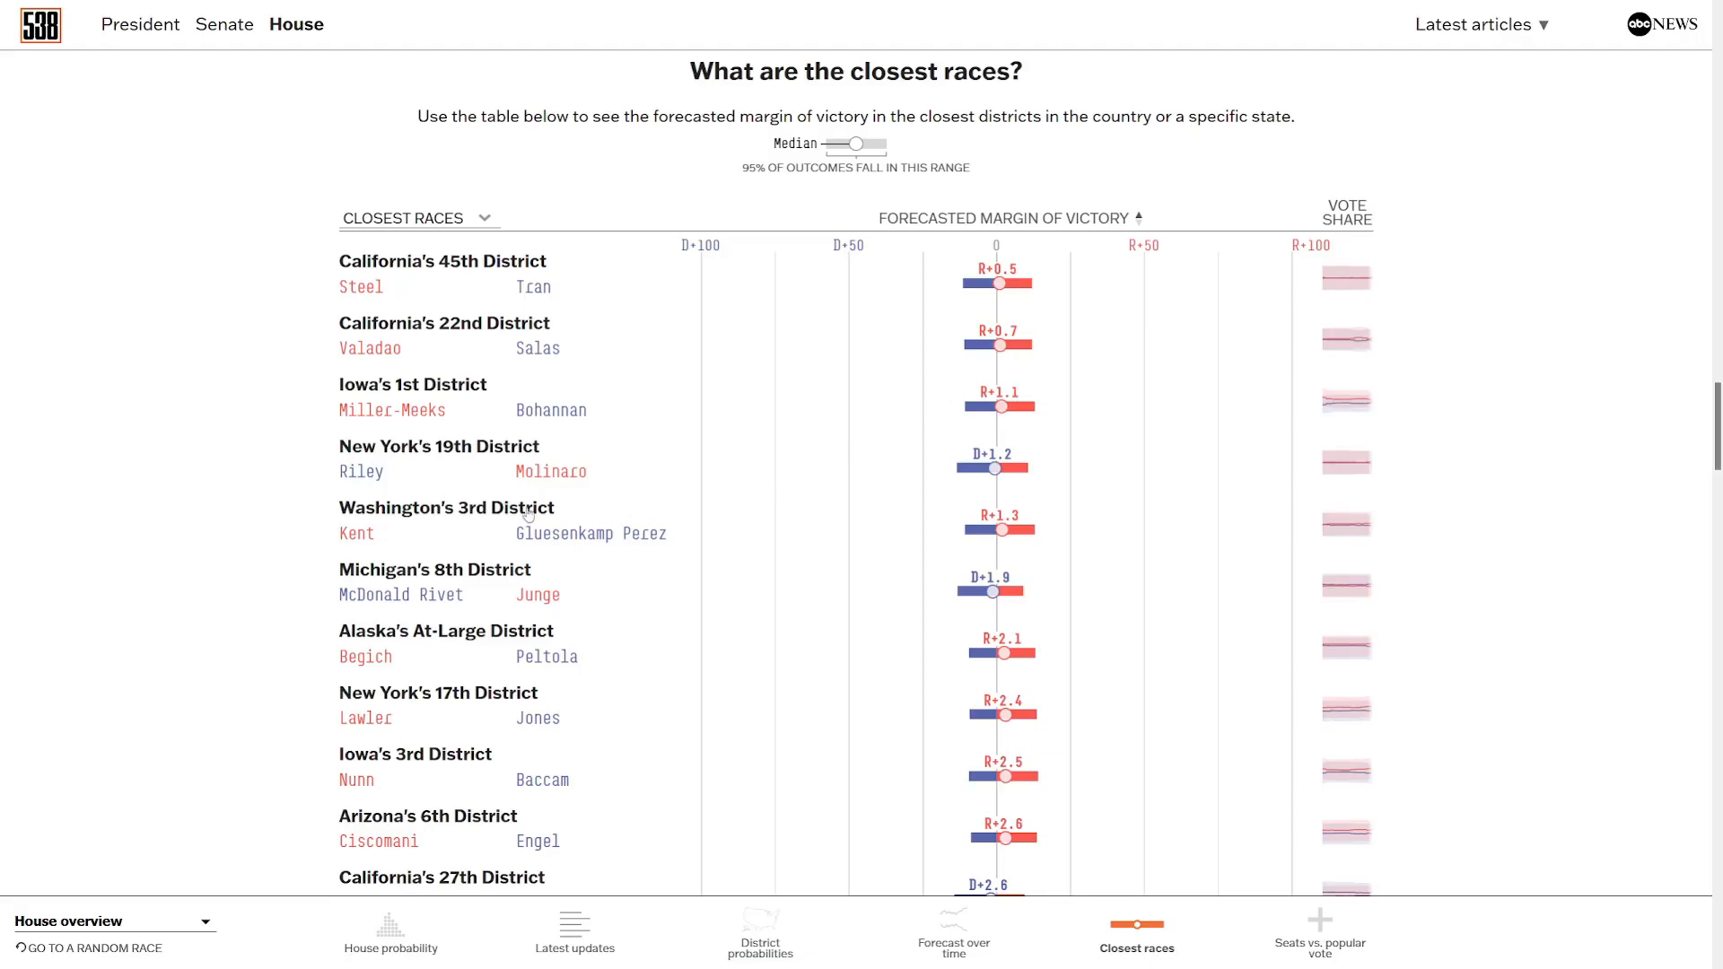
{"action": "mouse_move", "coordinate": [478, 526]}
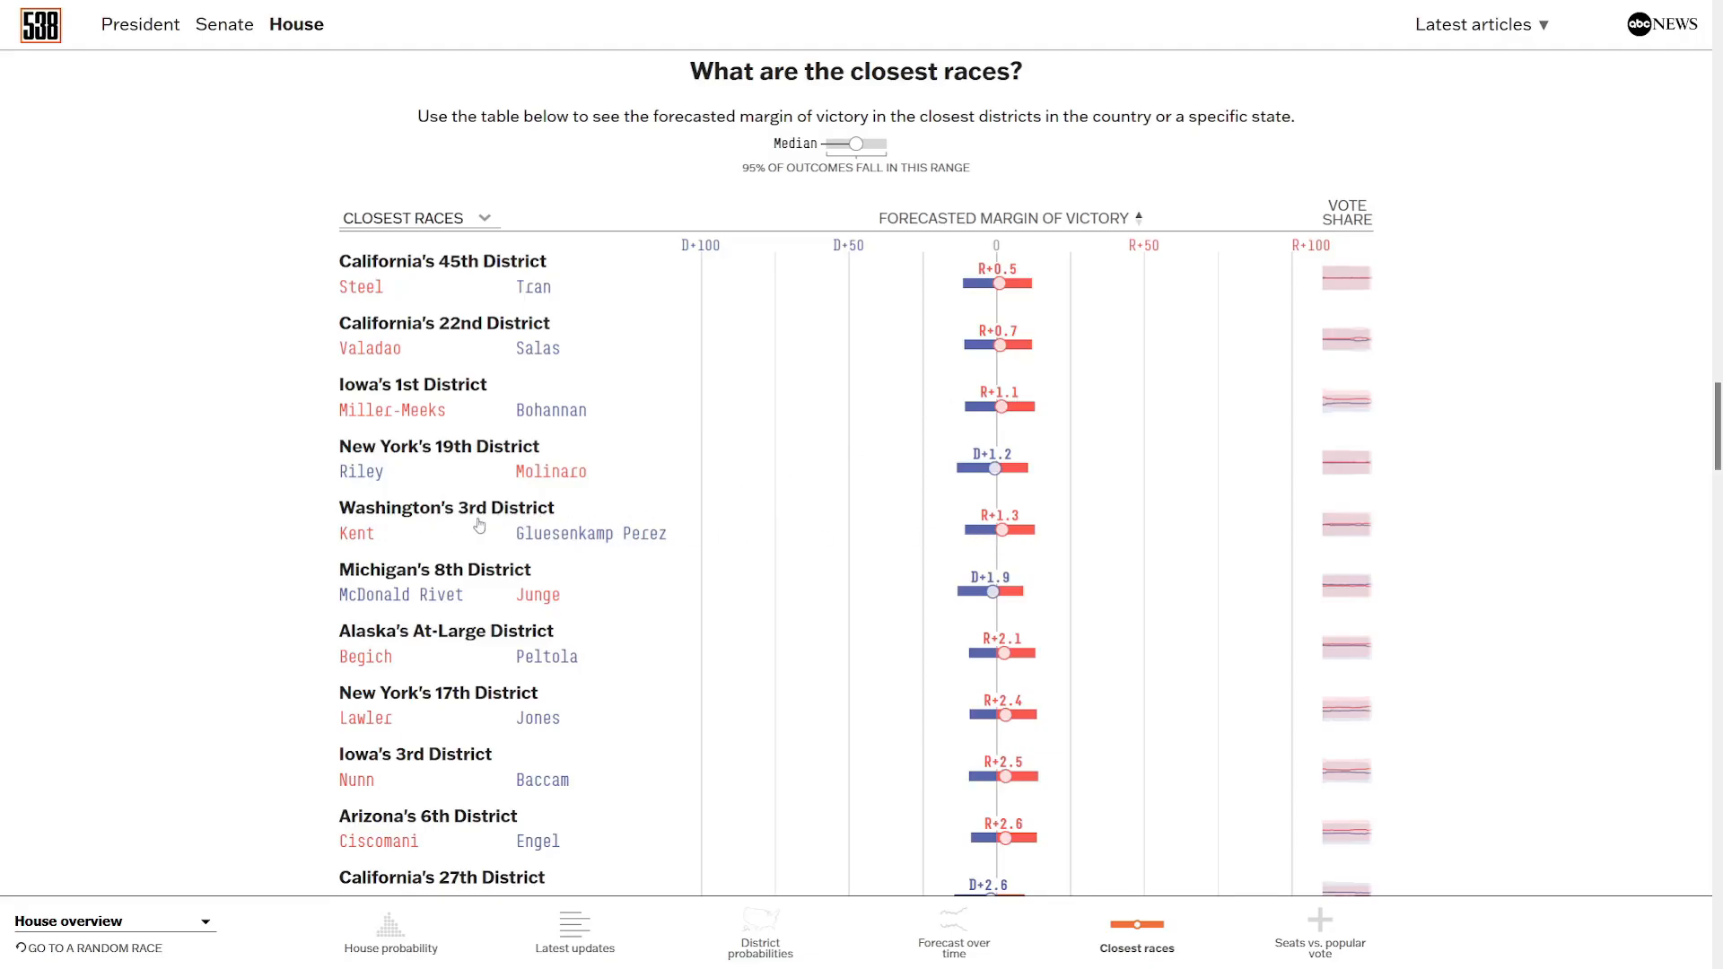
{"action": "mouse_move", "coordinate": [838, 535]}
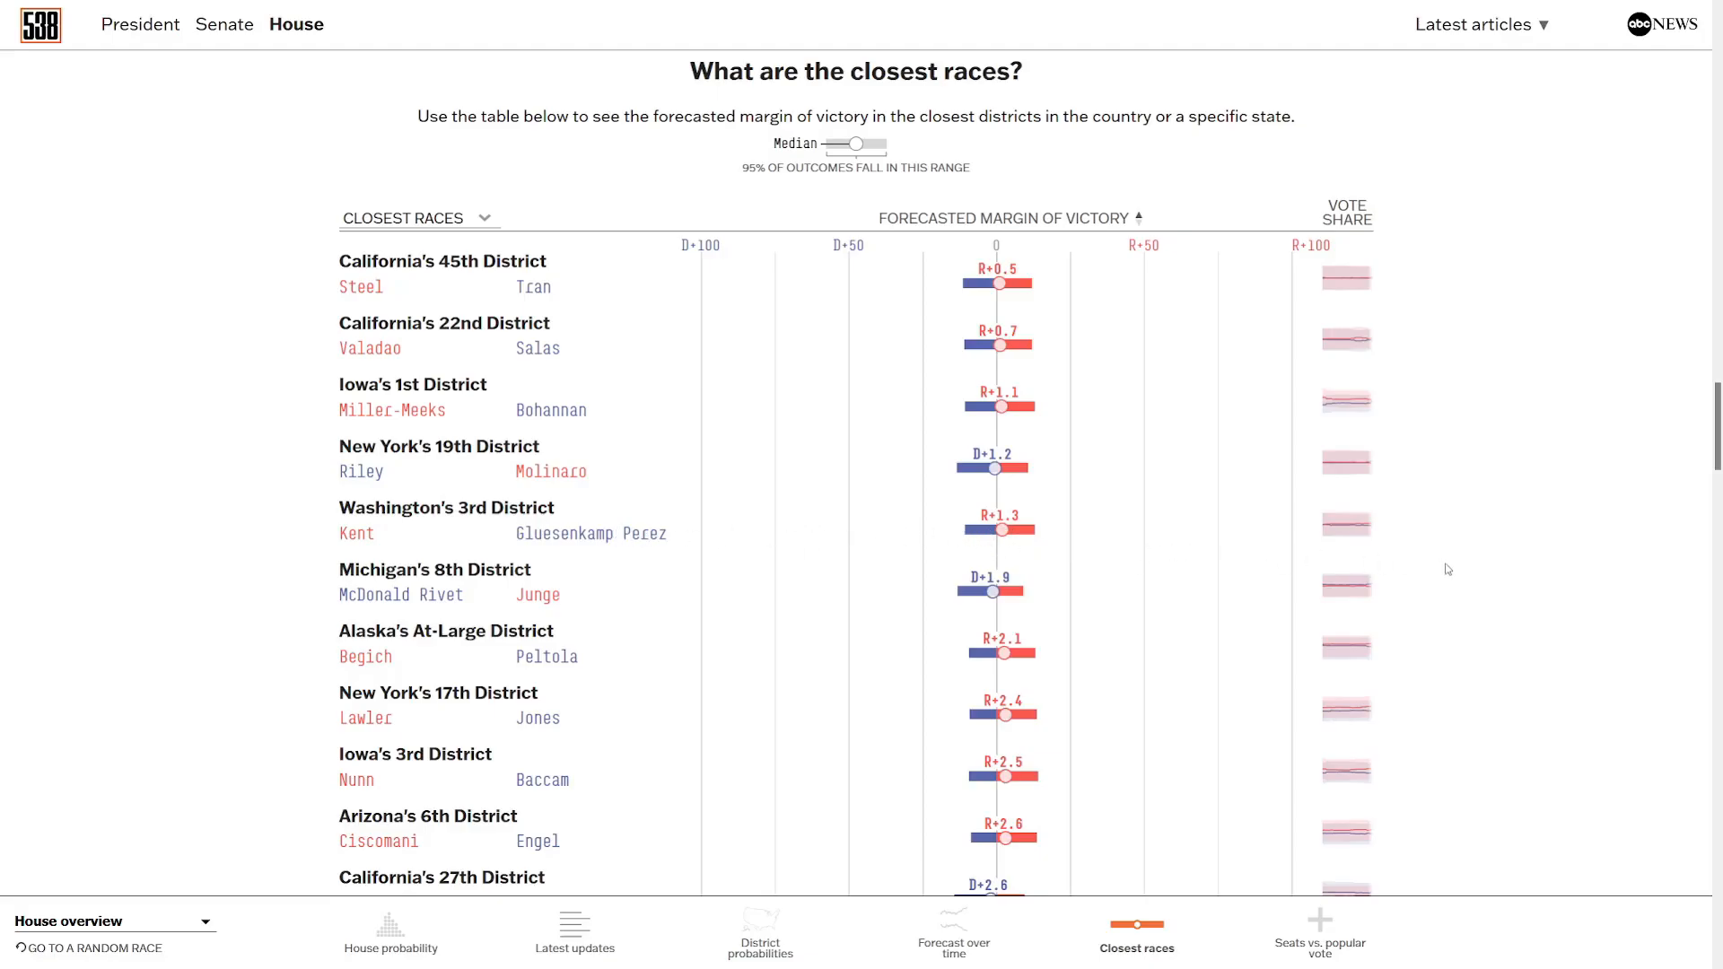
Scroll the closest House races table to its end at California's 40th R+9.4 and Minnesota's 2nd D+9.7.
{"action": "scroll", "scroll_direction": "down", "scroll_amount": 3}
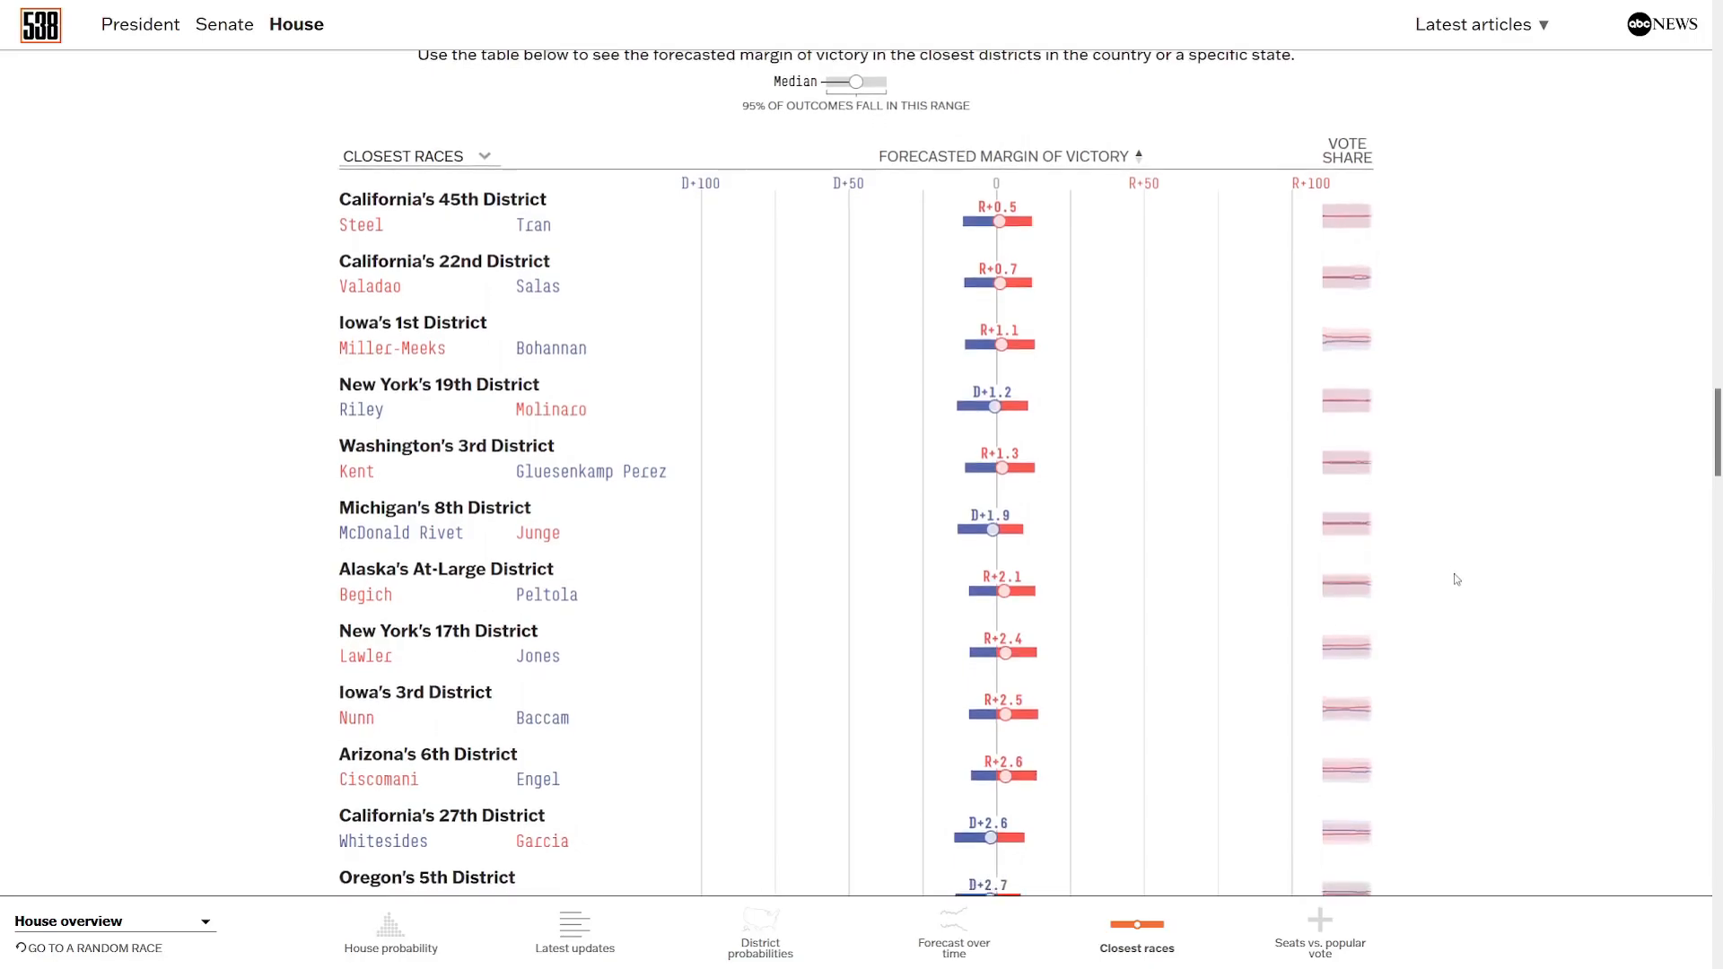
{"action": "scroll", "scroll_direction": "down", "scroll_amount": 3}
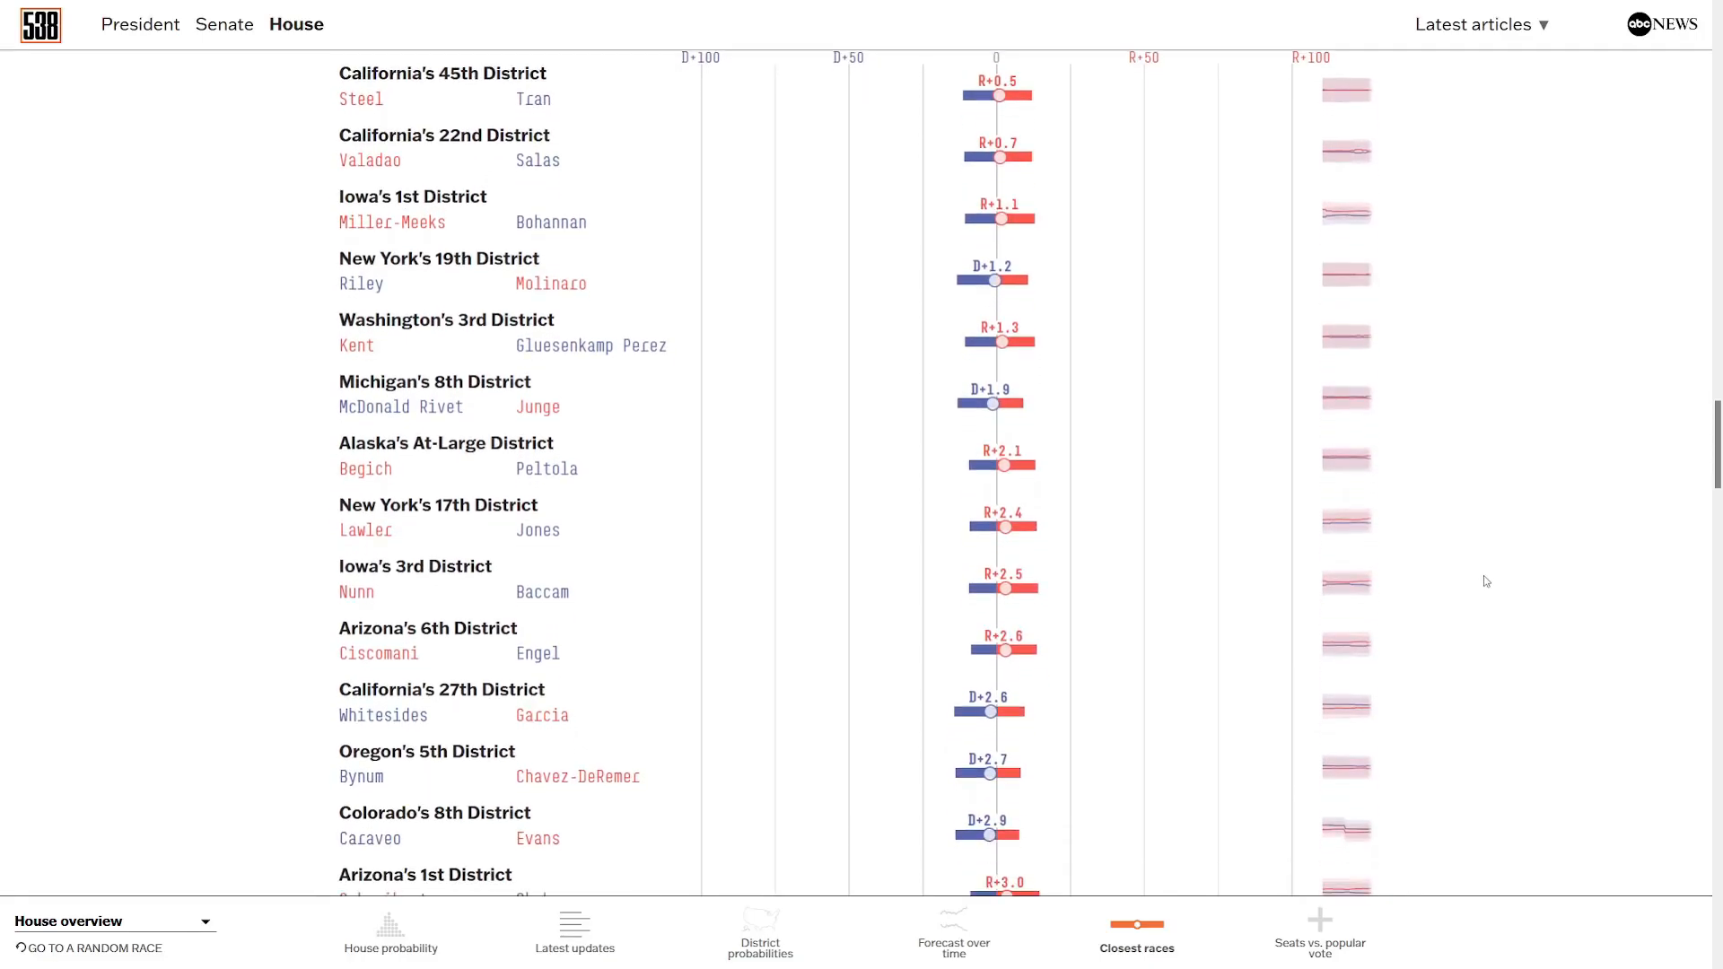
{"action": "scroll", "scroll_direction": "down", "scroll_amount": 3}
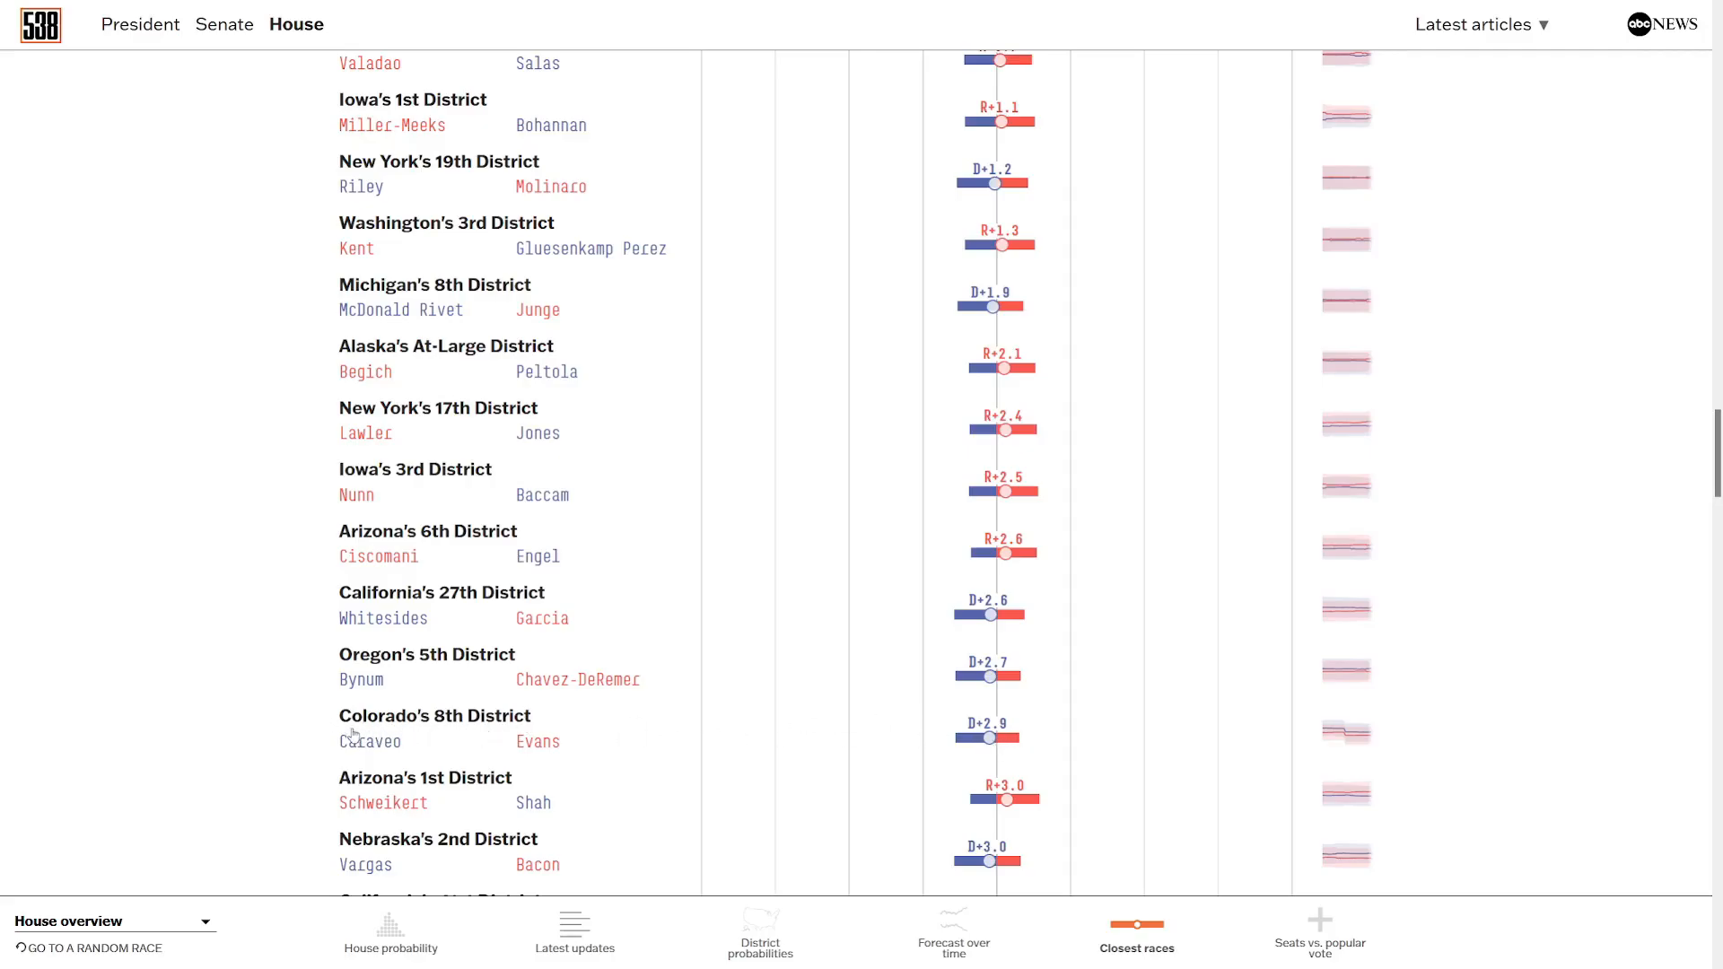
{"action": "mouse_move", "coordinate": [1451, 695]}
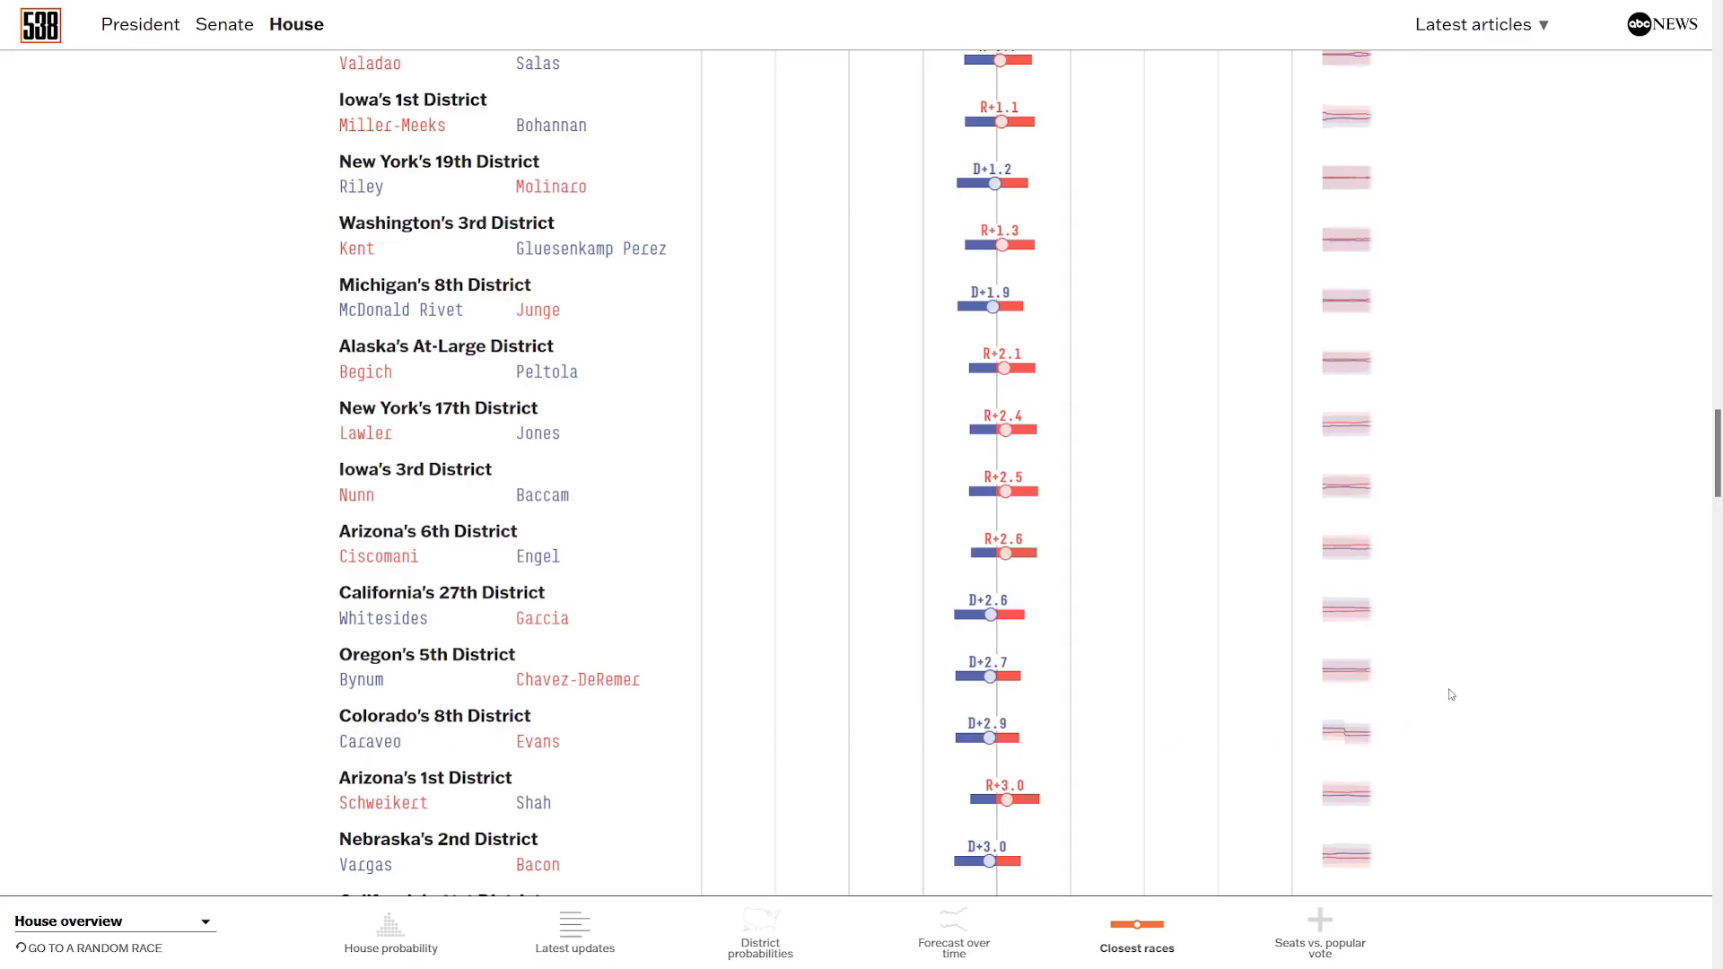
{"action": "scroll", "scroll_direction": "down", "scroll_amount": 3}
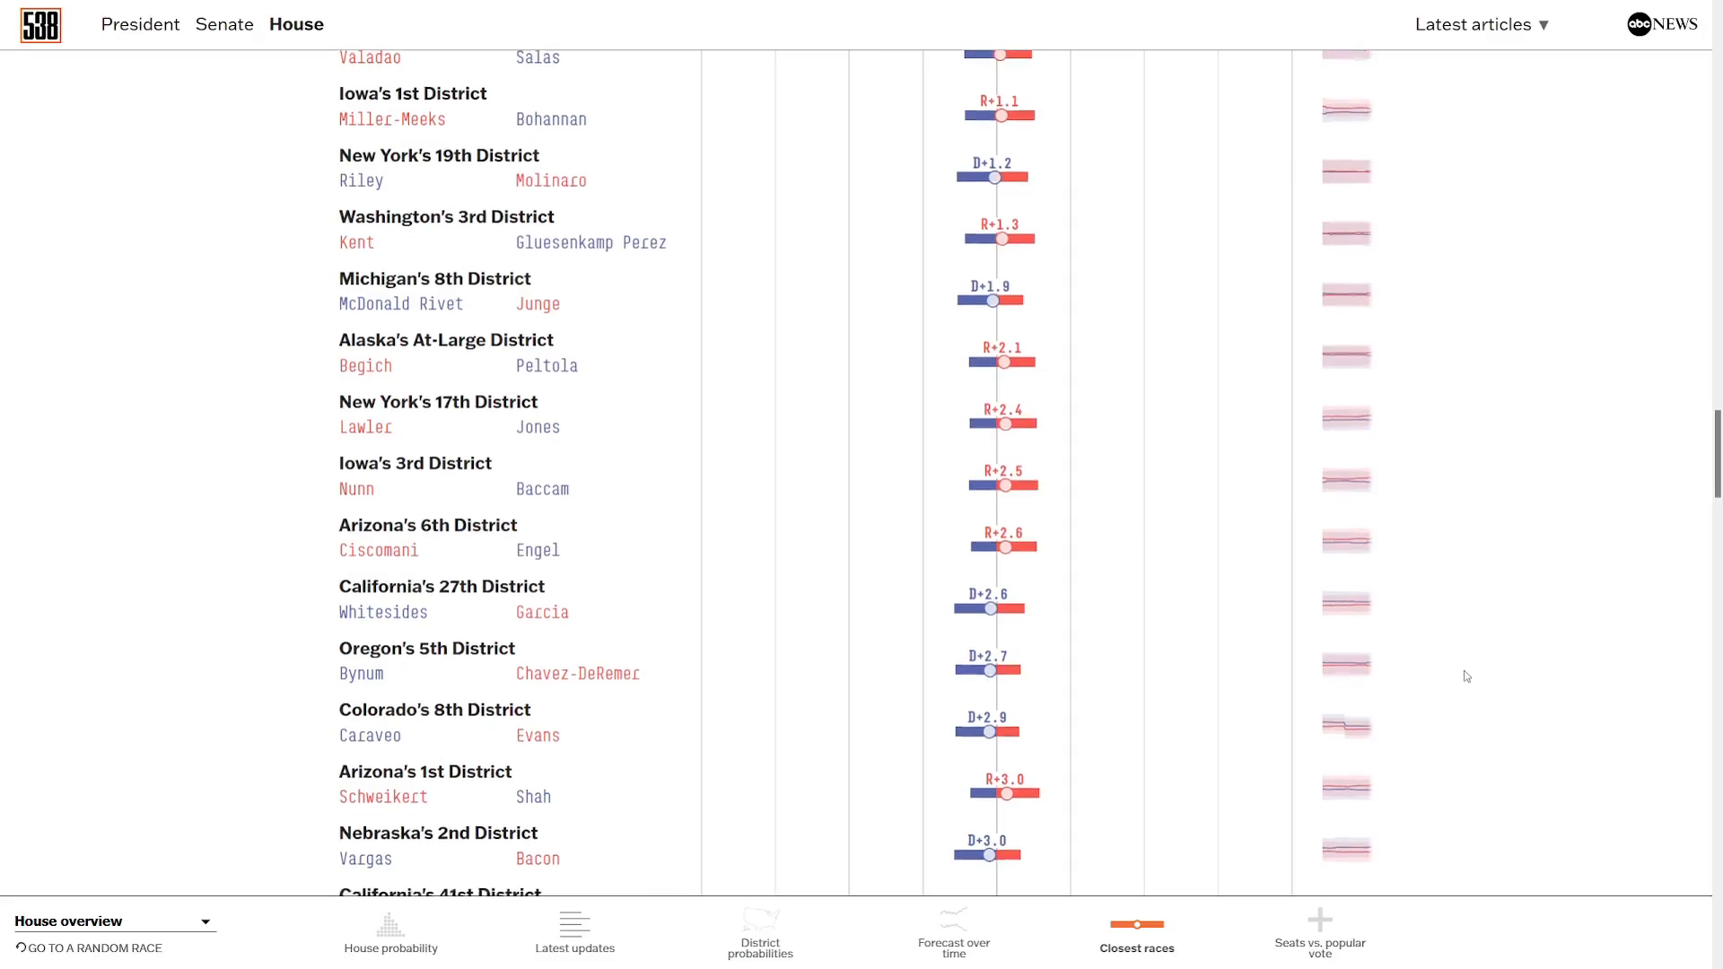
{"action": "scroll", "scroll_direction": "down", "scroll_amount": 3}
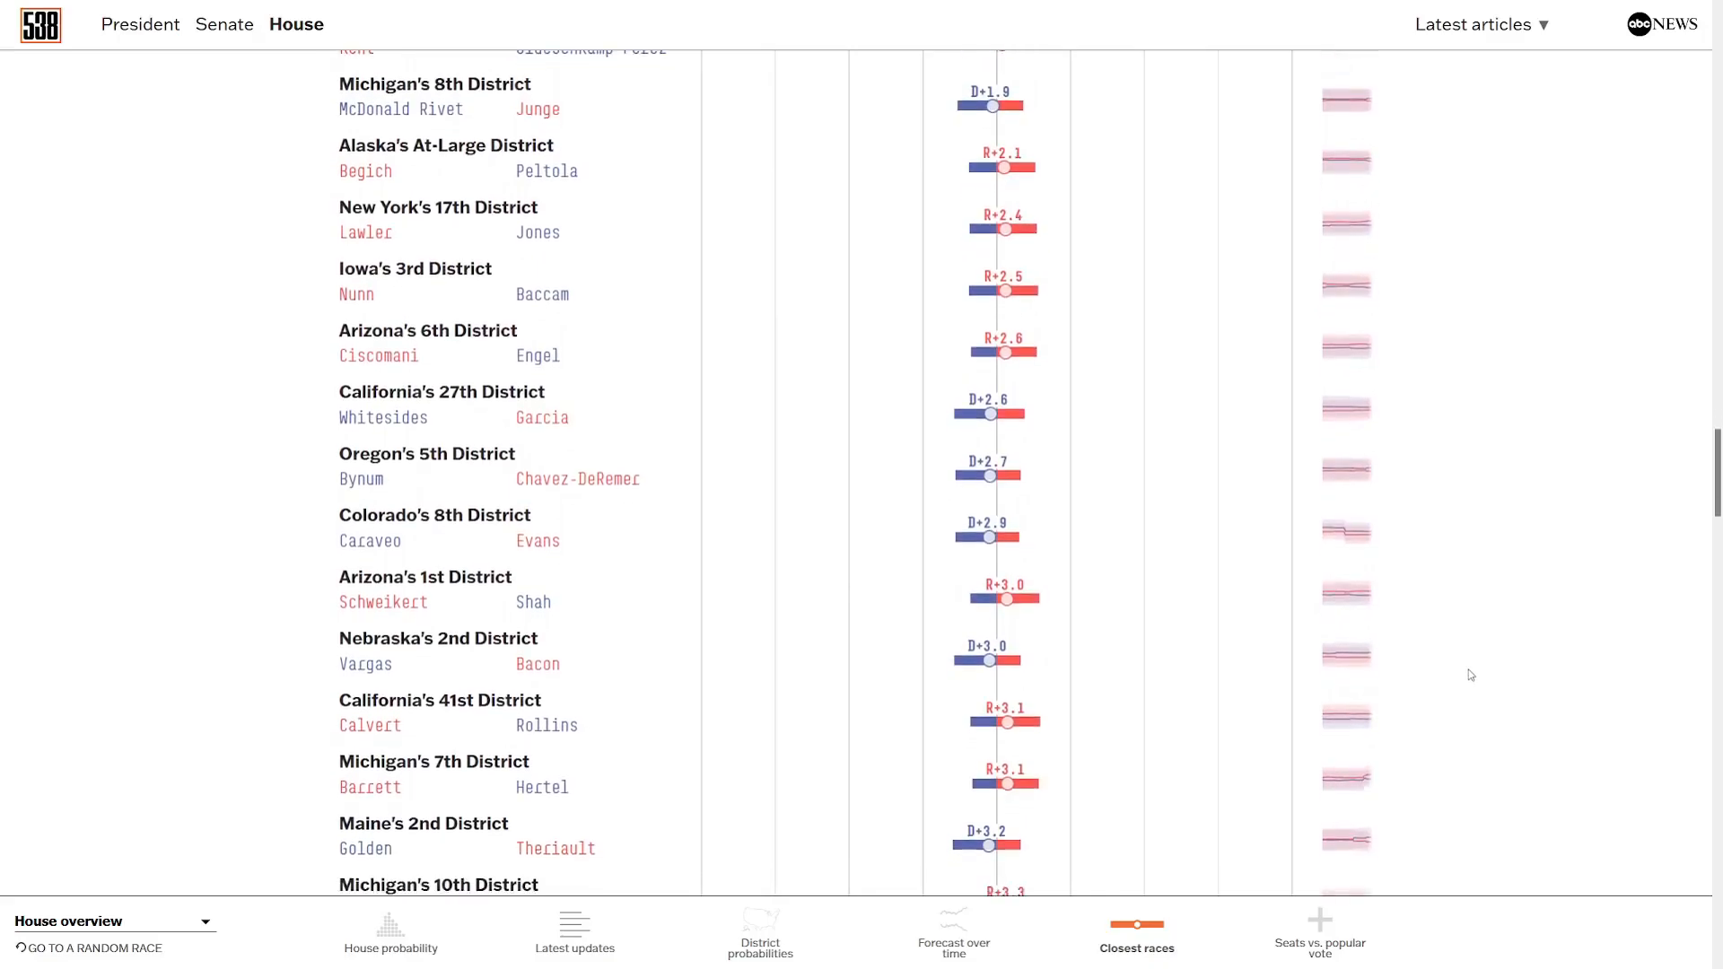
{"action": "scroll", "scroll_direction": "down", "scroll_amount": 3}
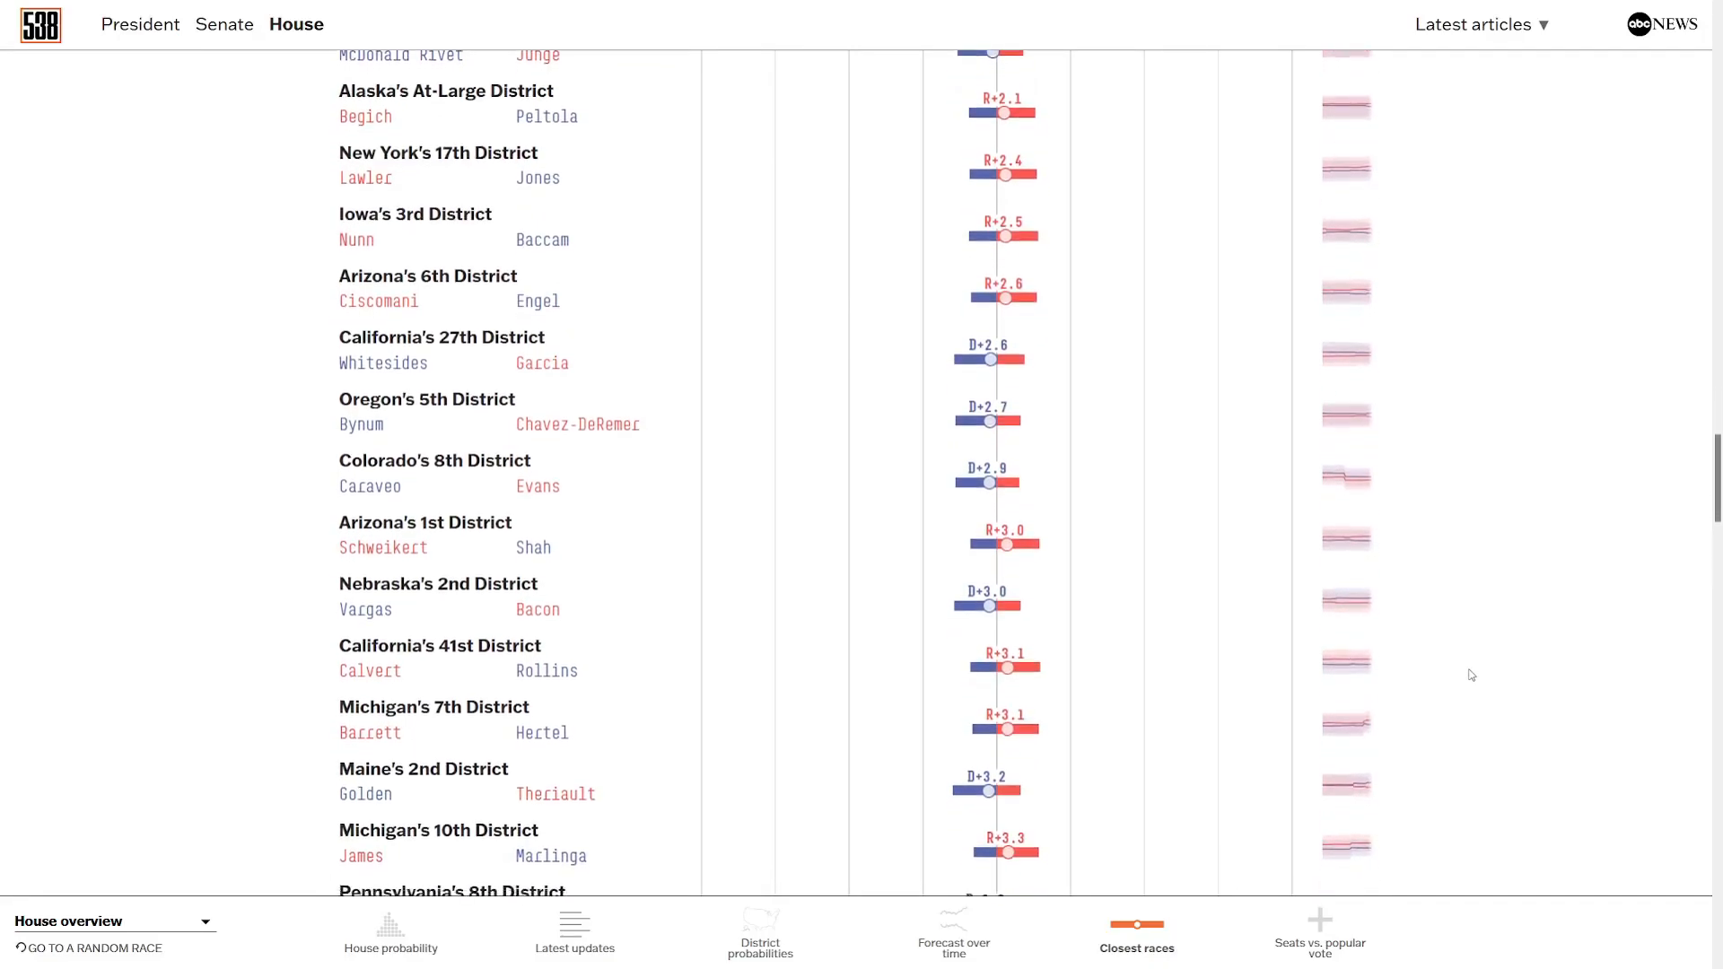
{"action": "scroll", "scroll_direction": "down", "scroll_amount": 3}
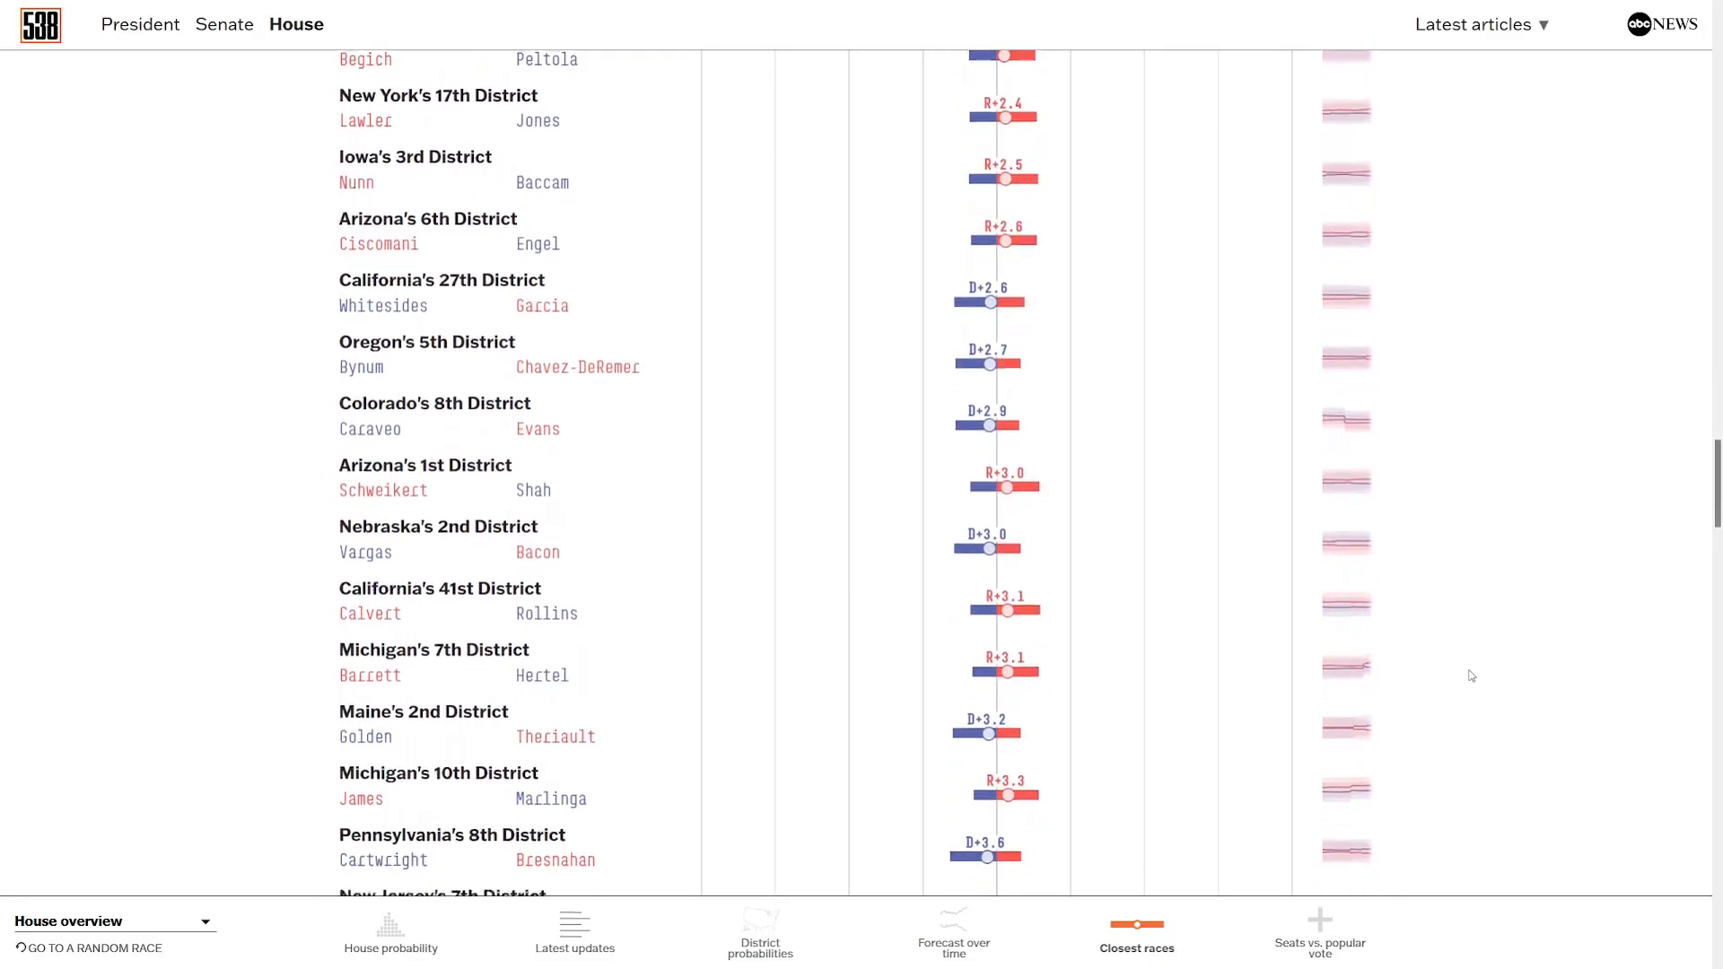
{"action": "scroll", "scroll_direction": "down", "scroll_amount": 3}
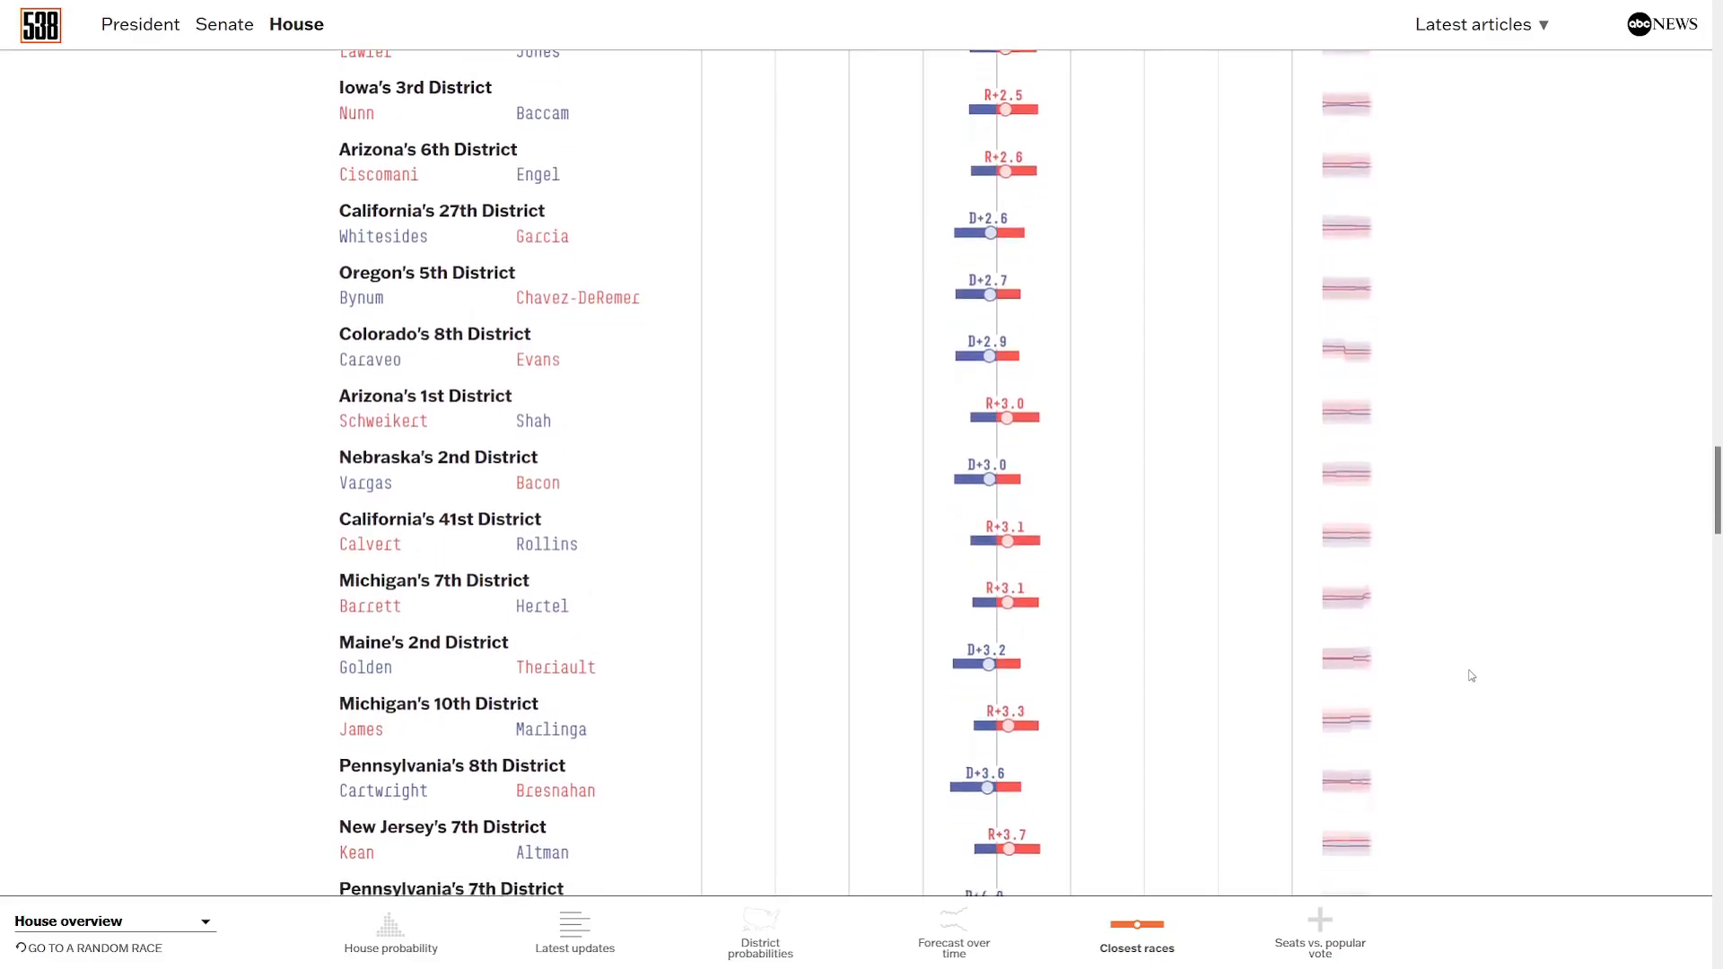
{"action": "scroll", "scroll_direction": "down", "scroll_amount": 3}
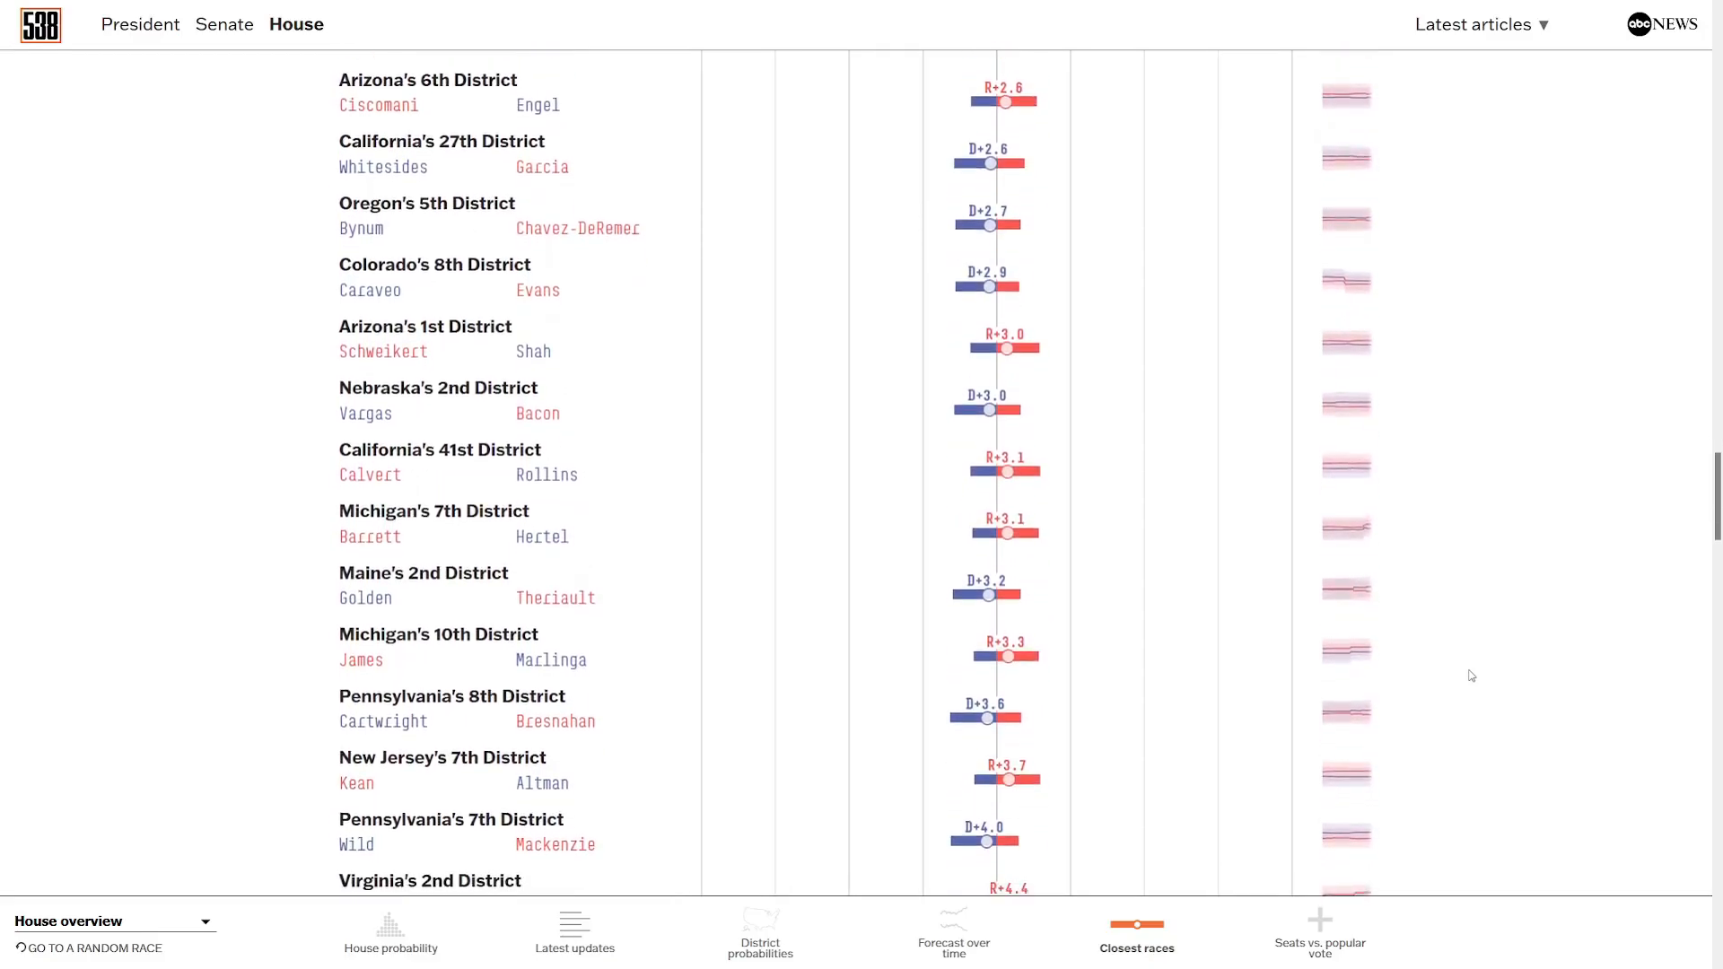
{"action": "scroll", "scroll_direction": "down", "scroll_amount": 3}
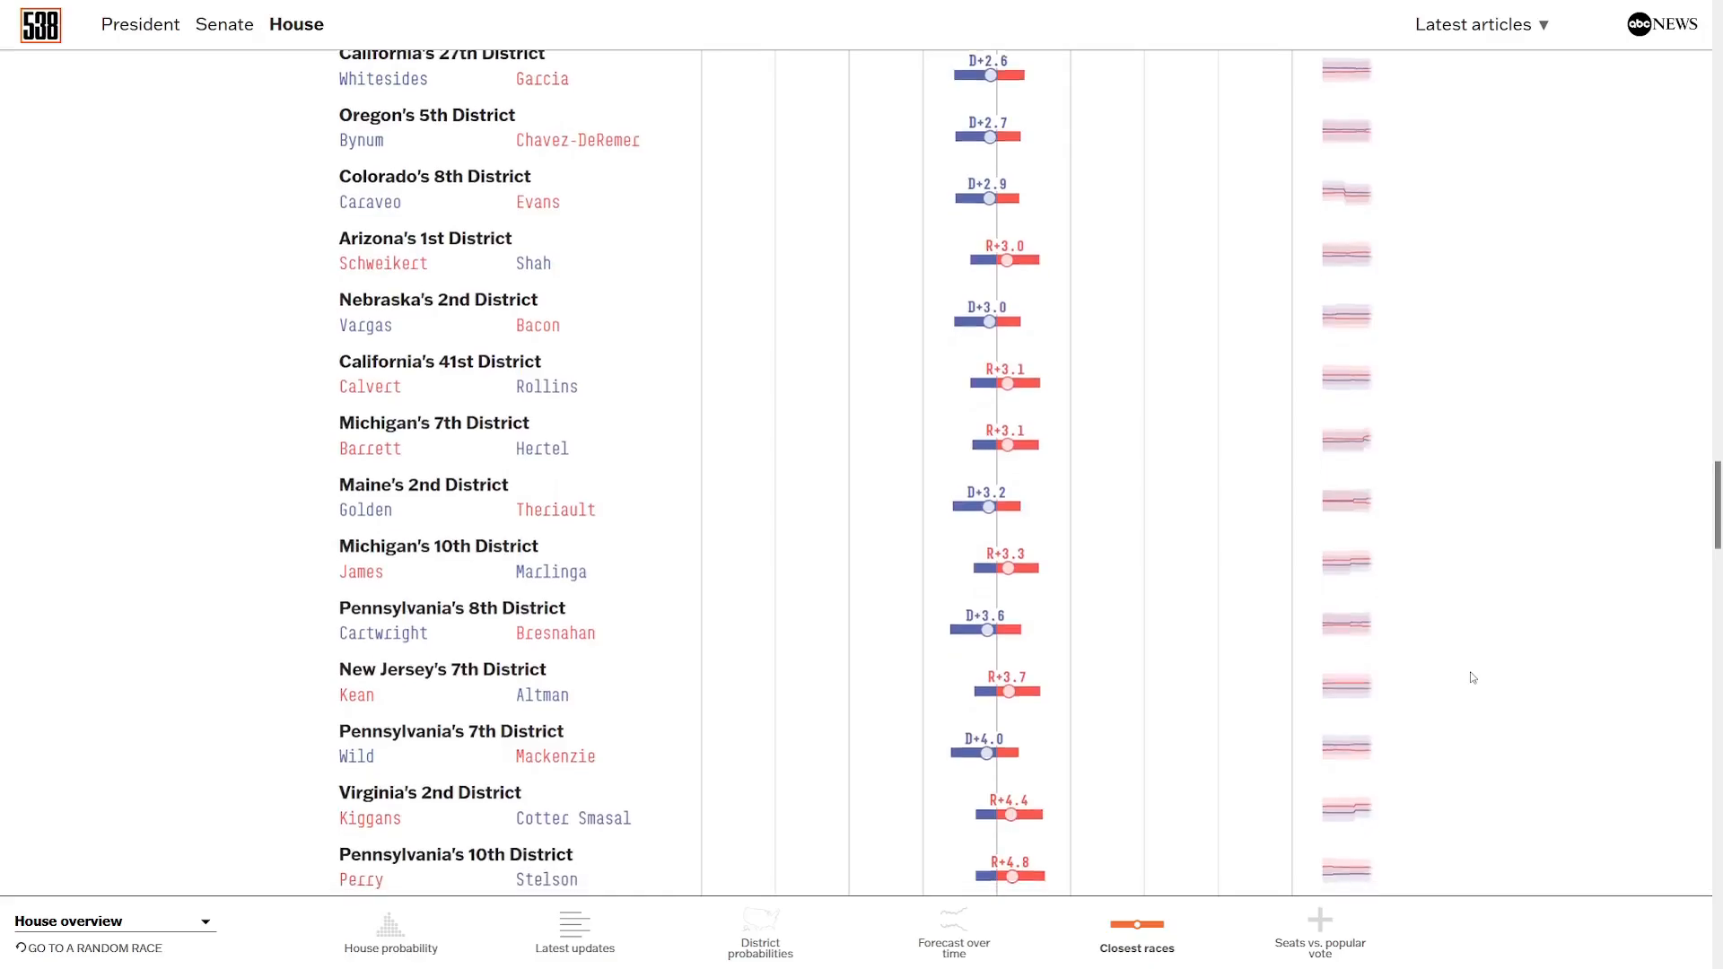
{"action": "scroll", "scroll_direction": "down", "scroll_amount": 3}
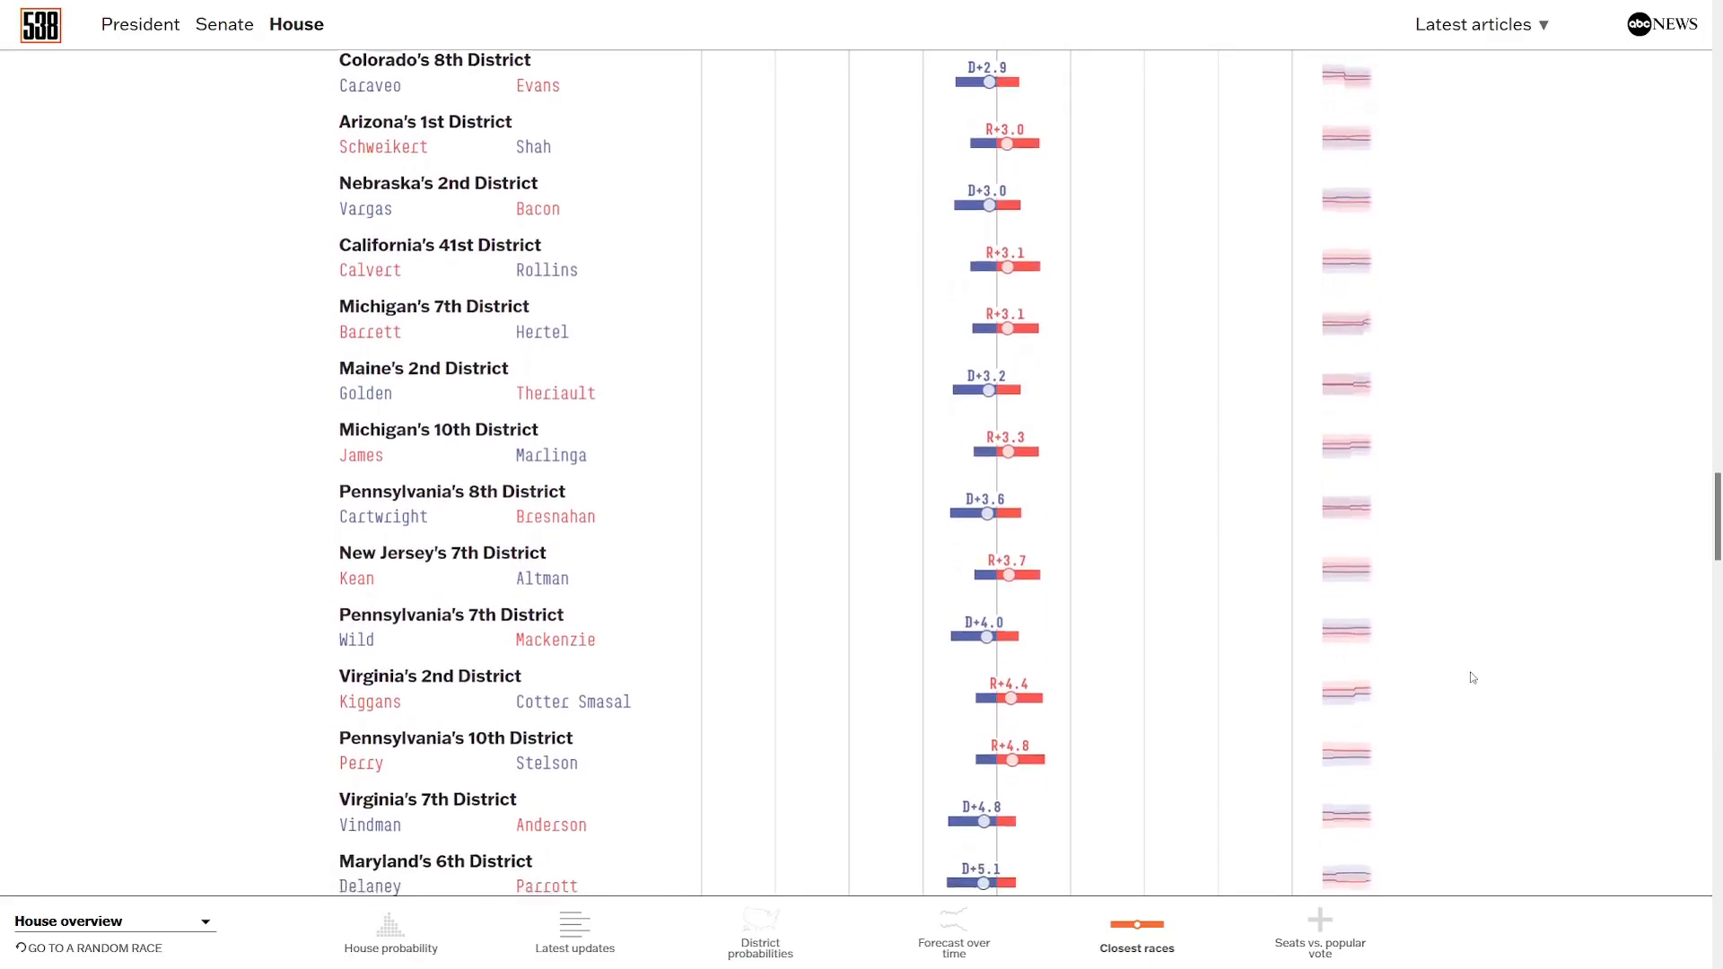
{"action": "scroll", "scroll_direction": "down", "scroll_amount": 3}
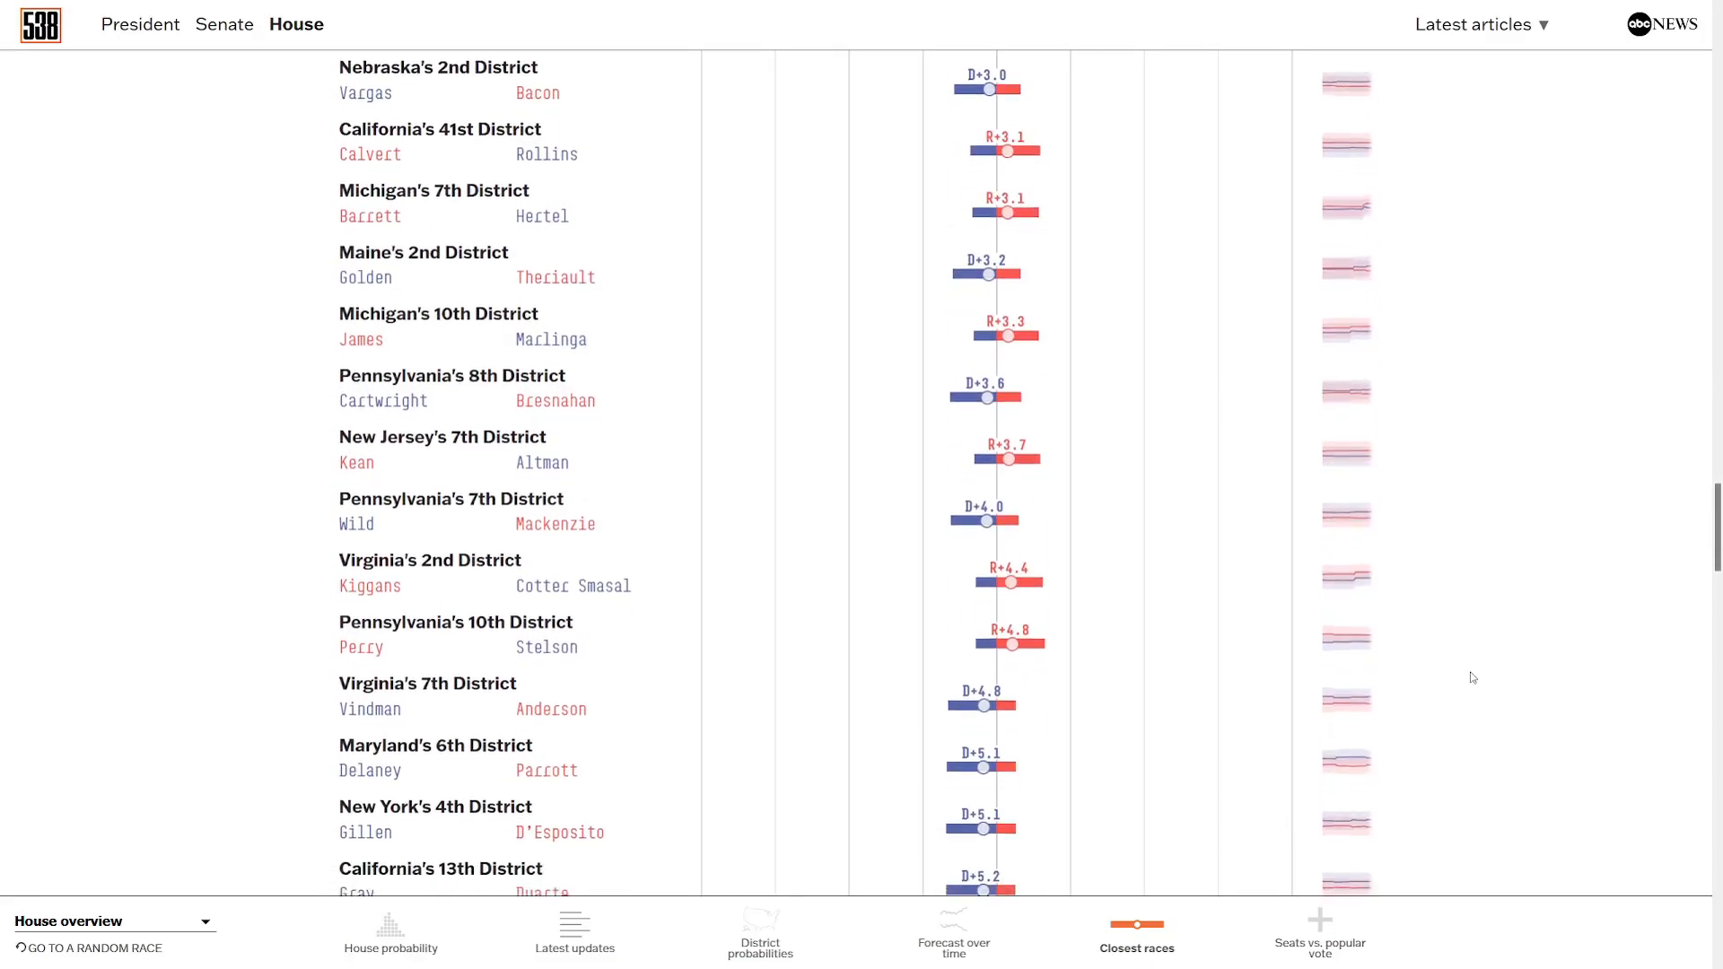
{"action": "scroll", "scroll_direction": "down", "scroll_amount": 3}
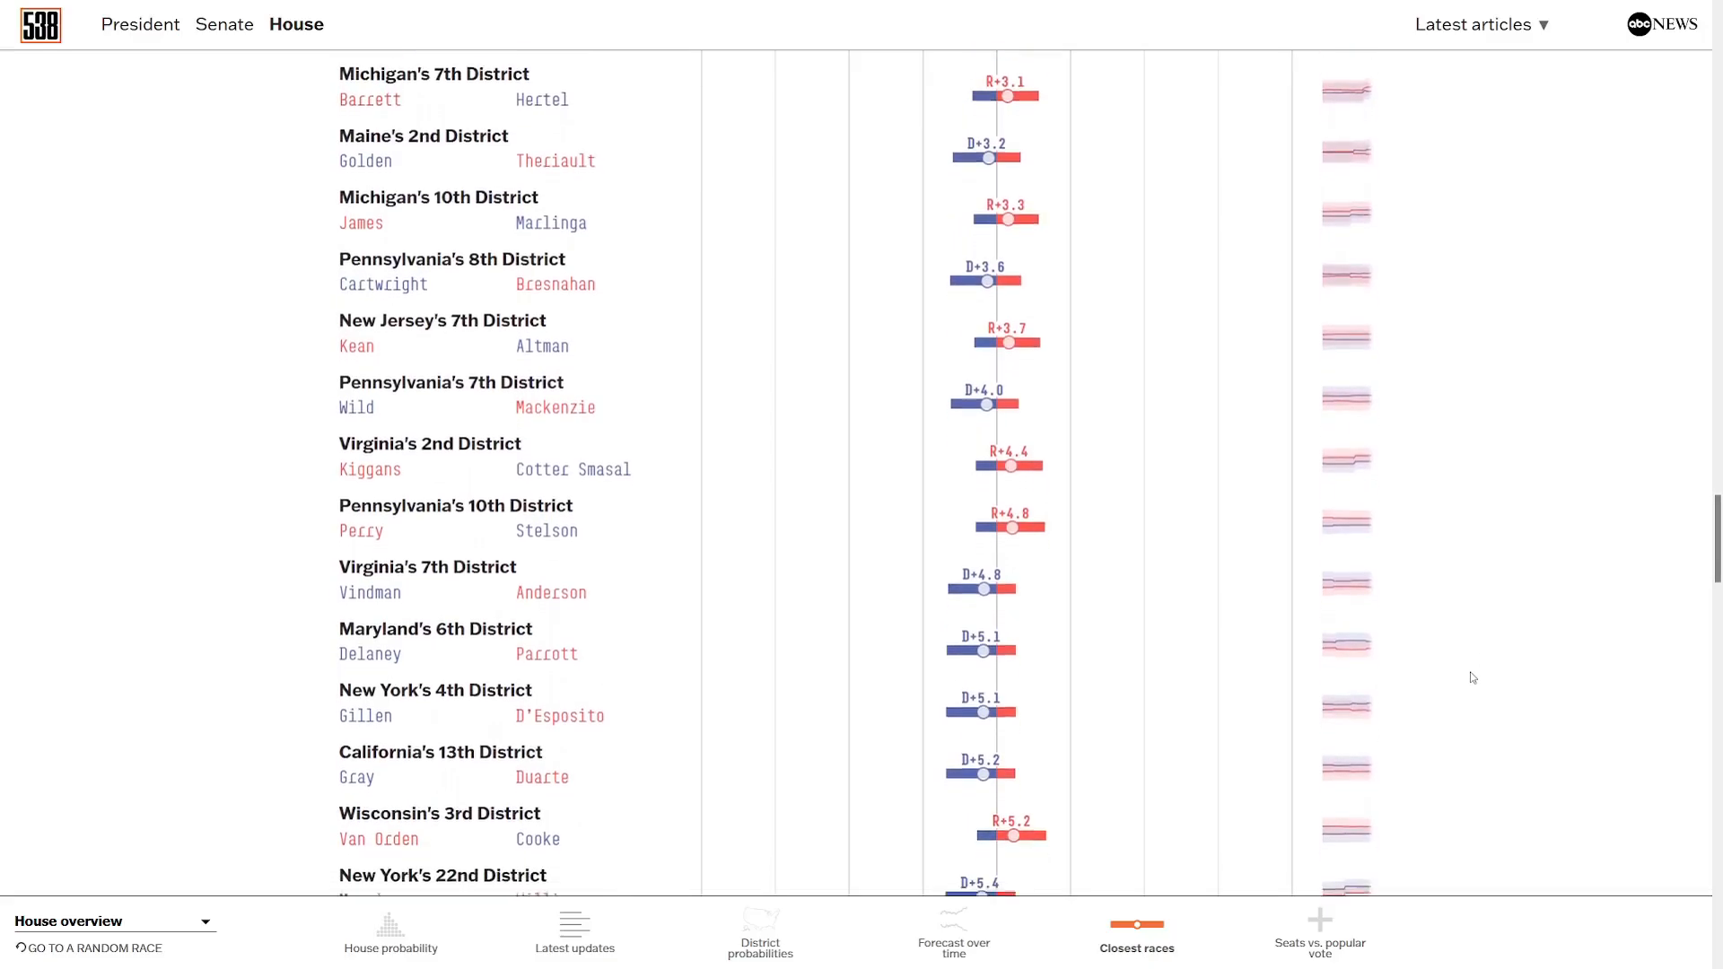
{"action": "scroll", "scroll_direction": "down", "scroll_amount": 3}
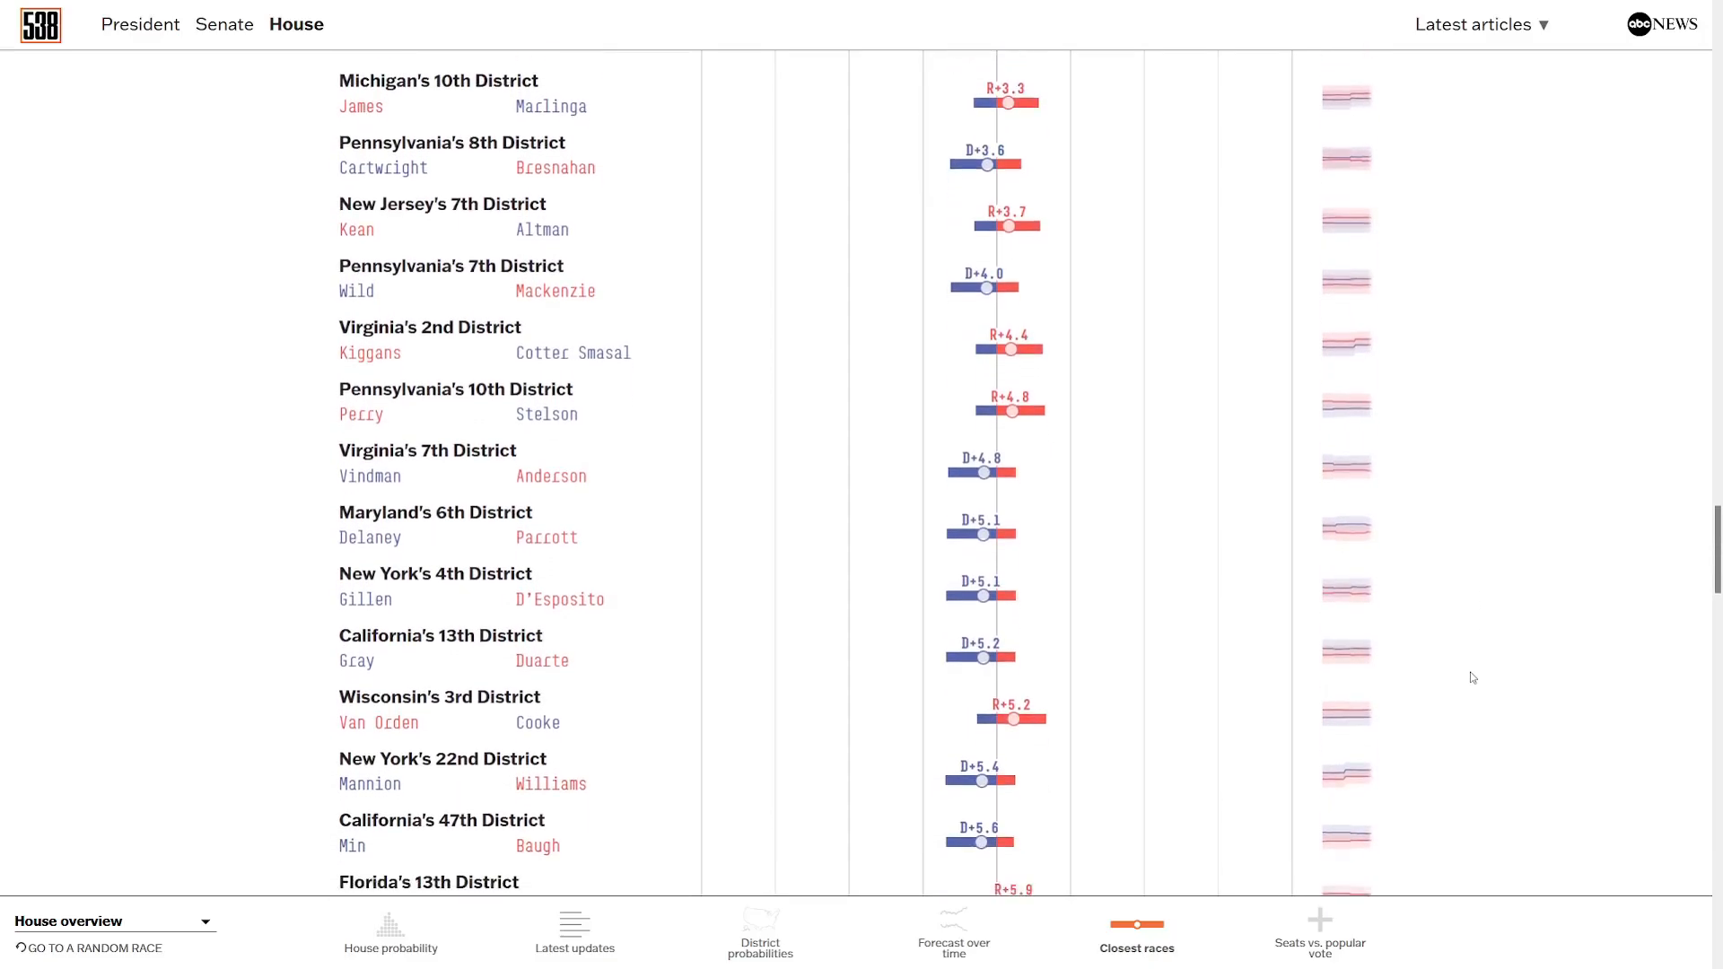
{"action": "scroll", "scroll_direction": "down", "scroll_amount": 3}
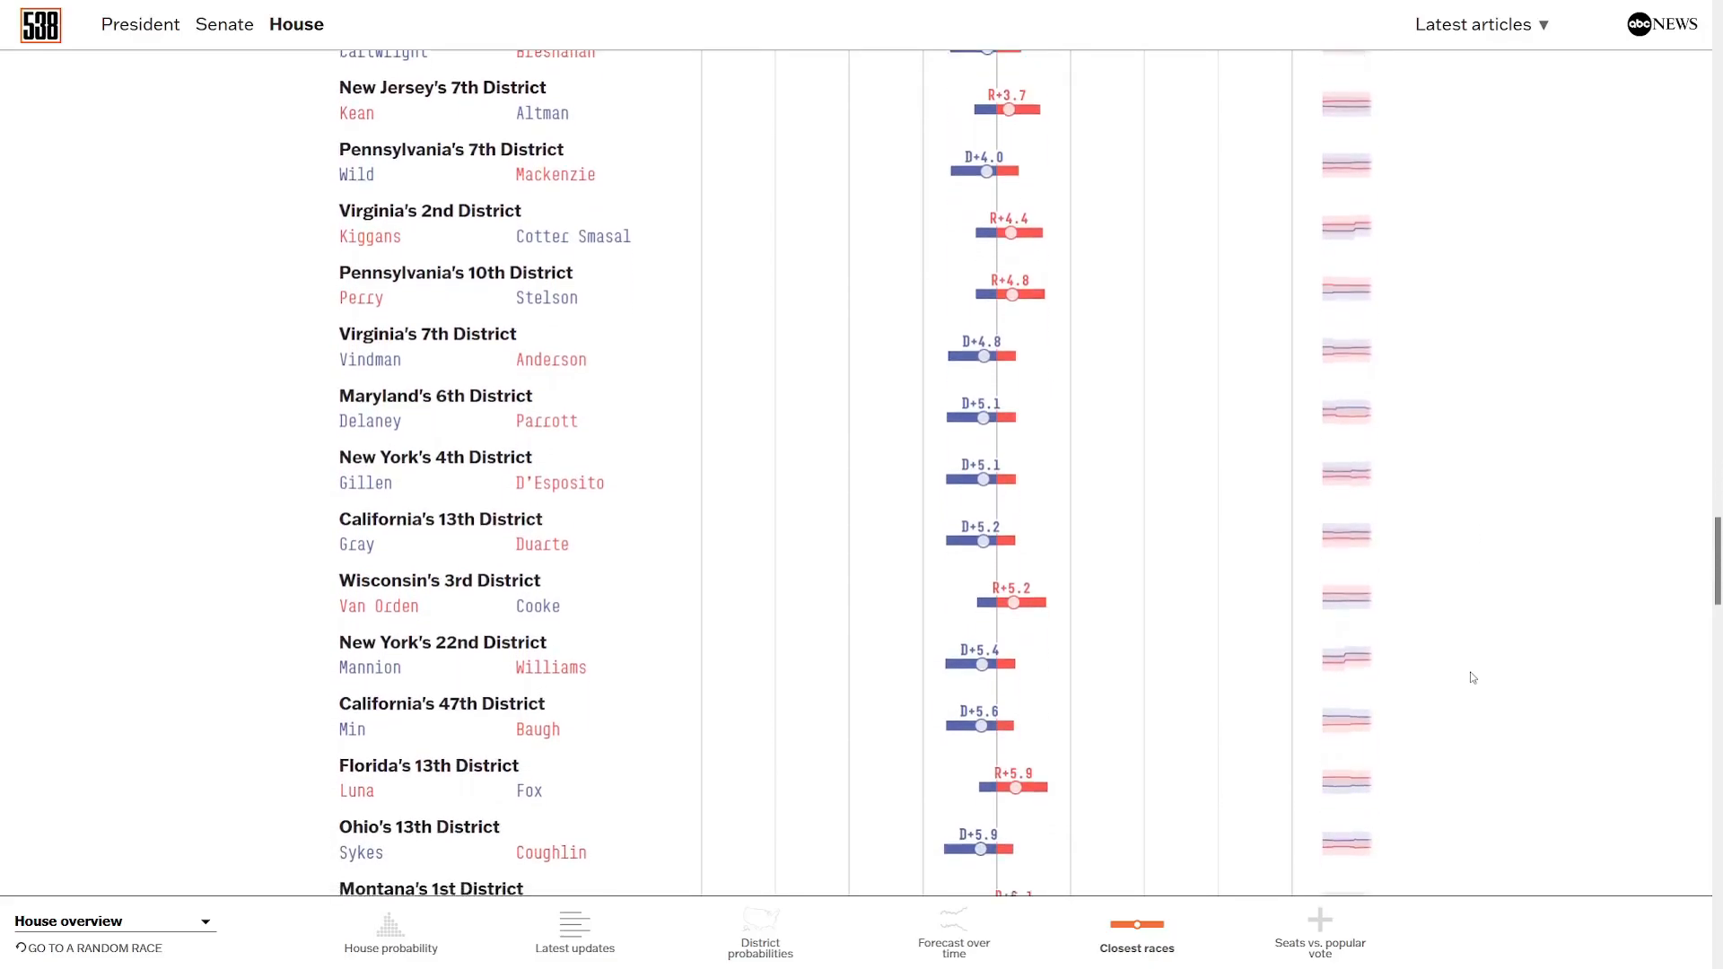
{"action": "scroll", "scroll_direction": "down", "scroll_amount": 3}
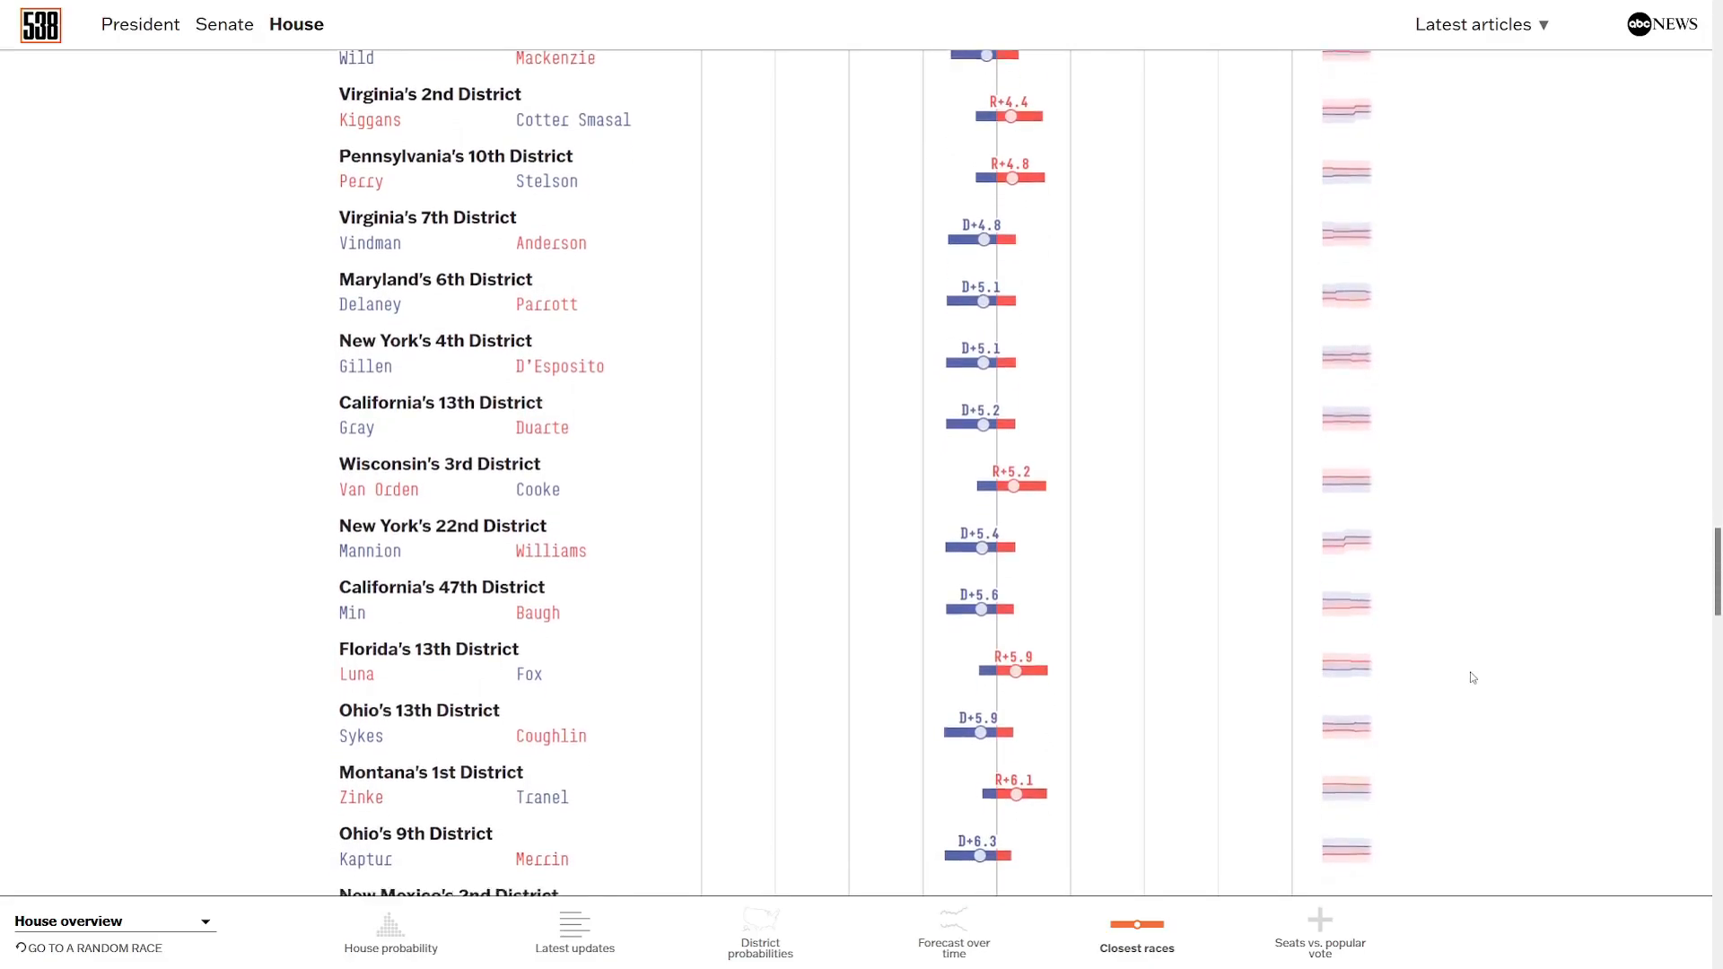
{"action": "scroll", "scroll_direction": "down", "scroll_amount": 3}
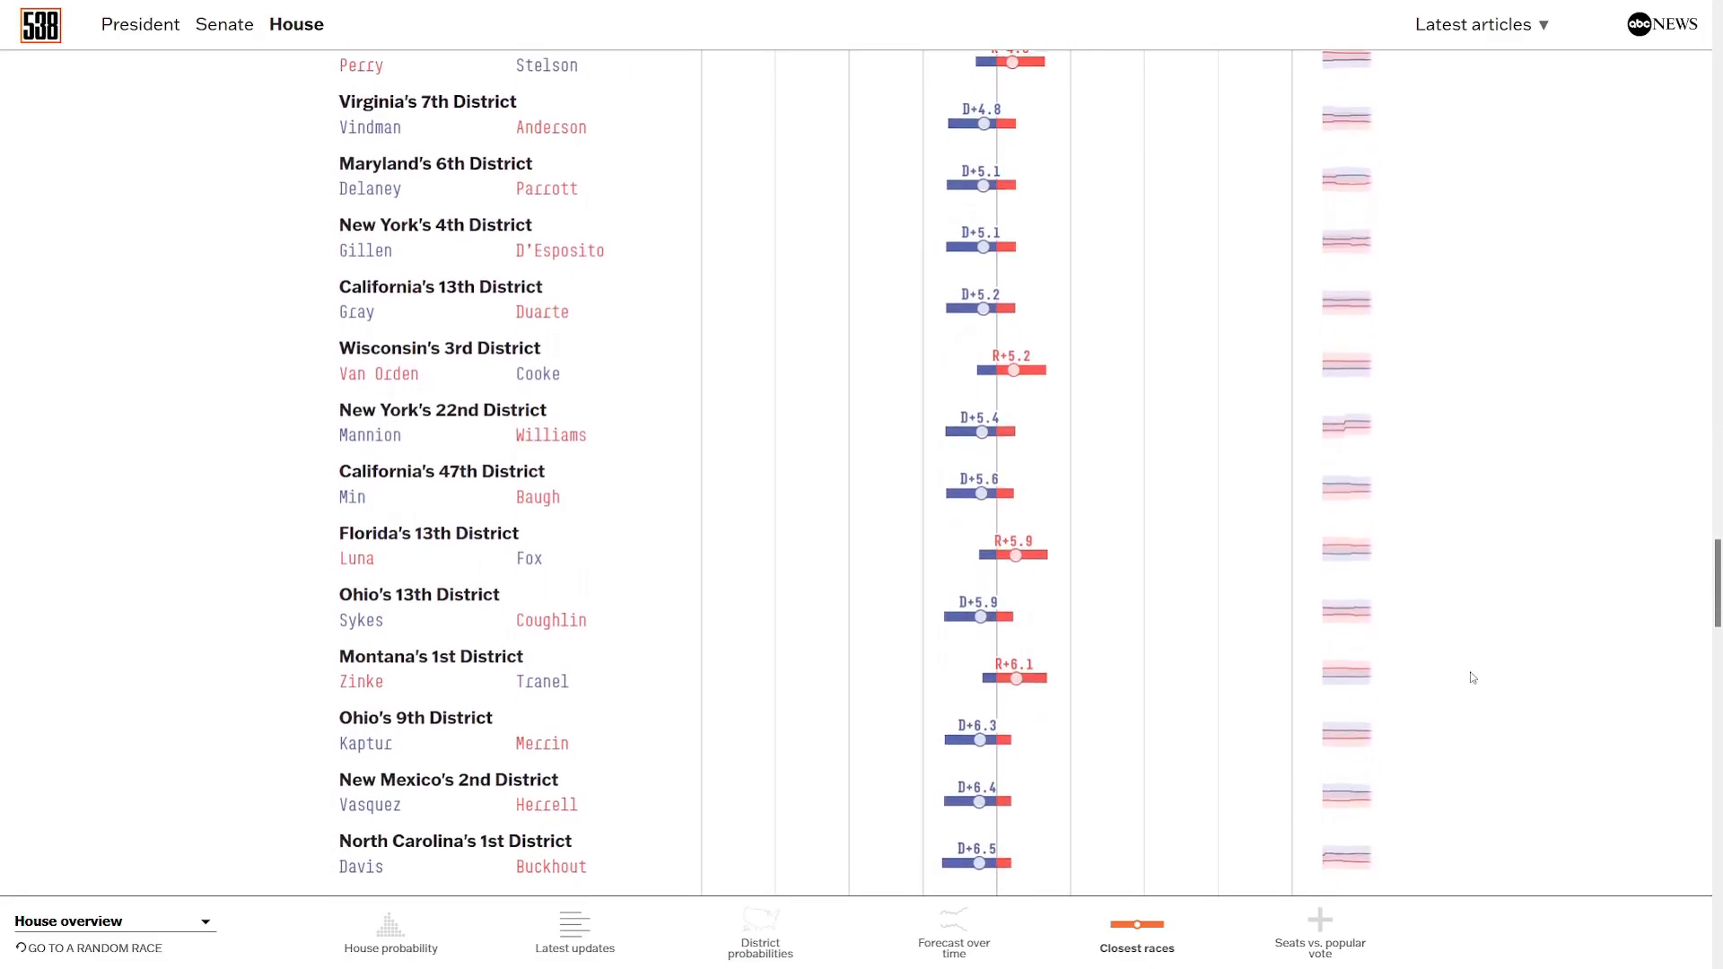
{"action": "scroll", "scroll_direction": "down", "scroll_amount": 3}
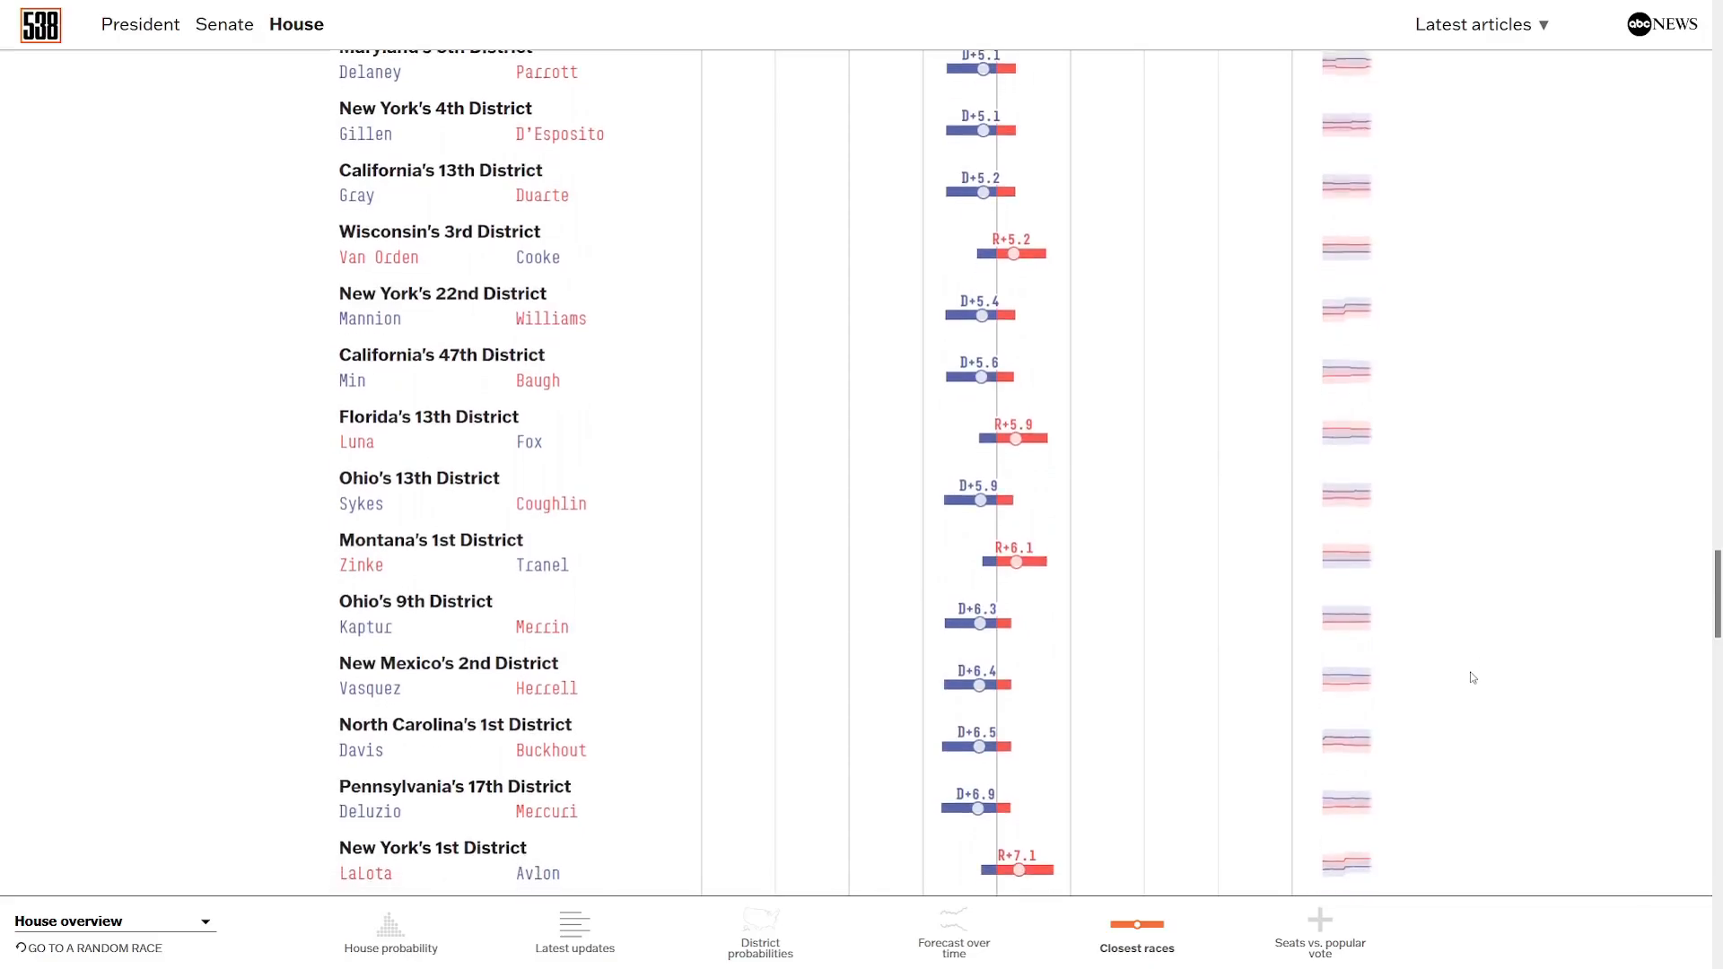
{"action": "scroll", "scroll_direction": "down", "scroll_amount": 3}
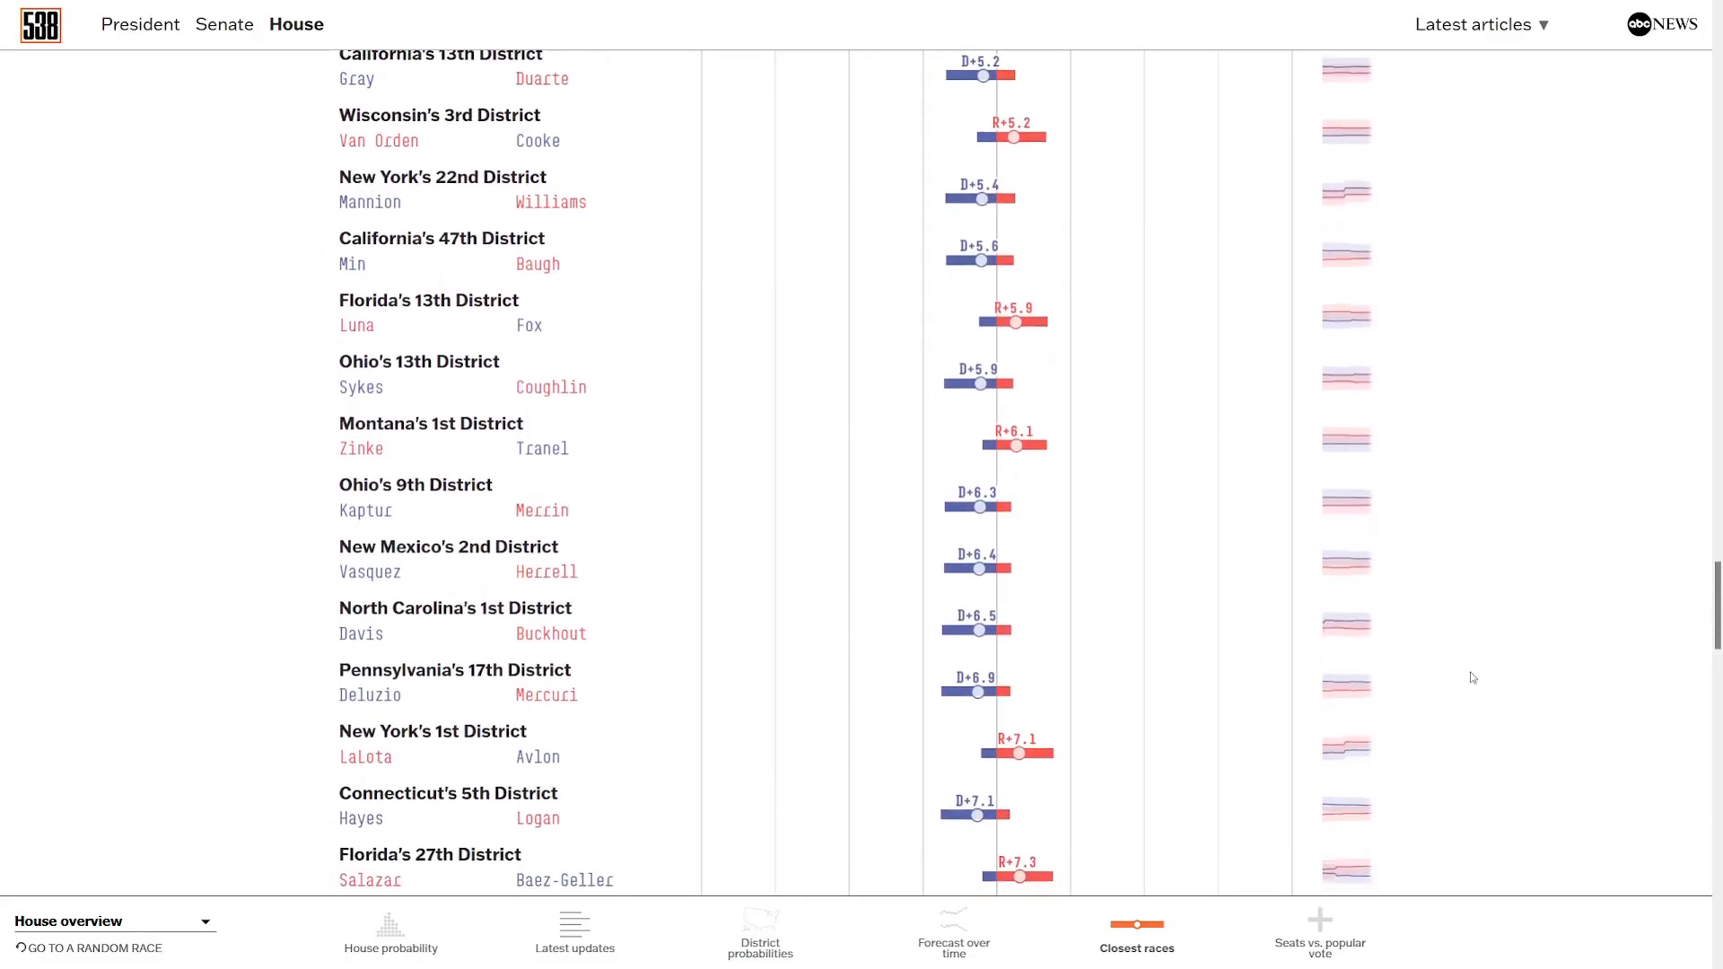
{"action": "scroll", "scroll_direction": "down", "scroll_amount": 3}
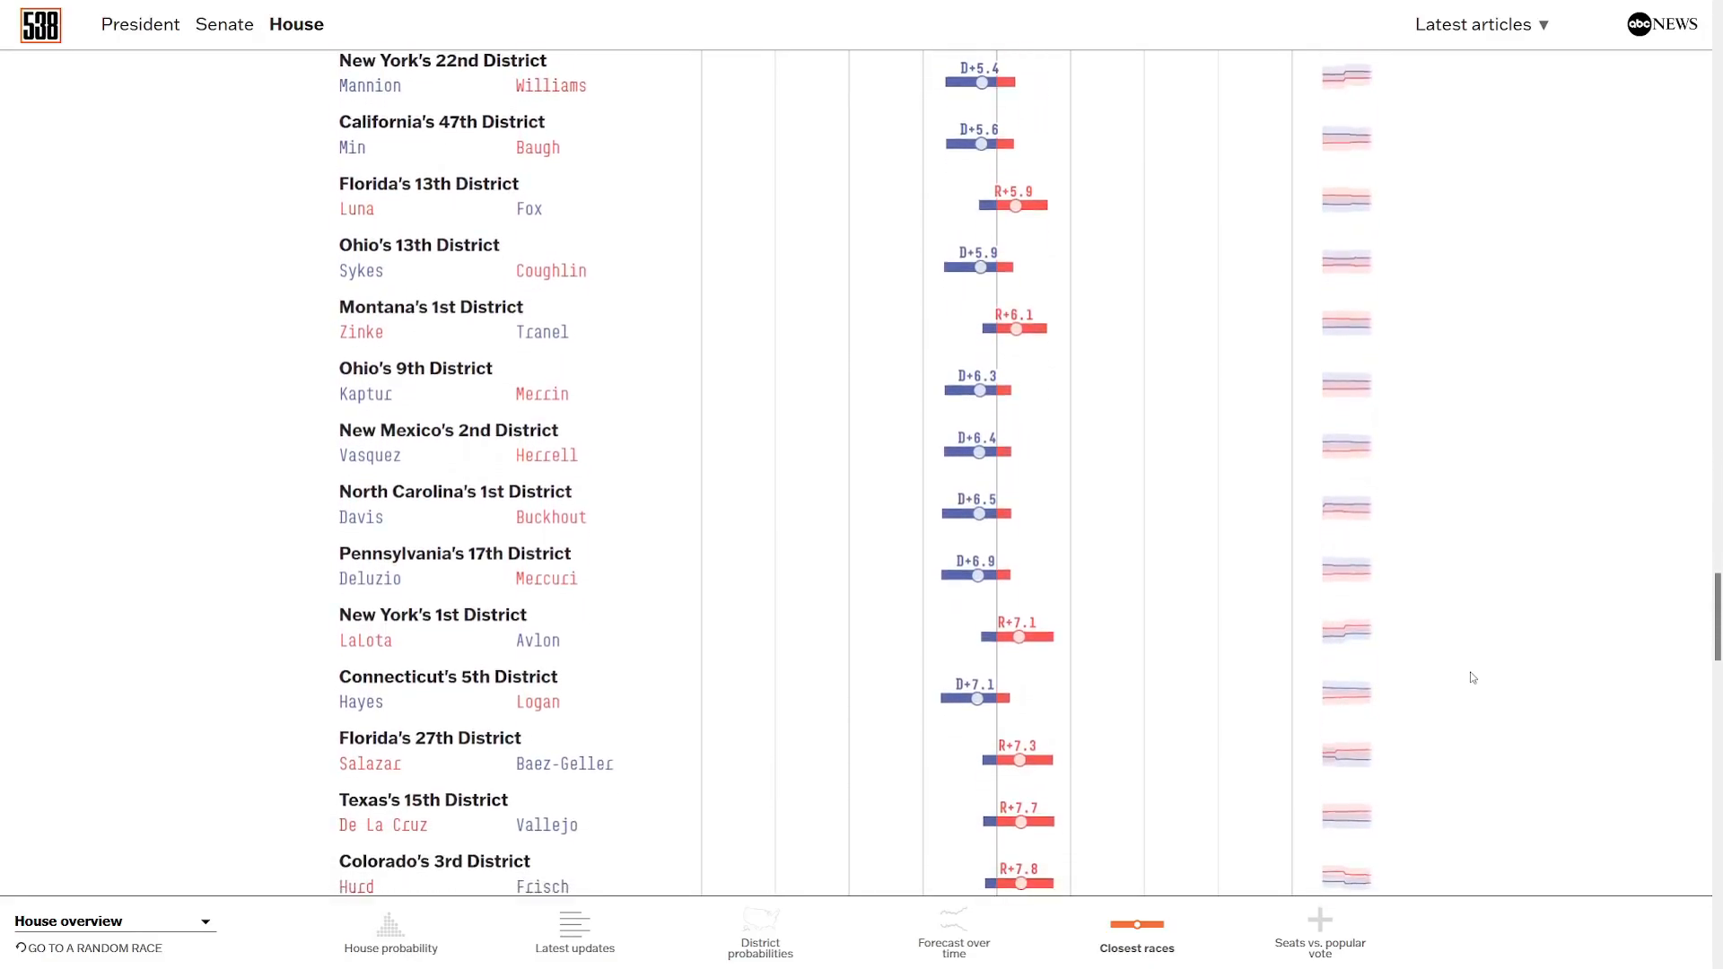
{"action": "scroll", "scroll_direction": "down", "scroll_amount": 3}
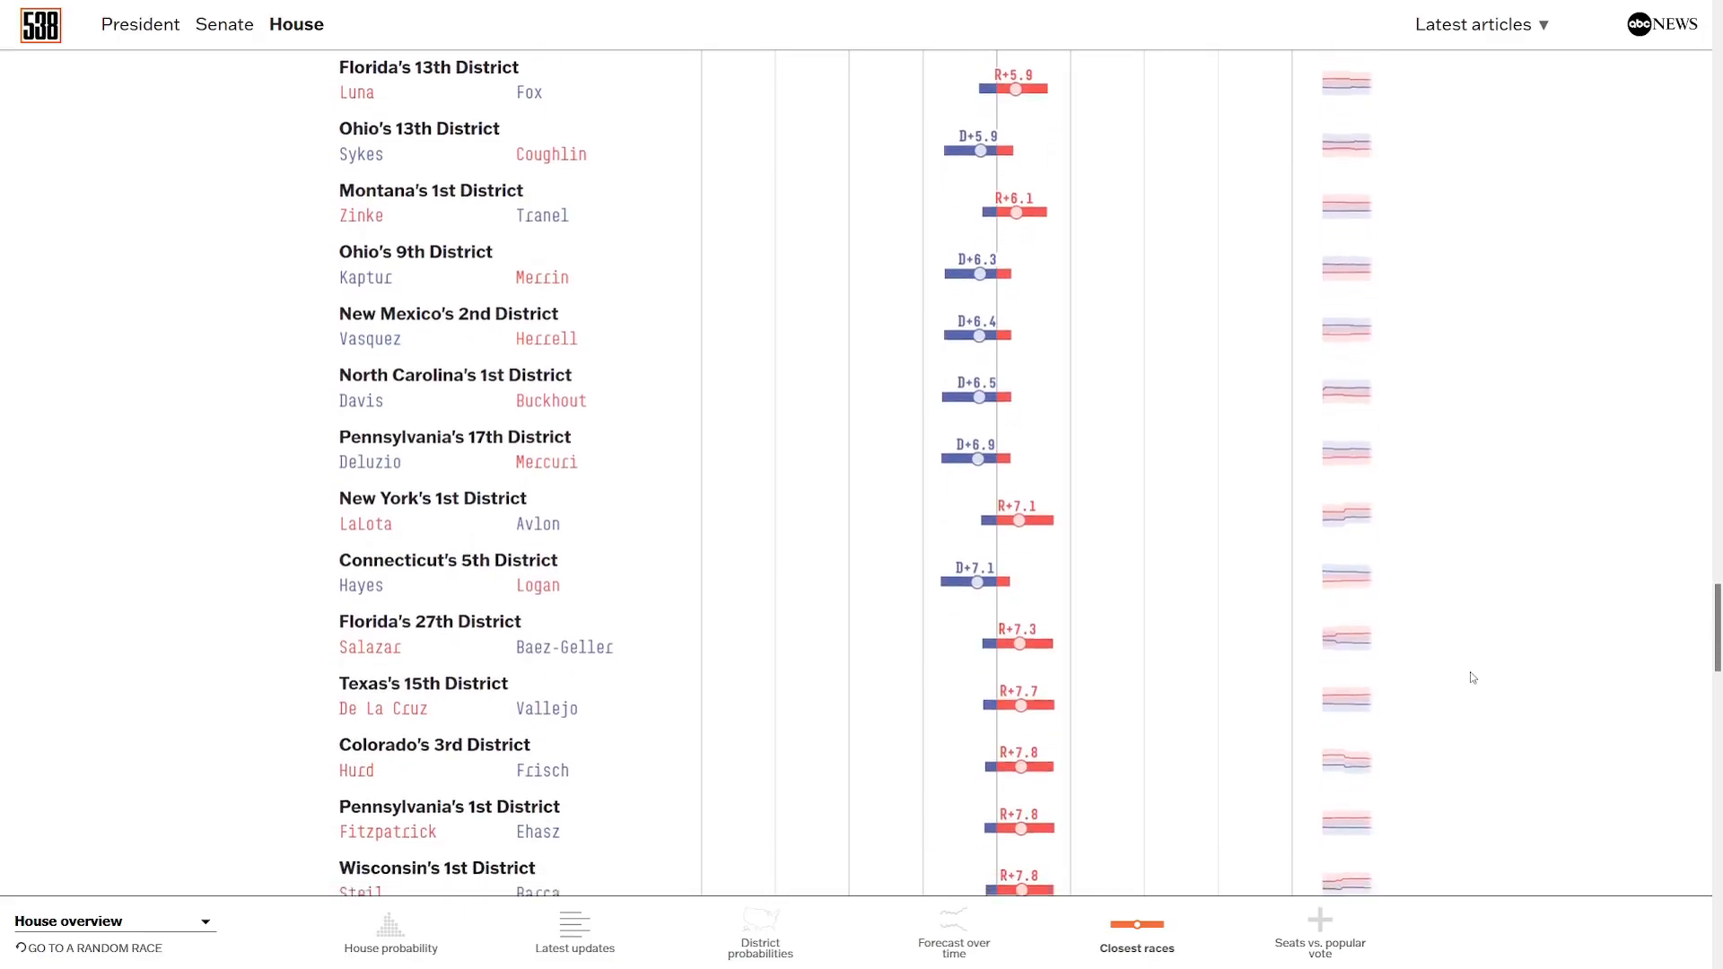
{"action": "scroll", "scroll_direction": "down", "scroll_amount": 3}
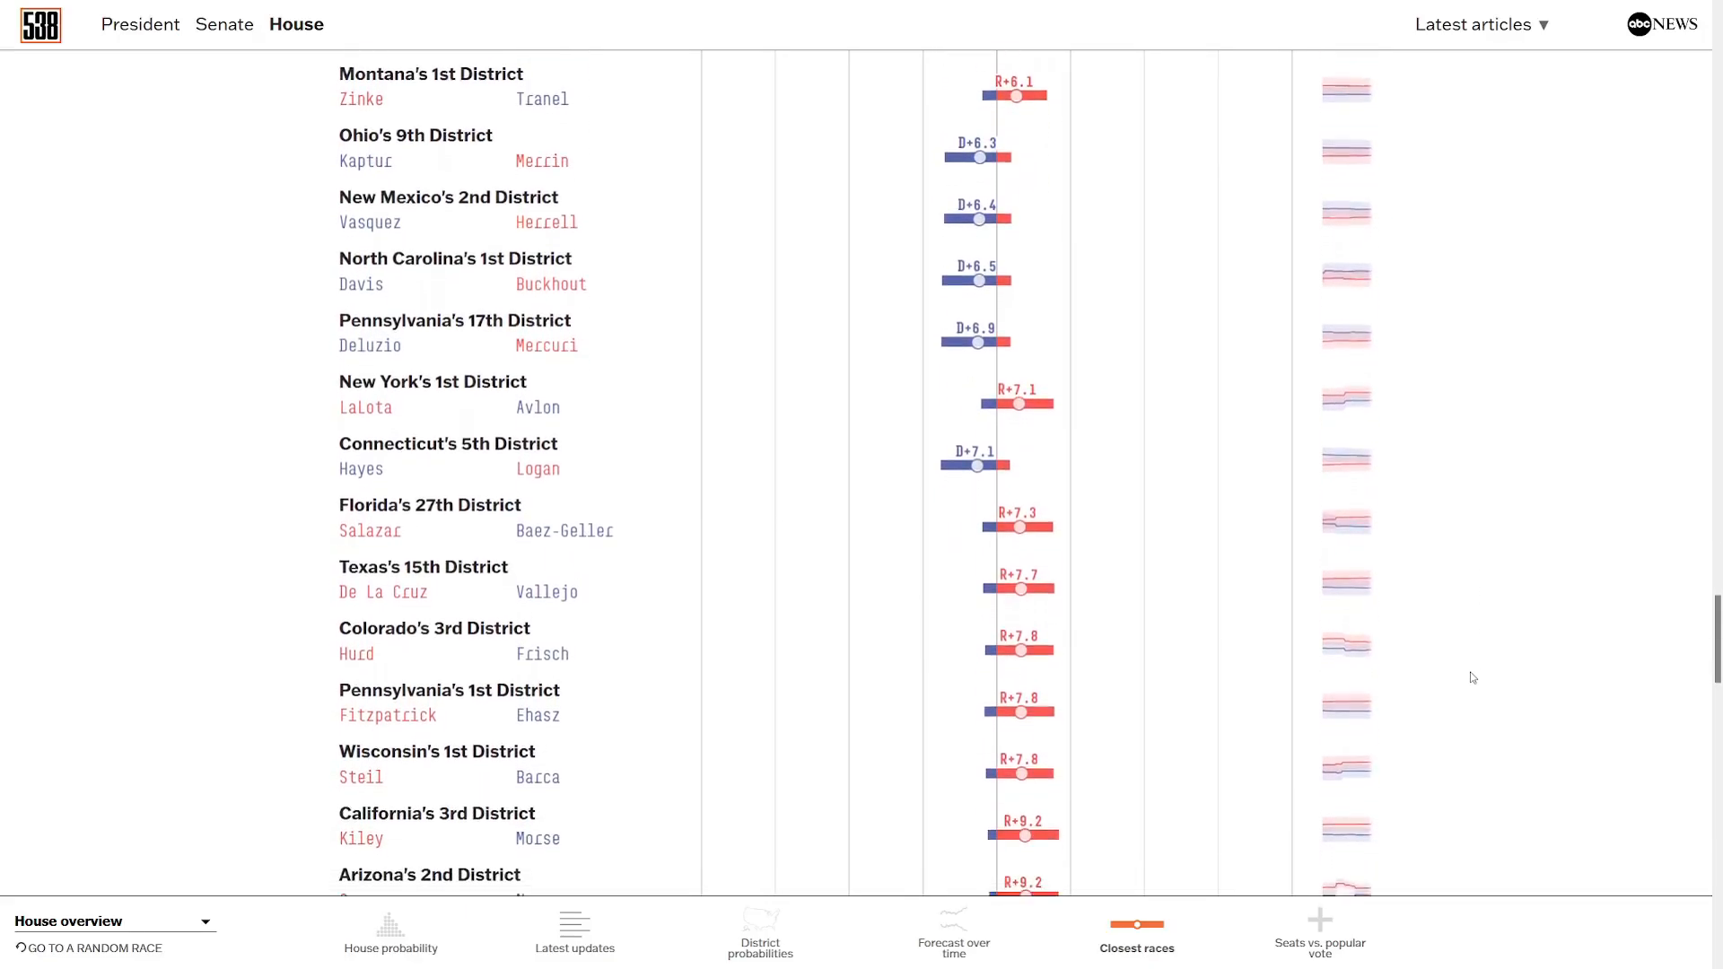
{"action": "scroll", "scroll_direction": "down", "scroll_amount": 3}
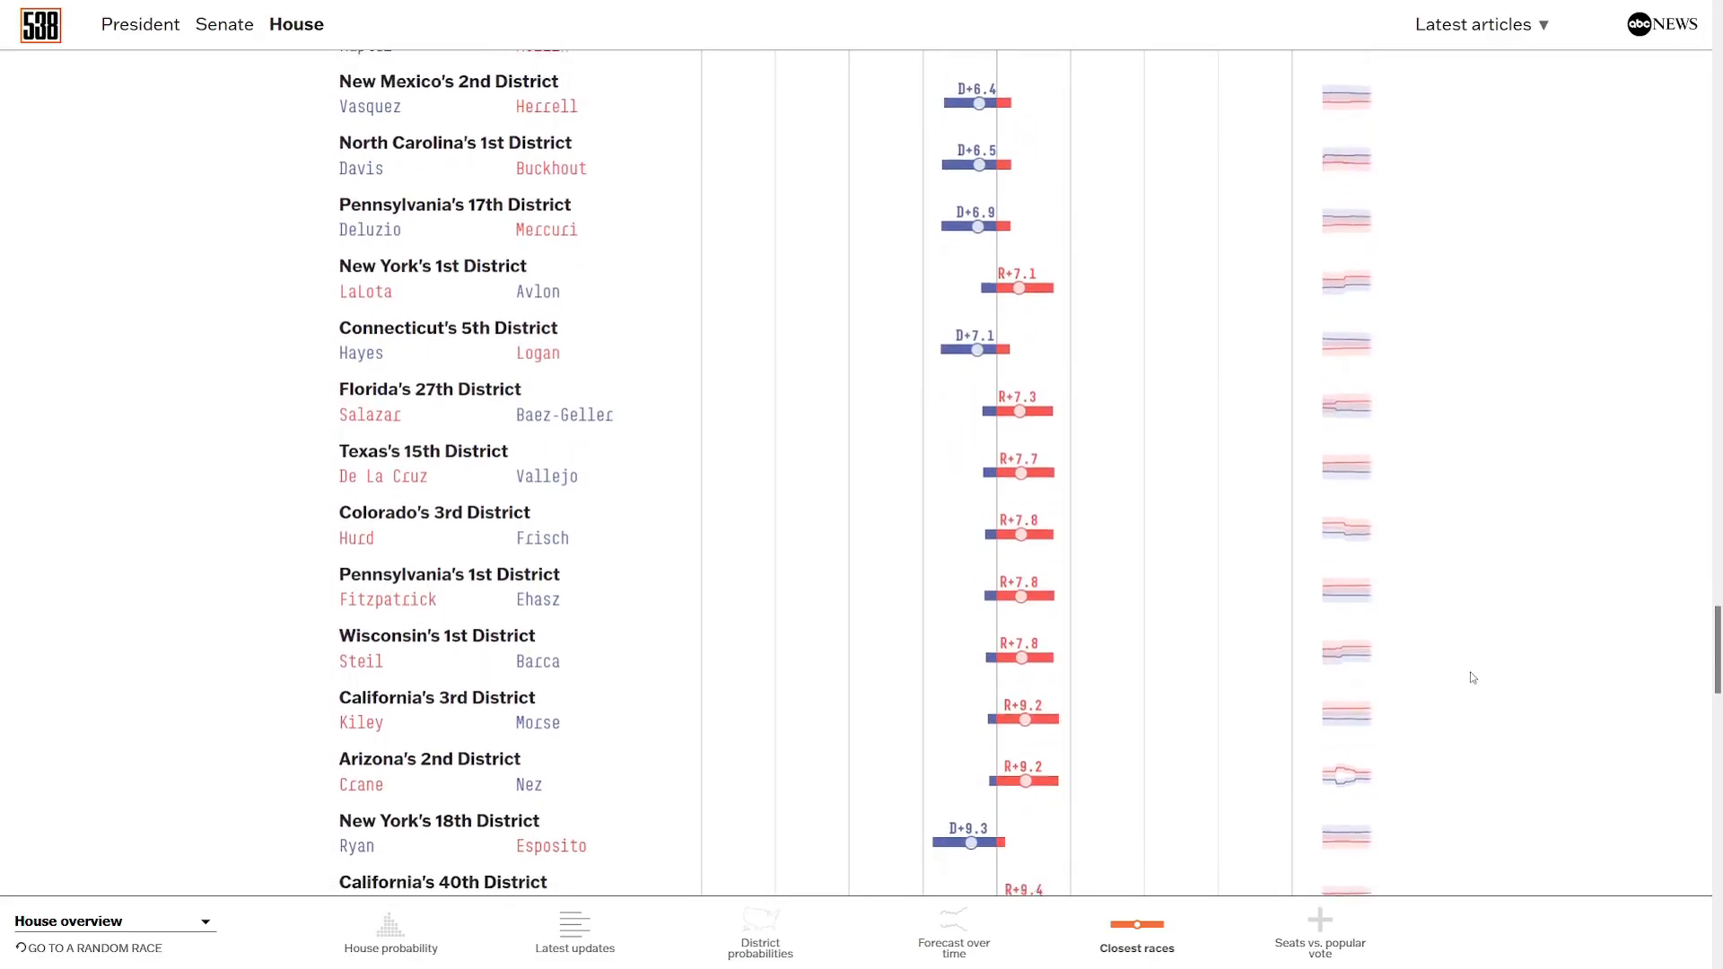
{"action": "scroll", "scroll_direction": "down", "scroll_amount": 3}
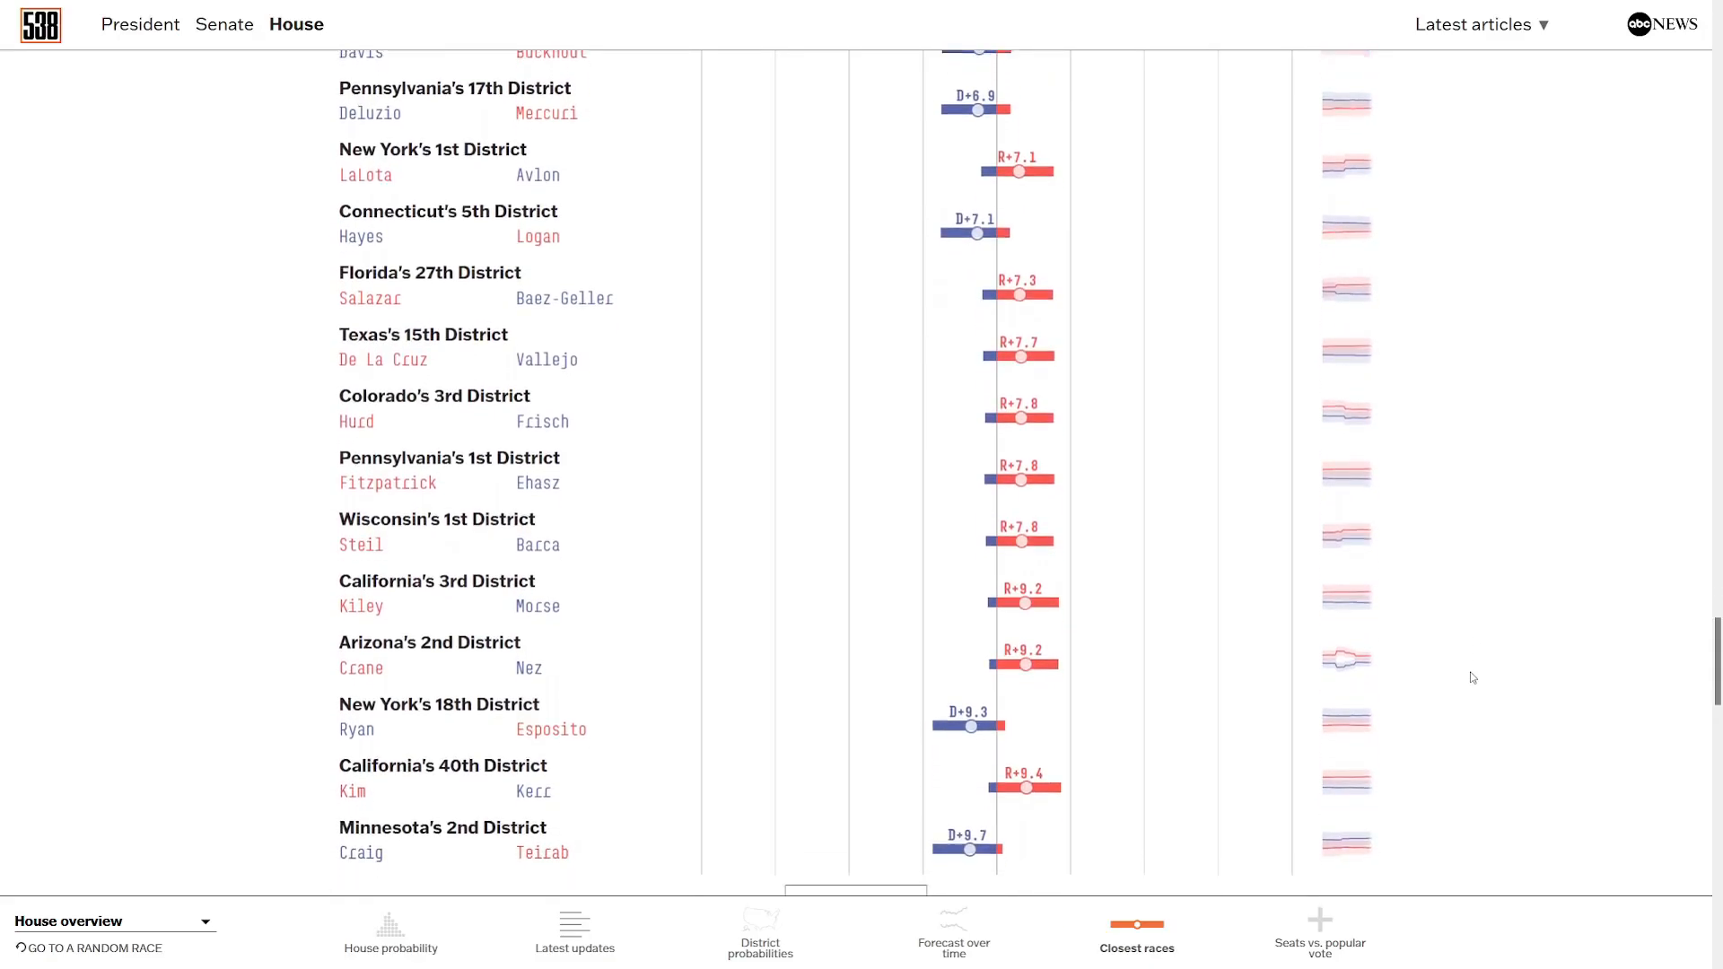
{"action": "scroll", "scroll_direction": "down", "scroll_amount": 3}
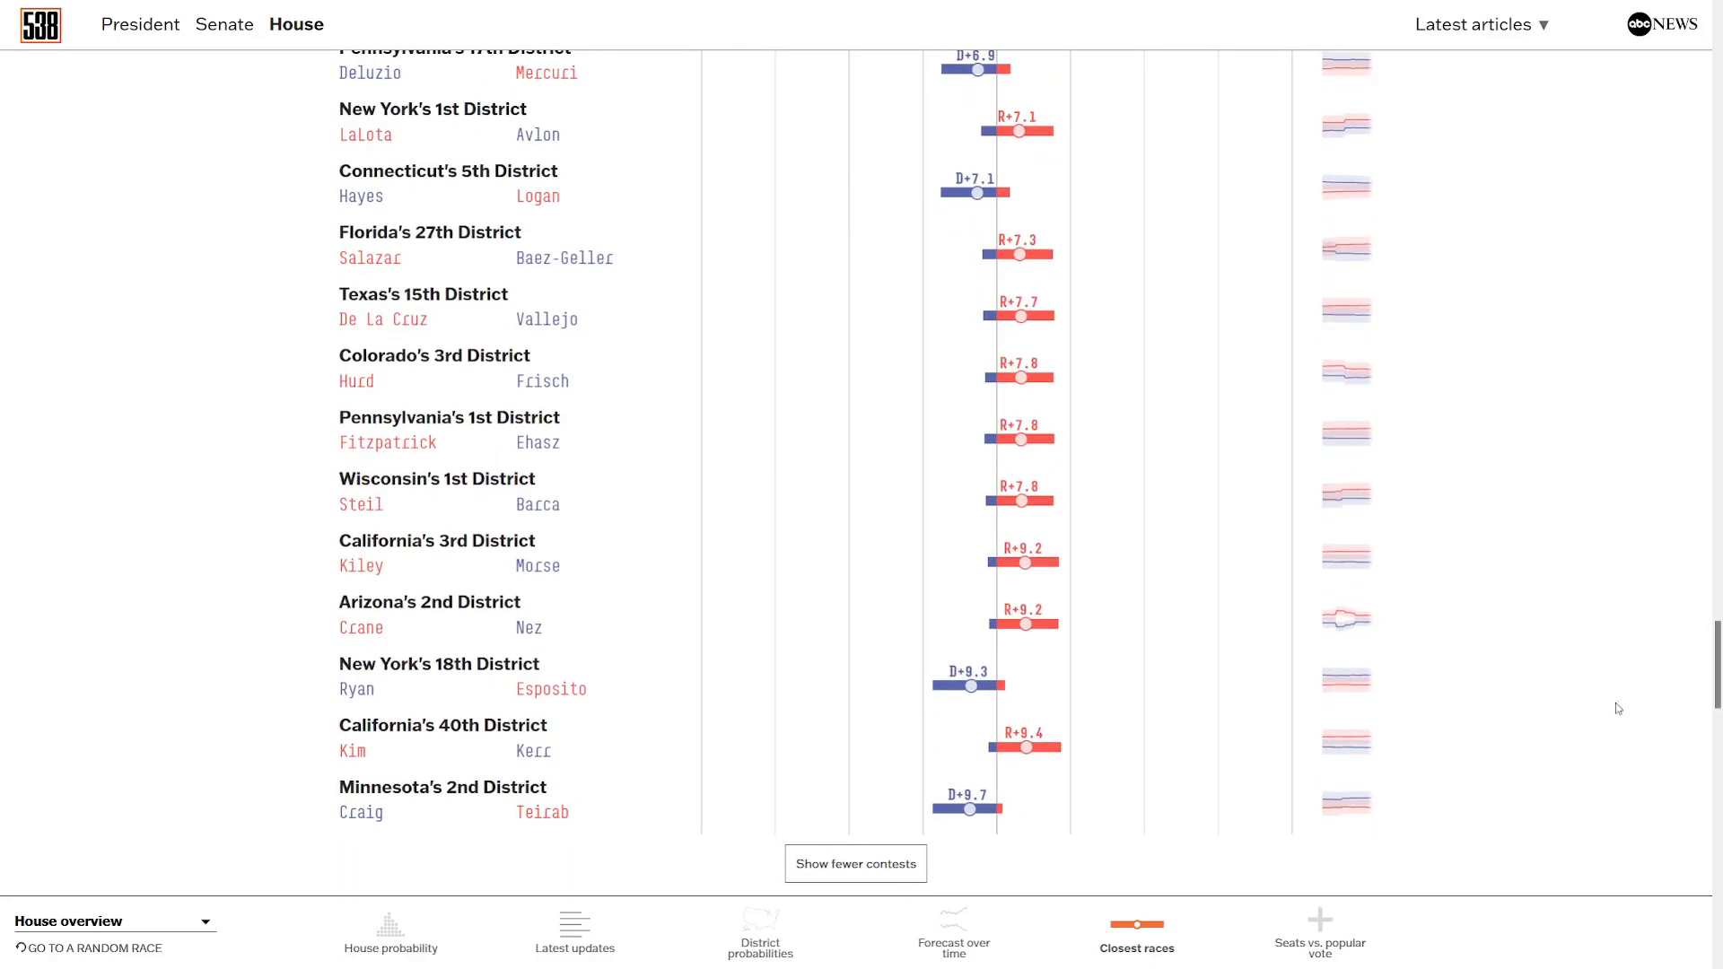